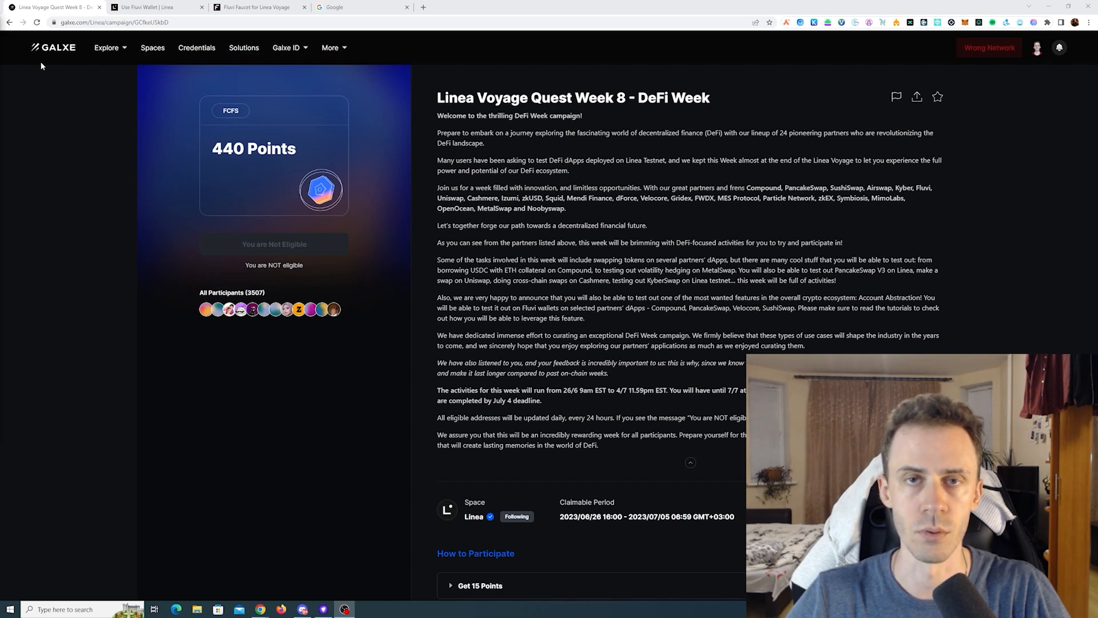
pyautogui.moveTo(681, 381)
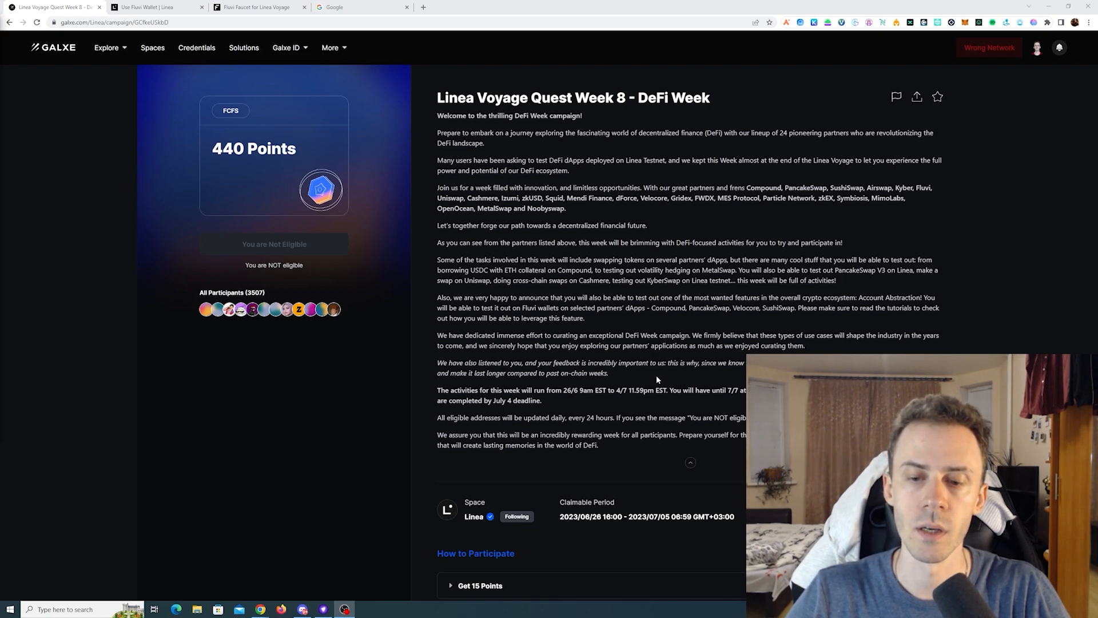
pyautogui.moveTo(631, 392)
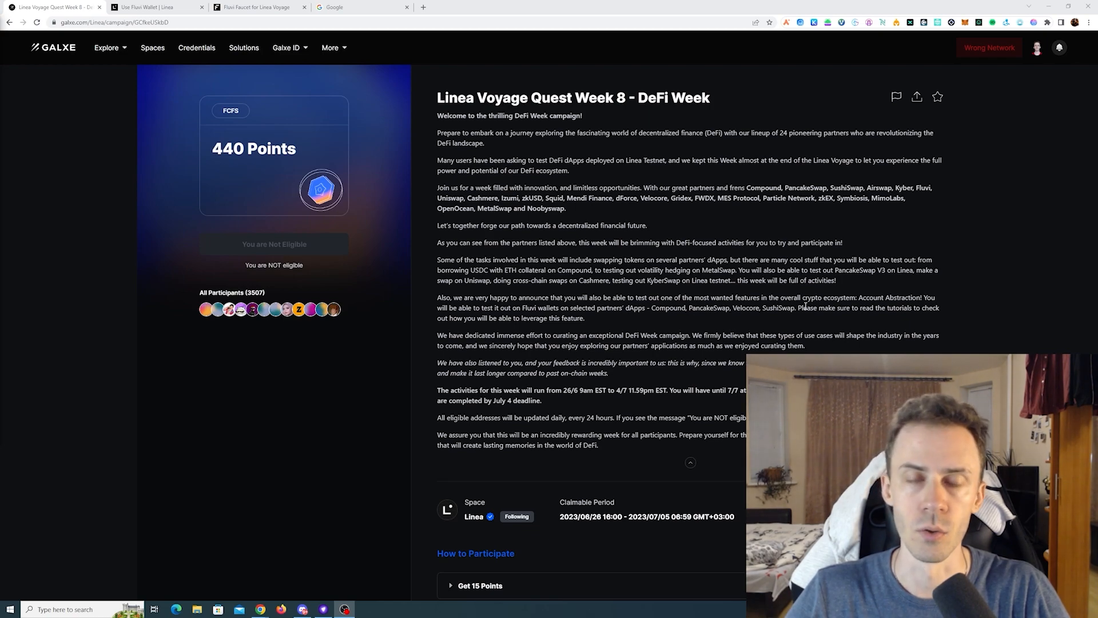
pyautogui.moveTo(971, 340)
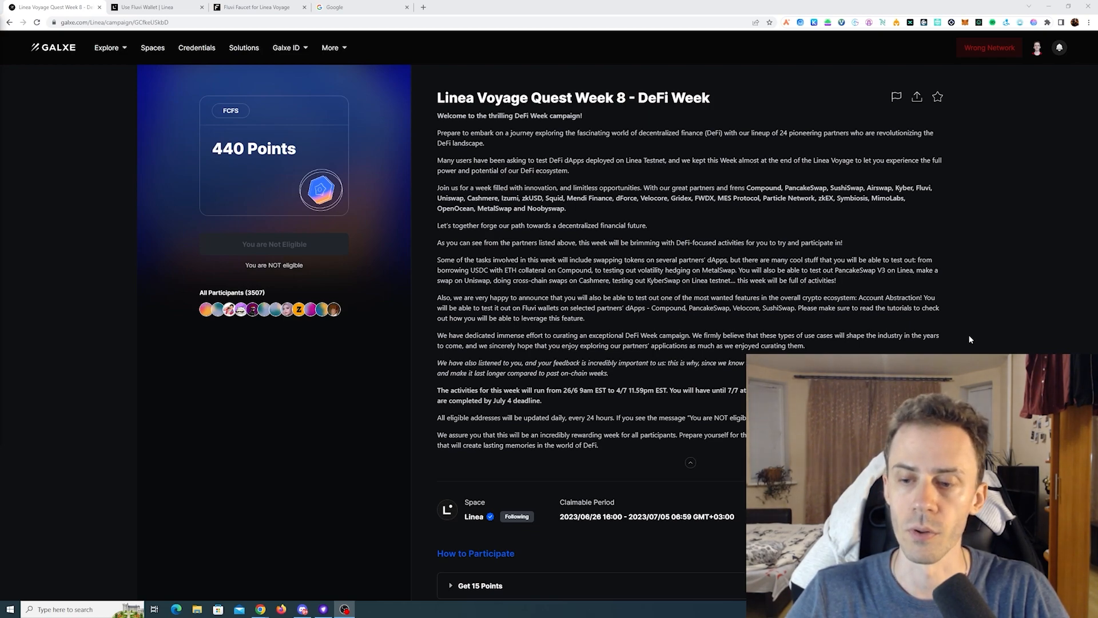
# Scroll down to the Week 8 quest task list, starting with the Fluvi Wallet mapping task.
pyautogui.scroll(-3)
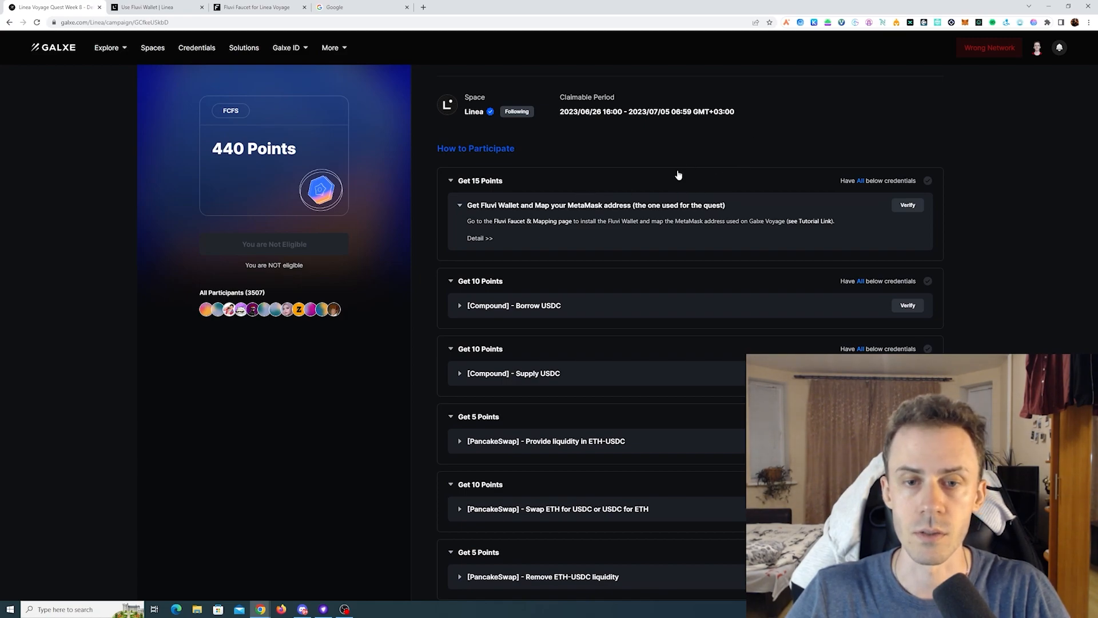
pyautogui.moveTo(542, 231)
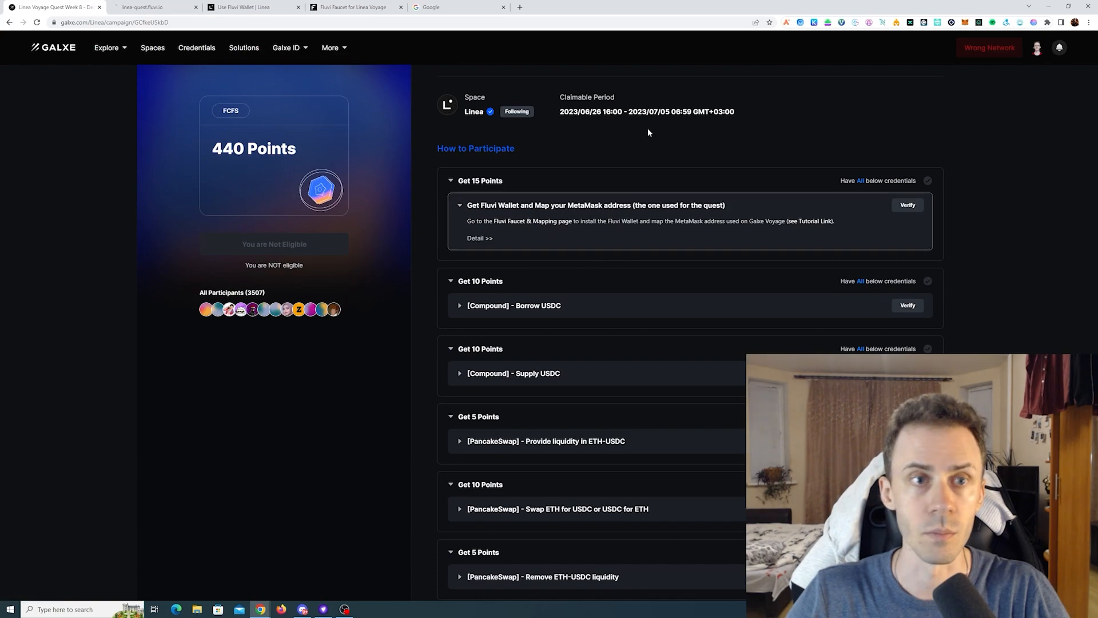
# Open the Fluvi faucet and mapping page and install the Fluvi Wallet browser extension.
pyautogui.click(153, 7)
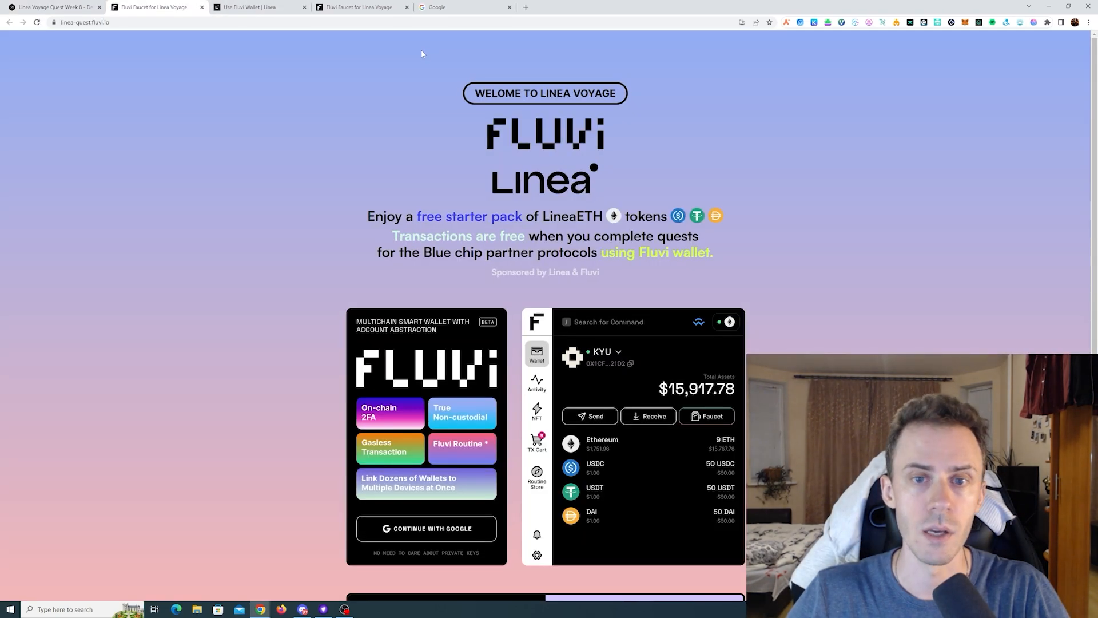
pyautogui.scroll(-3)
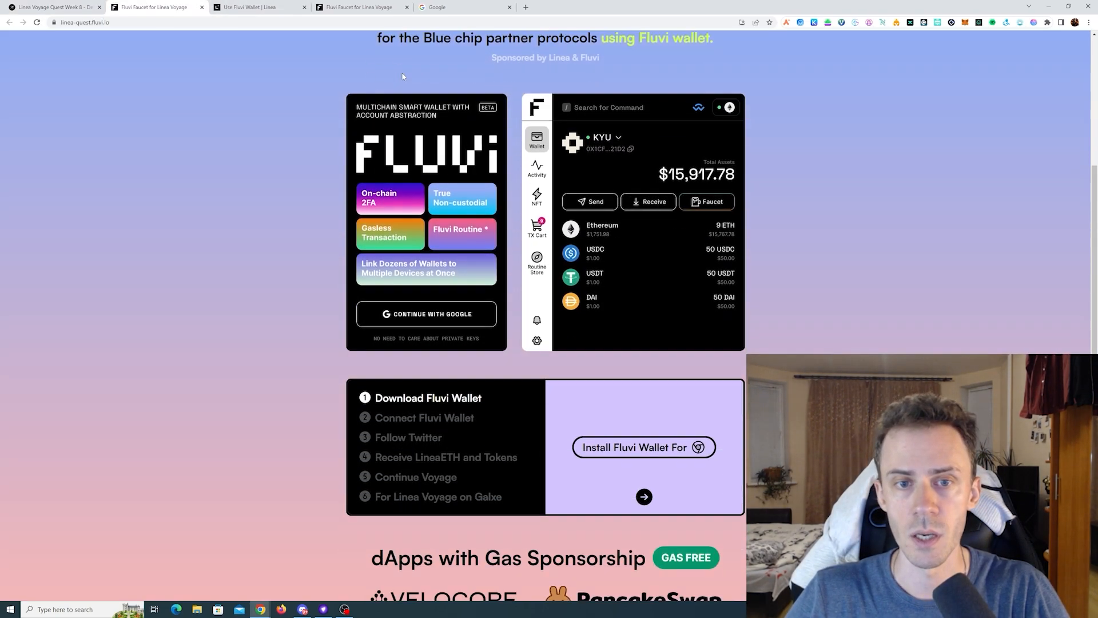
pyautogui.scroll(-3)
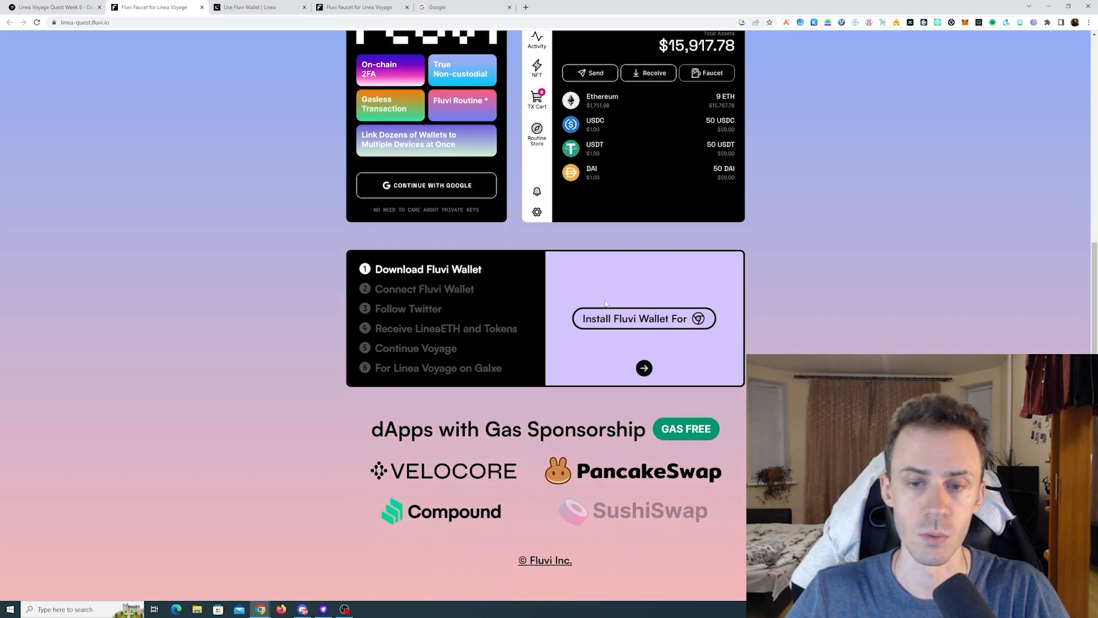
pyautogui.click(643, 318)
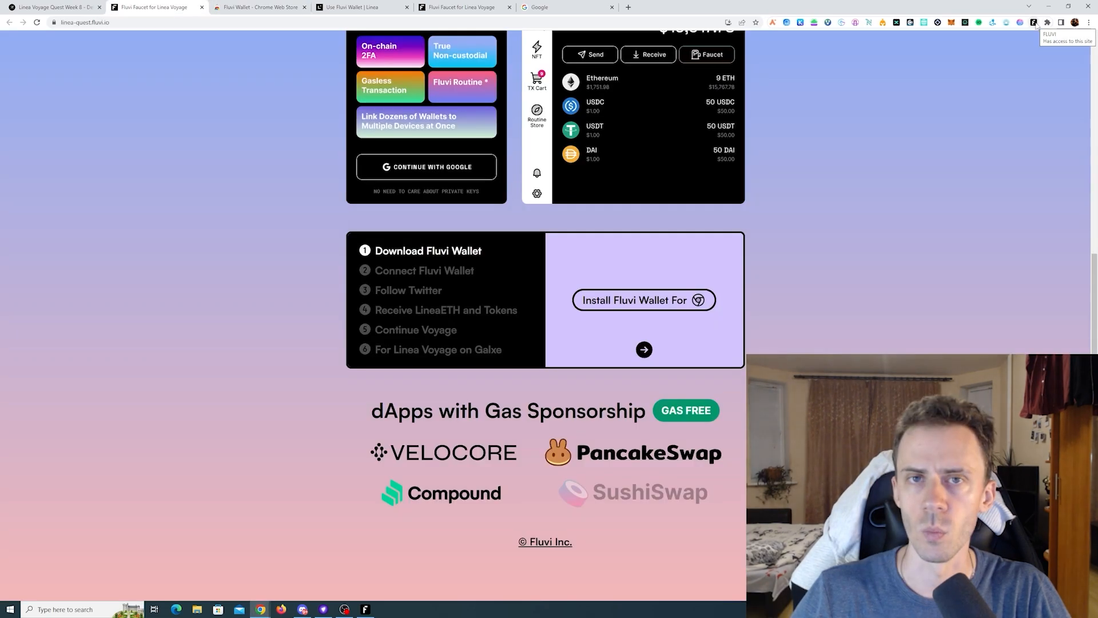
# Create a Fluvi Wallet with Google sign-in and an unlock password.
pyautogui.click(1033, 22)
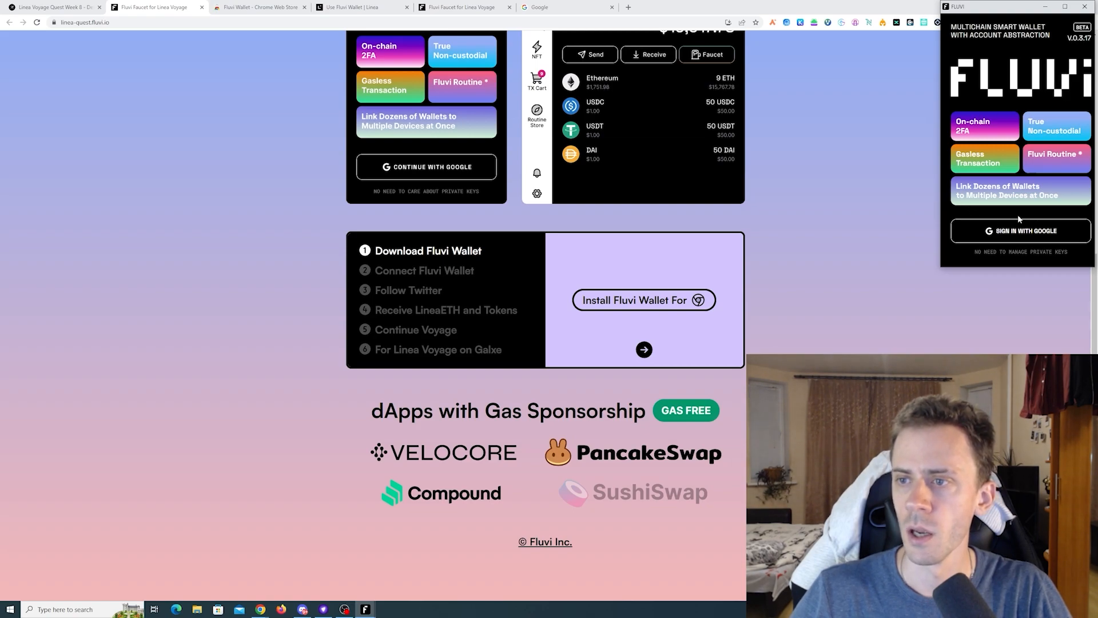
pyautogui.moveTo(1030, 235)
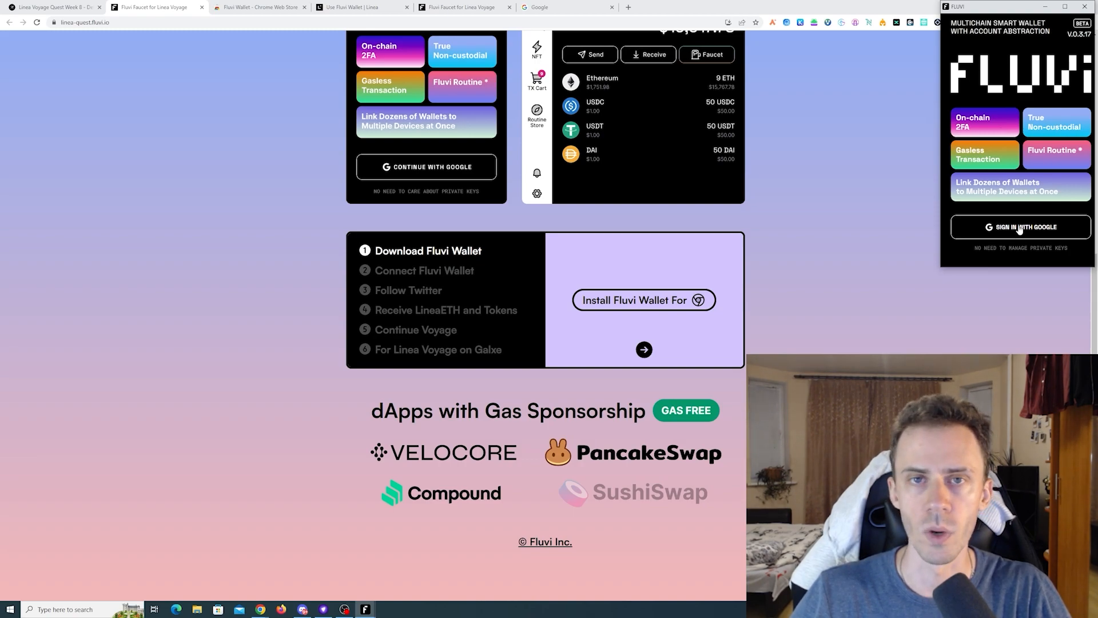
pyautogui.click(1019, 227)
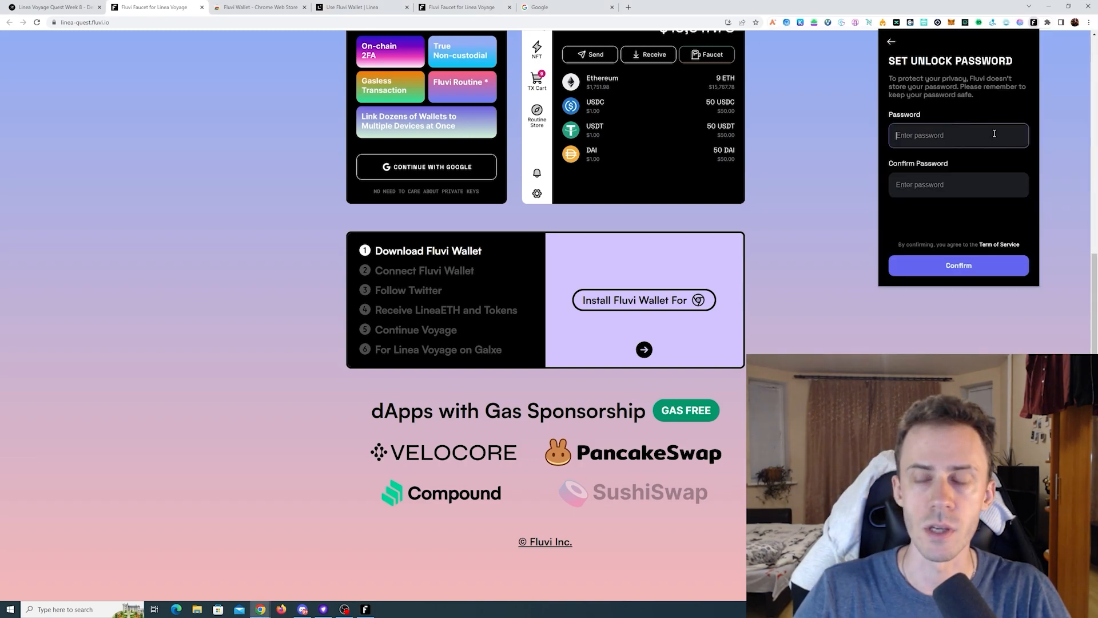
pyautogui.write('password')
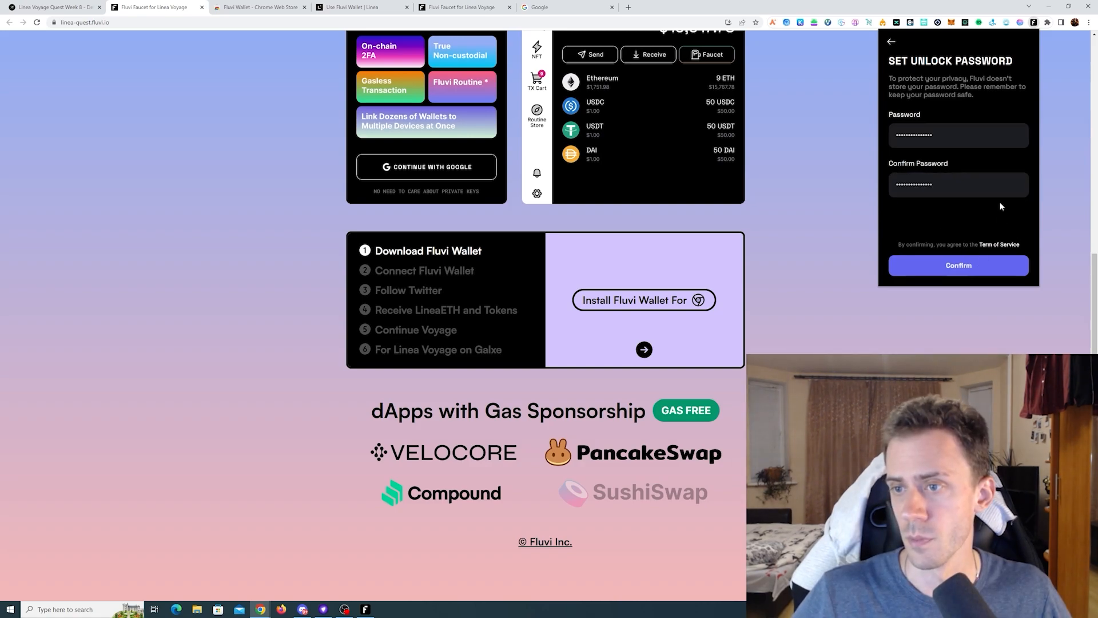
pyautogui.click(958, 265)
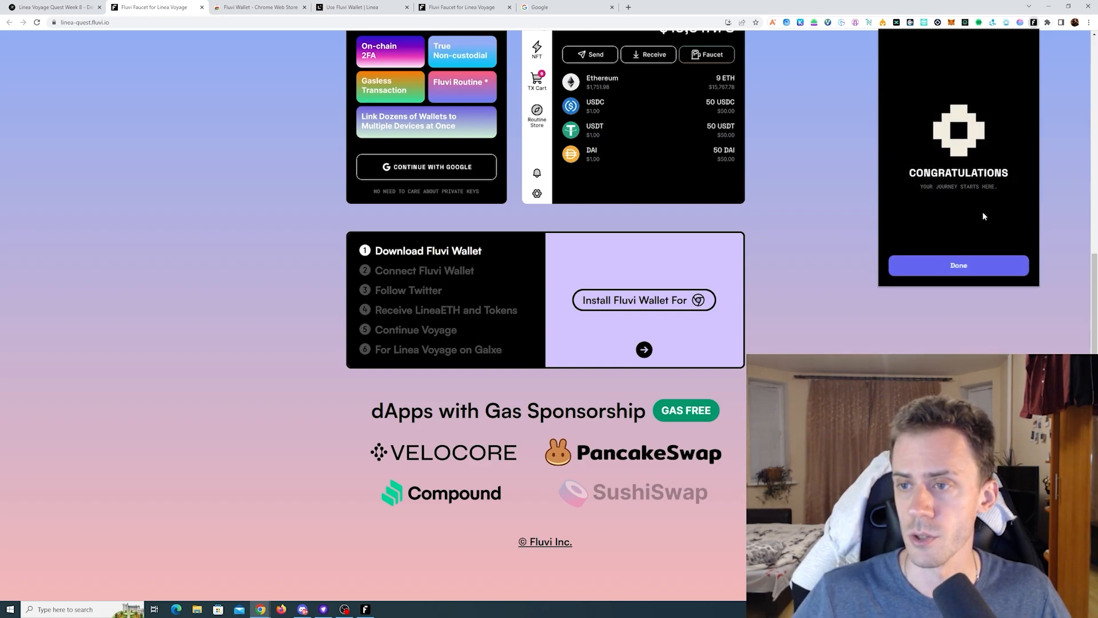
pyautogui.click(959, 265)
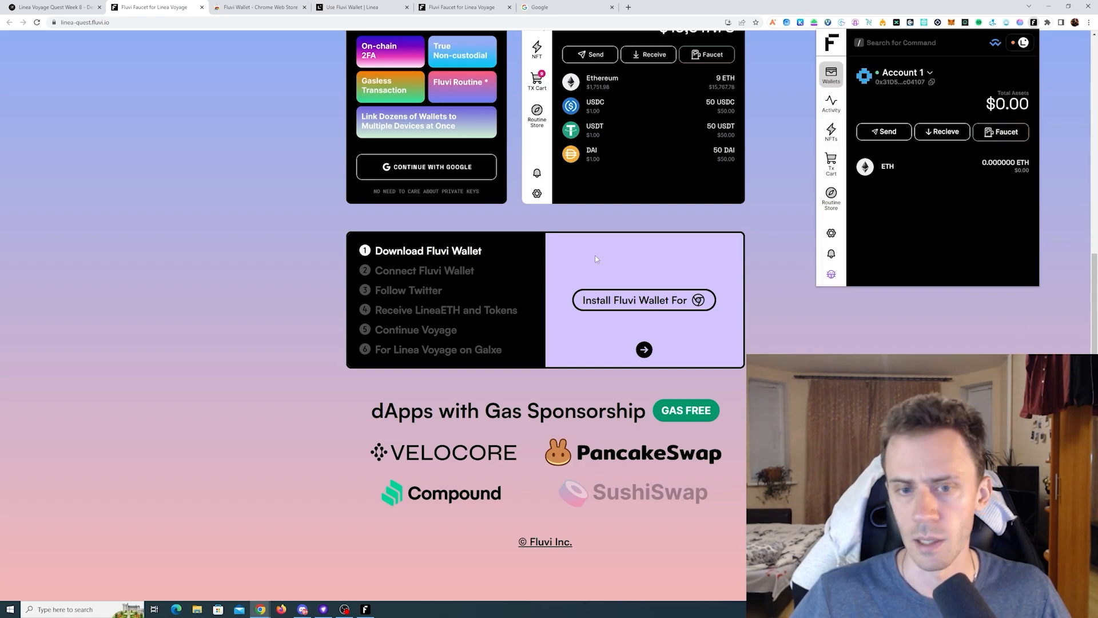
# Connect Fluvi Wallet to the faucet page via WalletConnect so the guide advances to Follow Twitter.
pyautogui.click(643, 350)
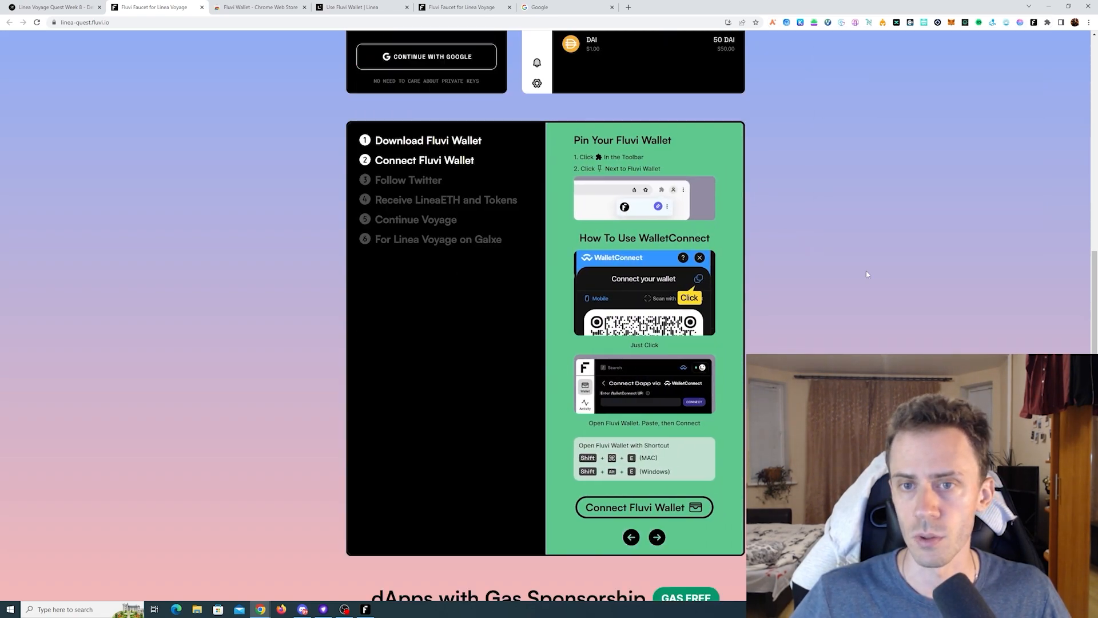
pyautogui.moveTo(475, 164)
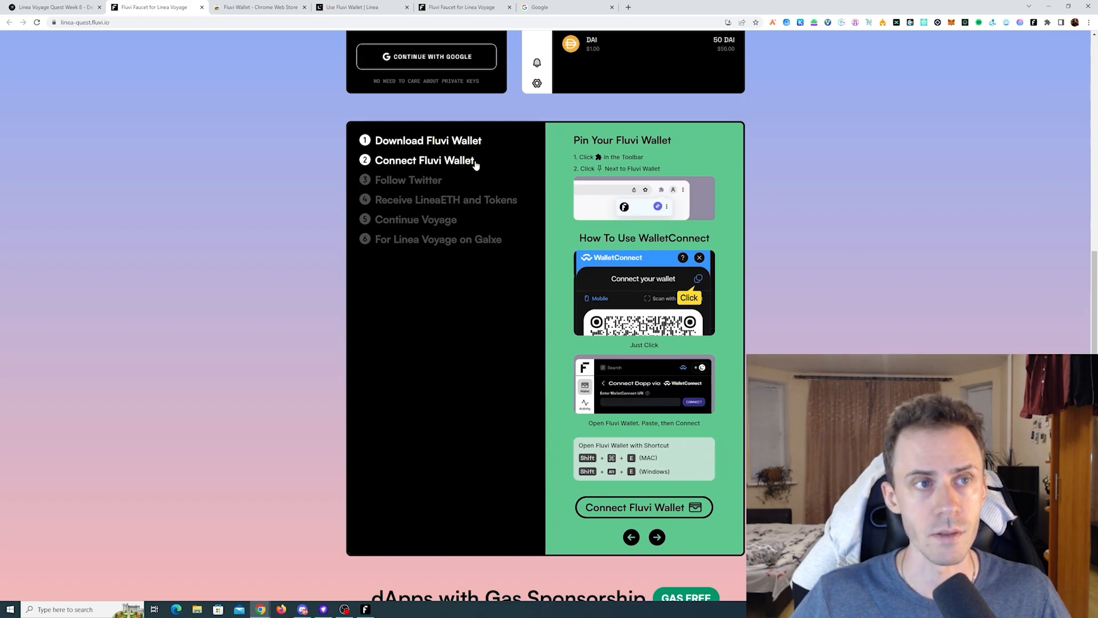
pyautogui.moveTo(818, 309)
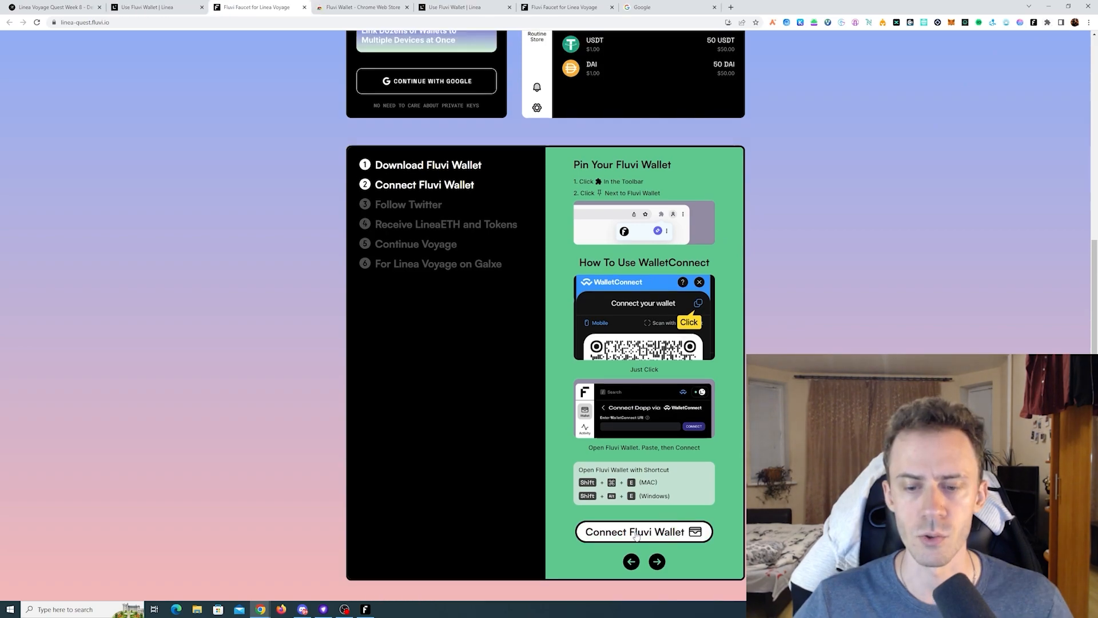
pyautogui.click(643, 531)
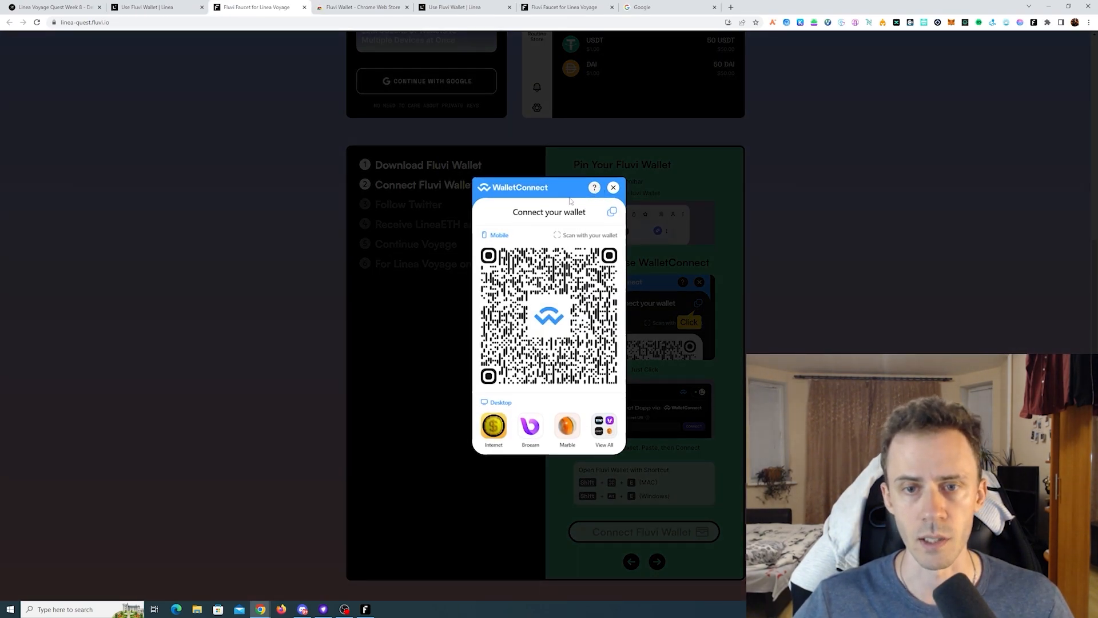
pyautogui.click(612, 212)
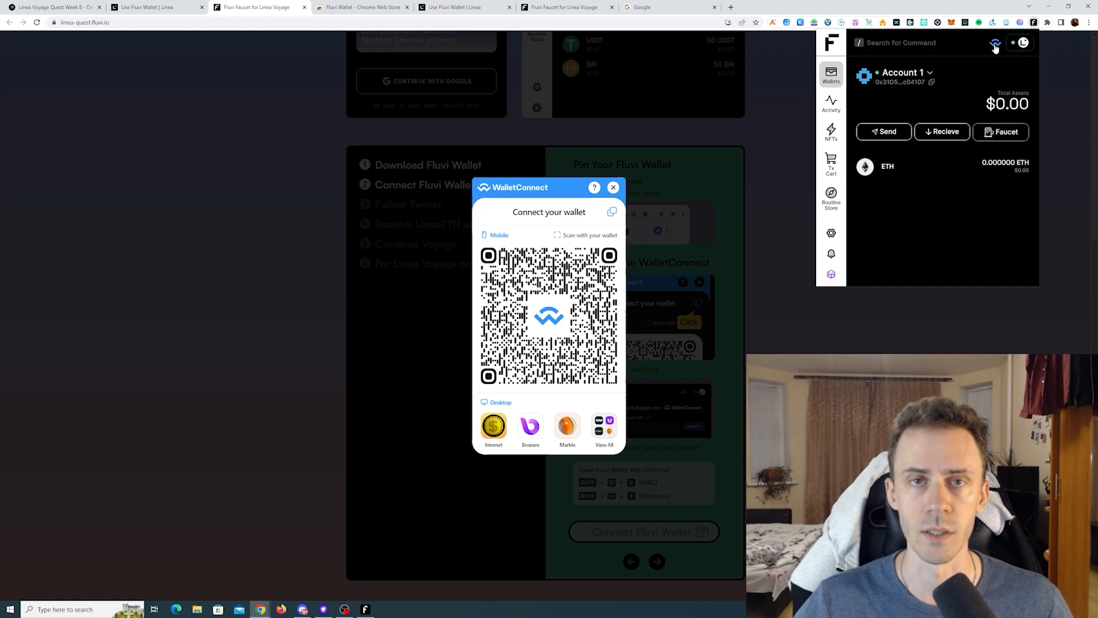
pyautogui.click(996, 43)
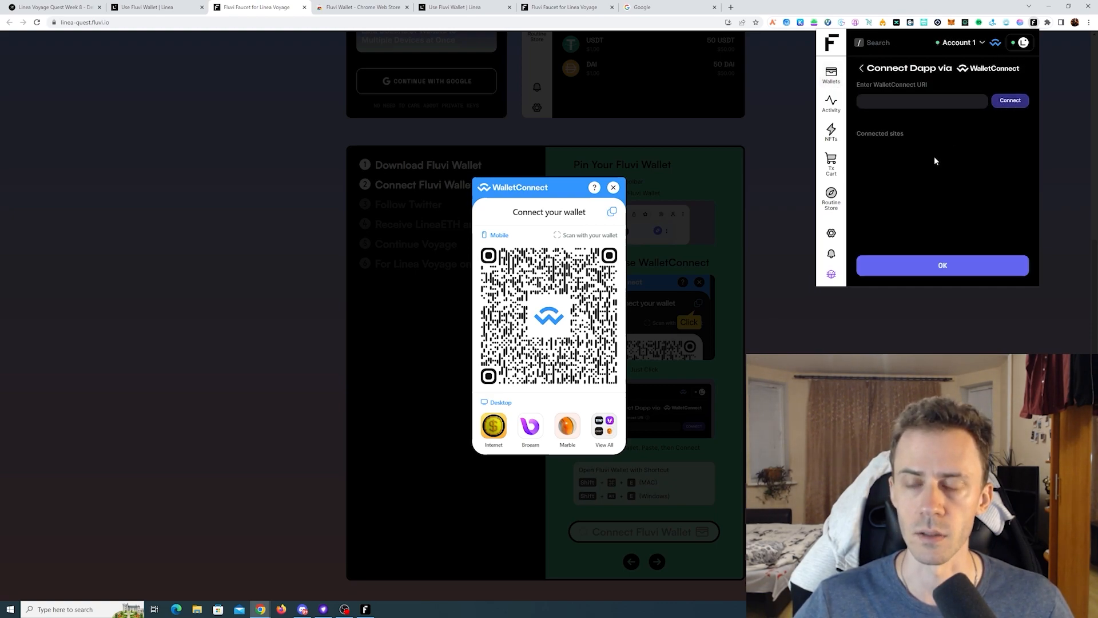
pyautogui.click(612, 187)
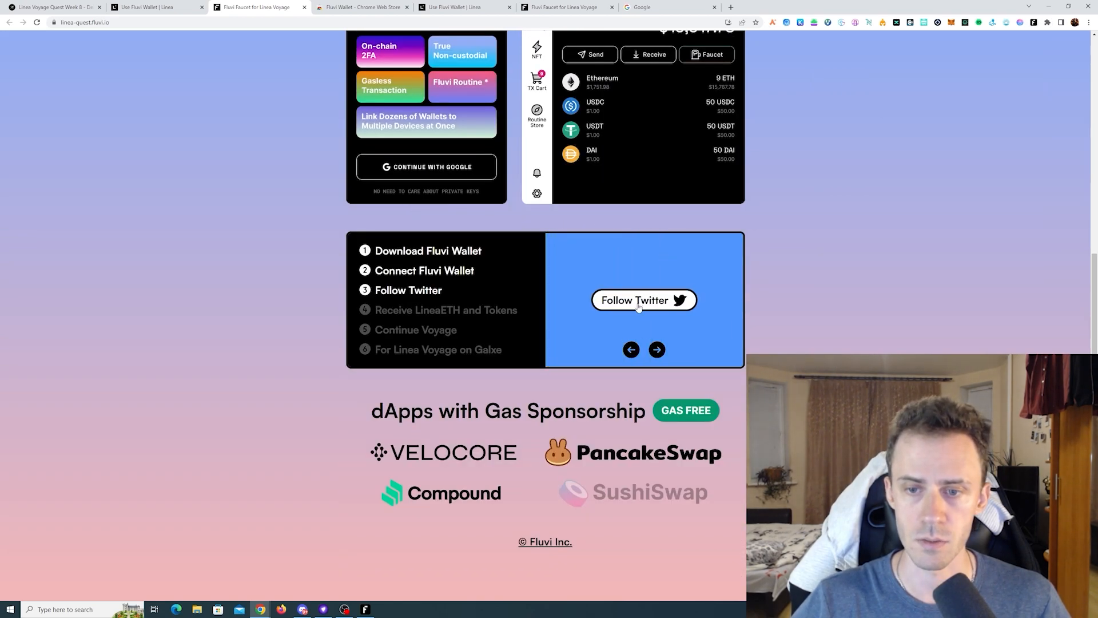
# Follow Fluvi on Twitter, try claiming free LineaETH twice past errors, then start connecting MetaMask.
pyautogui.click(643, 300)
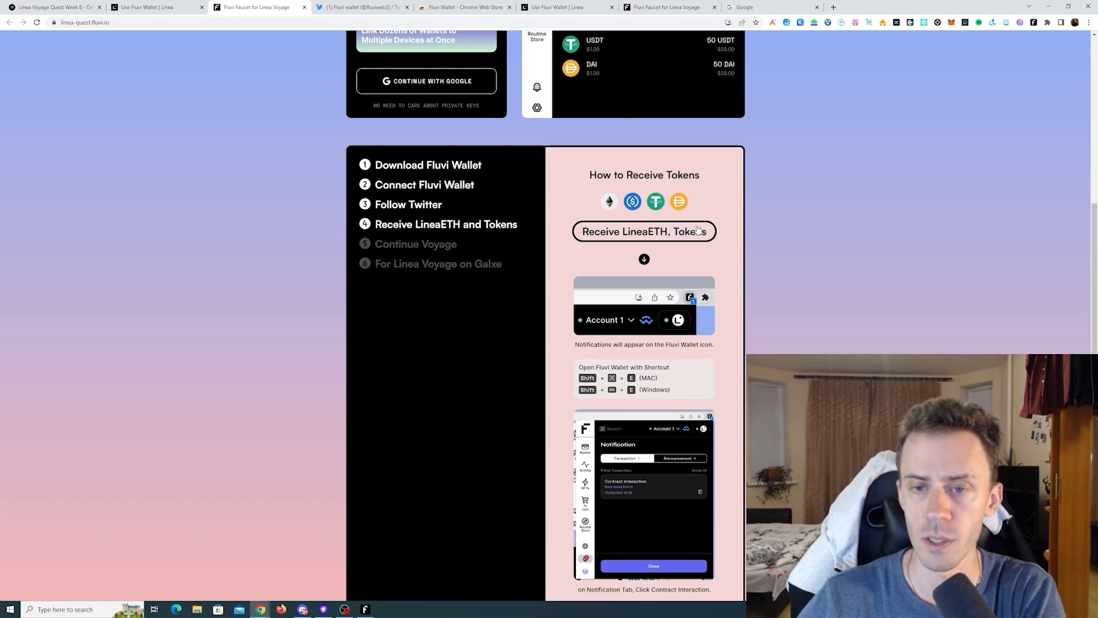
pyautogui.click(644, 232)
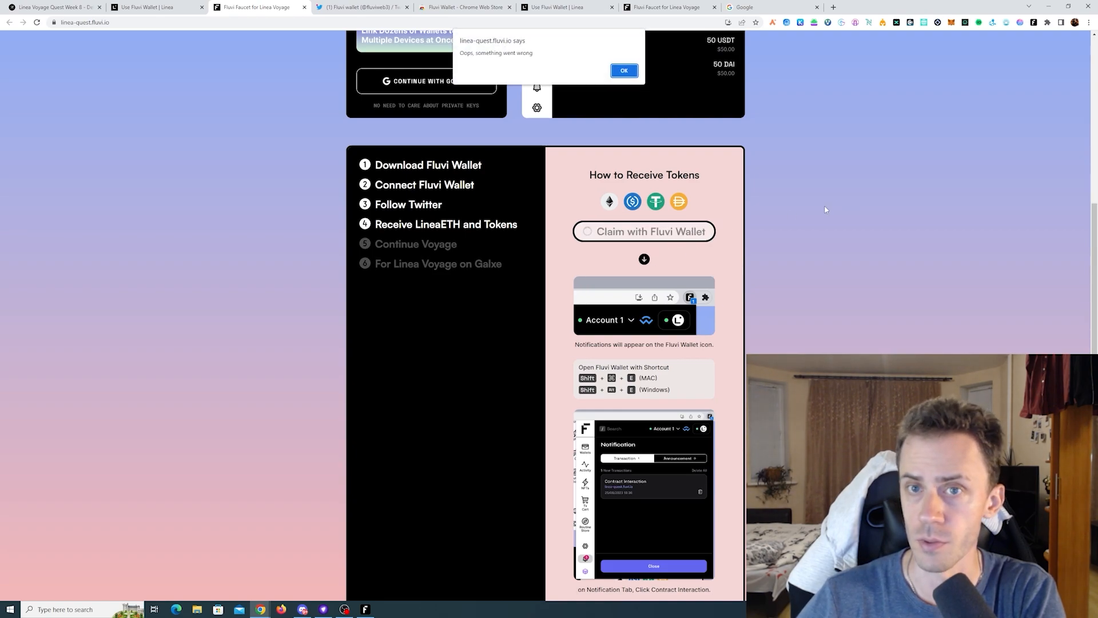
pyautogui.click(623, 70)
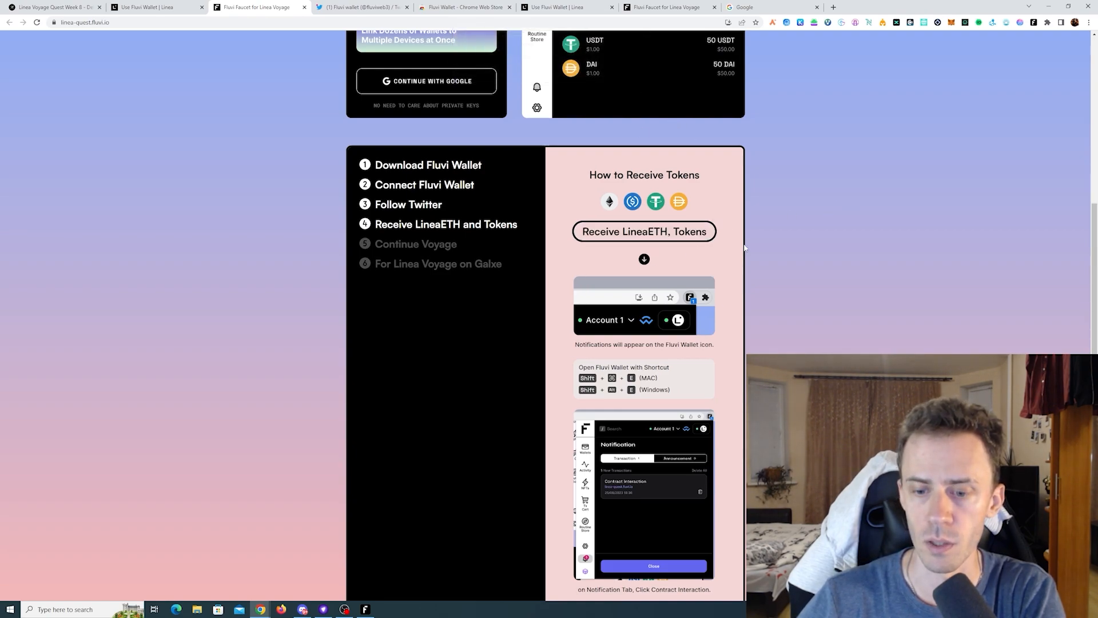
pyautogui.click(643, 231)
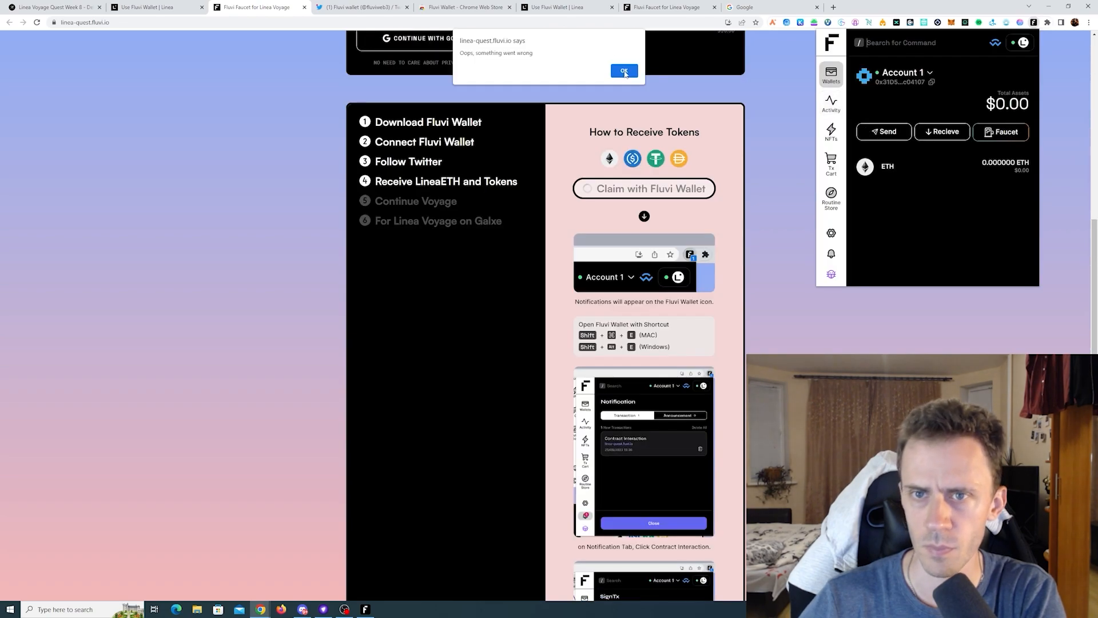
pyautogui.click(622, 71)
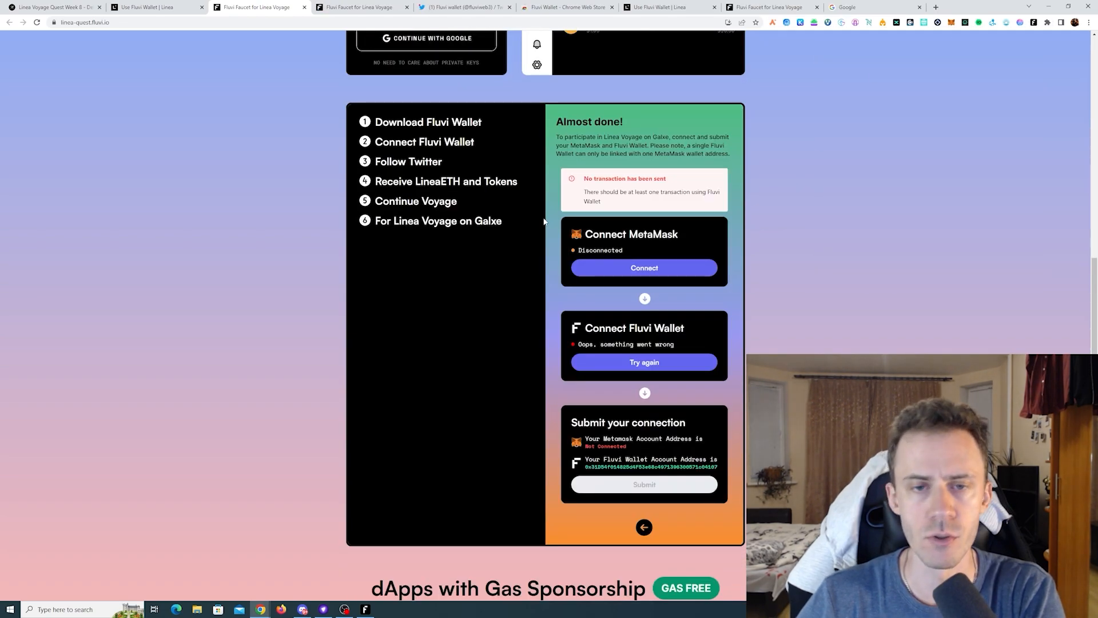
pyautogui.moveTo(483, 225)
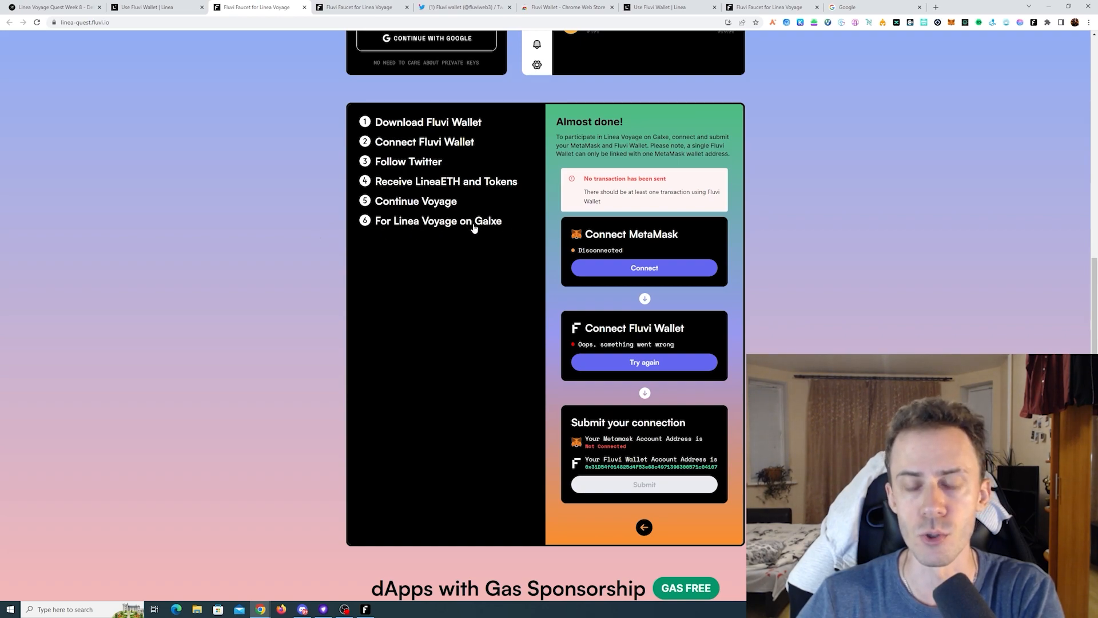
pyautogui.moveTo(678, 355)
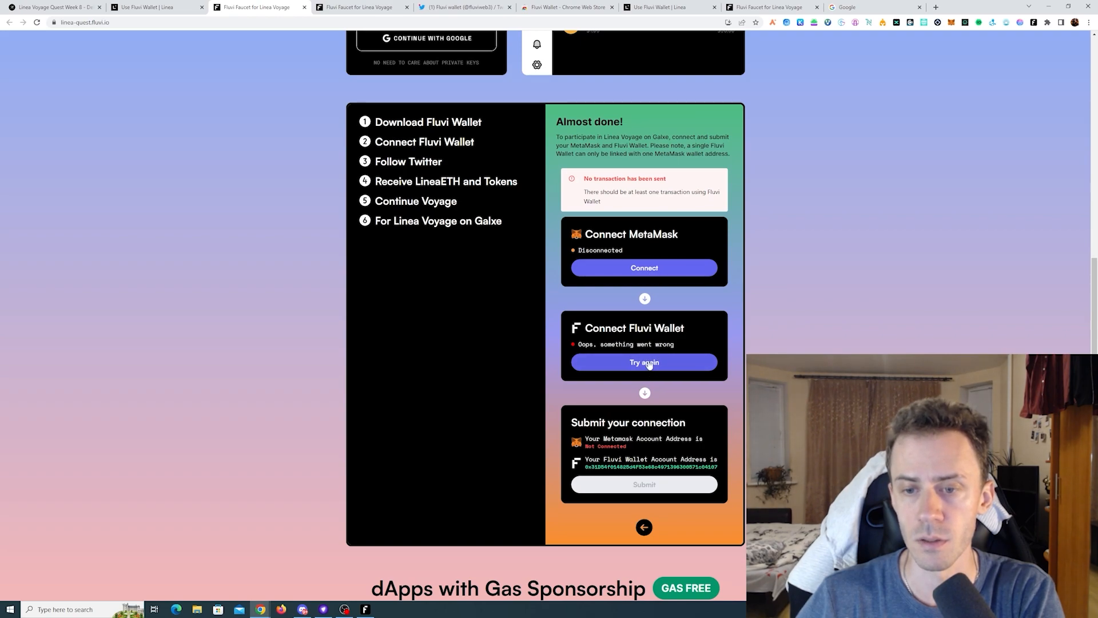
pyautogui.click(643, 362)
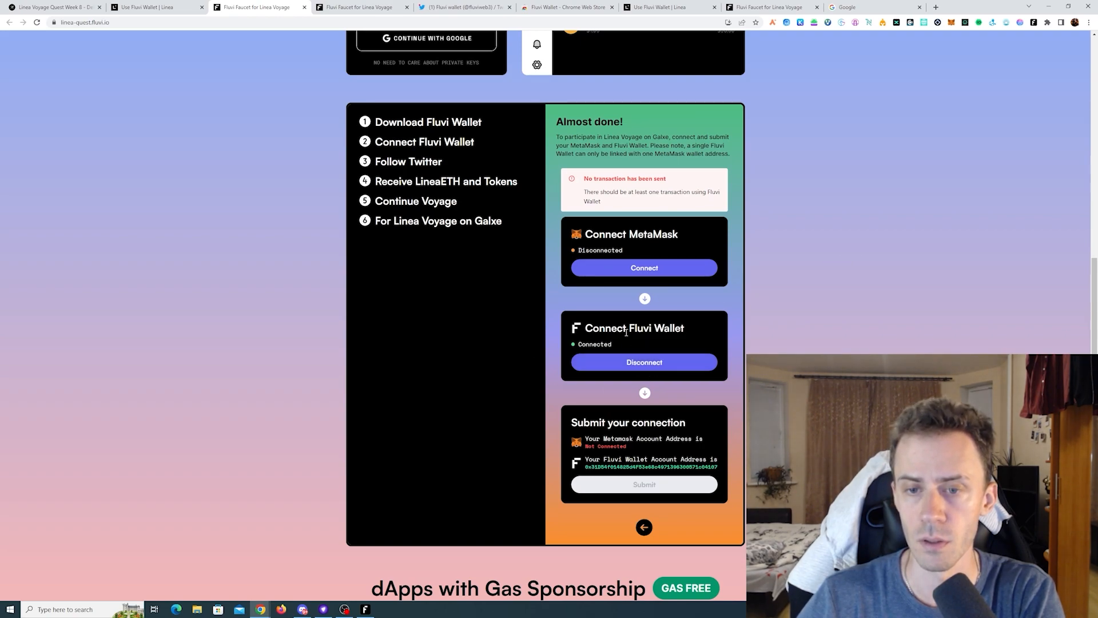
# Approve connecting MetaMask Account 1 to the Linea Voyage quest page.
pyautogui.click(643, 267)
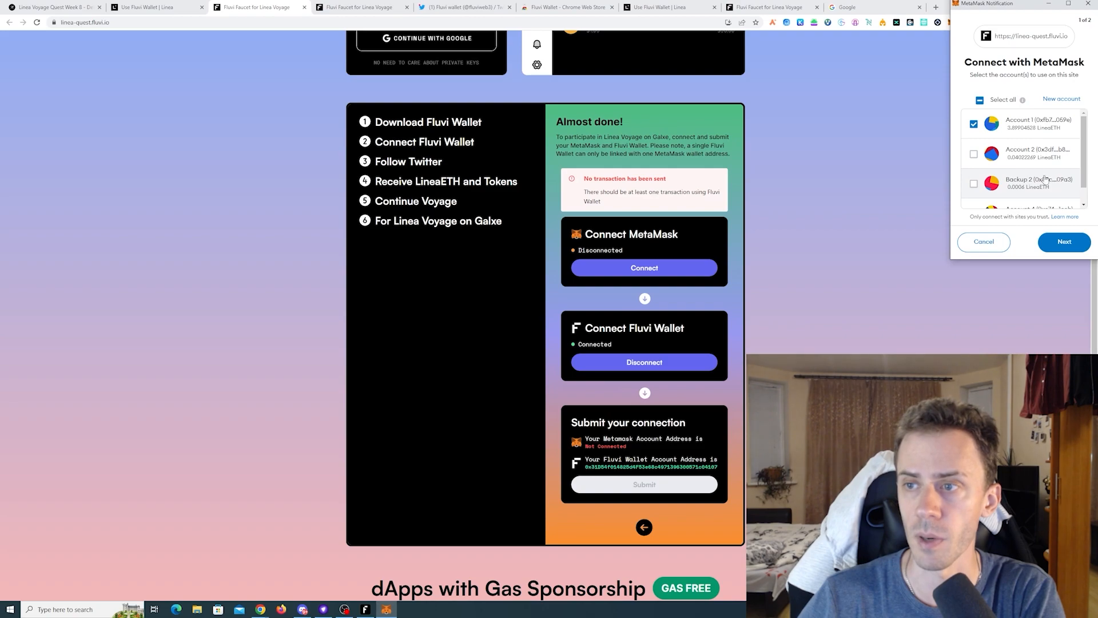
pyautogui.click(1064, 241)
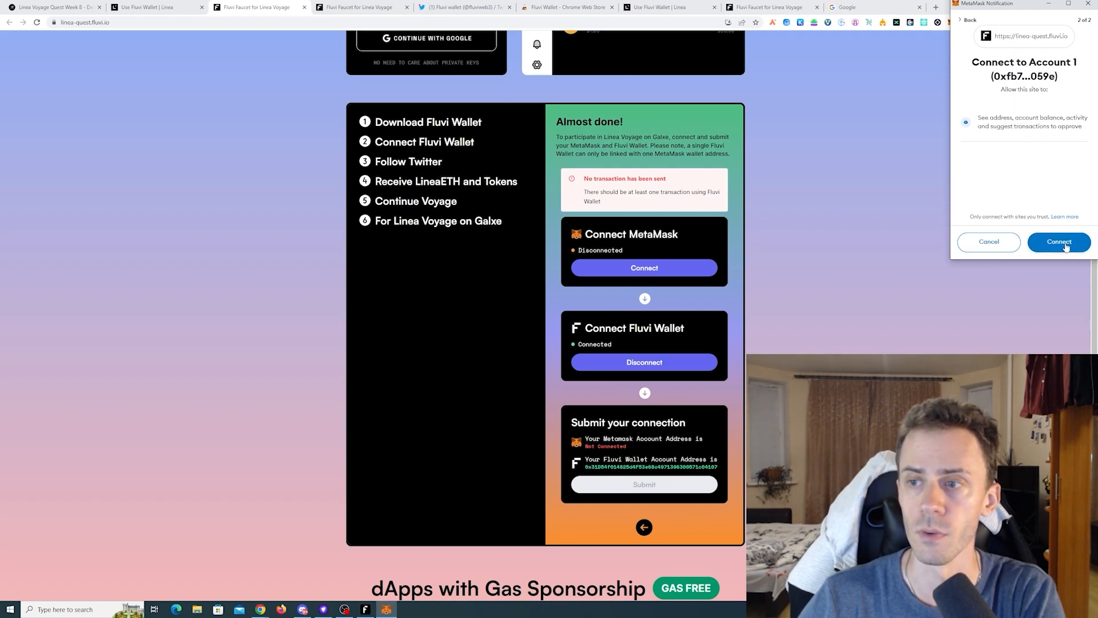
pyautogui.click(1058, 241)
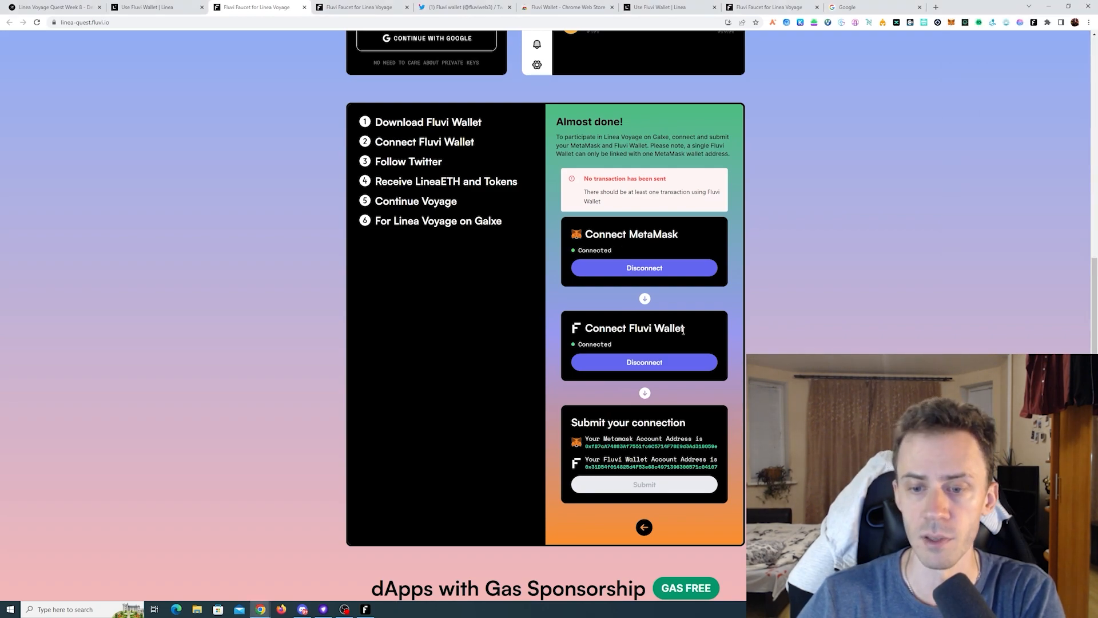
pyautogui.moveTo(583, 182)
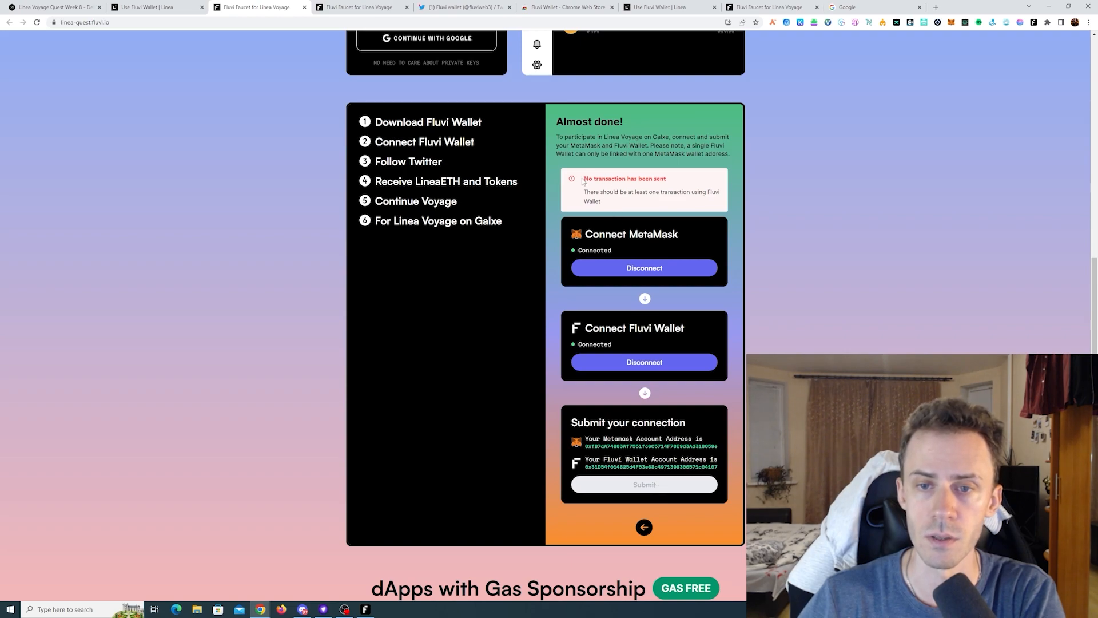
pyautogui.moveTo(622, 206)
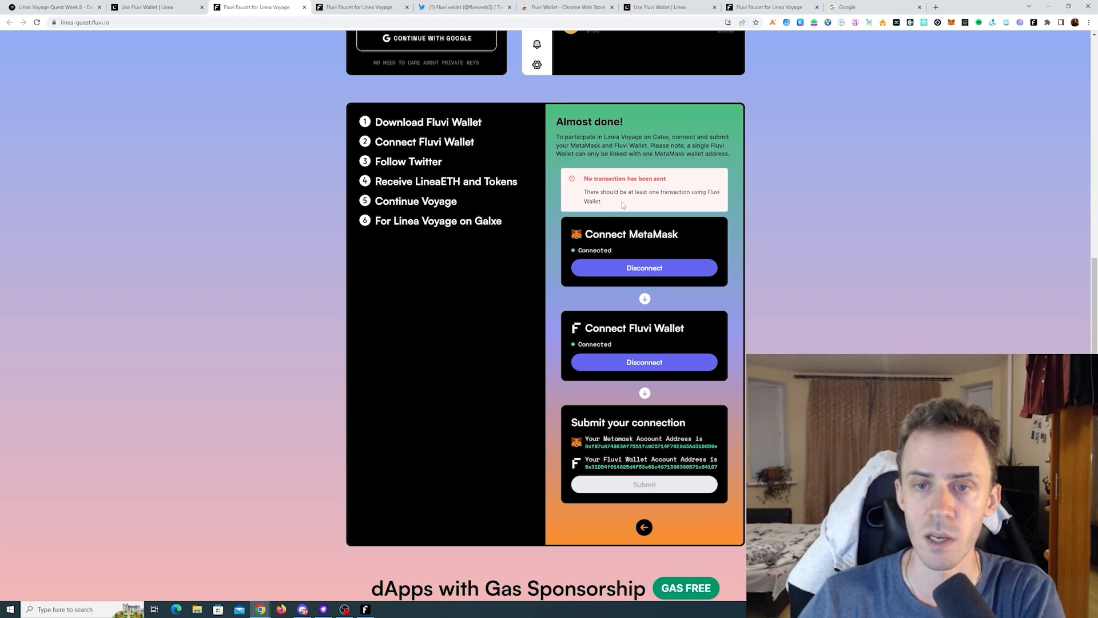
pyautogui.moveTo(689, 199)
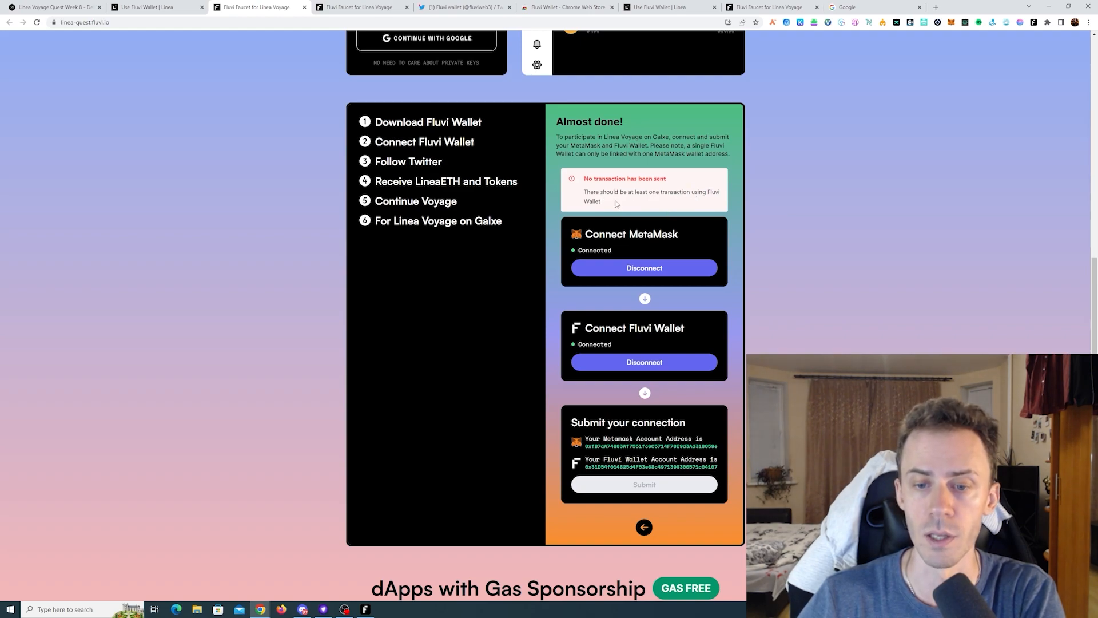
pyautogui.scroll(3)
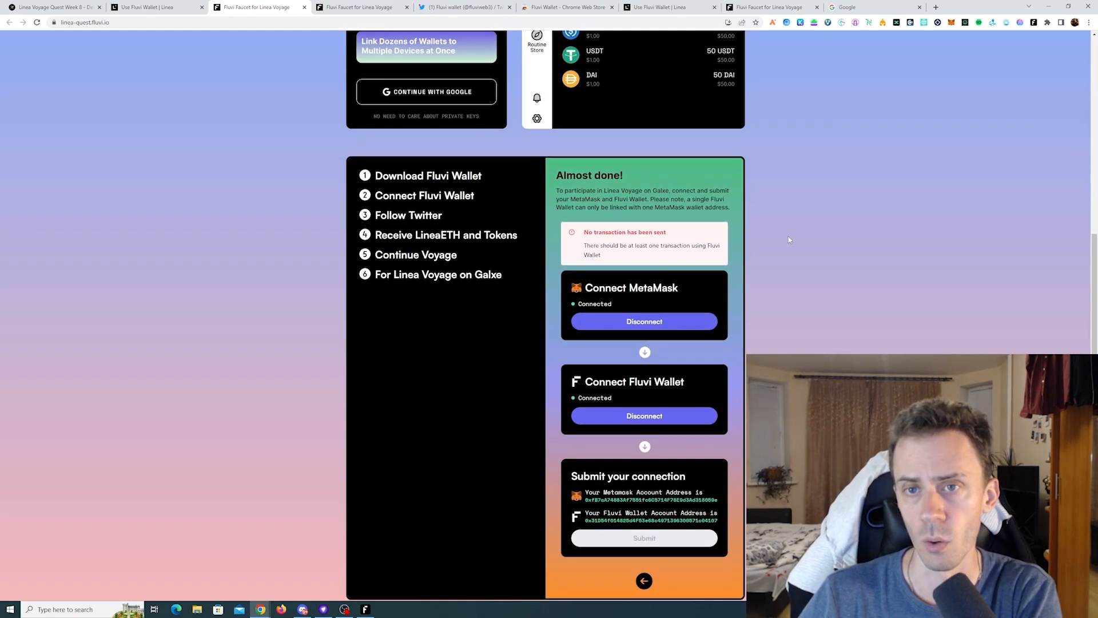
pyautogui.moveTo(793, 232)
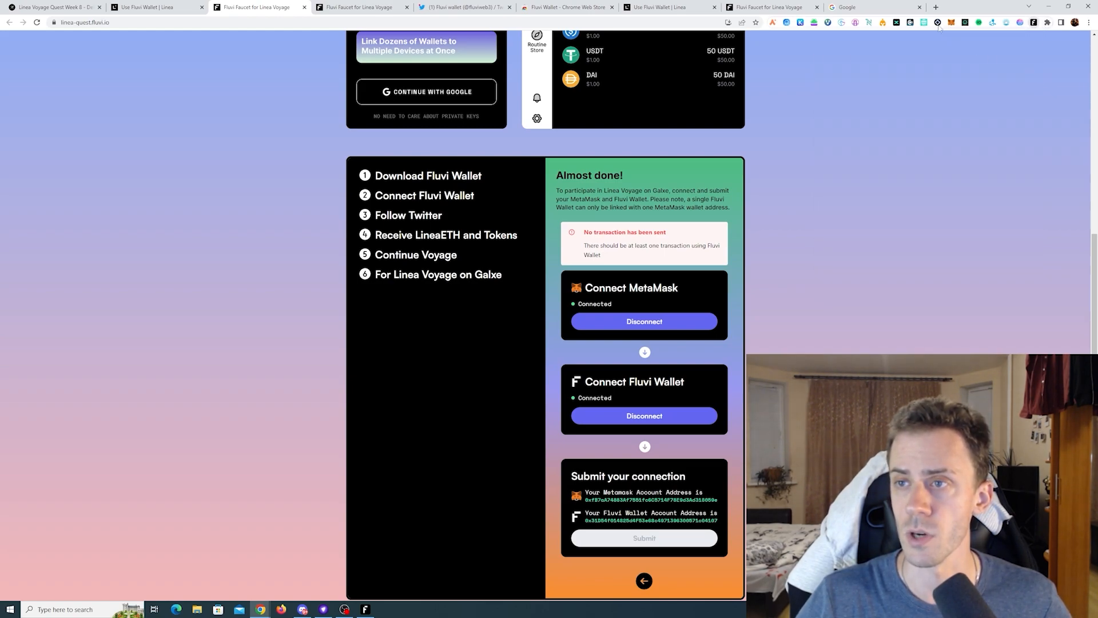
# Send 0.2 LineaETH from MetaMask Account 1 to the Fluvi Wallet address.
pyautogui.click(951, 22)
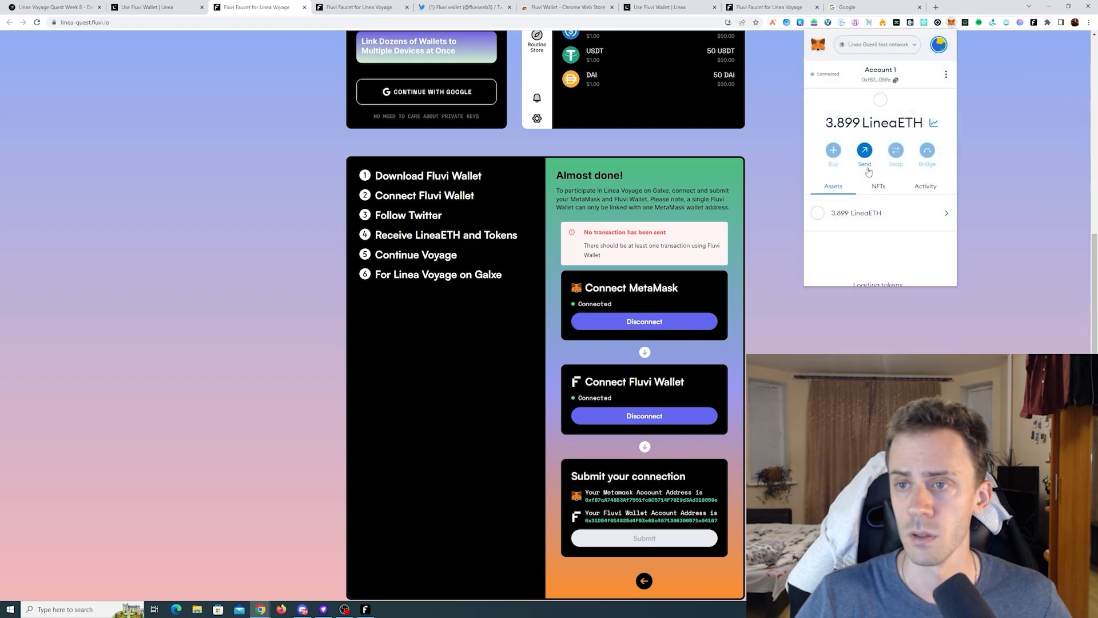
pyautogui.click(864, 150)
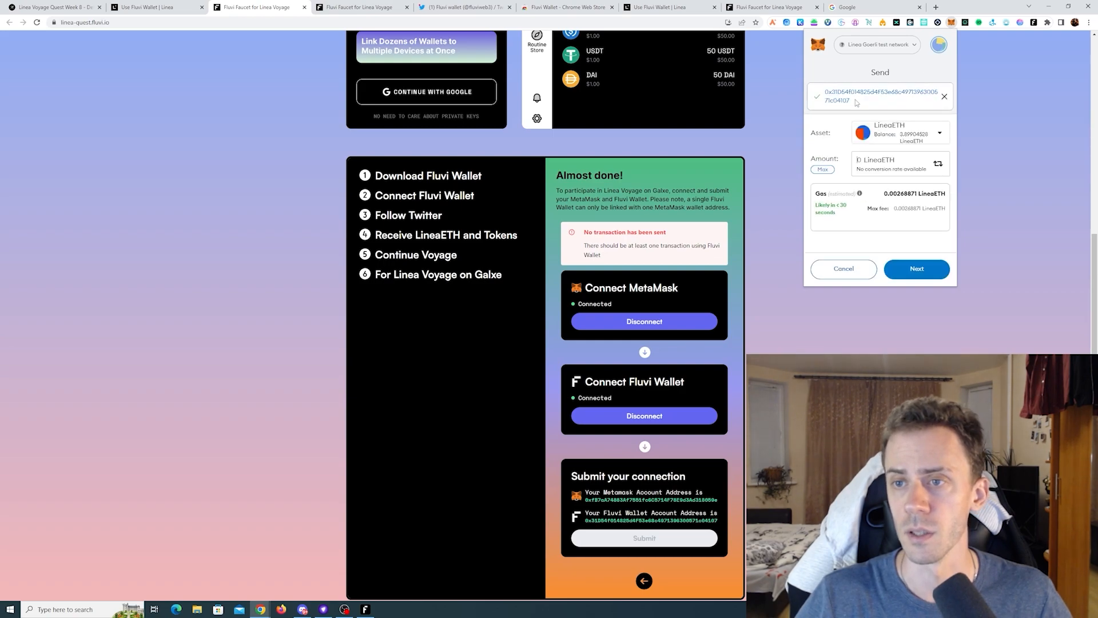
pyautogui.click(917, 268)
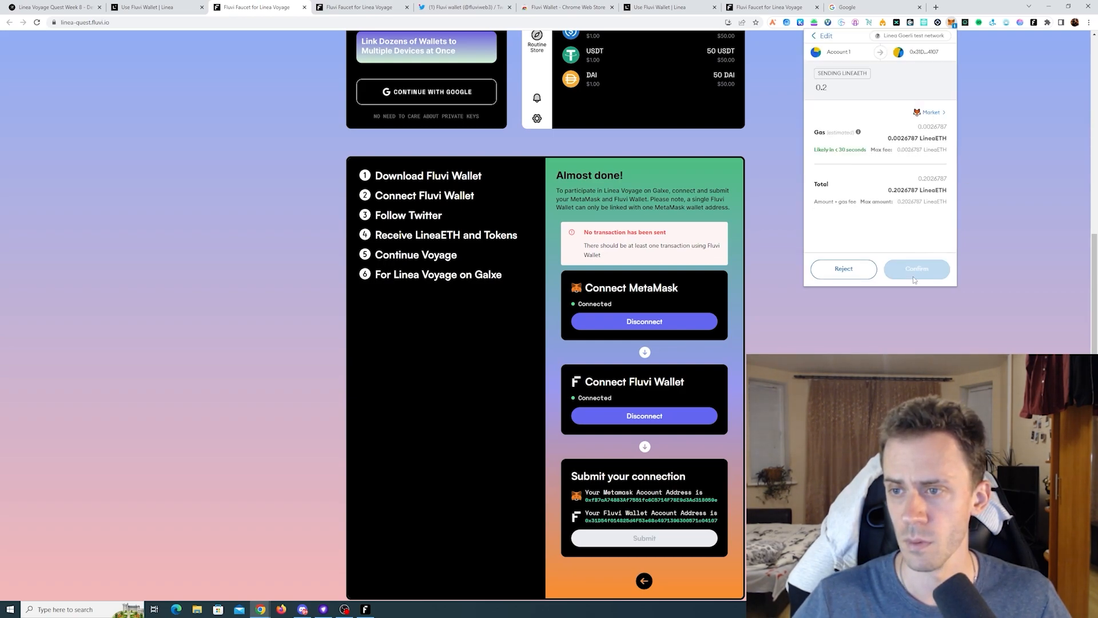
pyautogui.click(917, 269)
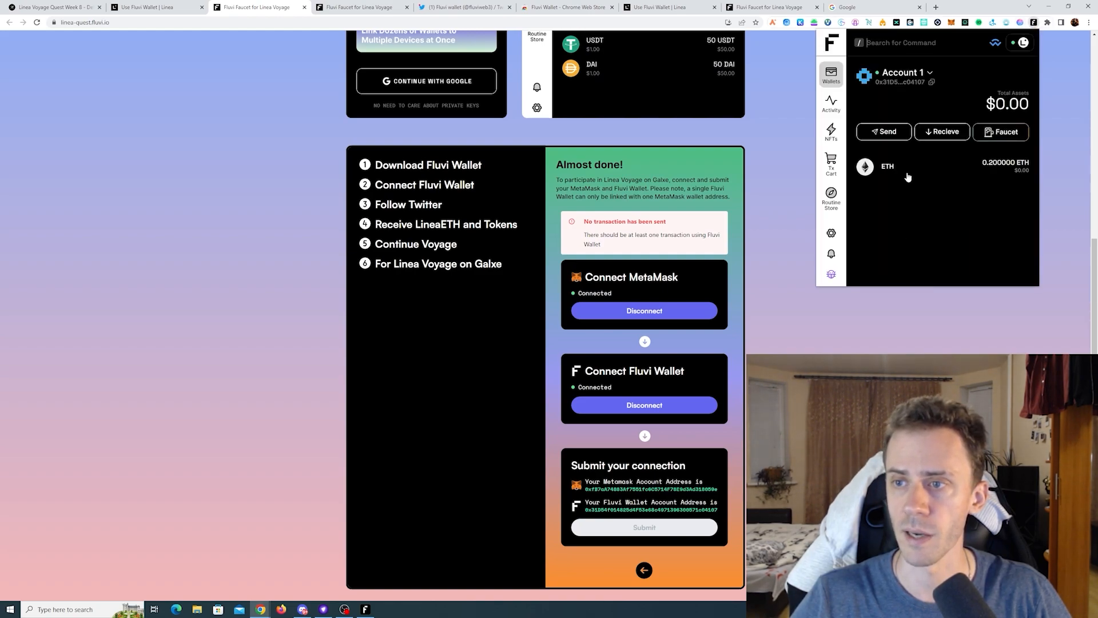
pyautogui.click(884, 132)
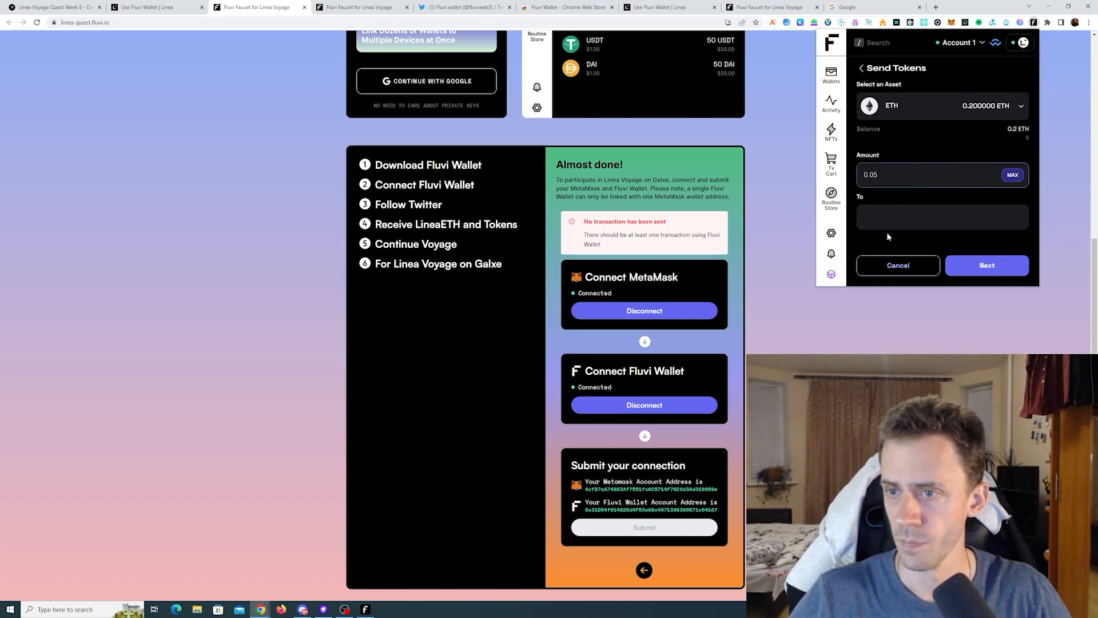
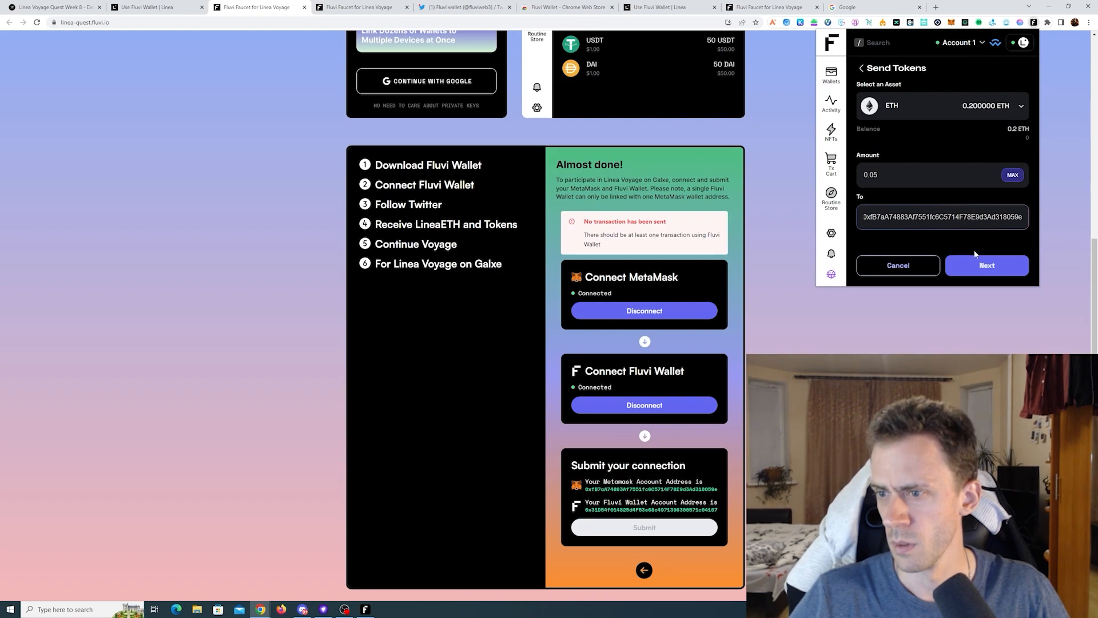
pyautogui.click(986, 265)
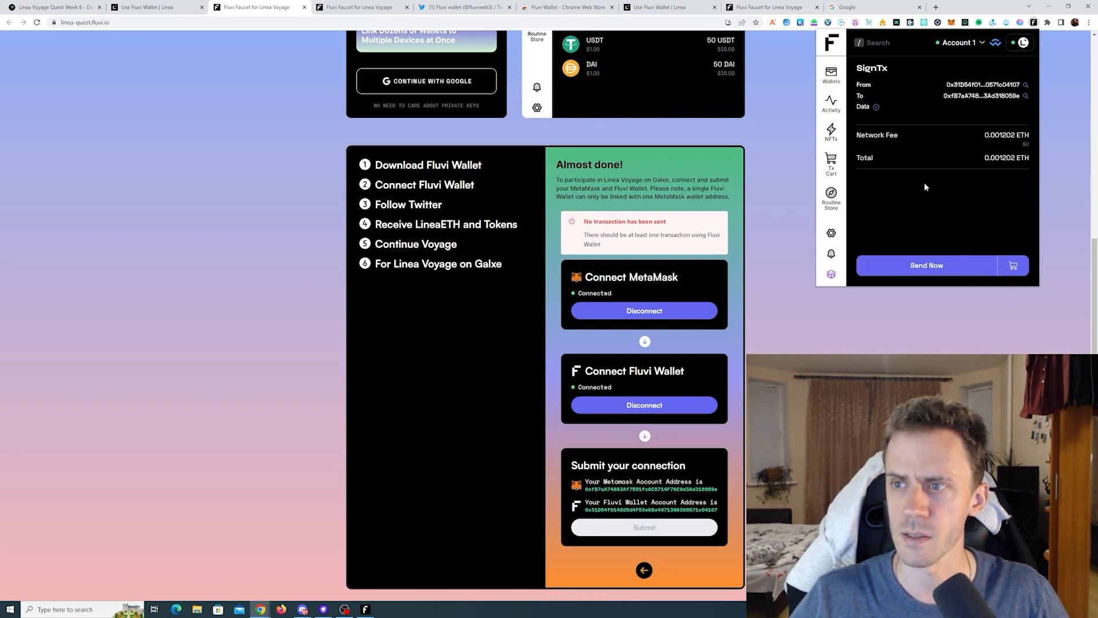
pyautogui.click(926, 265)
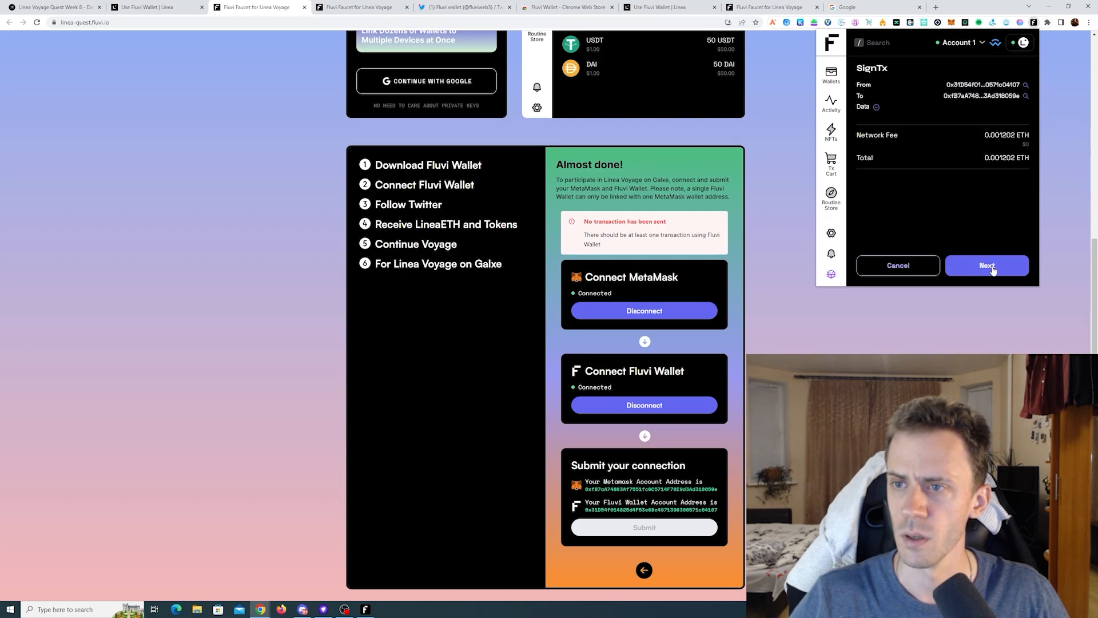
pyautogui.click(987, 264)
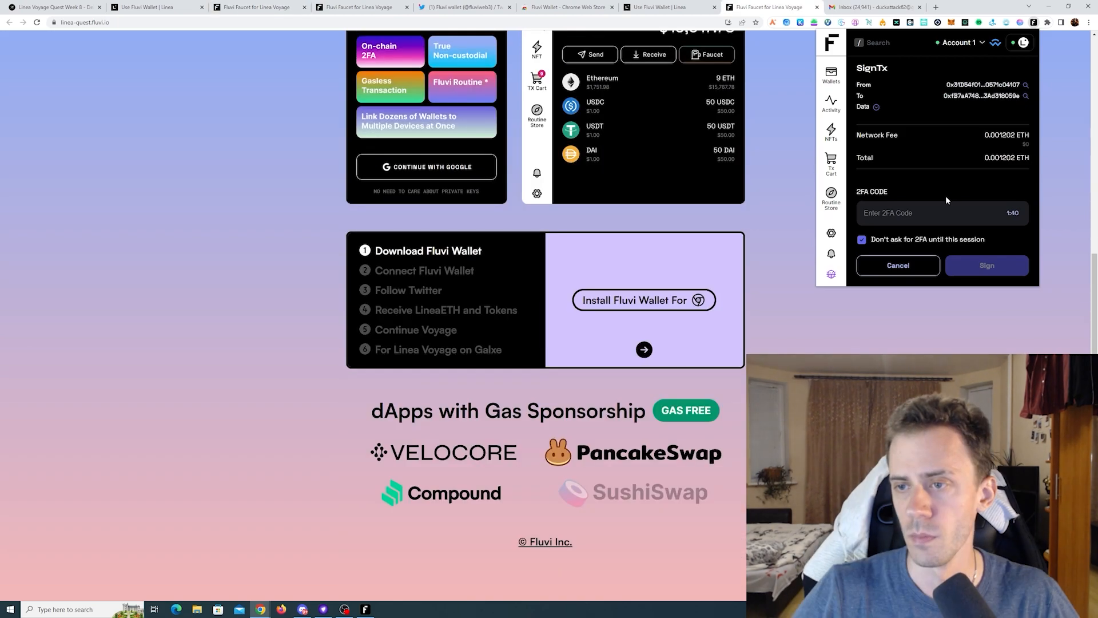
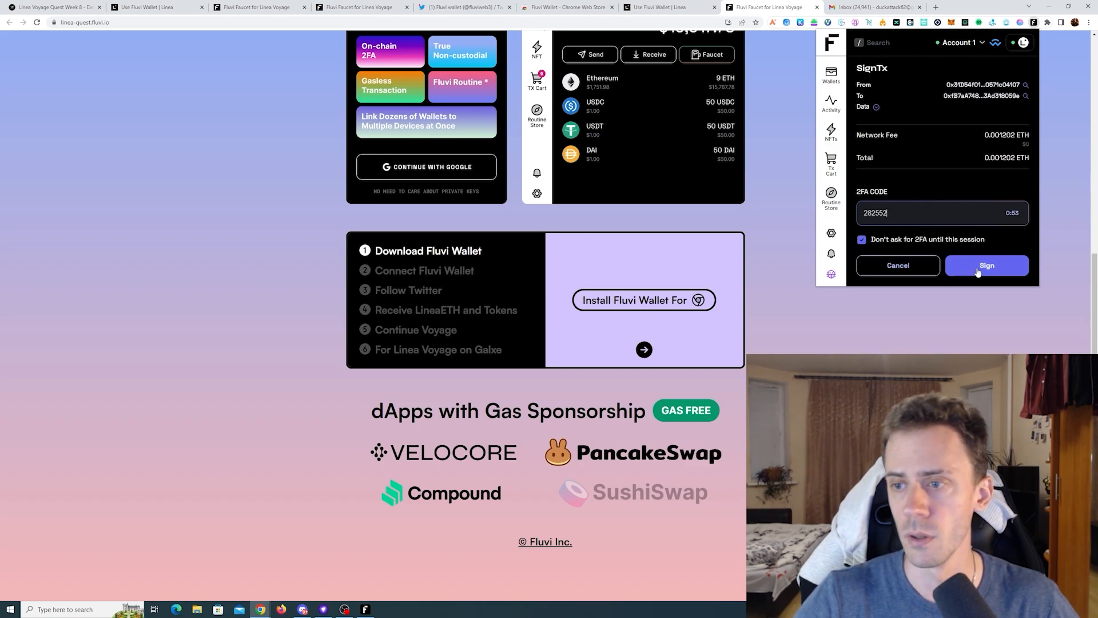
pyautogui.click(987, 266)
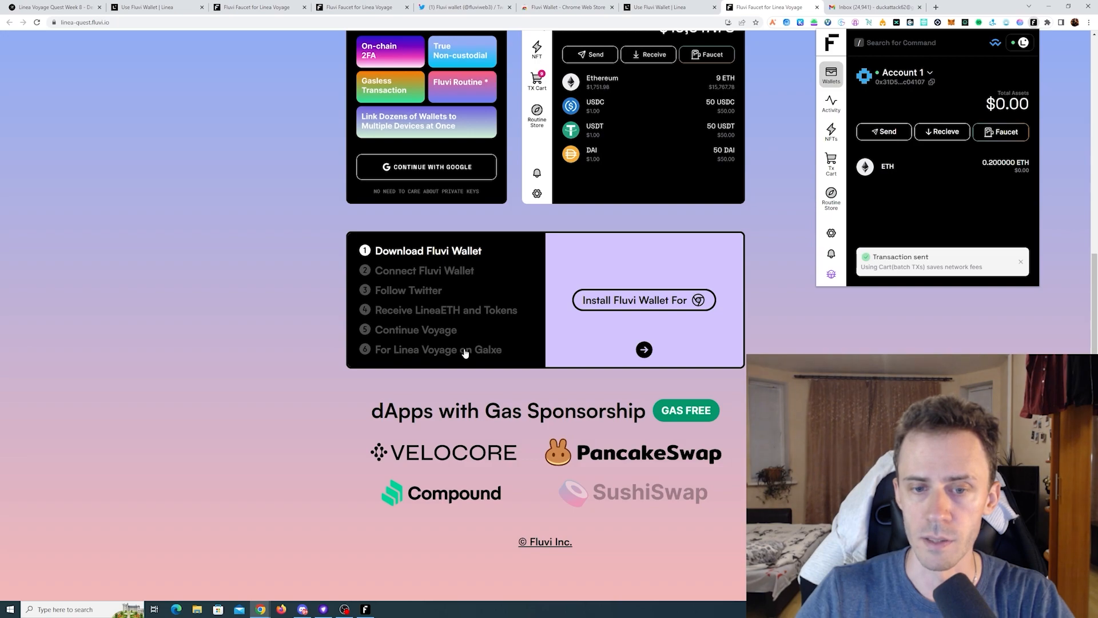
# Submit the wallet connection, sign the MetaMask request, and check Fluvi Wallet notifications for its request.
pyautogui.click(644, 350)
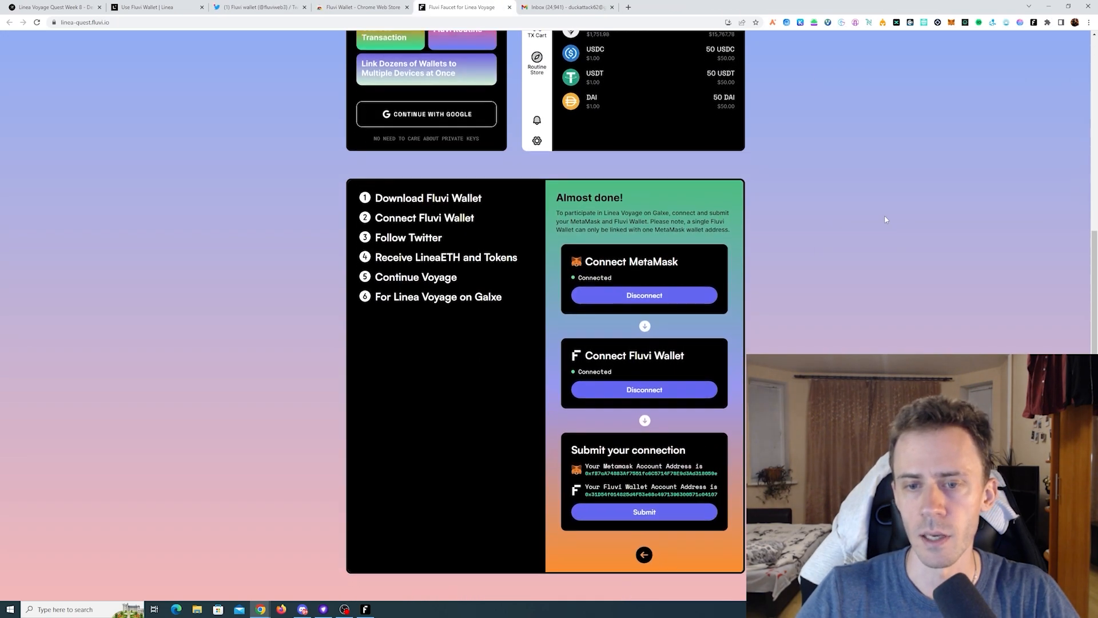
pyautogui.scroll(-3)
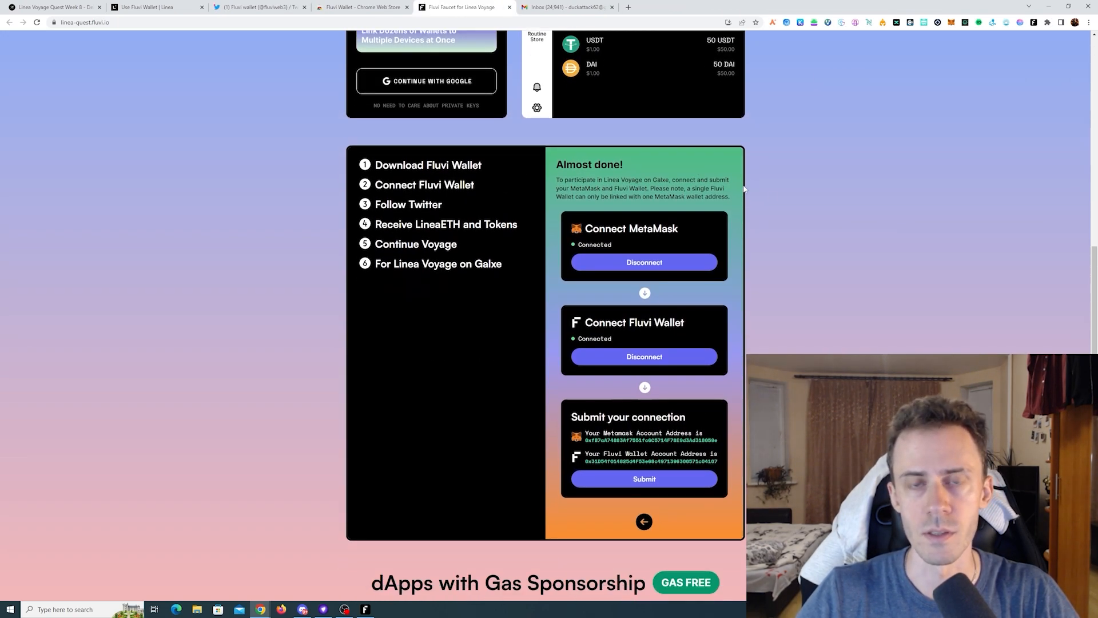
pyautogui.moveTo(905, 255)
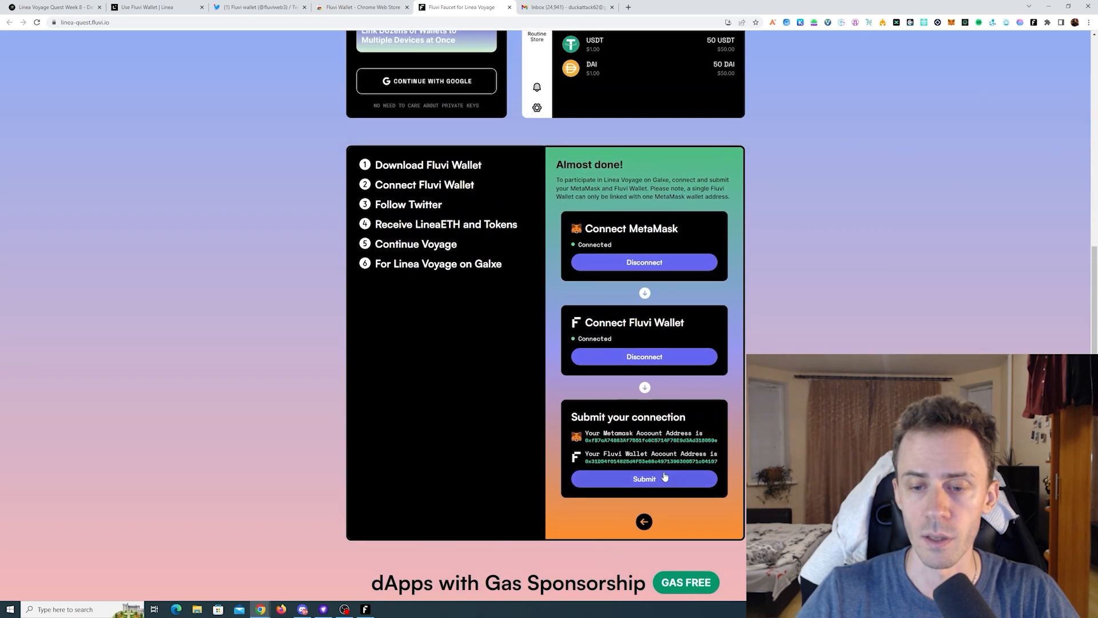
pyautogui.click(643, 478)
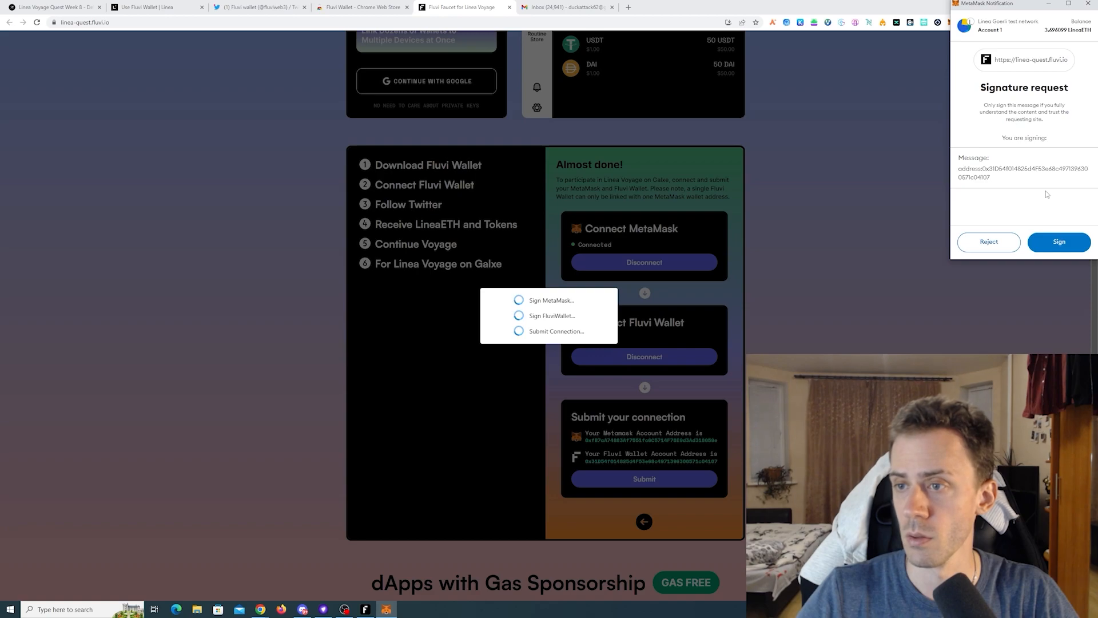
pyautogui.click(1059, 241)
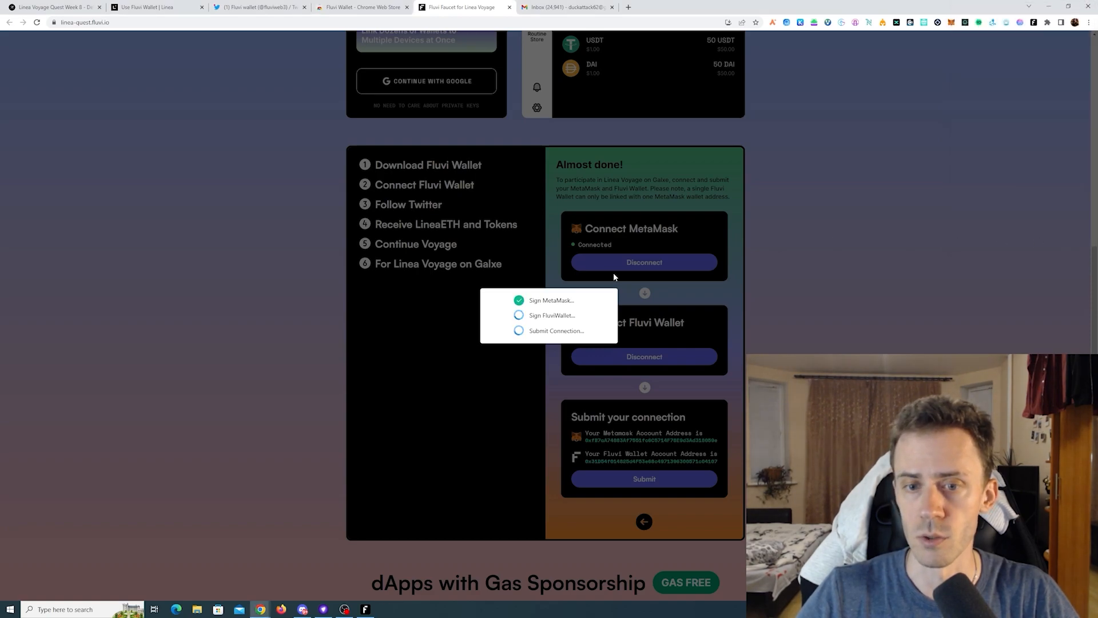
pyautogui.moveTo(463, 273)
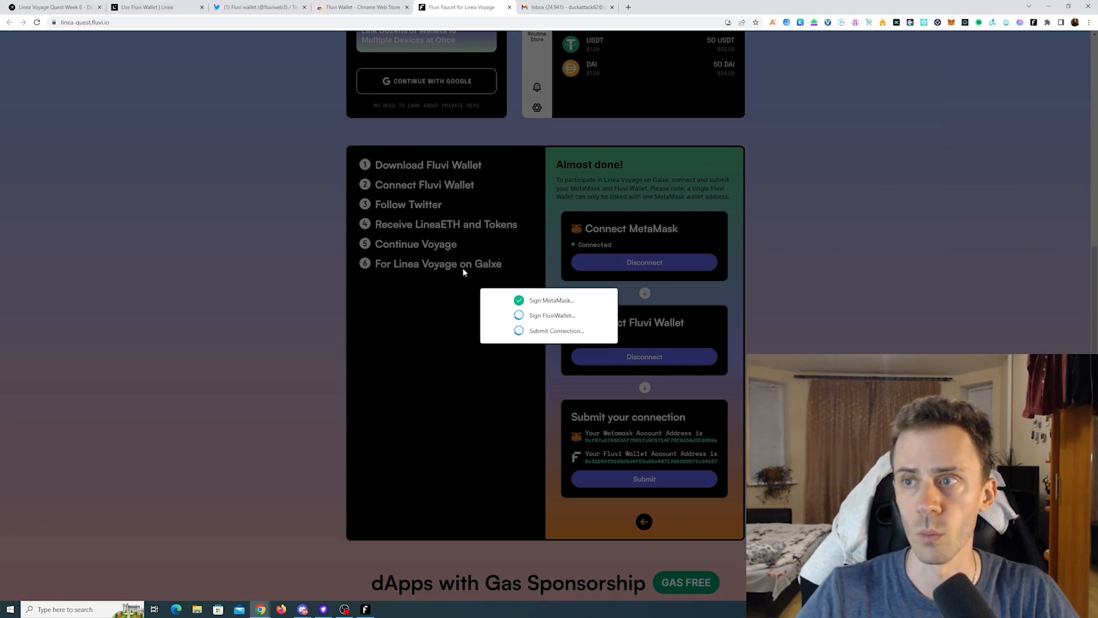
pyautogui.moveTo(942, 129)
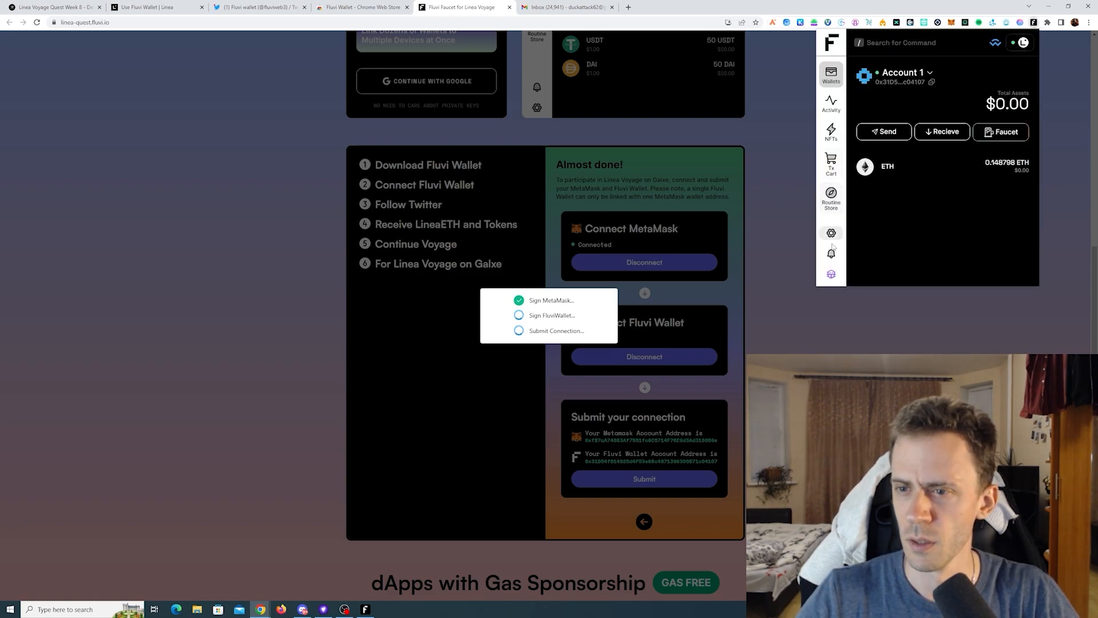
pyautogui.click(832, 253)
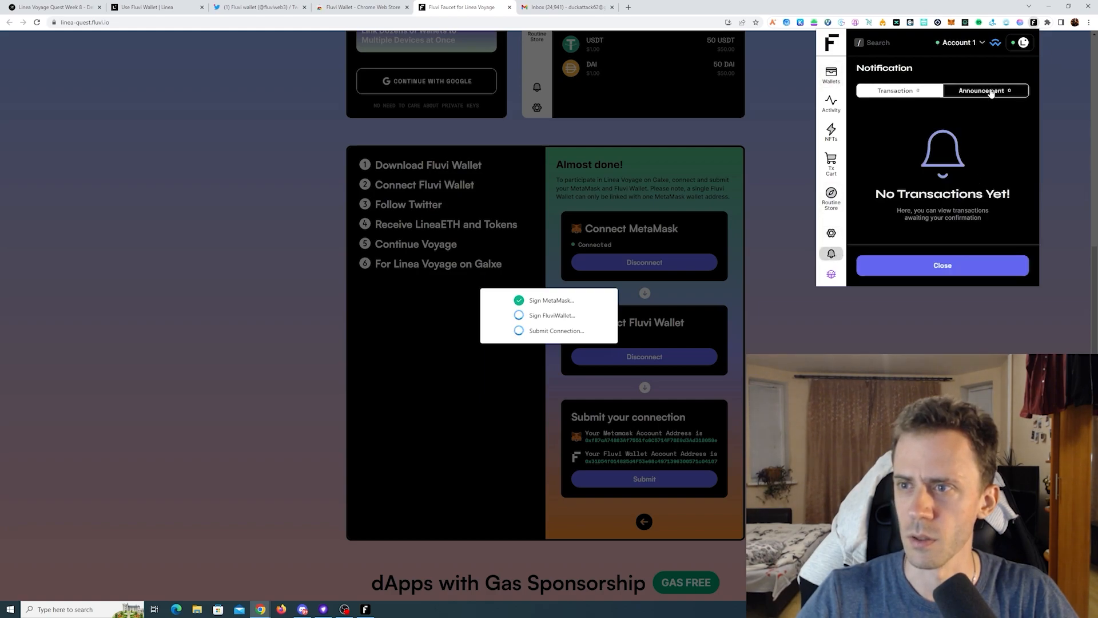
pyautogui.scroll(3)
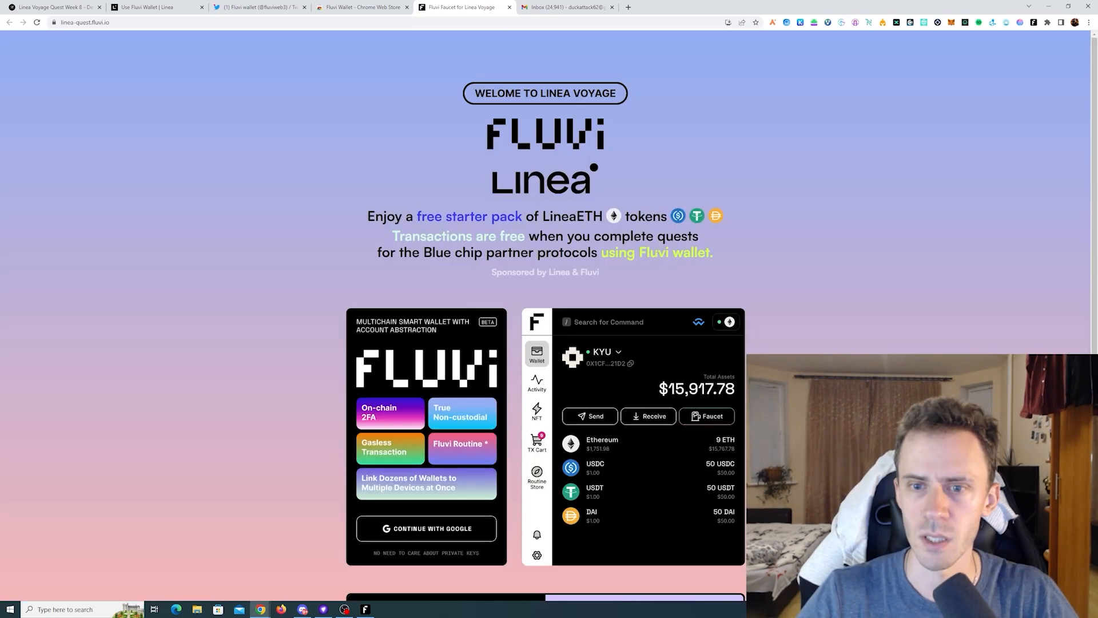
# Reconnect Fluvi Wallet to the faucet page through WalletConnect in the Fluvi extension.
pyautogui.scroll(-3)
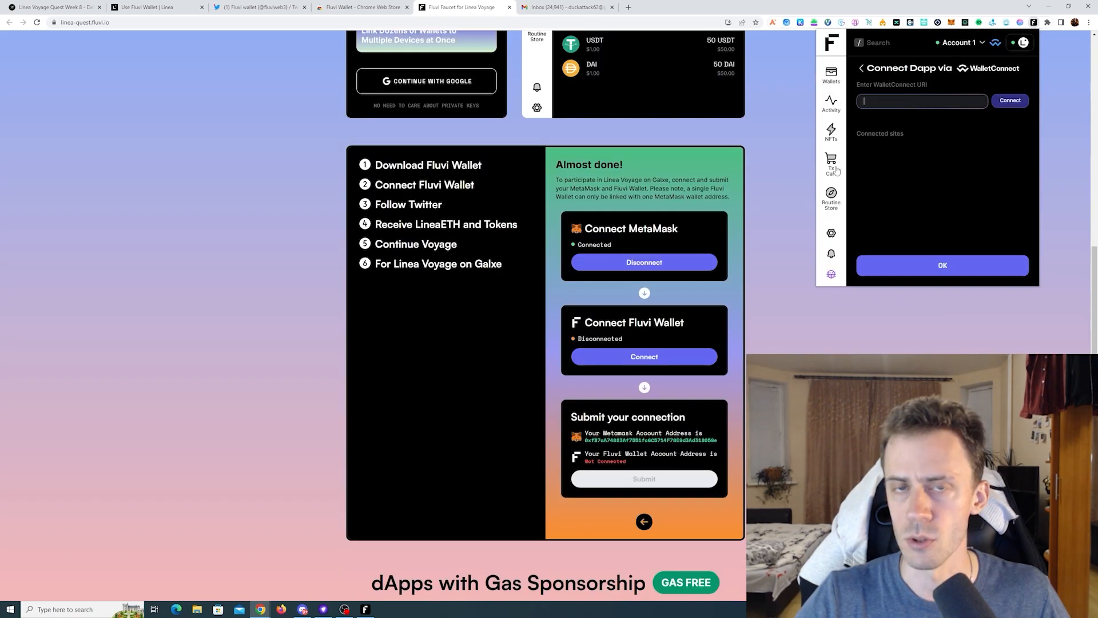
pyautogui.moveTo(832, 238)
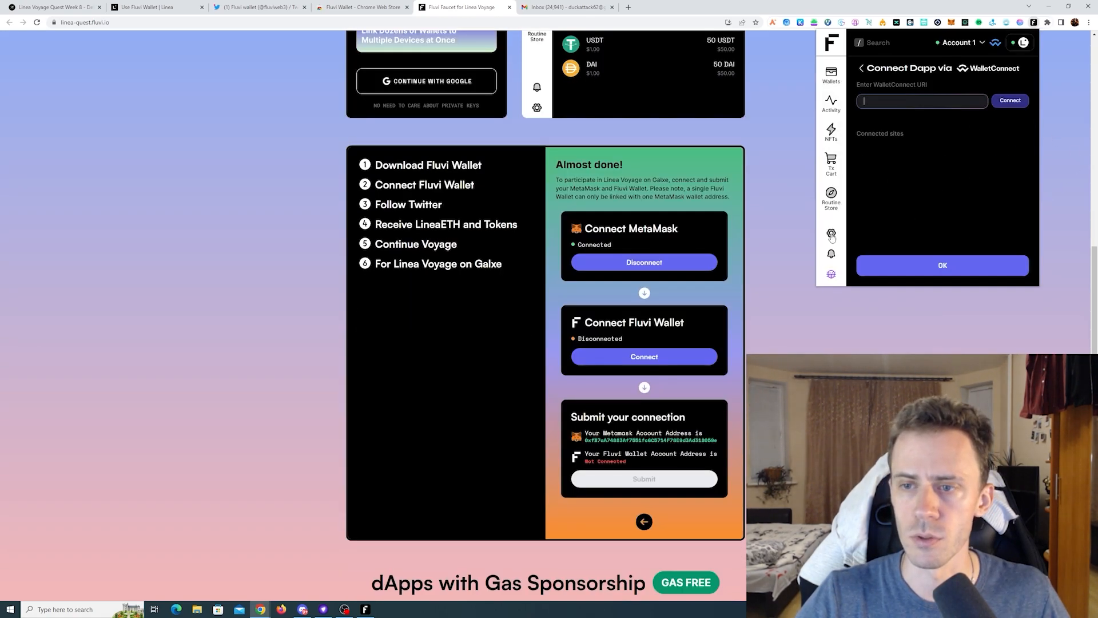
pyautogui.click(643, 356)
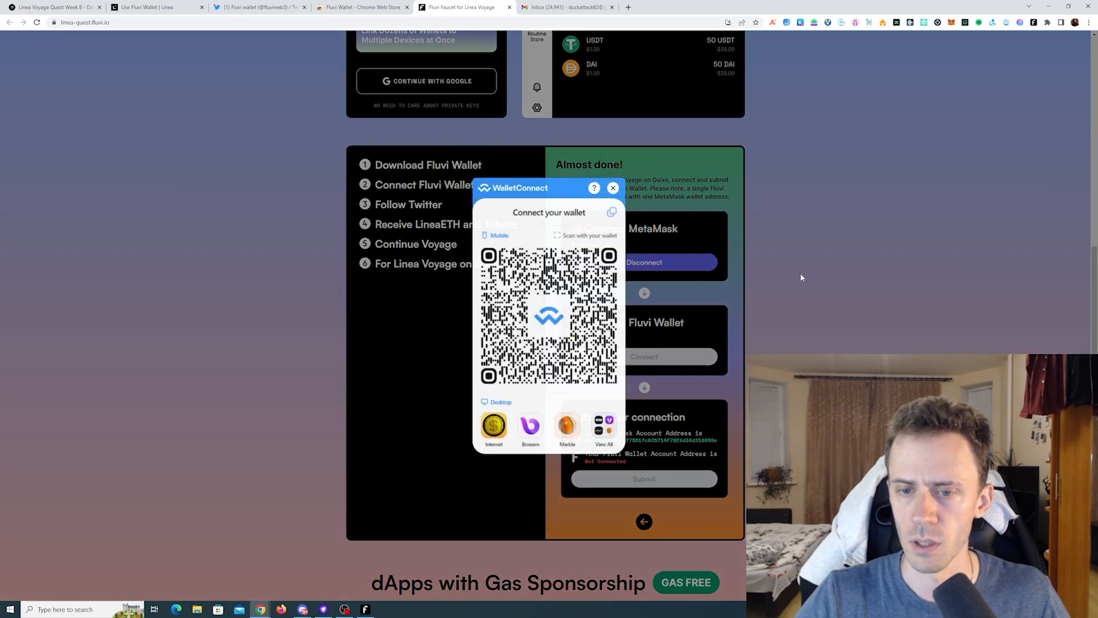
pyautogui.click(612, 211)
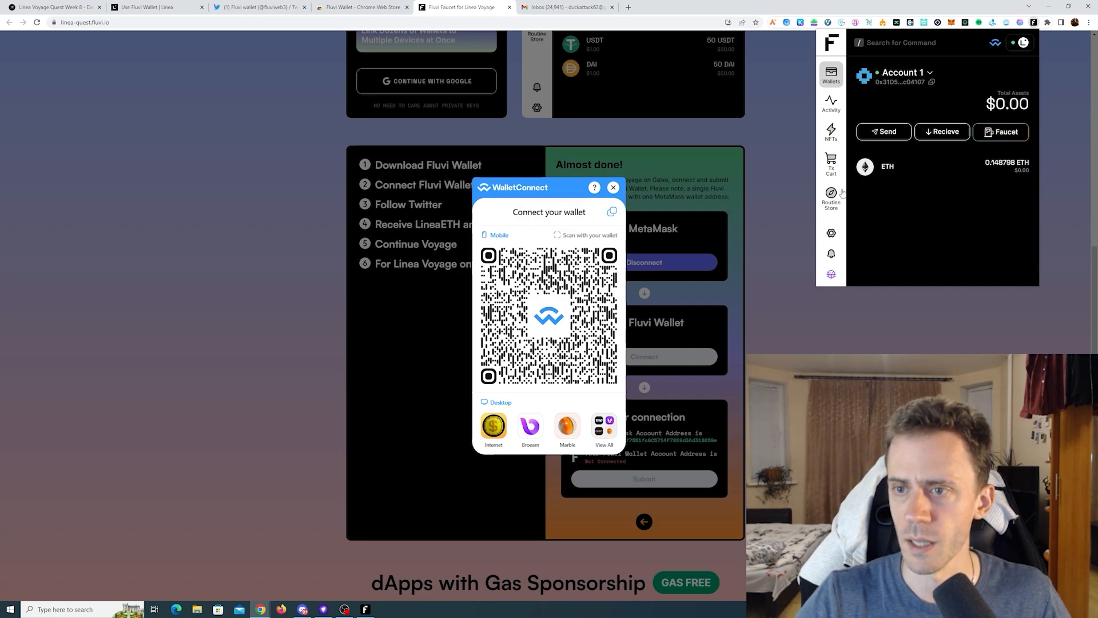
pyautogui.moveTo(961, 48)
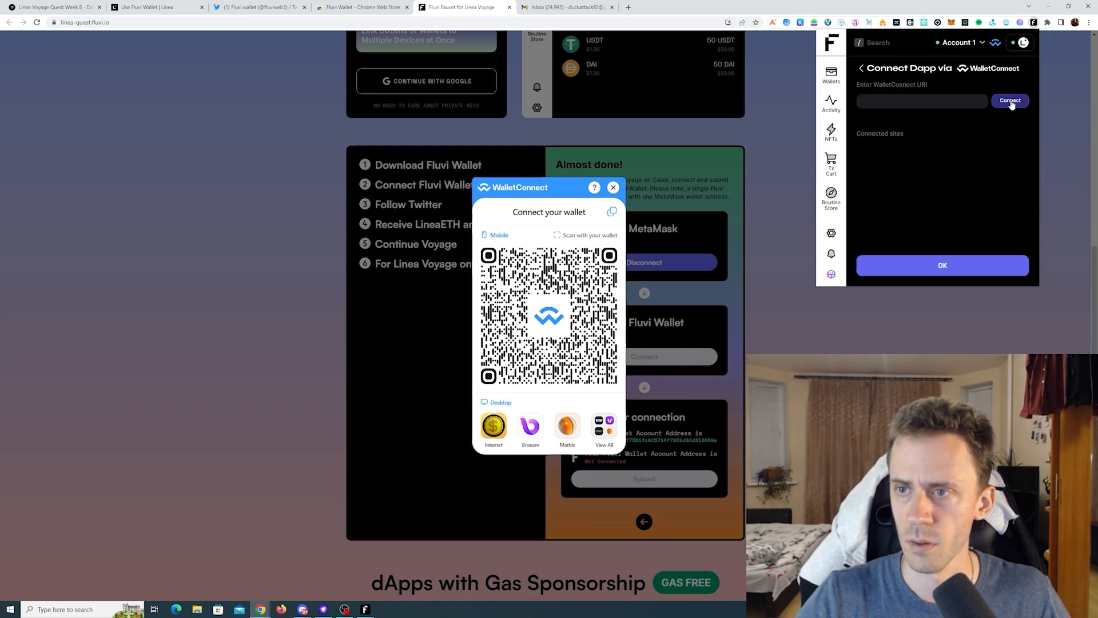
pyautogui.click(1009, 100)
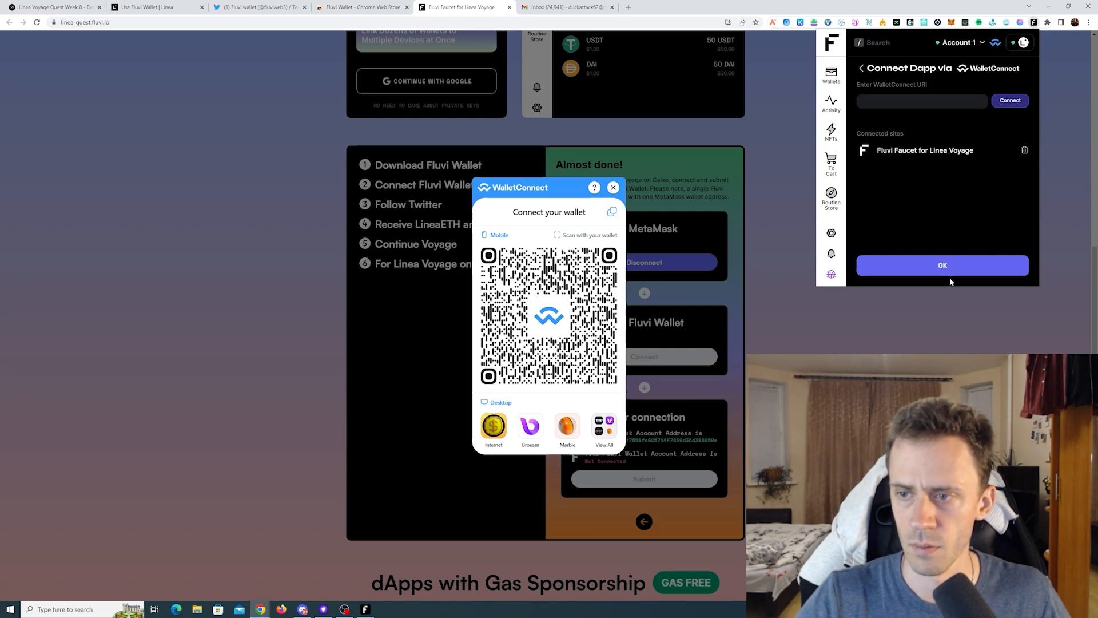
pyautogui.click(943, 265)
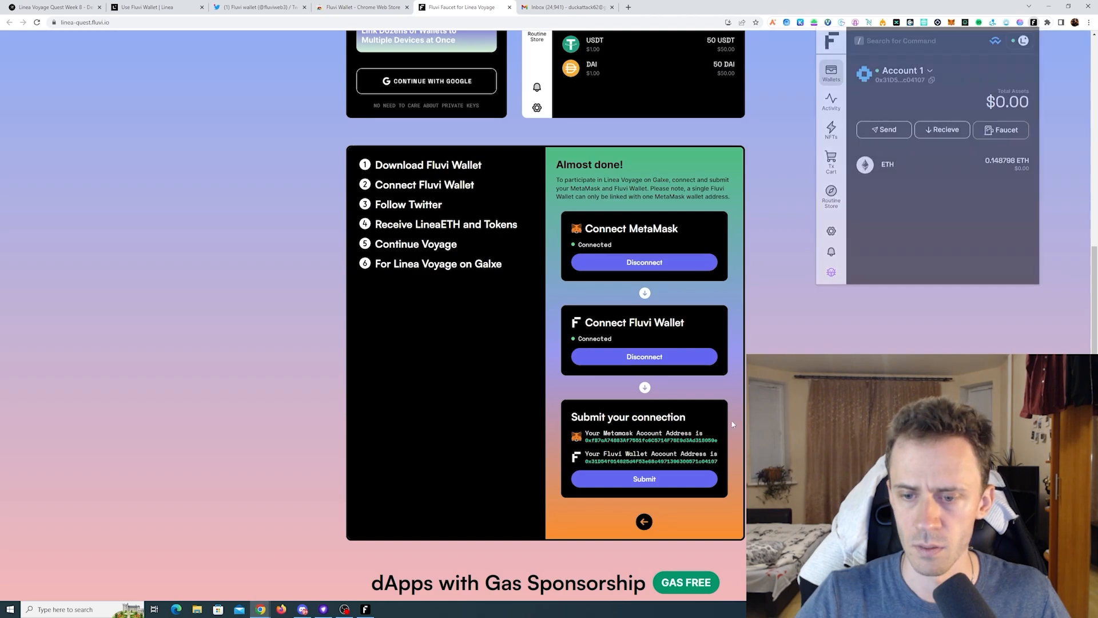
# Submit the wallet link, signing the message in MetaMask and then in Fluvi Wallet.
pyautogui.click(643, 478)
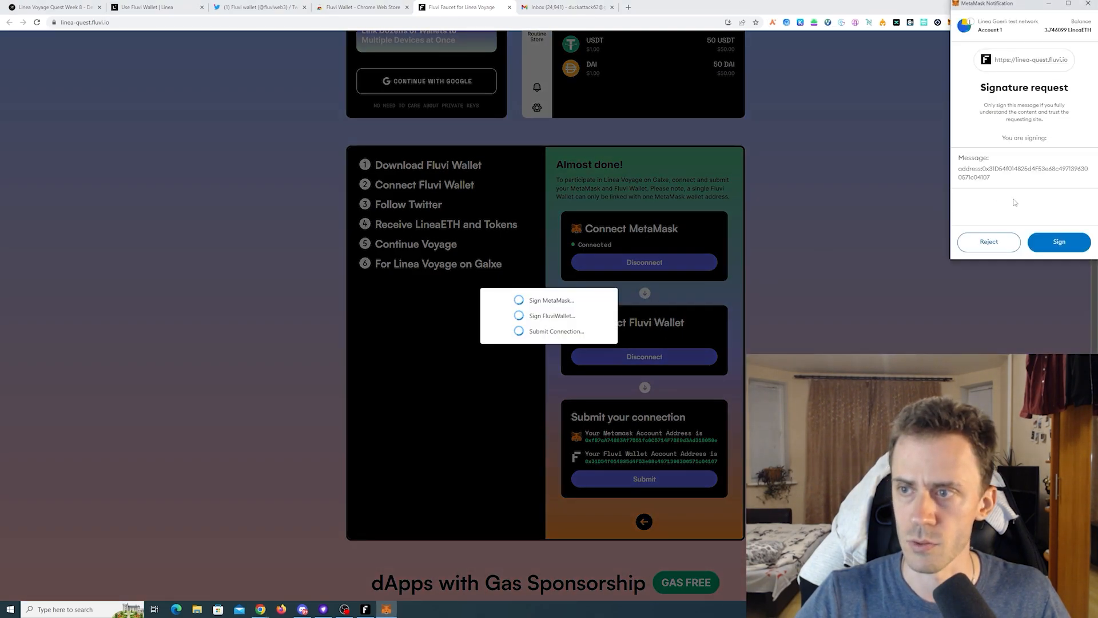
pyautogui.click(1058, 241)
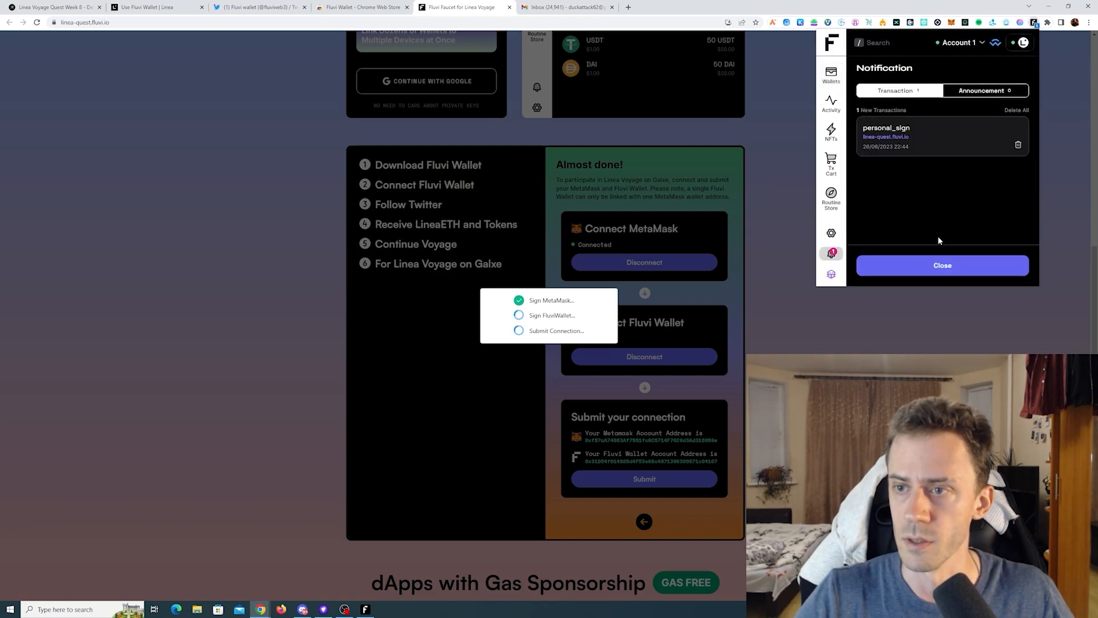
pyautogui.moveTo(1065, 34)
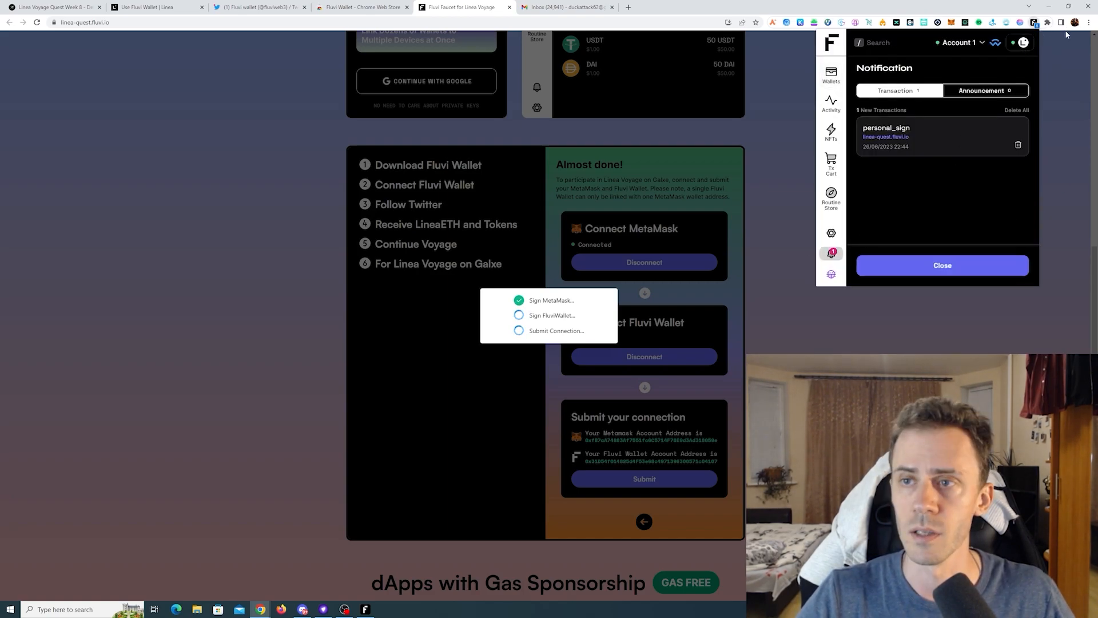
pyautogui.moveTo(1011, 72)
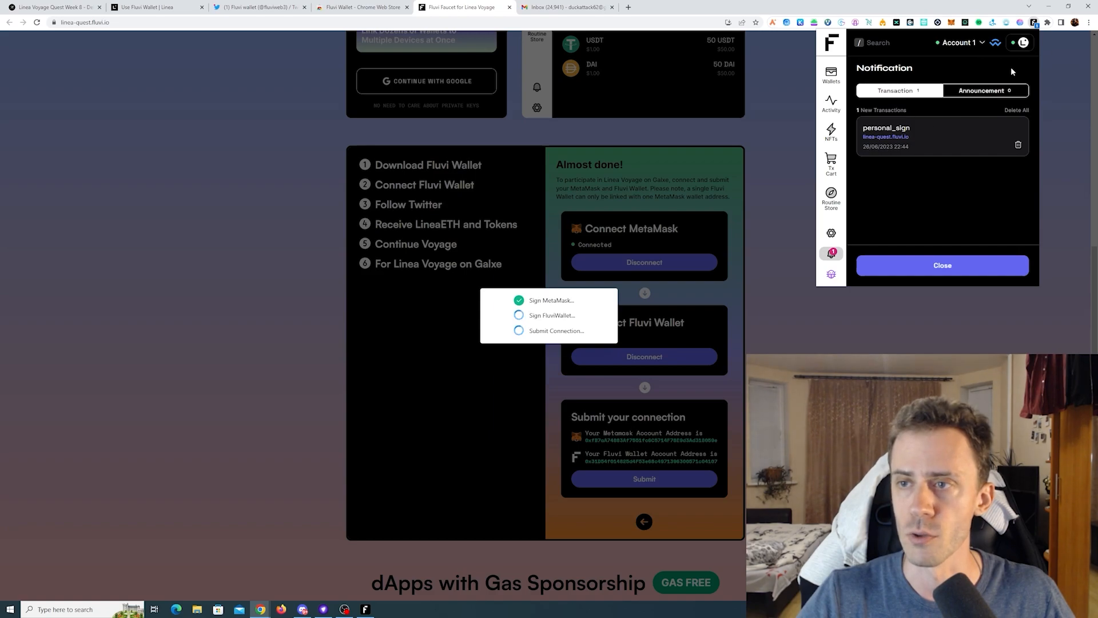
pyautogui.moveTo(1058, 12)
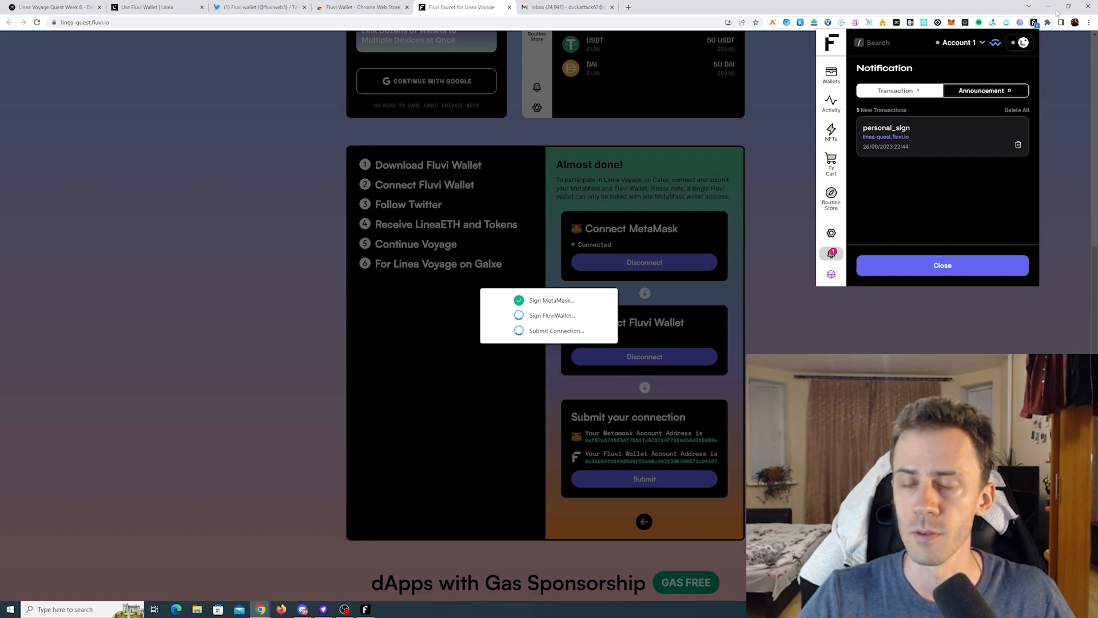
pyautogui.moveTo(1035, 40)
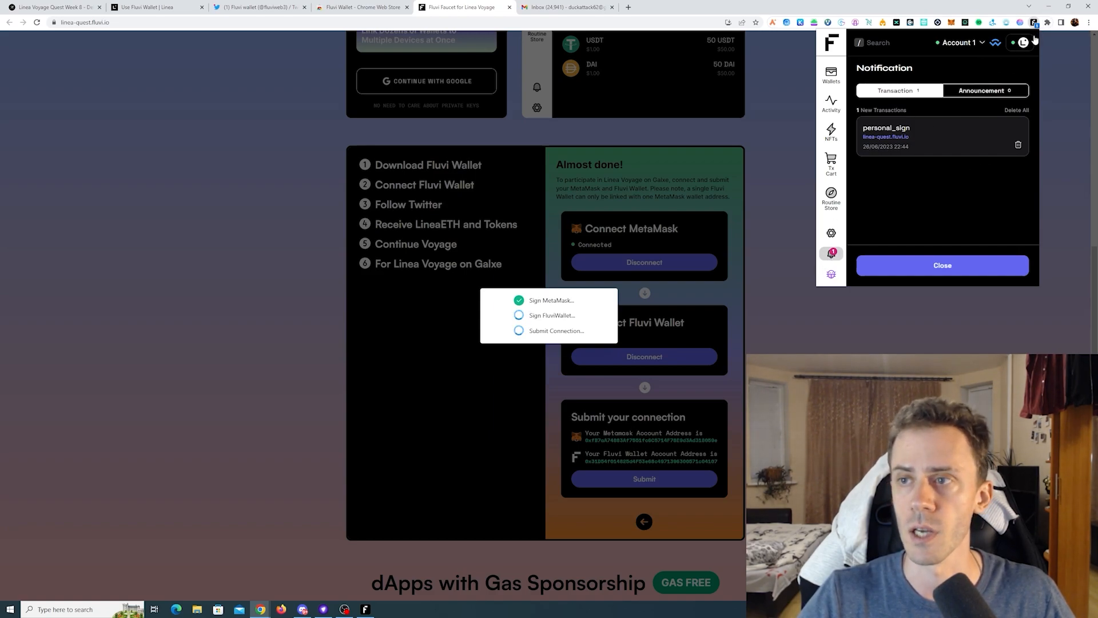
pyautogui.moveTo(904, 250)
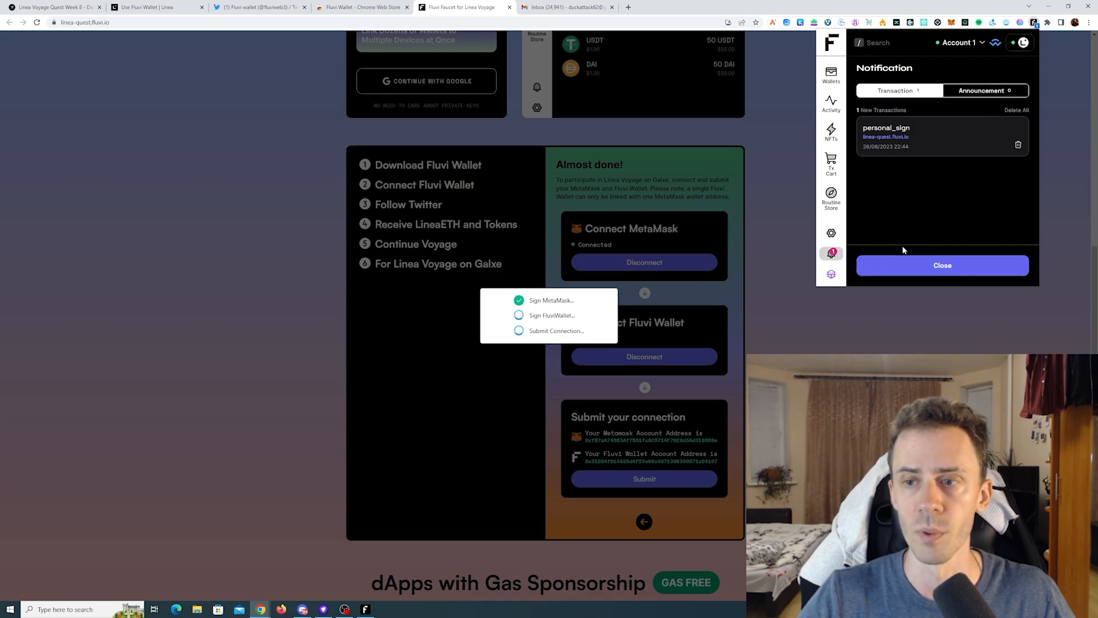
pyautogui.moveTo(853, 256)
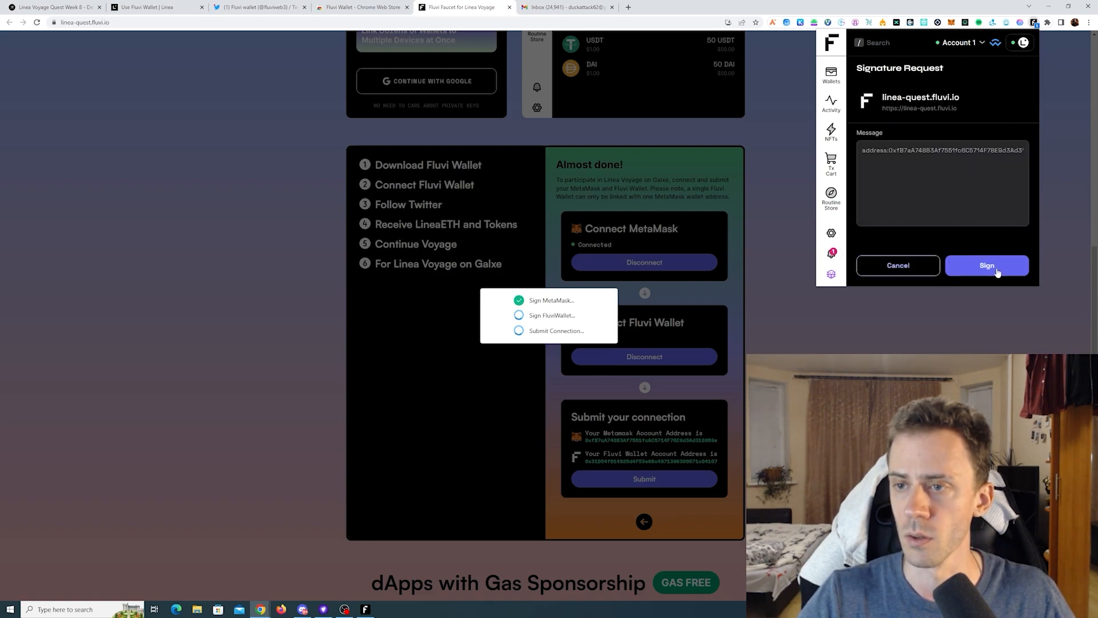
pyautogui.click(986, 265)
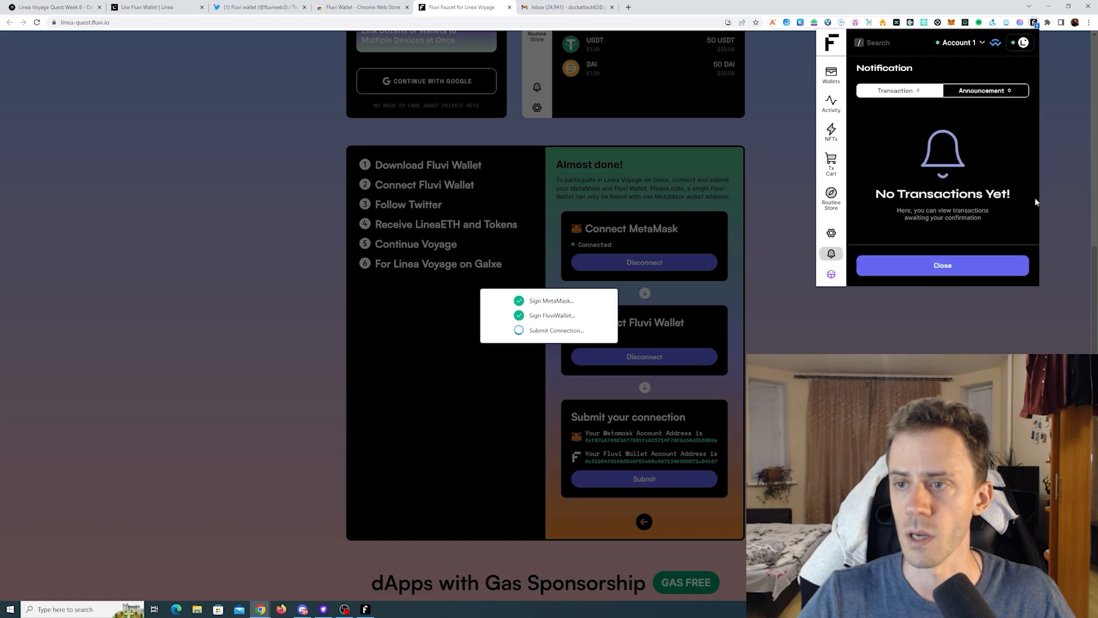
pyautogui.click(943, 265)
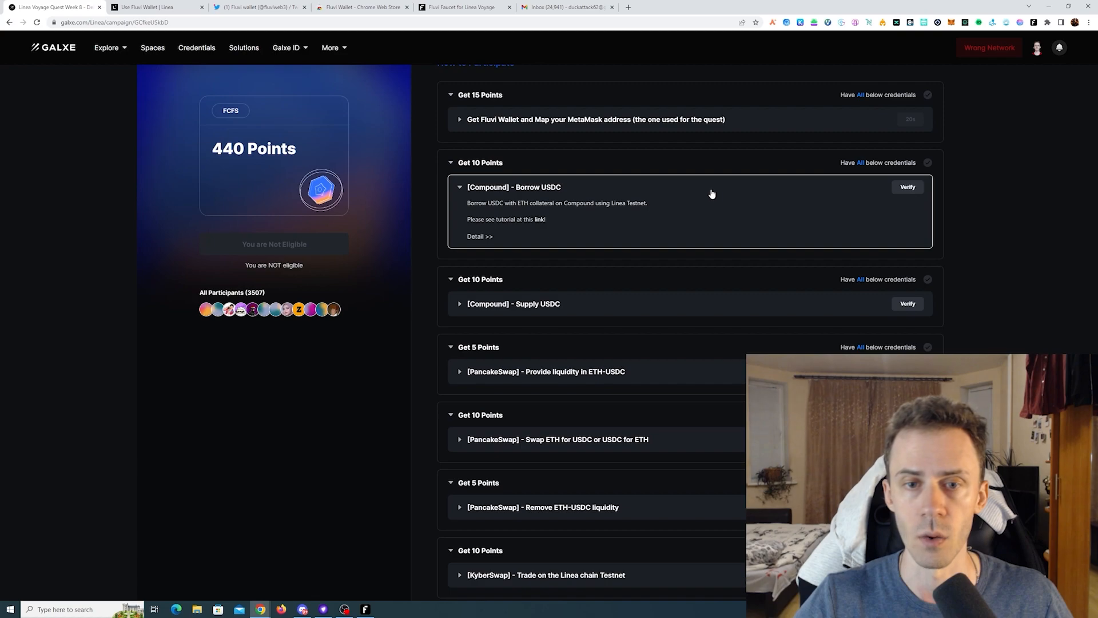
# Expand the [Compound] - Borrow USDC credential and open its Compound link in a new tab.
pyautogui.click(513, 304)
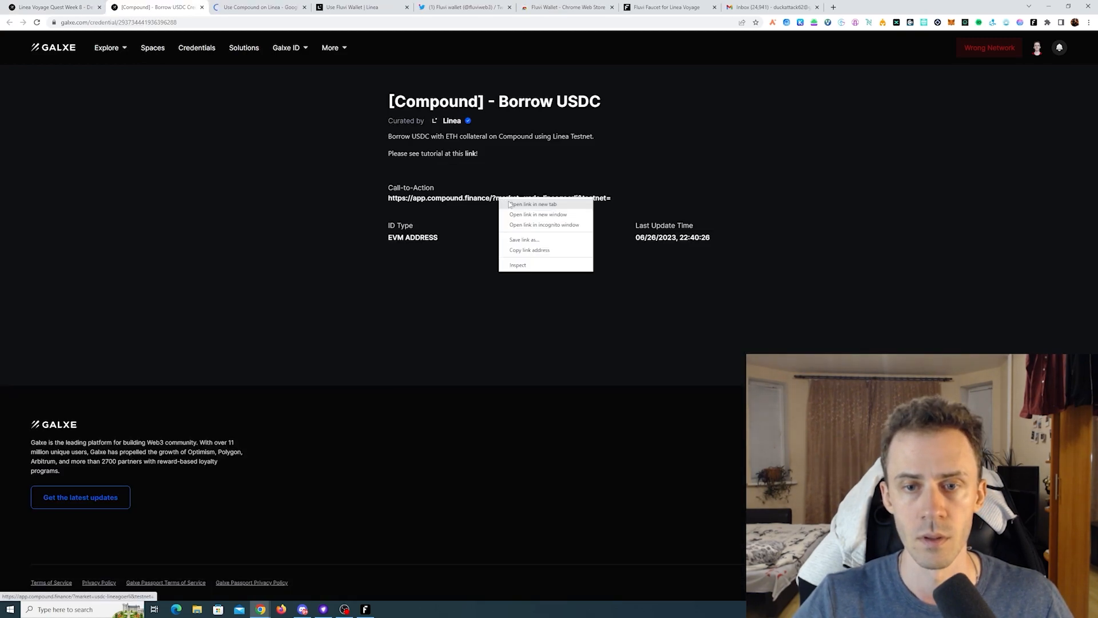
pyautogui.click(331, 47)
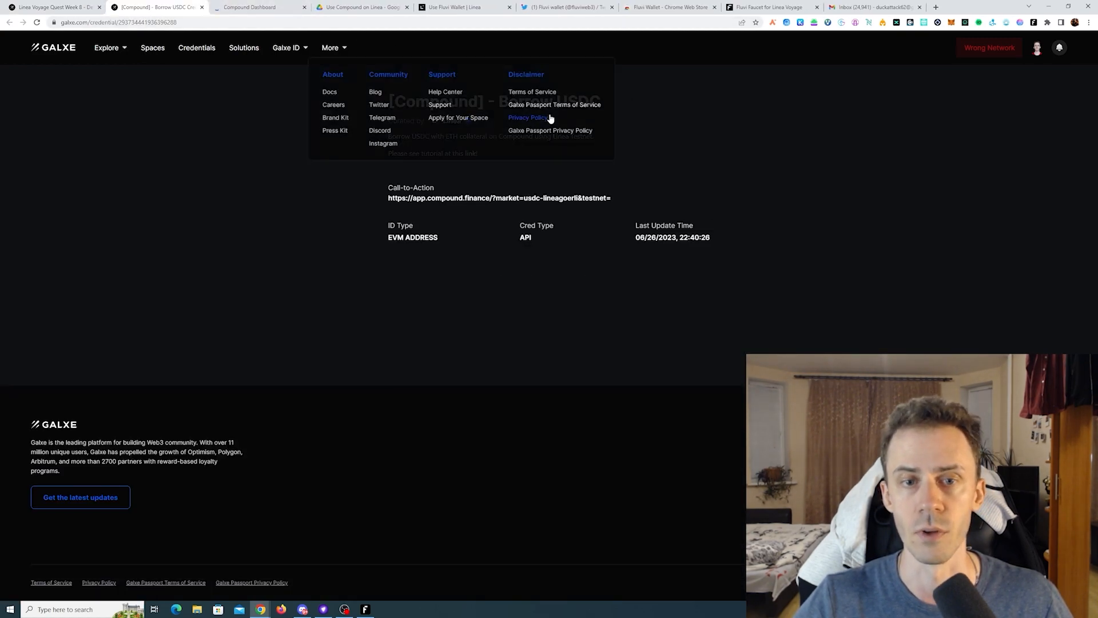
pyautogui.click(263, 38)
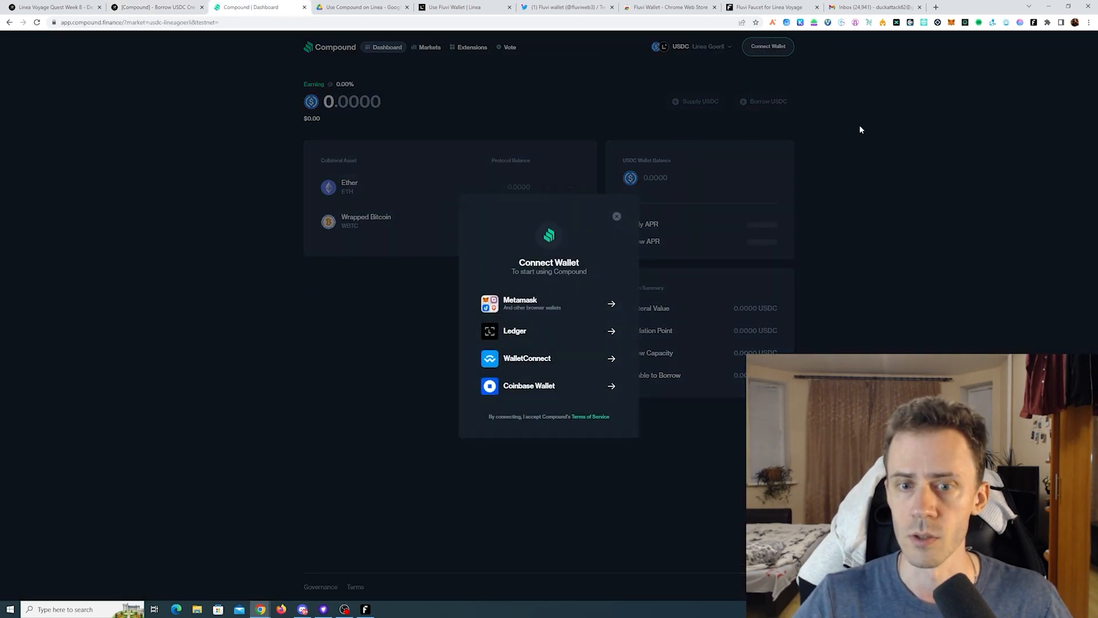
# Connect MetaMask, queue 0.2 ETH as collateral, and submit to begin Compound III enabling.
pyautogui.click(549, 304)
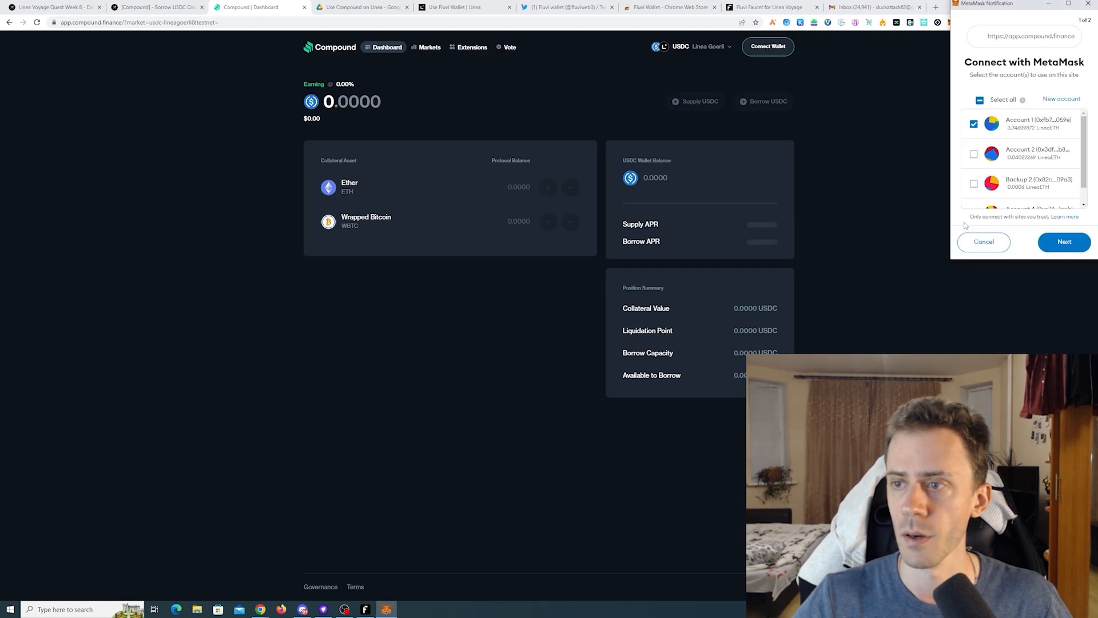
pyautogui.click(1064, 241)
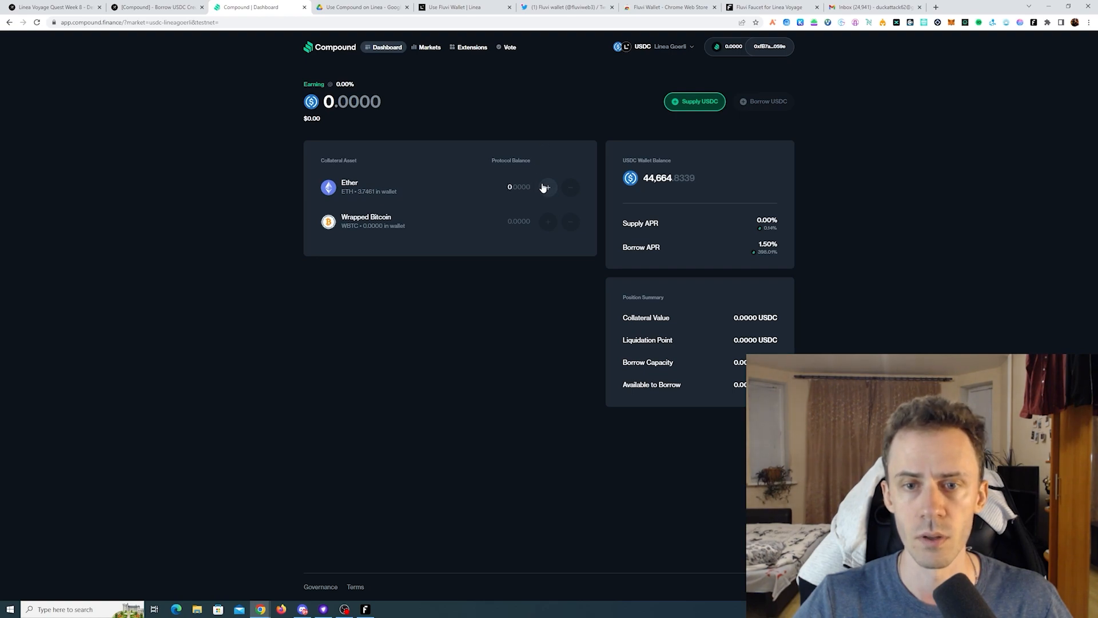
pyautogui.click(546, 187)
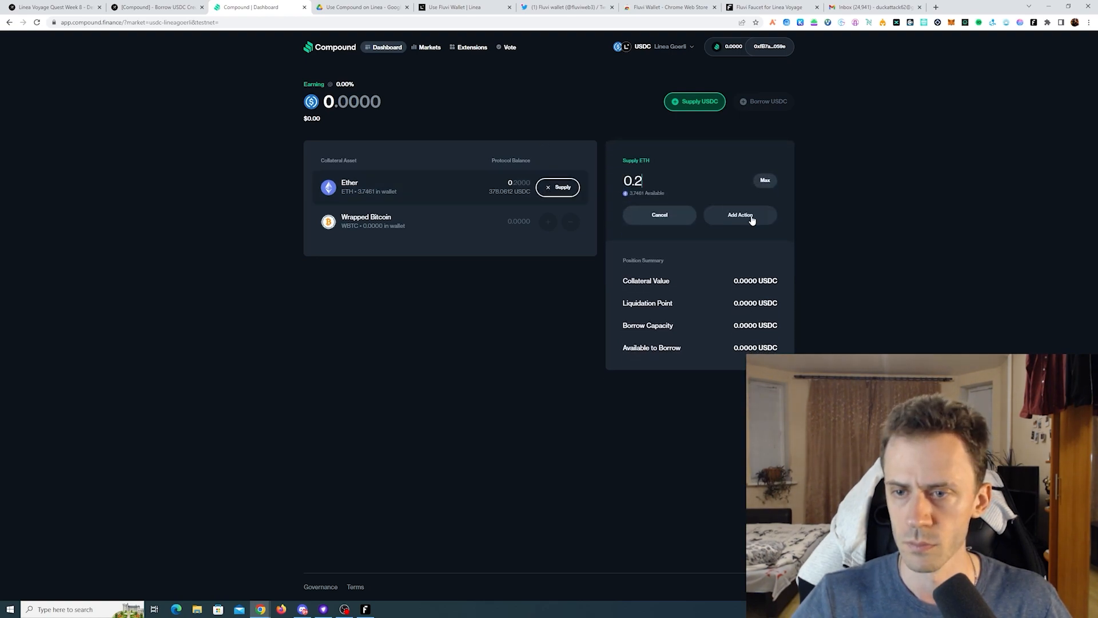
pyautogui.click(740, 215)
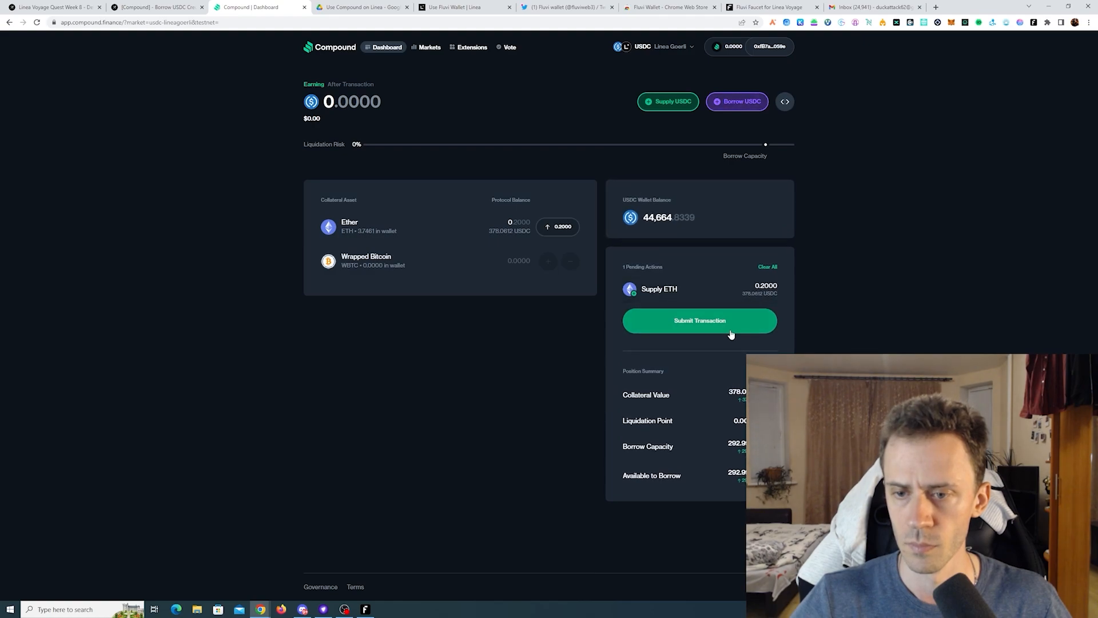
pyautogui.click(699, 321)
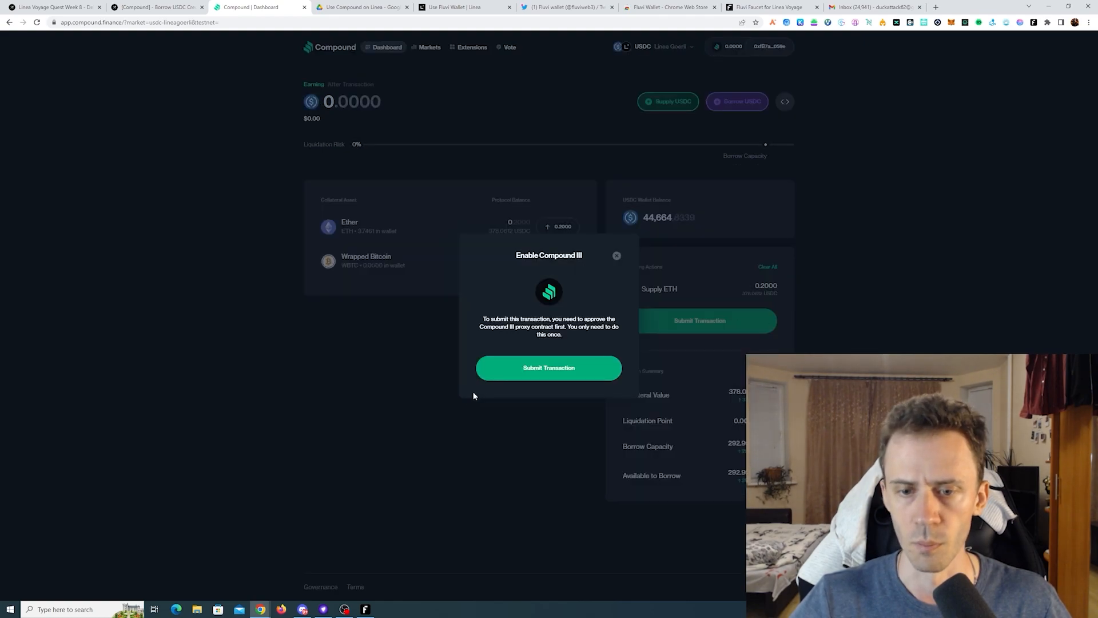
pyautogui.click(549, 368)
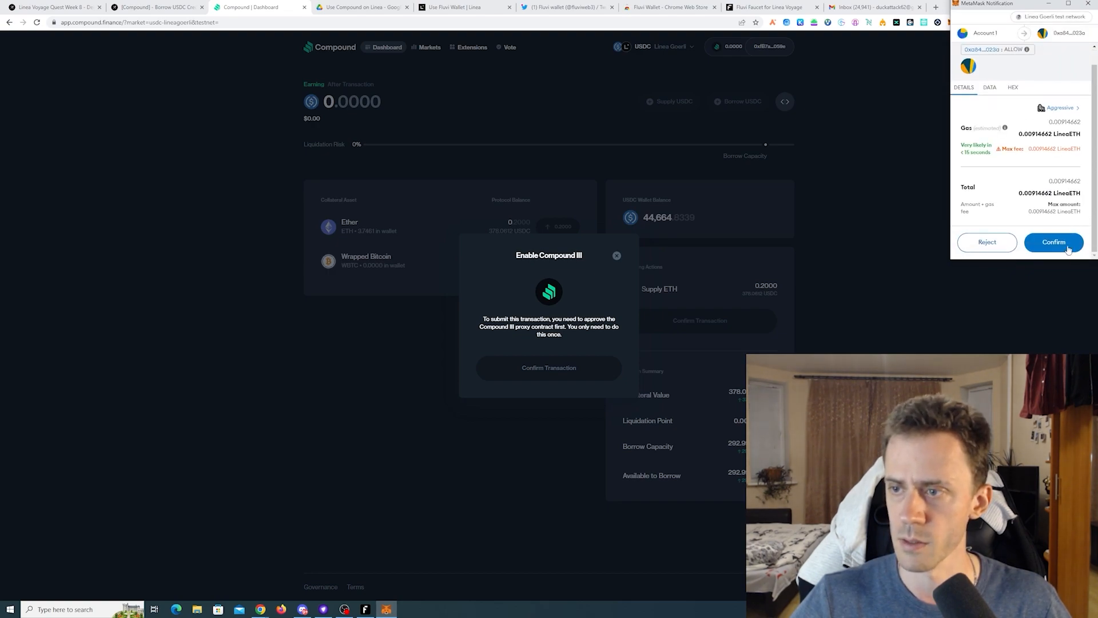
# Confirm the Compound III approval, then submit the 0.2 ETH supply plus 200 USDC borrow.
pyautogui.click(1054, 241)
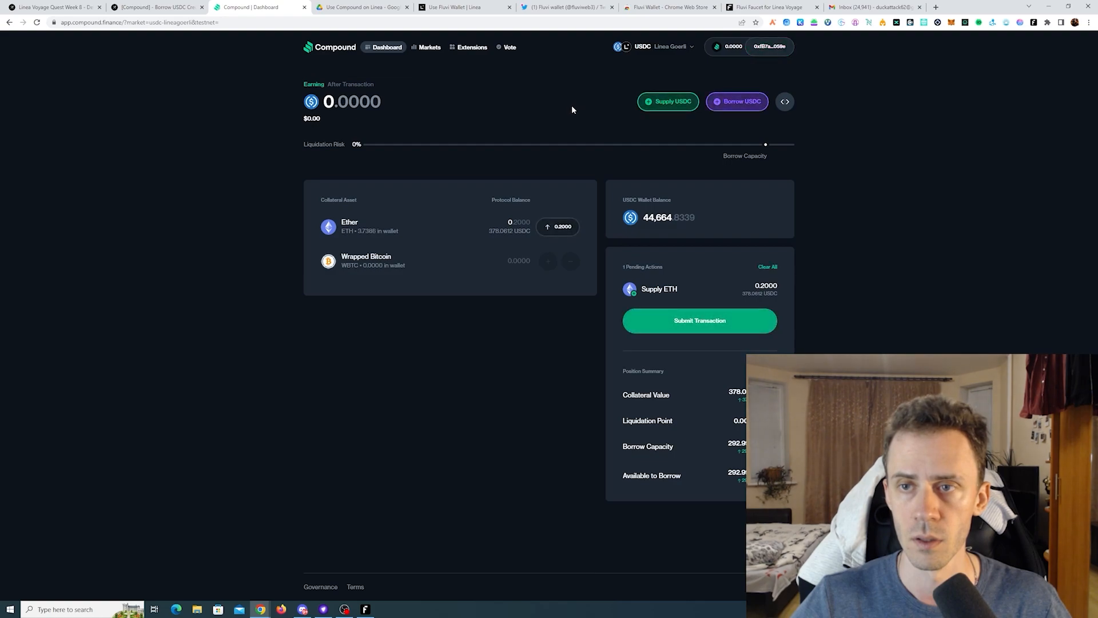
pyautogui.moveTo(740, 107)
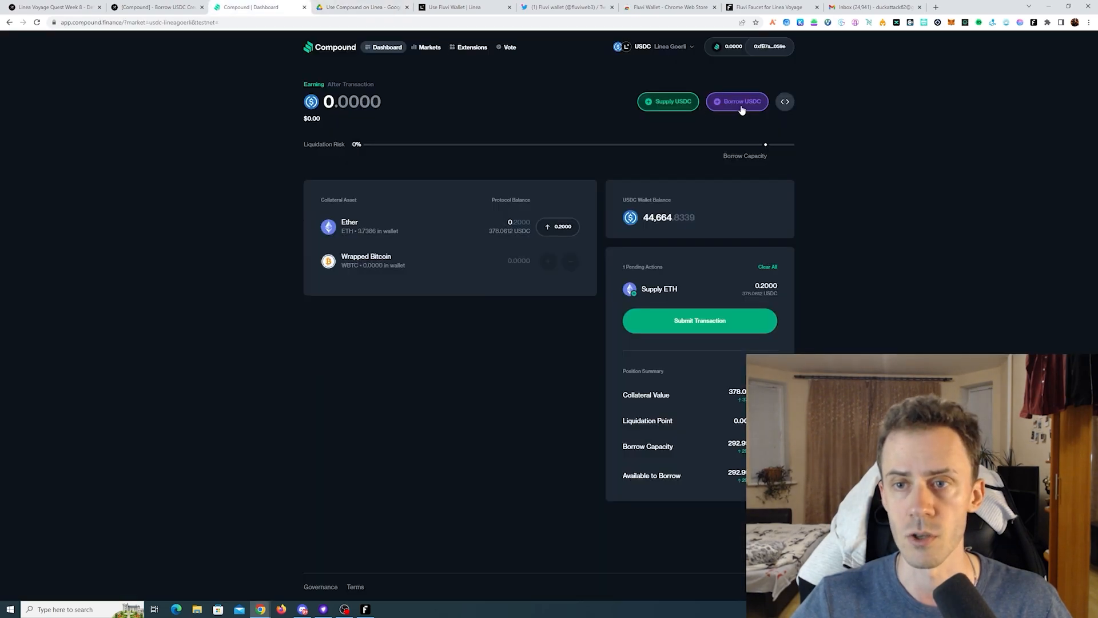
pyautogui.click(736, 101)
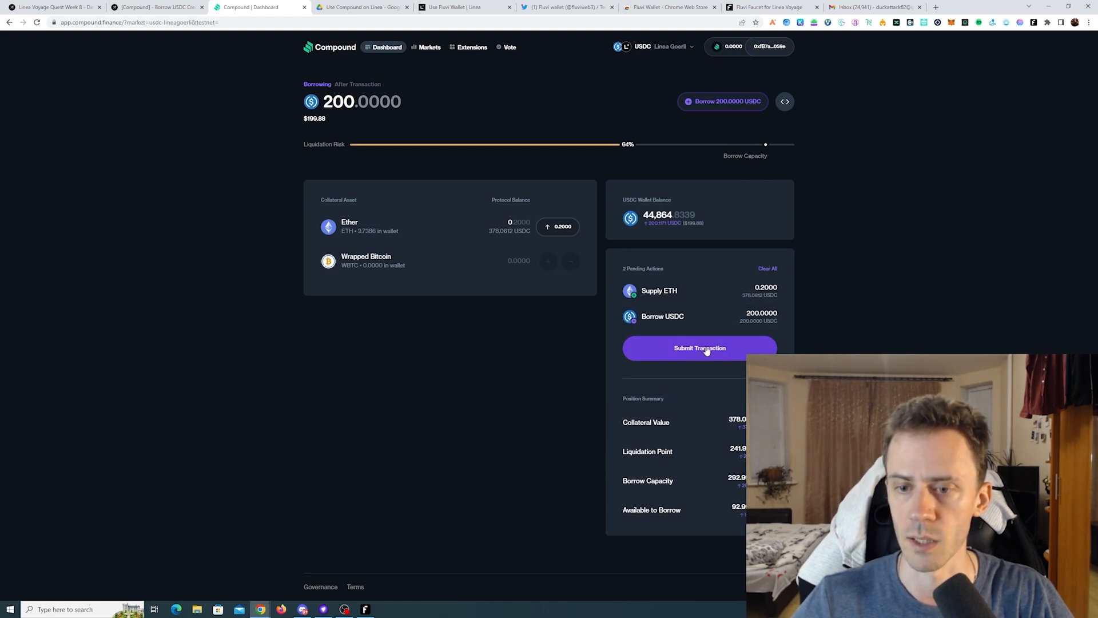
pyautogui.click(699, 348)
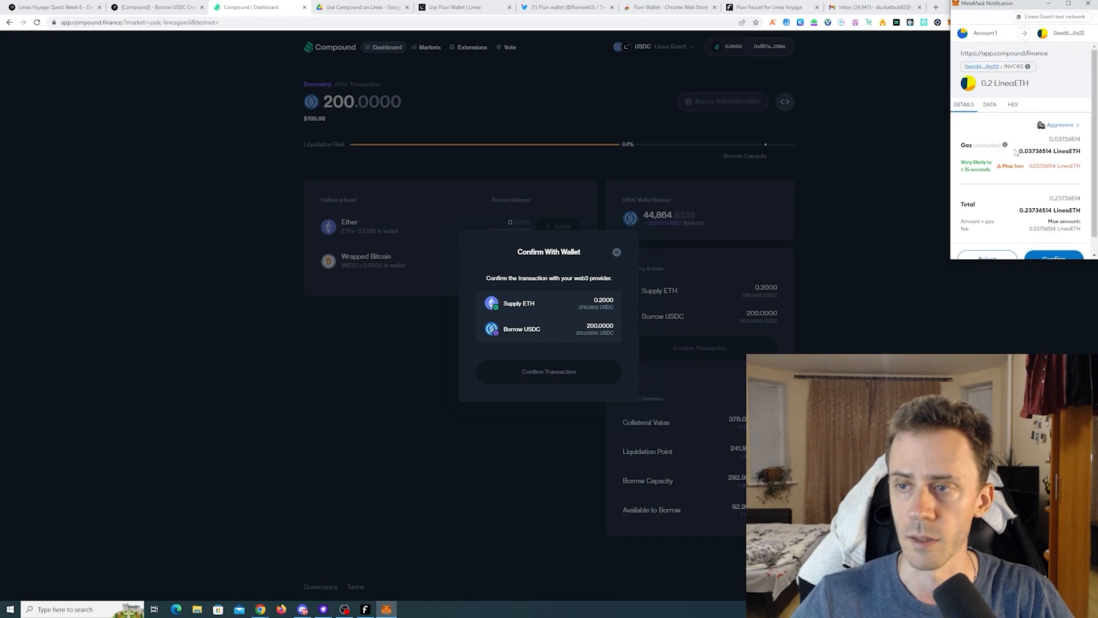
pyautogui.click(1053, 259)
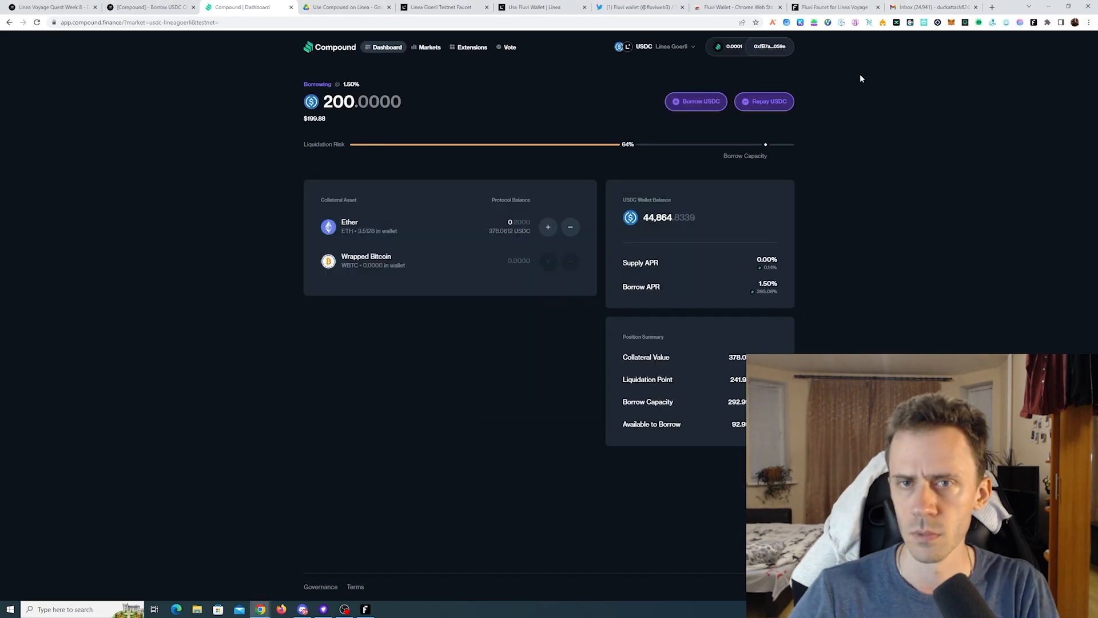
# Approve USDC spending and queue the full 200 USDC repayment, then start a USDC supply.
pyautogui.click(764, 101)
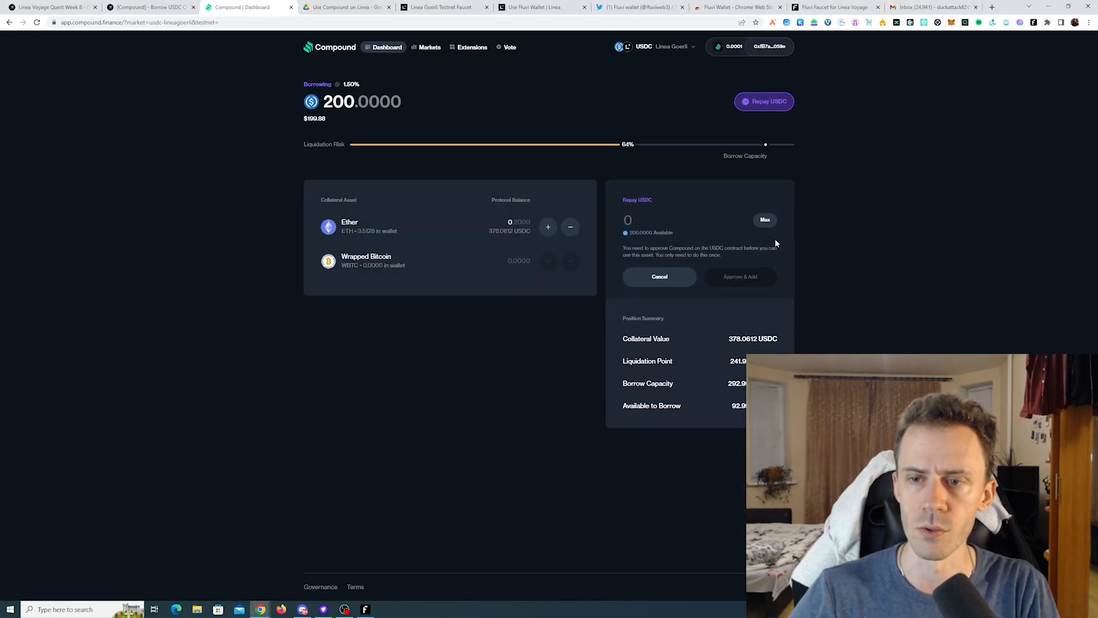
pyautogui.click(740, 276)
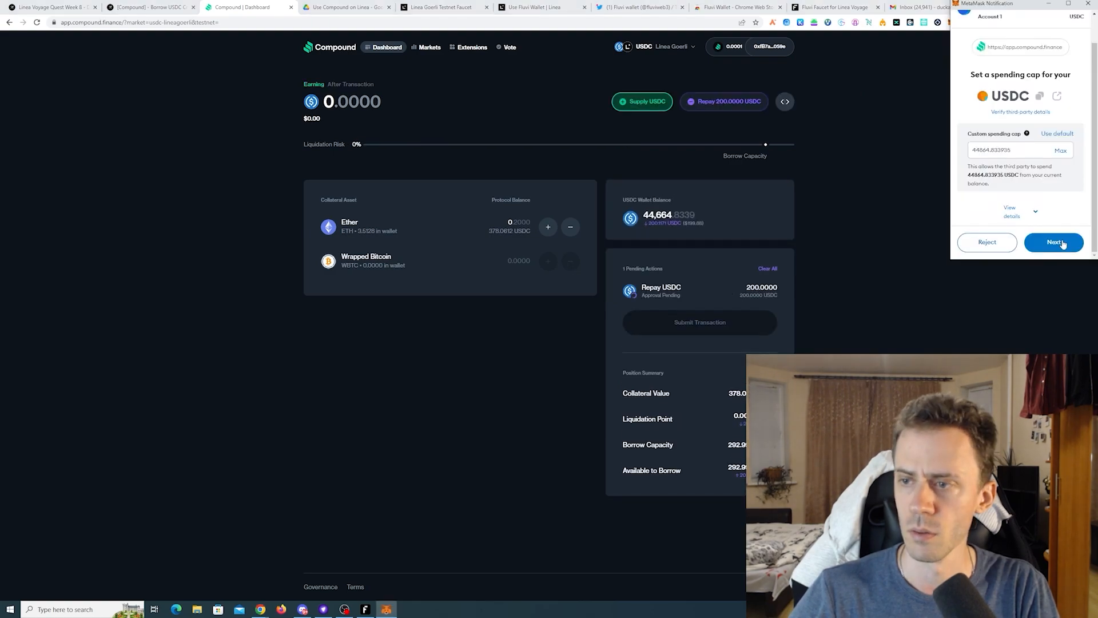
pyautogui.click(1054, 242)
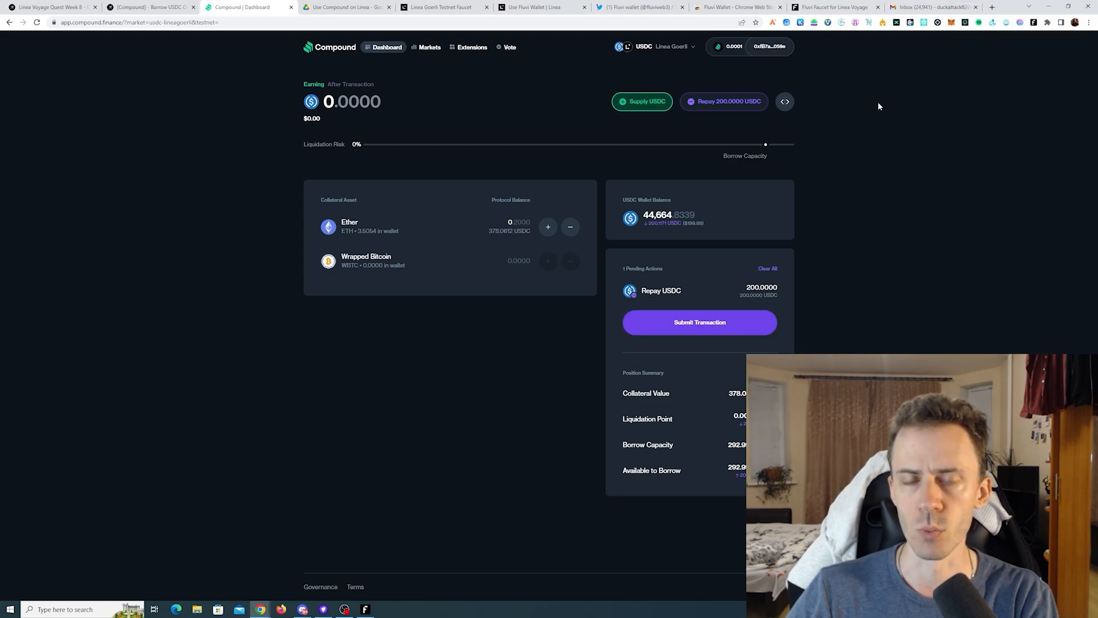
pyautogui.moveTo(644, 127)
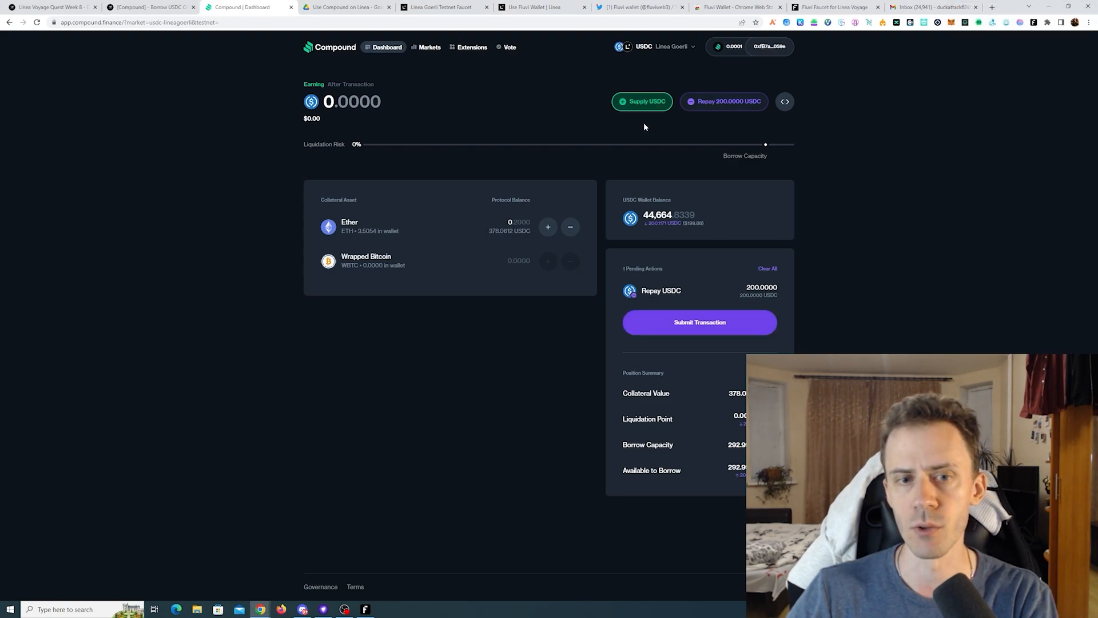
pyautogui.click(641, 101)
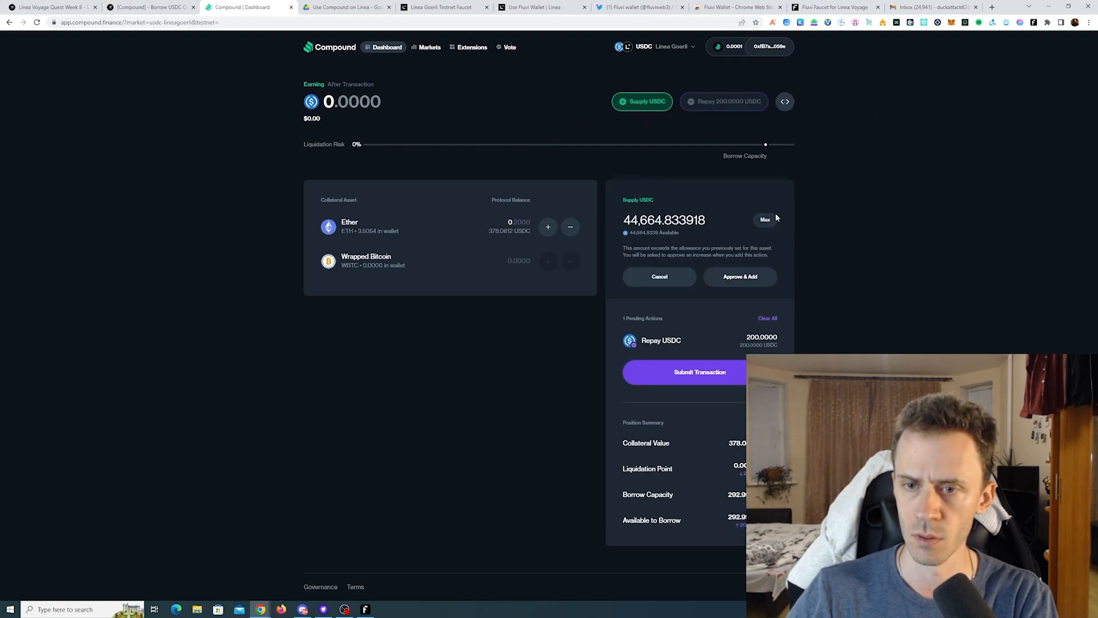
pyautogui.moveTo(854, 186)
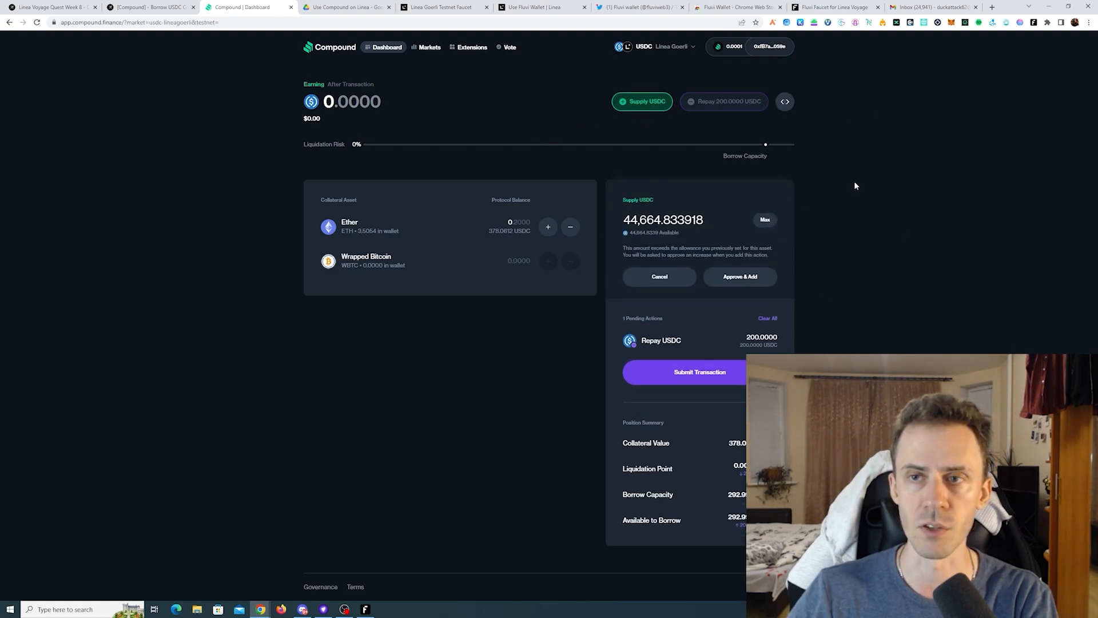
pyautogui.moveTo(951, 75)
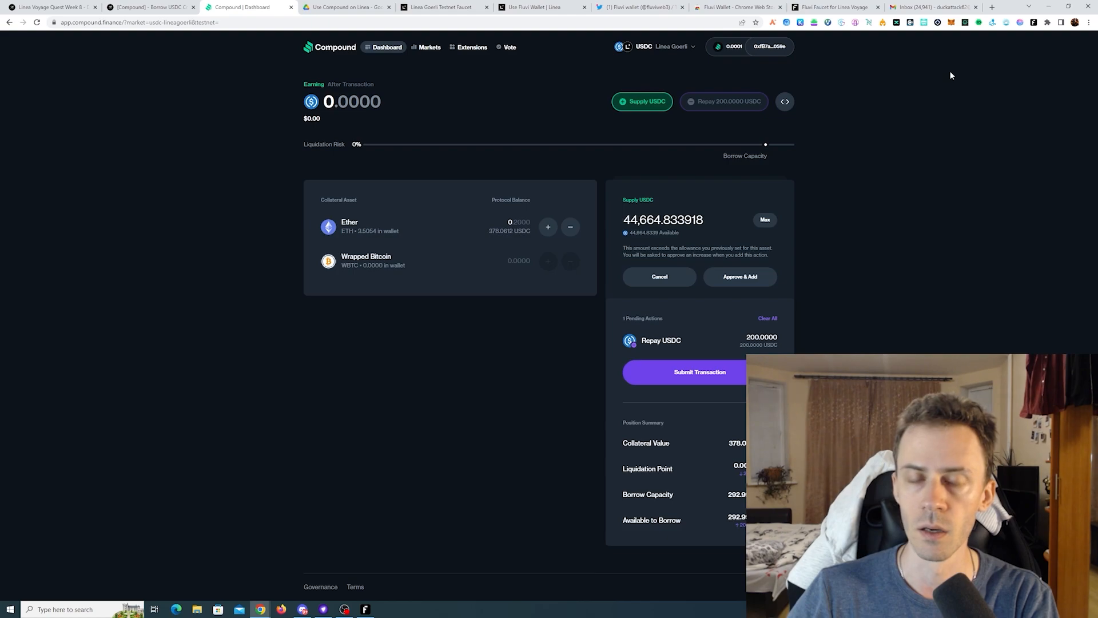
pyautogui.moveTo(557, 19)
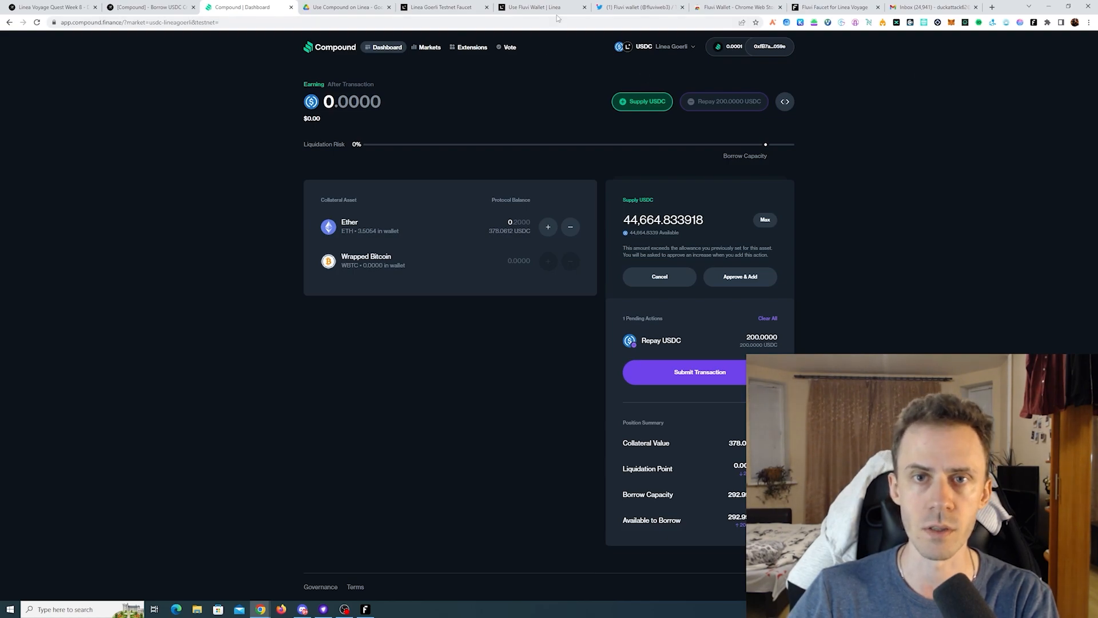
pyautogui.moveTo(446, 24)
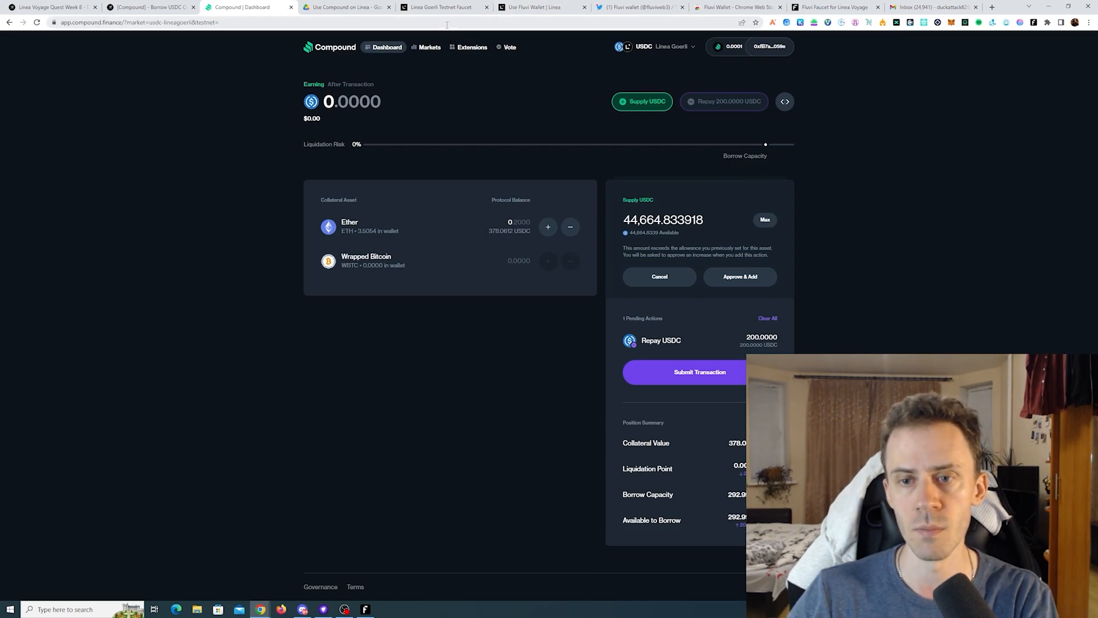
pyautogui.click(445, 7)
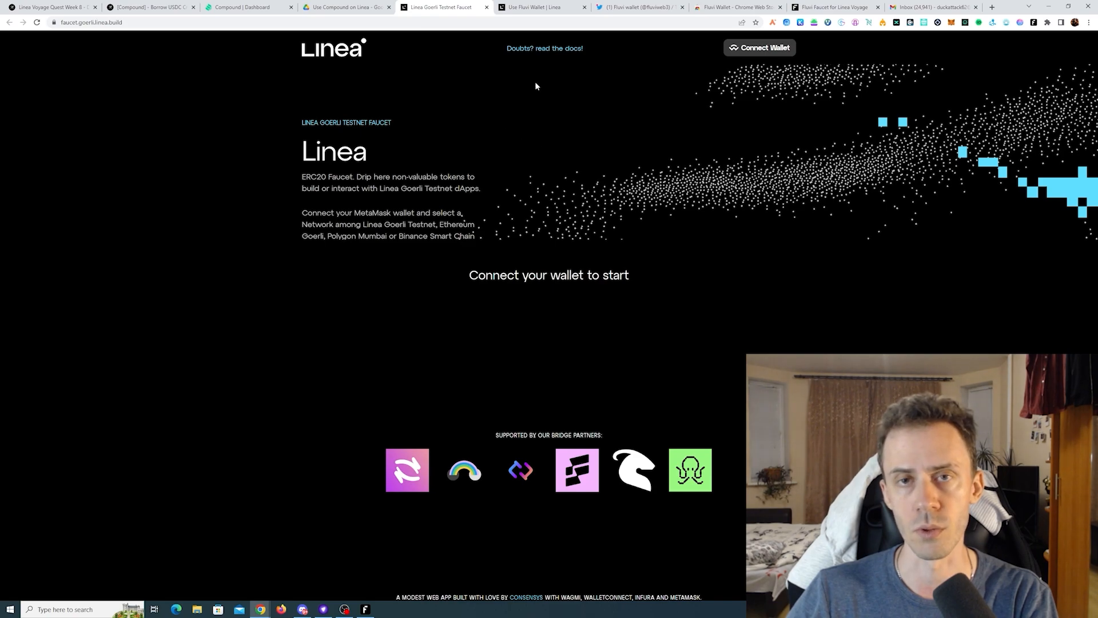
pyautogui.click(759, 47)
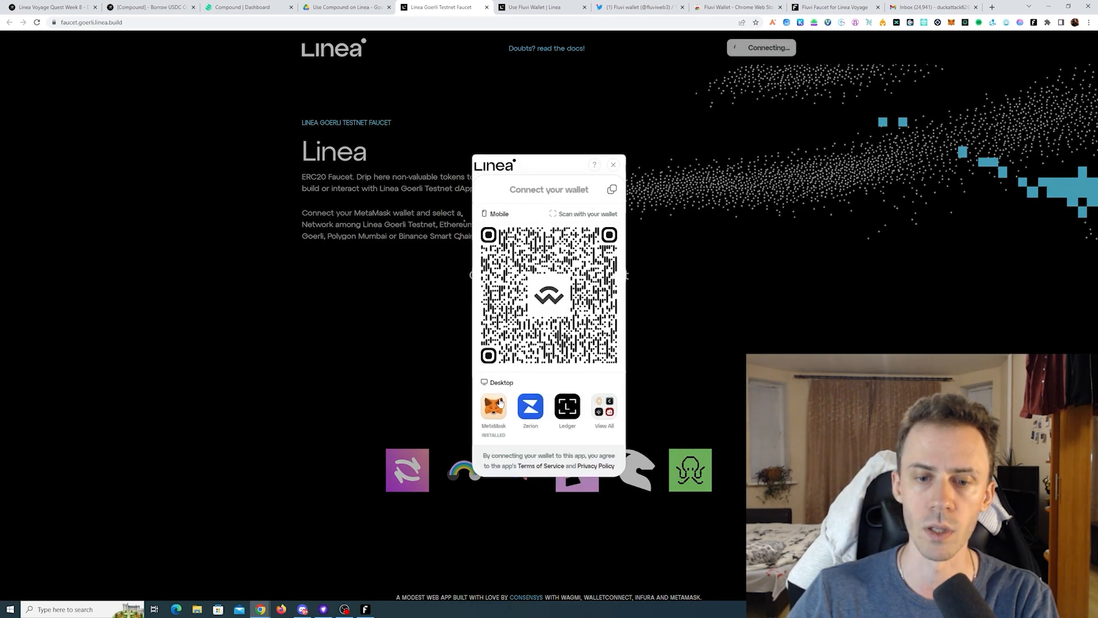
pyautogui.click(493, 406)
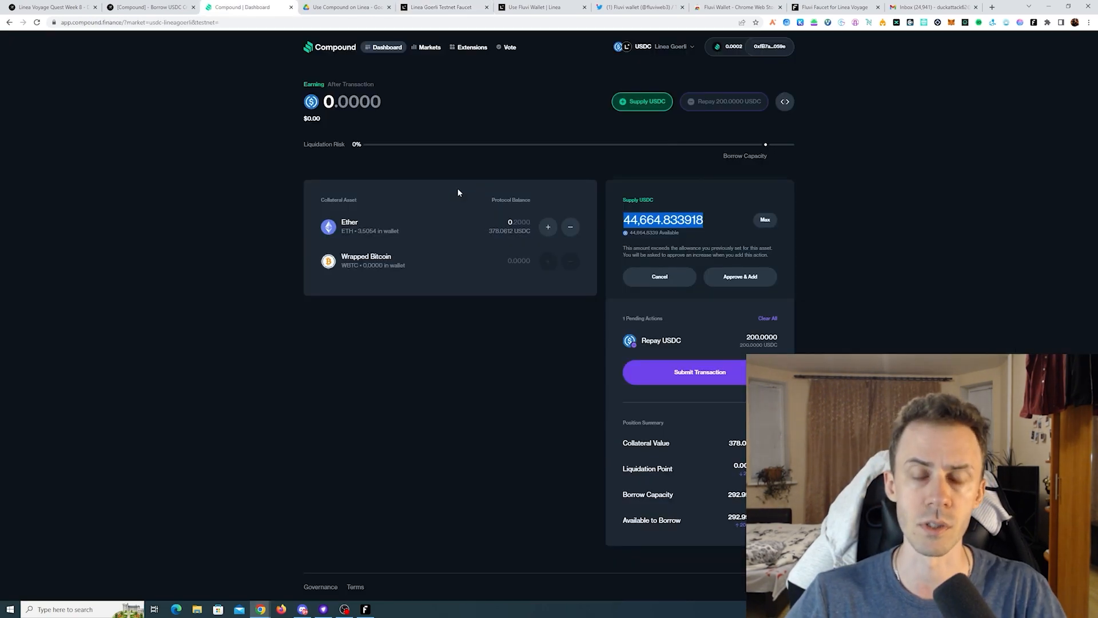
# Enter a 100 USDC supply amount and confirm the transaction in MetaMask.
pyautogui.write('100')
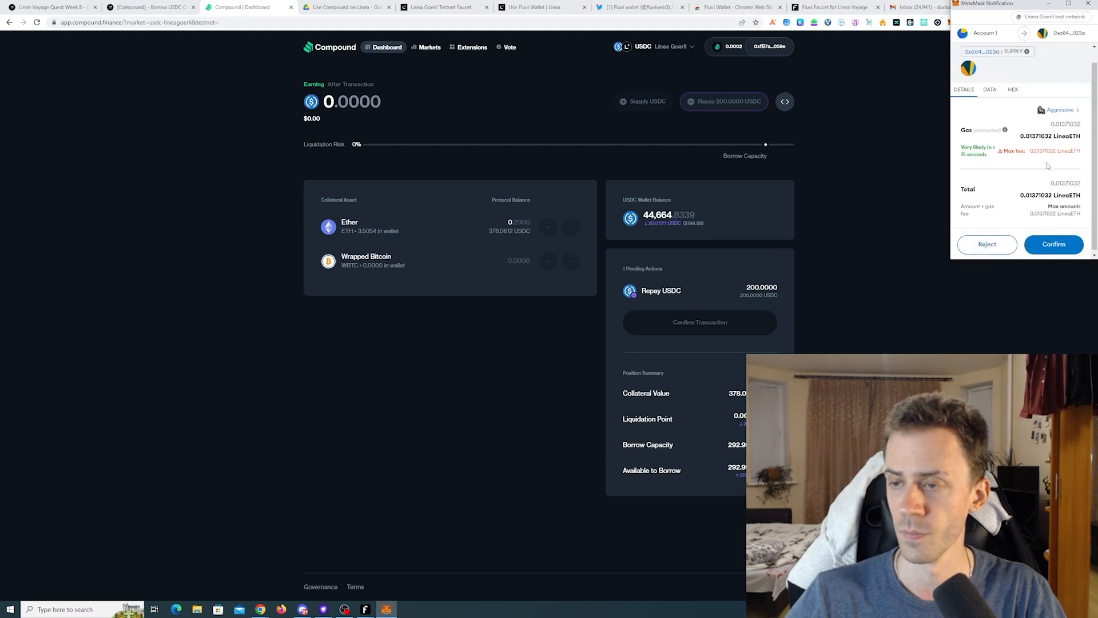
pyautogui.click(1053, 244)
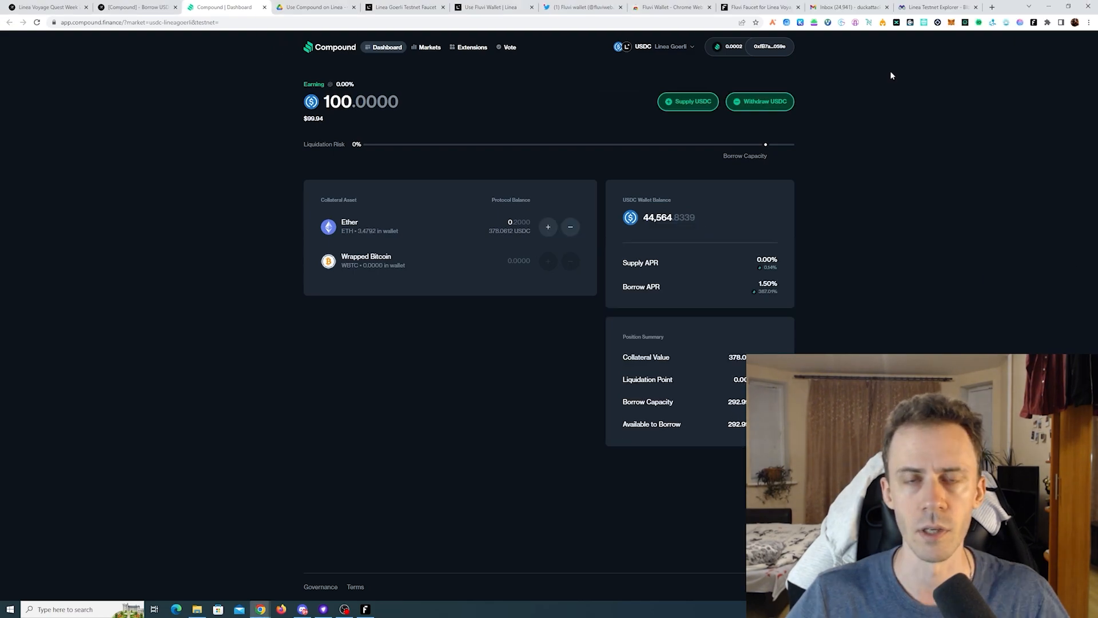
pyautogui.moveTo(564, 102)
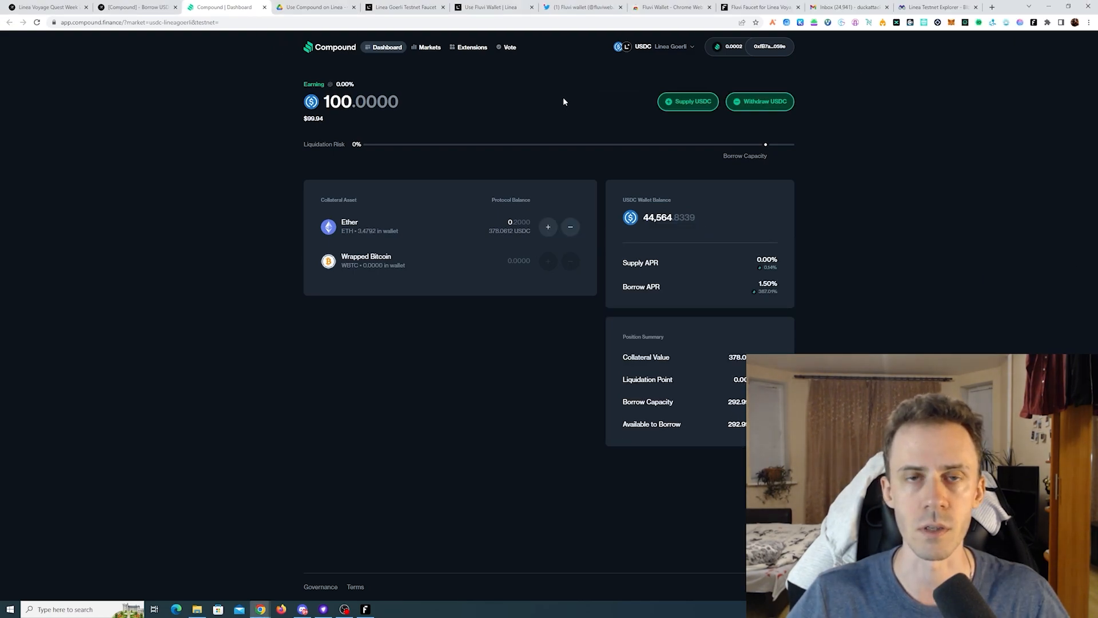
pyautogui.moveTo(493, 162)
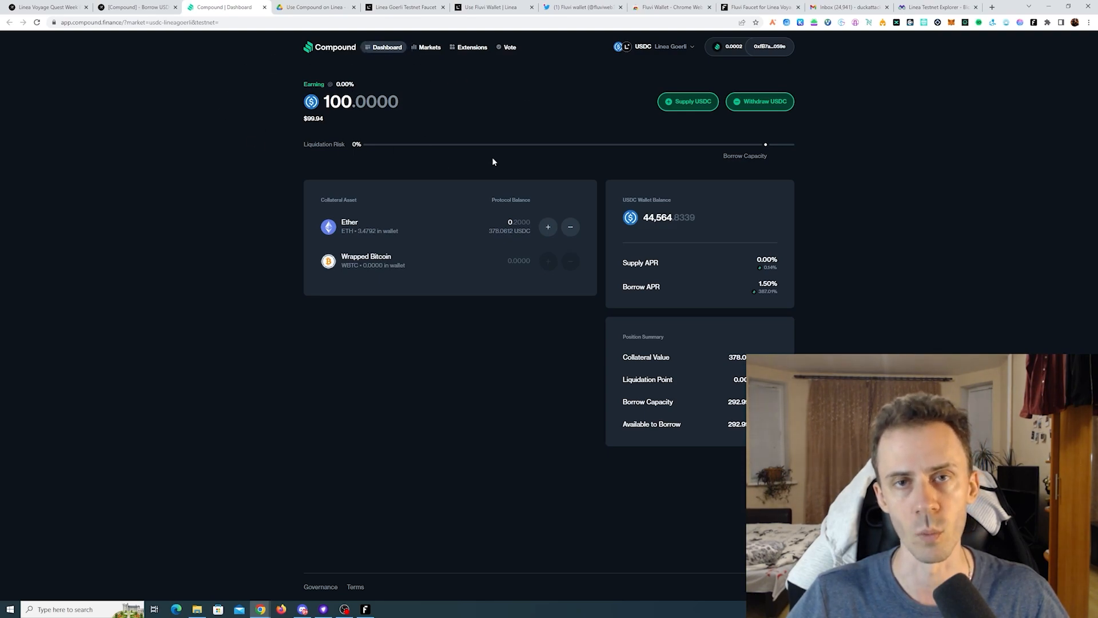
pyautogui.moveTo(263, 127)
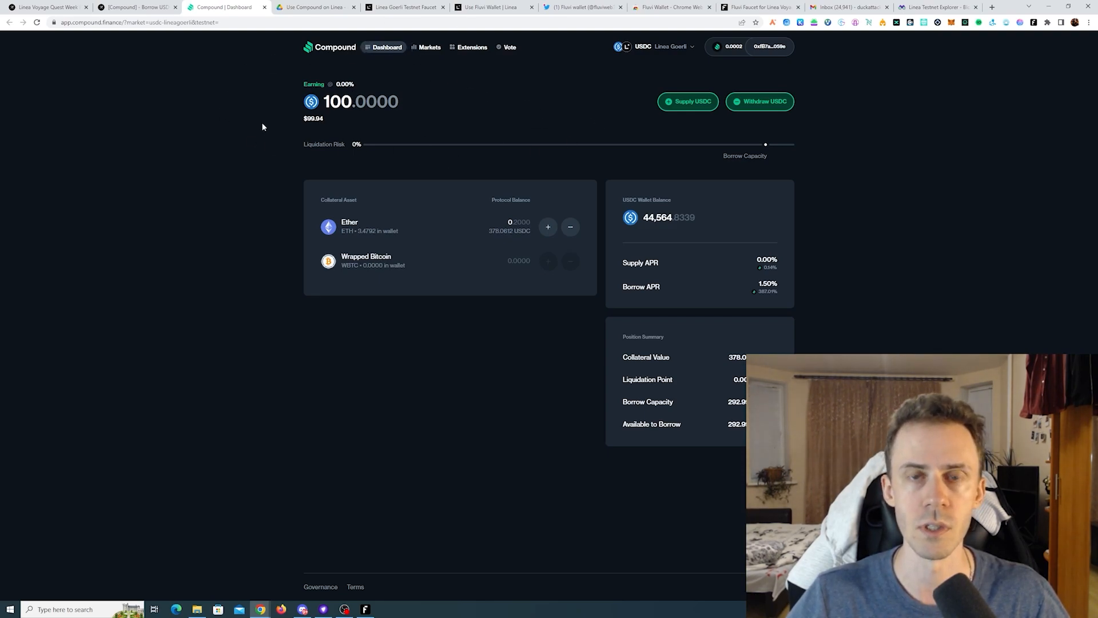
pyautogui.moveTo(514, 119)
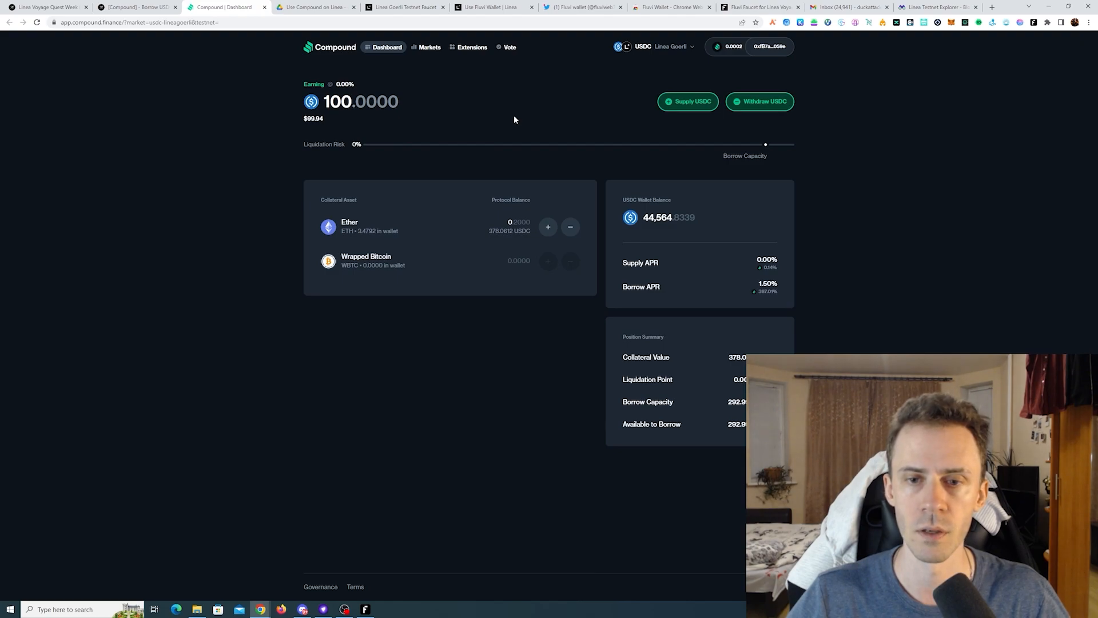
pyautogui.moveTo(26, 95)
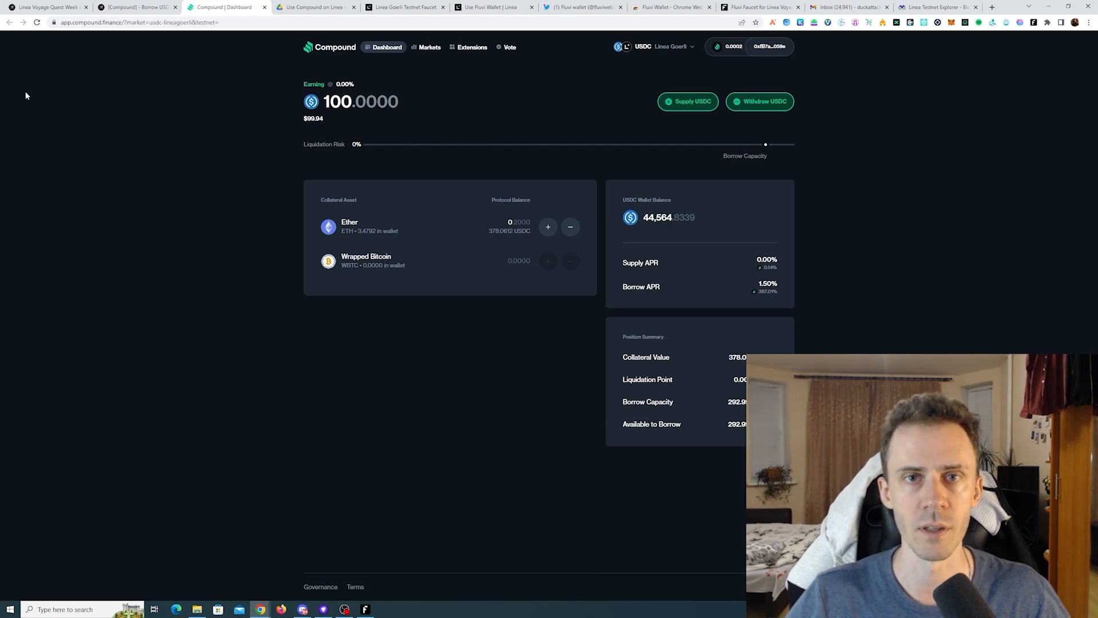
pyautogui.moveTo(100, 92)
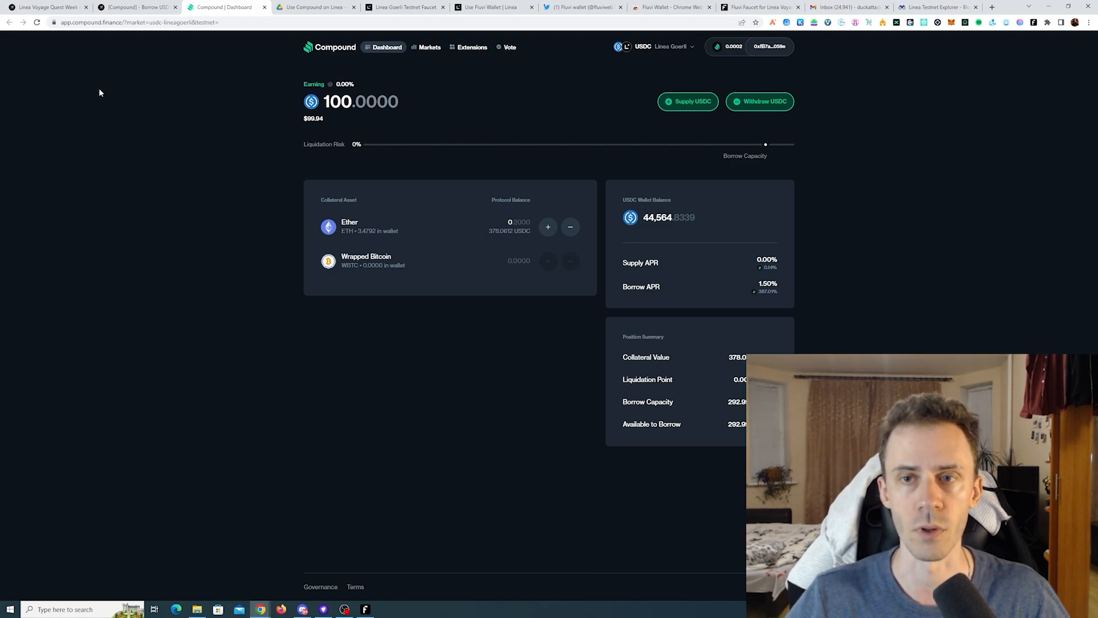
pyautogui.moveTo(924, 162)
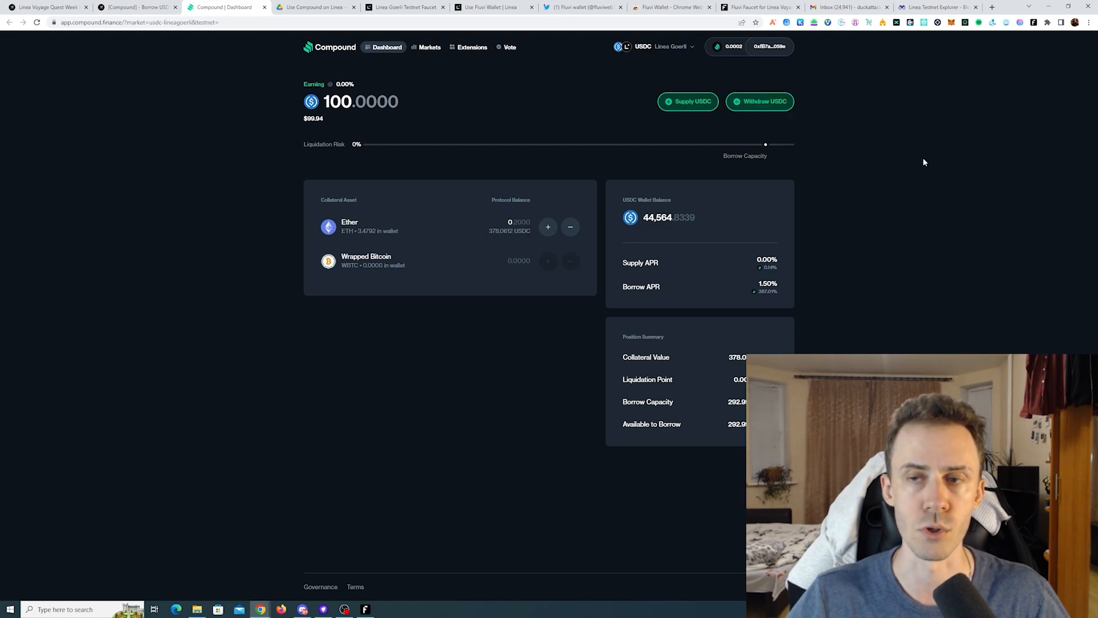
# Withdraw the full 100 USDC supply, confirming with a faster gas fee.
pyautogui.click(760, 101)
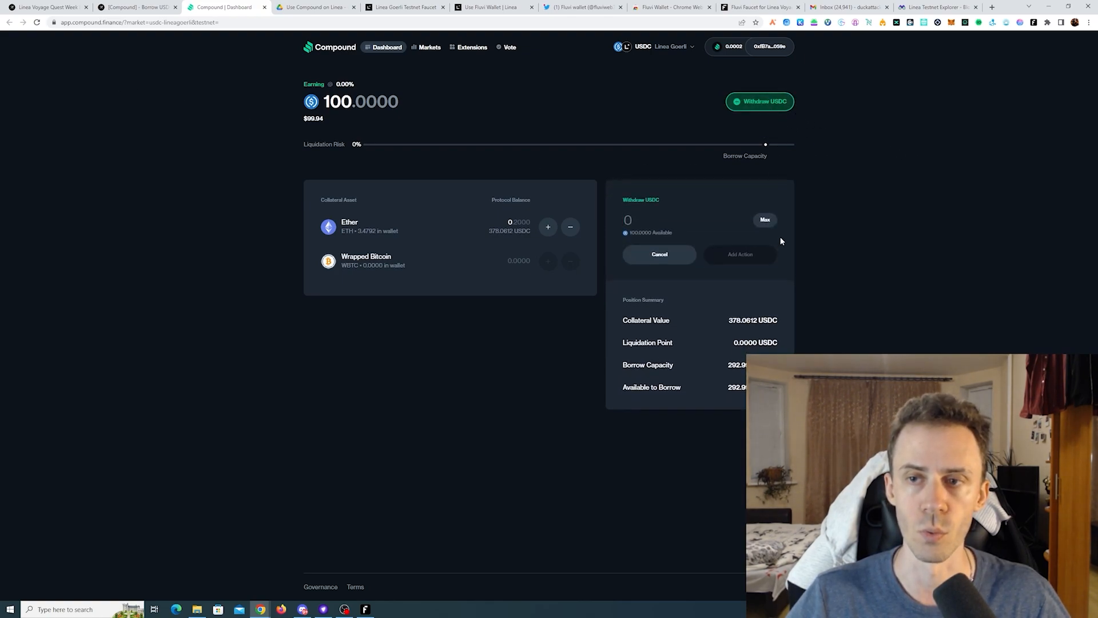
pyautogui.click(765, 220)
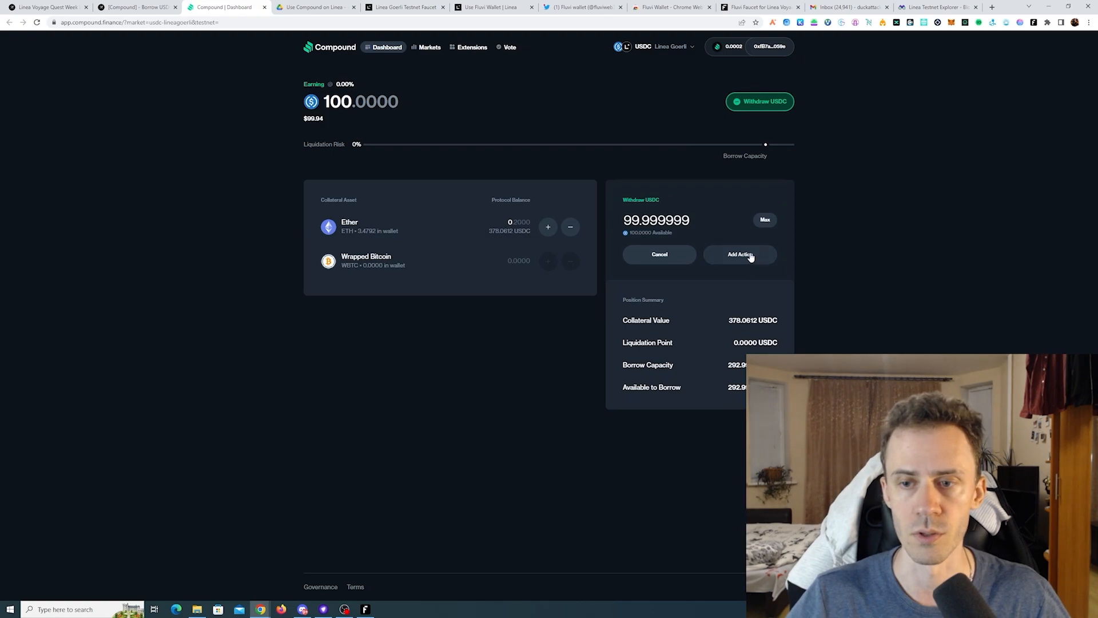
pyautogui.click(739, 253)
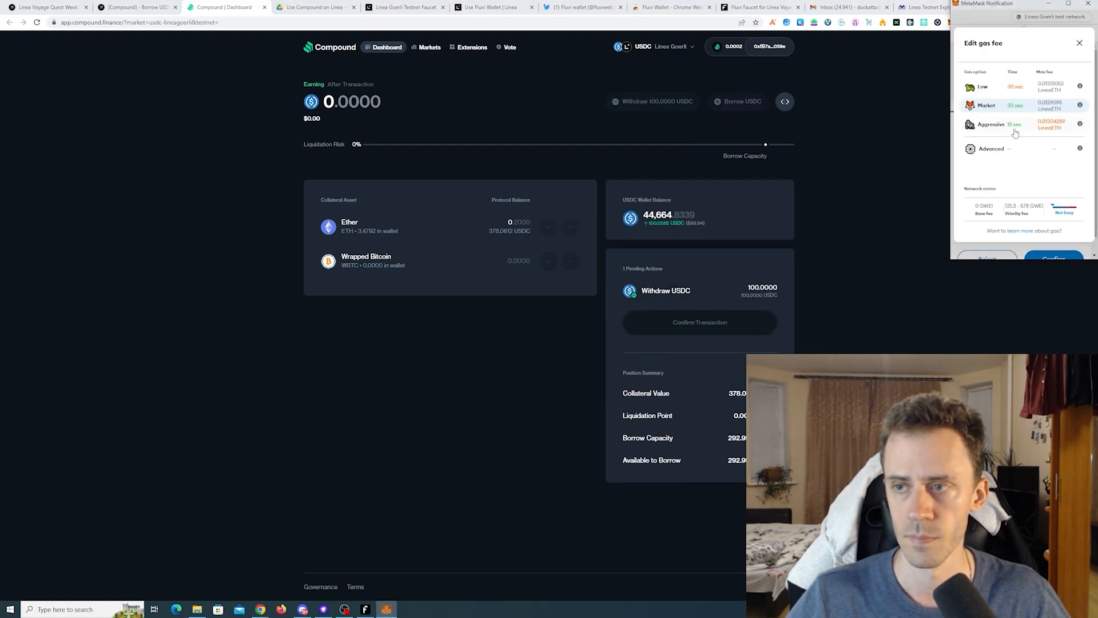
pyautogui.click(1054, 258)
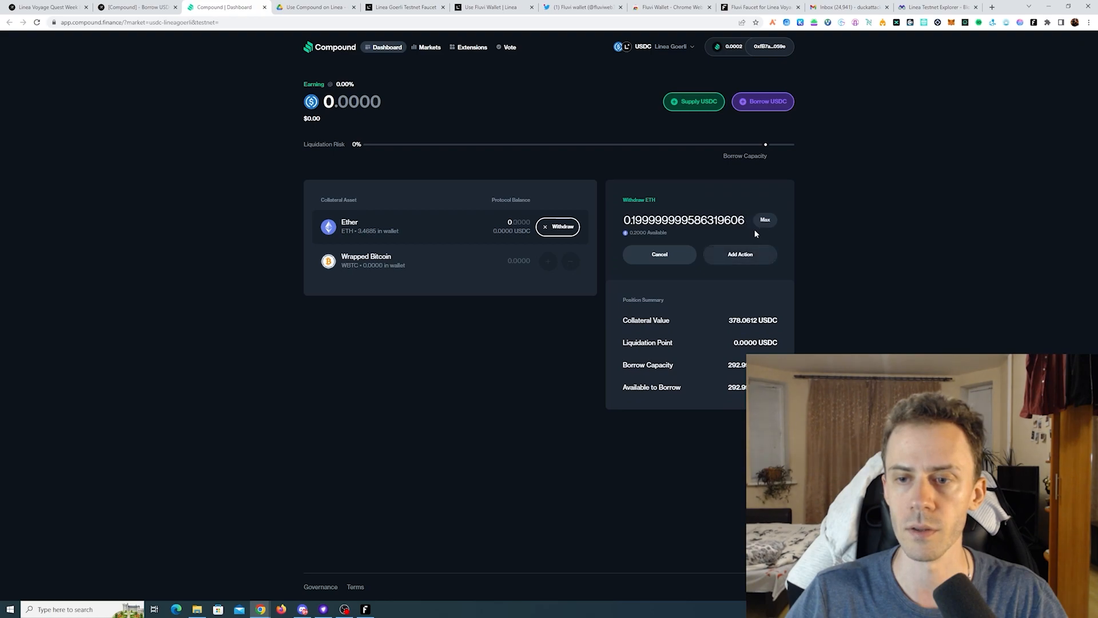
# Queue and submit the 0.2 ETH collateral withdrawal and confirm it in MetaMask.
pyautogui.click(740, 254)
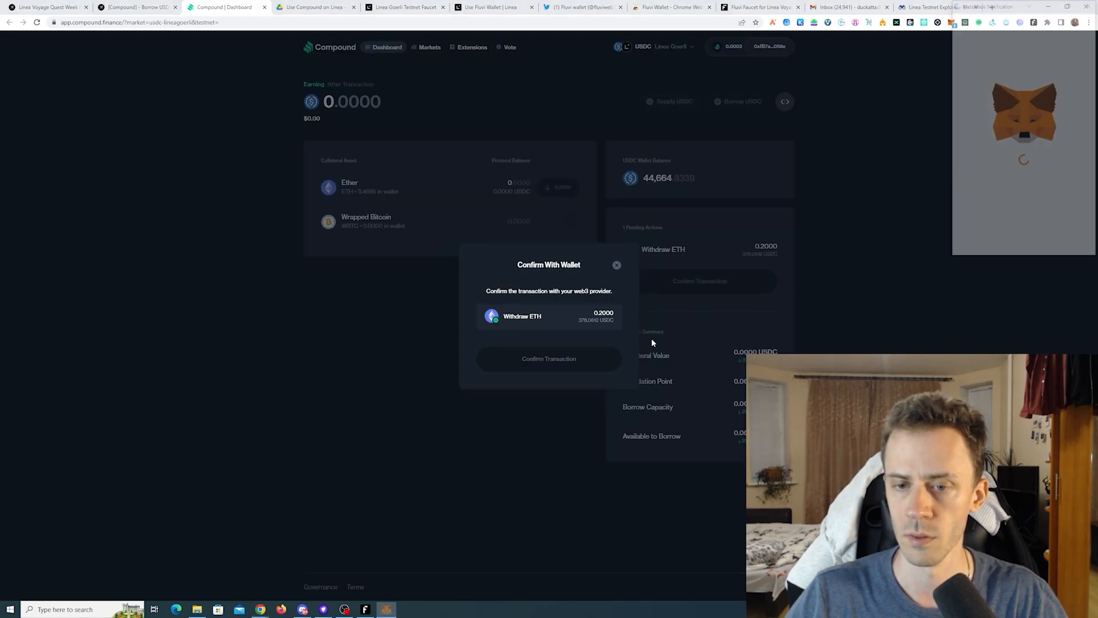
pyautogui.click(549, 359)
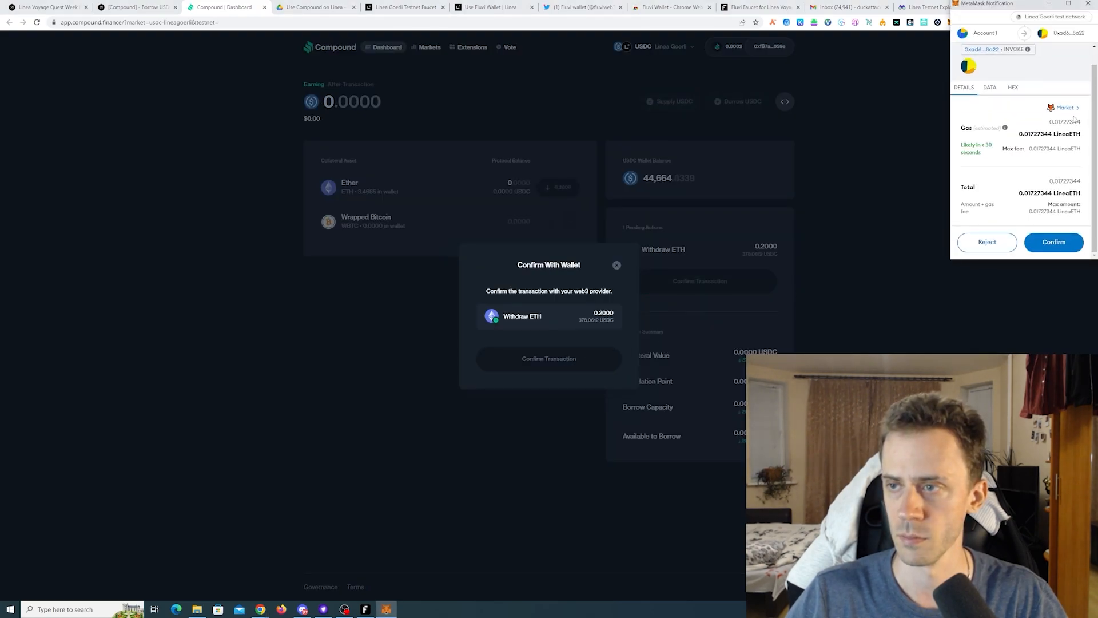
pyautogui.click(1053, 241)
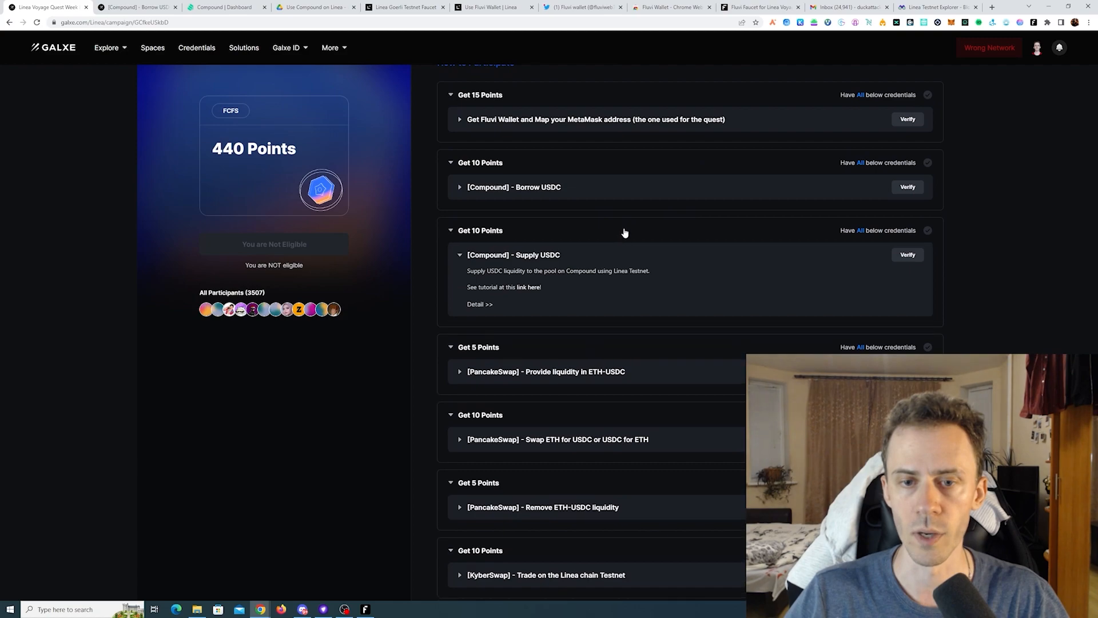
# Scroll the Linea Voyage quests and open Detail for the PancakeSwap ETH–USDC swap quest.
pyautogui.scroll(-3)
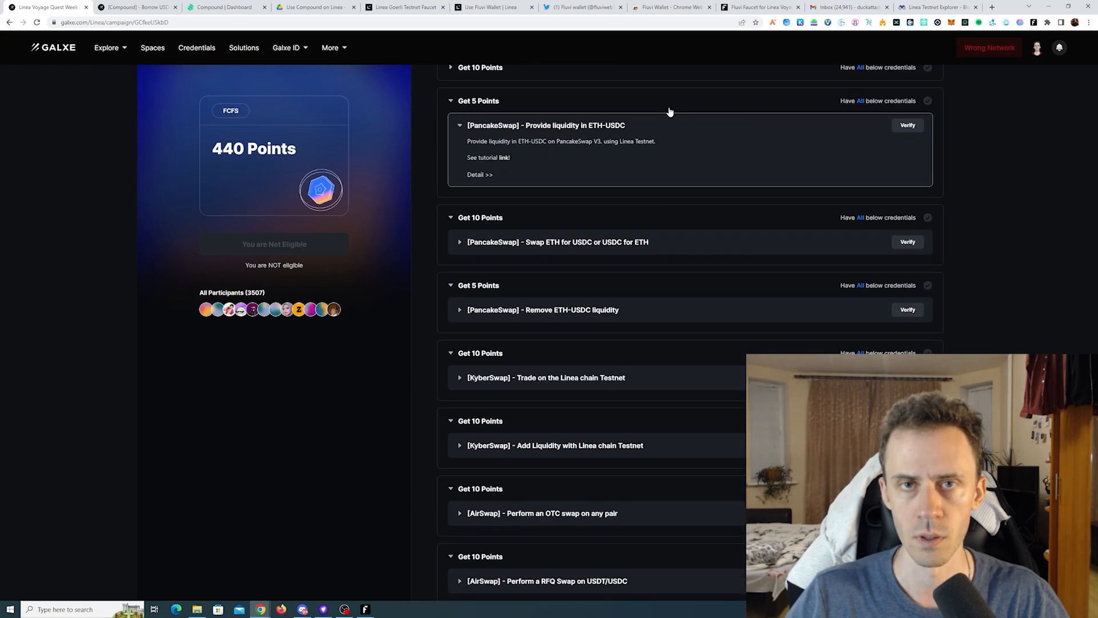
pyautogui.moveTo(533, 123)
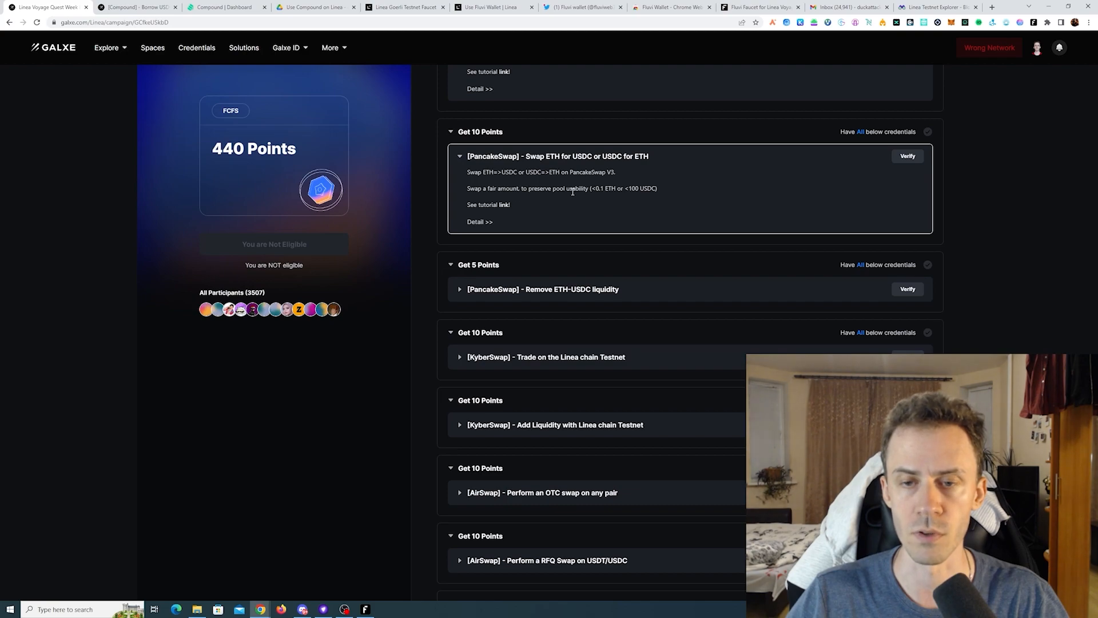
pyautogui.scroll(-3)
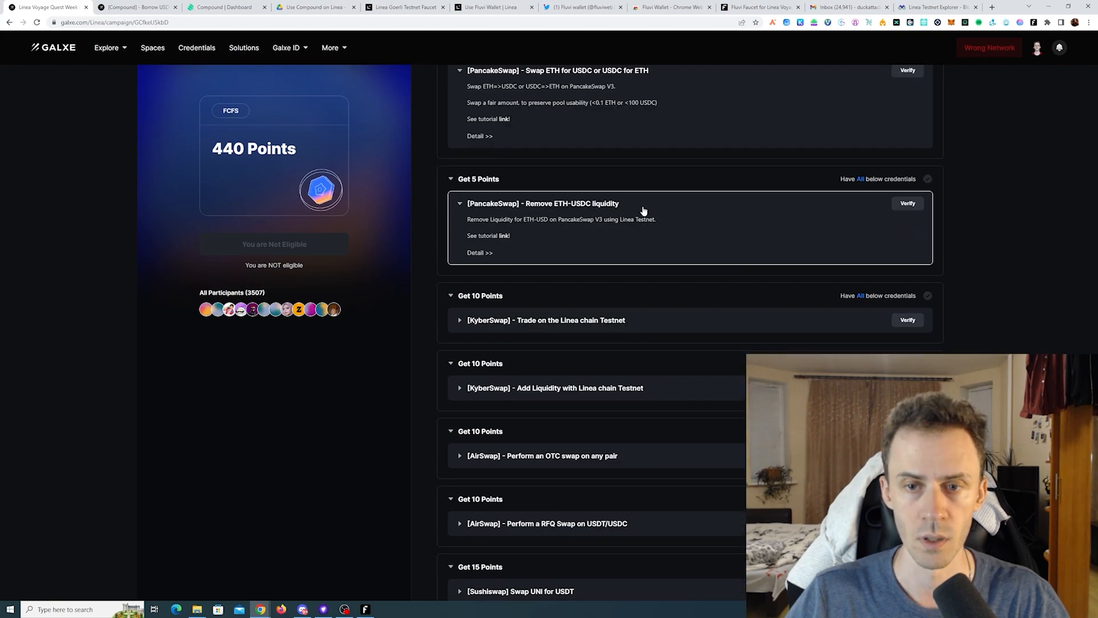
pyautogui.moveTo(616, 210)
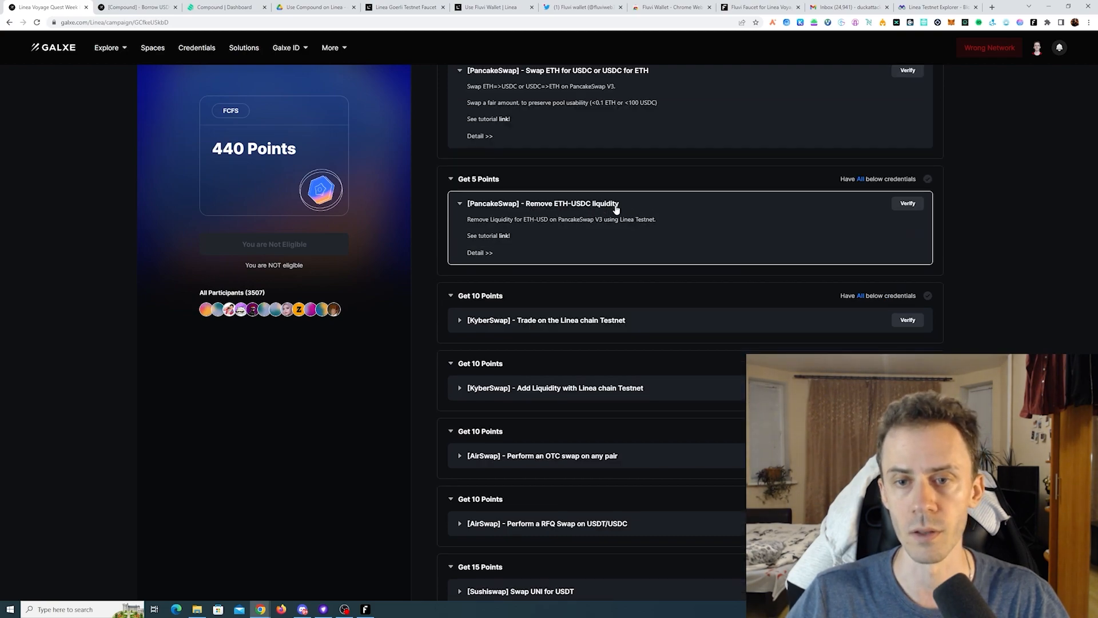
pyautogui.click(480, 136)
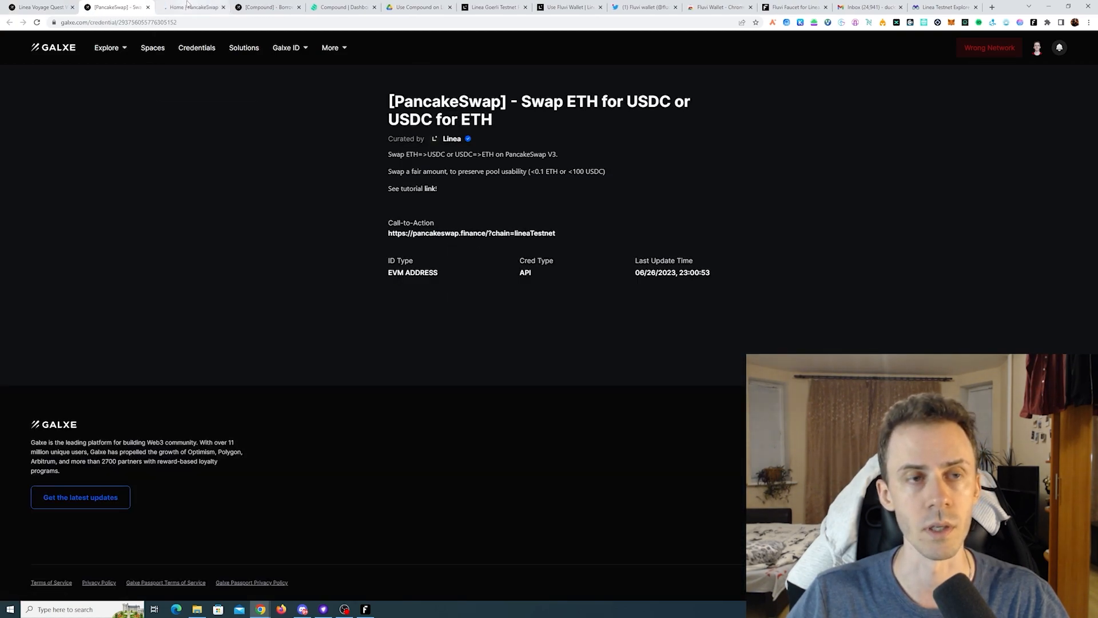
# Open the quest's PancakeSwap link and confirm Linea Goerli Testnet is the selected network.
pyautogui.click(472, 232)
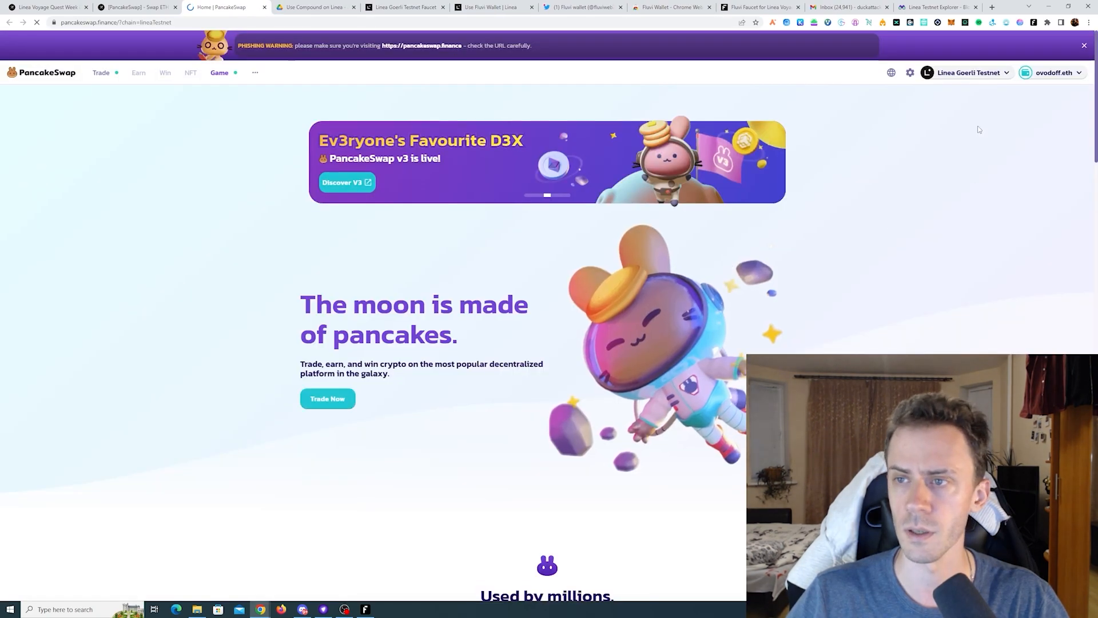
pyautogui.click(966, 72)
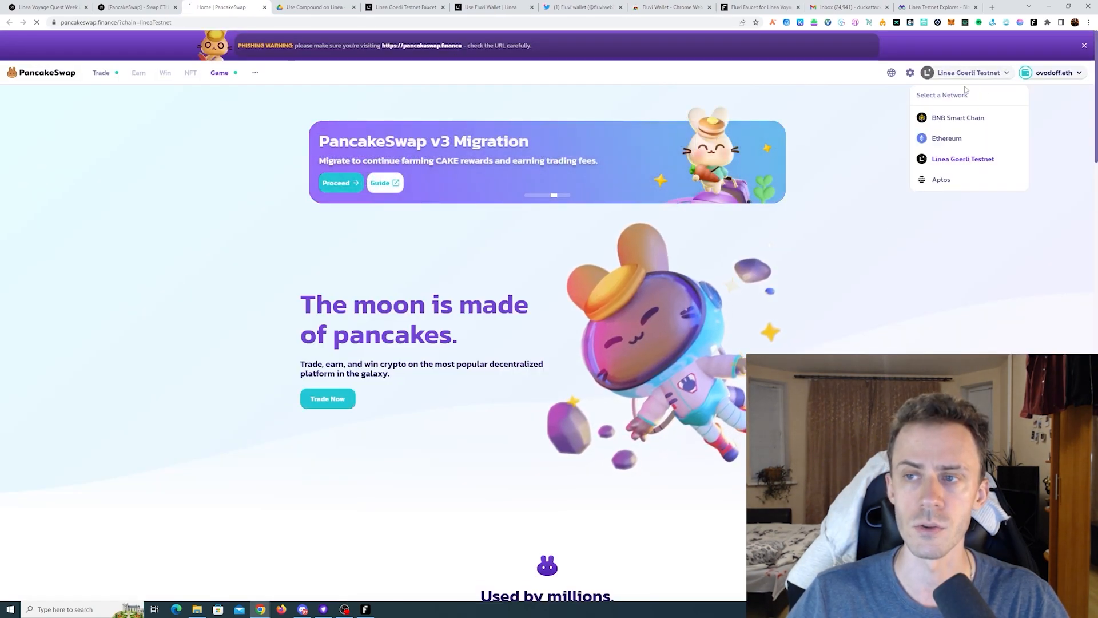
pyautogui.click(518, 93)
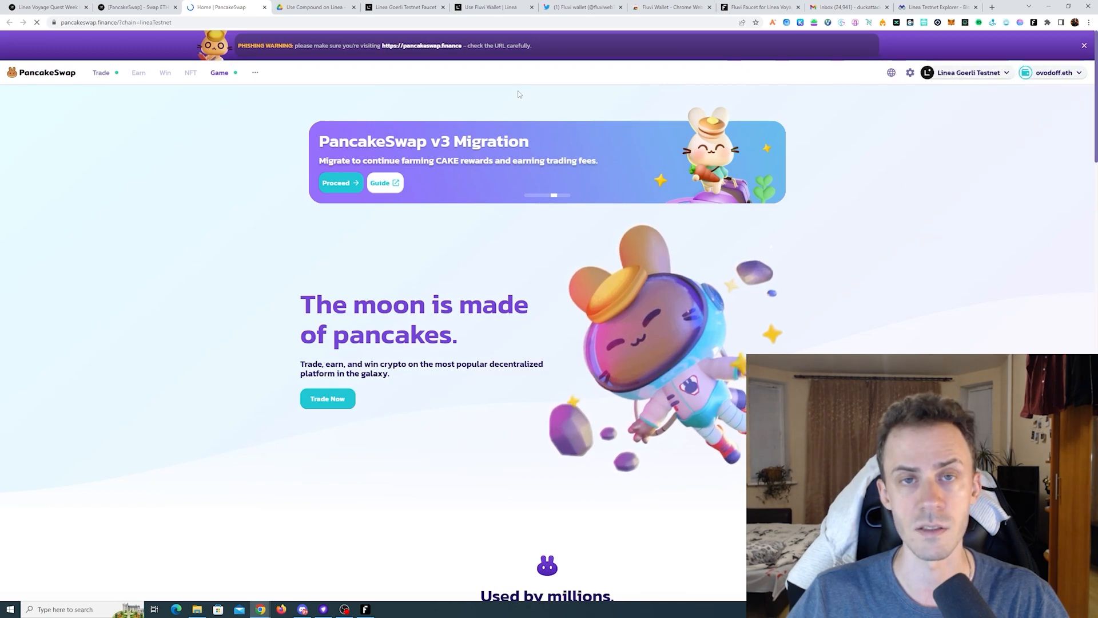
pyautogui.click(966, 72)
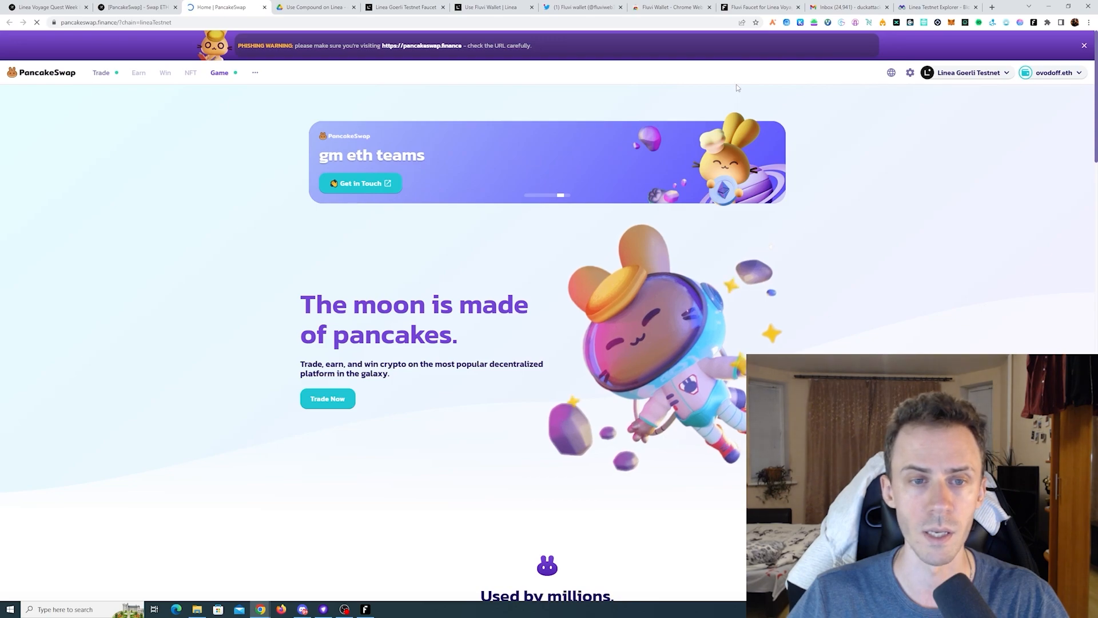
# Swap 0.01 ETH for USDC and approve the transaction in MetaMask.
pyautogui.click(100, 72)
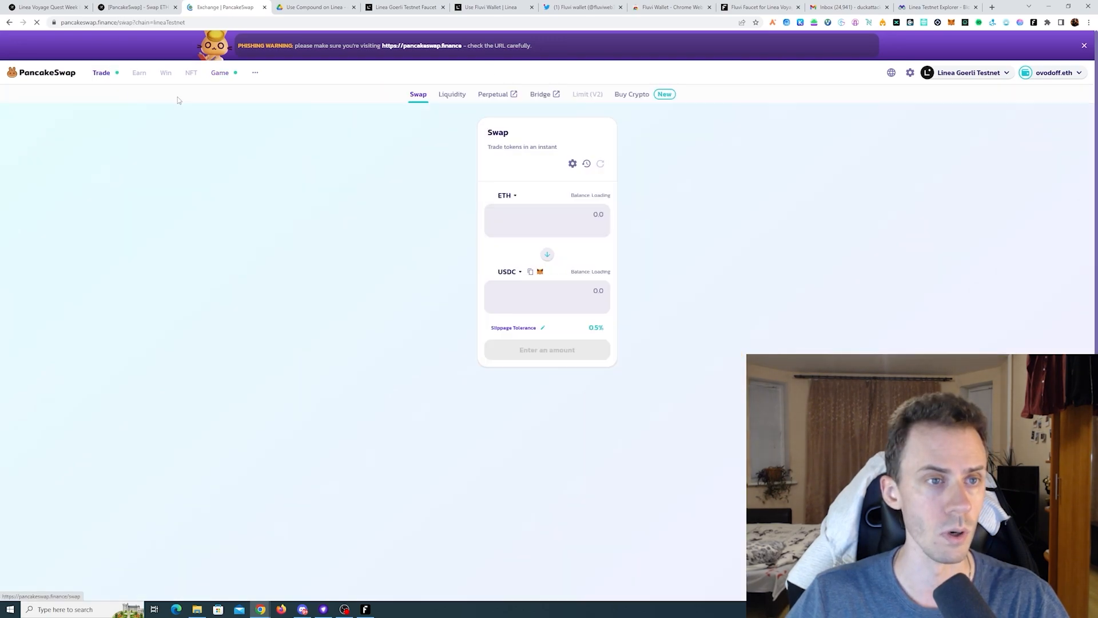
pyautogui.click(546, 217)
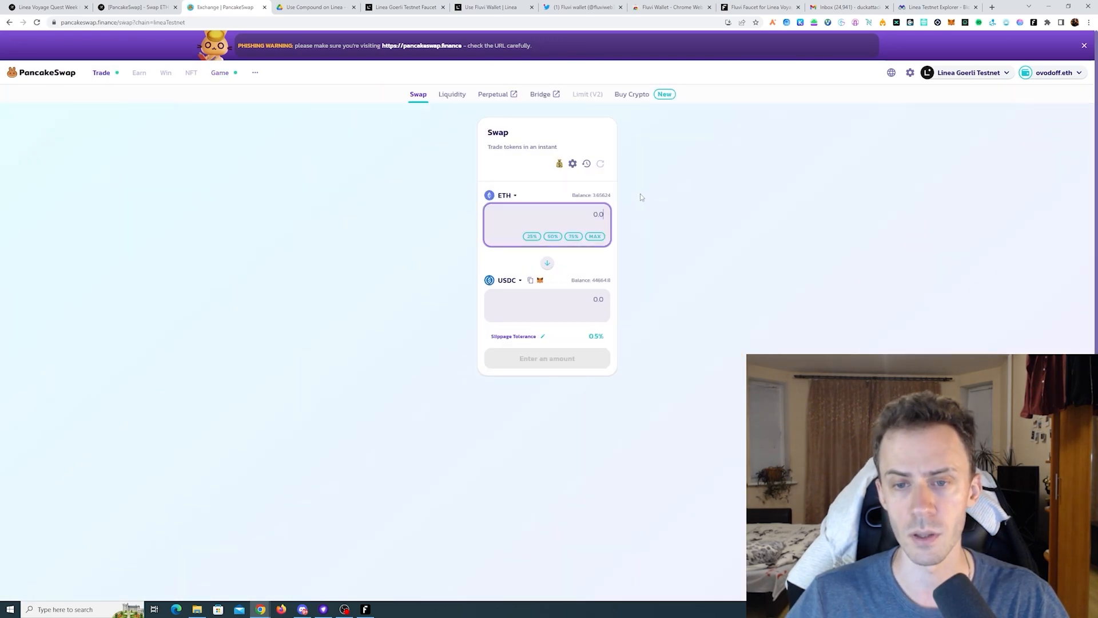
pyautogui.write('0.1')
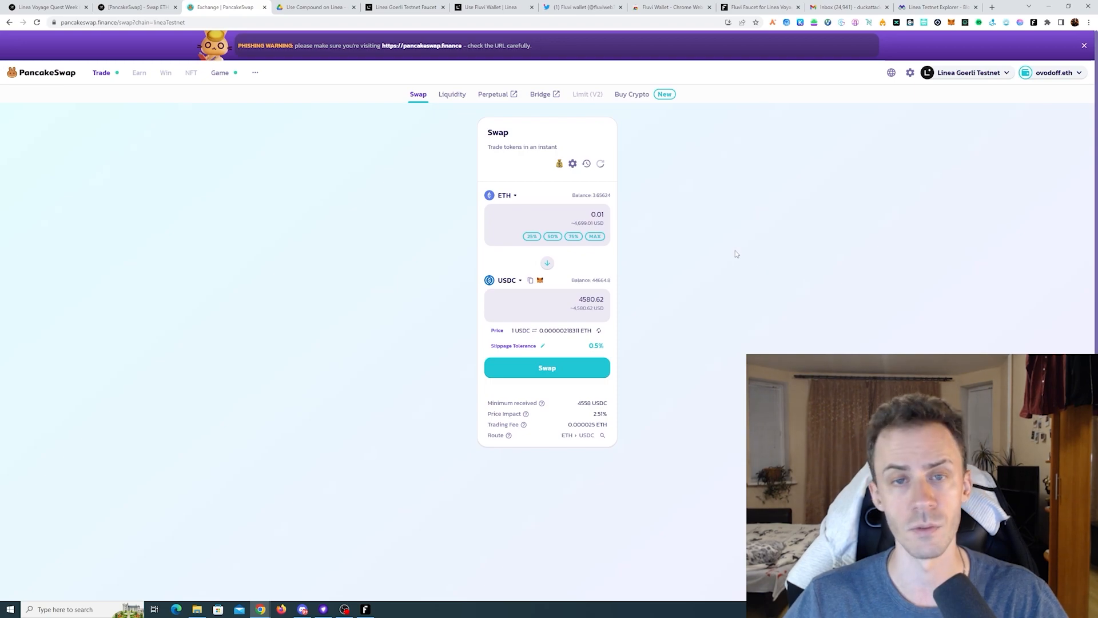
pyautogui.moveTo(666, 254)
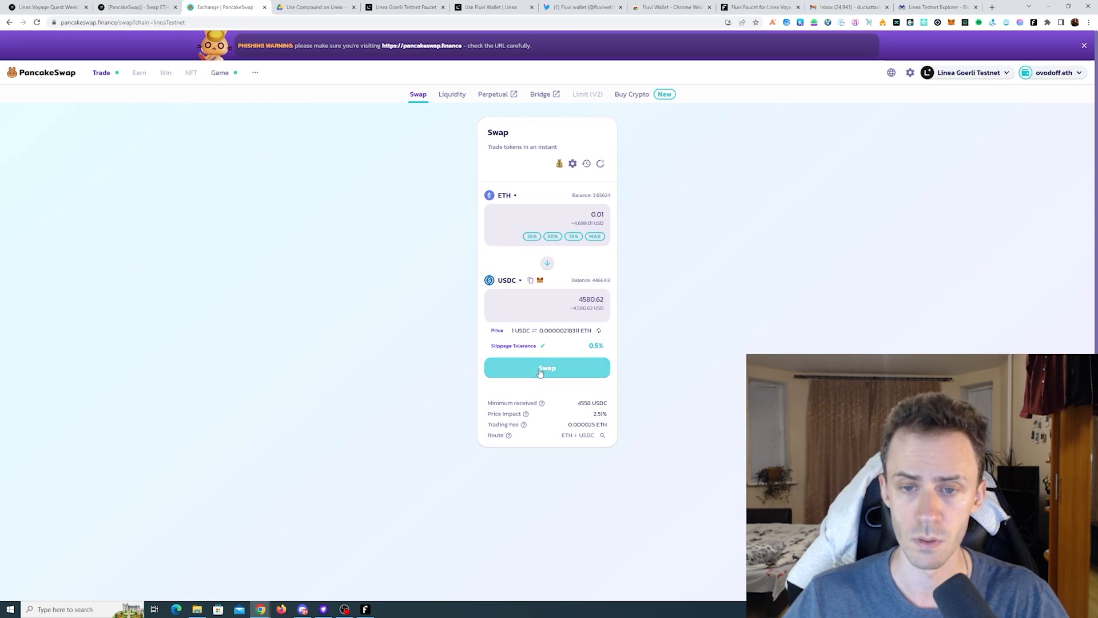
pyautogui.click(547, 369)
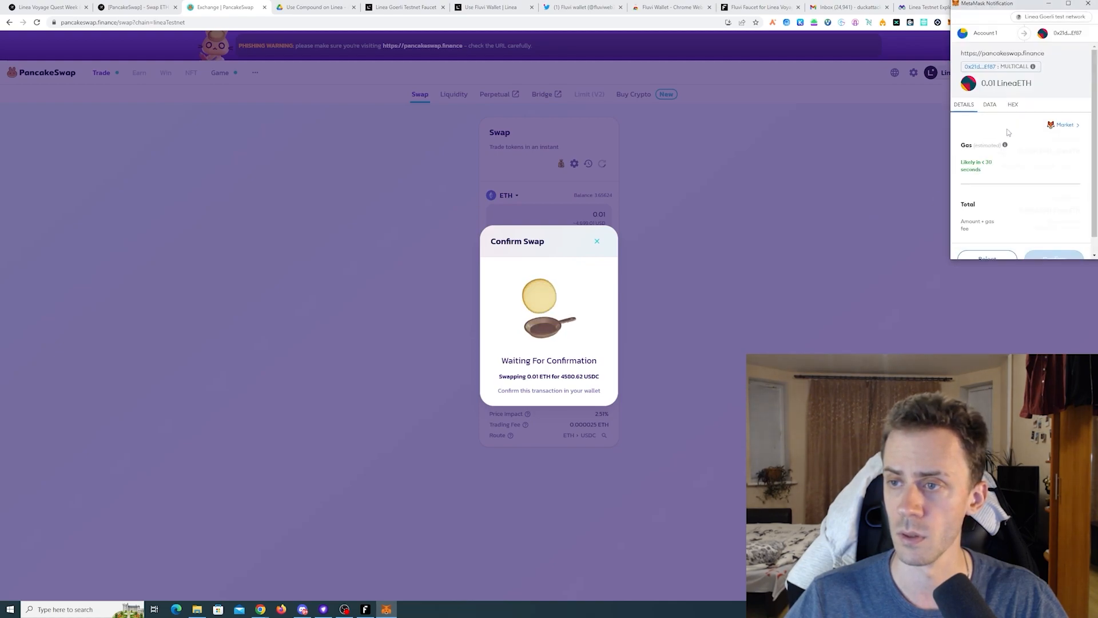
pyautogui.click(1054, 254)
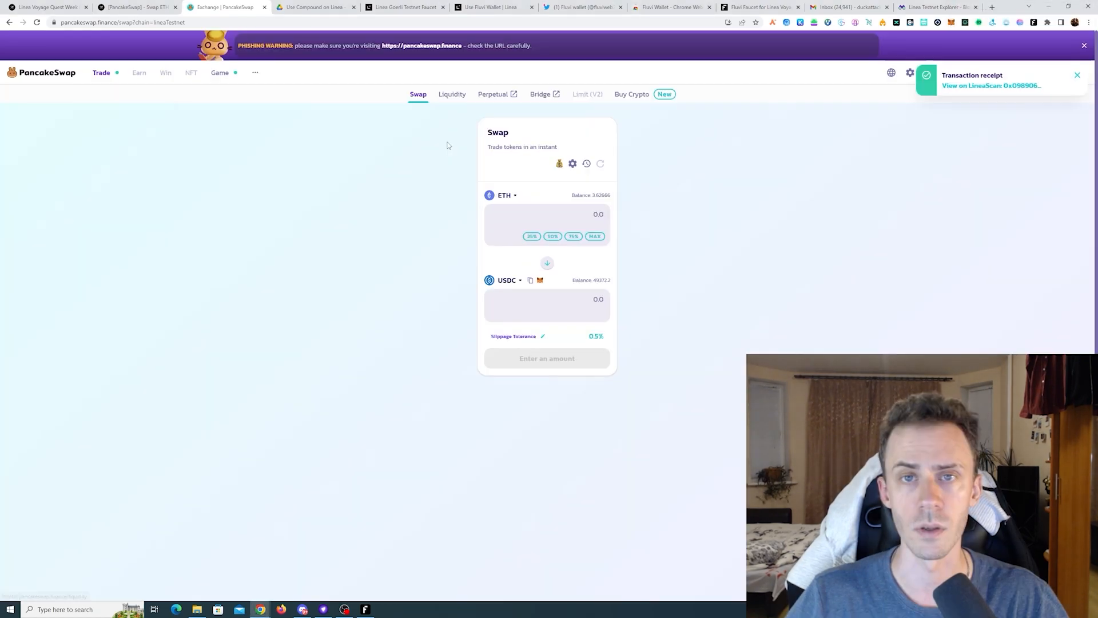
pyautogui.click(452, 93)
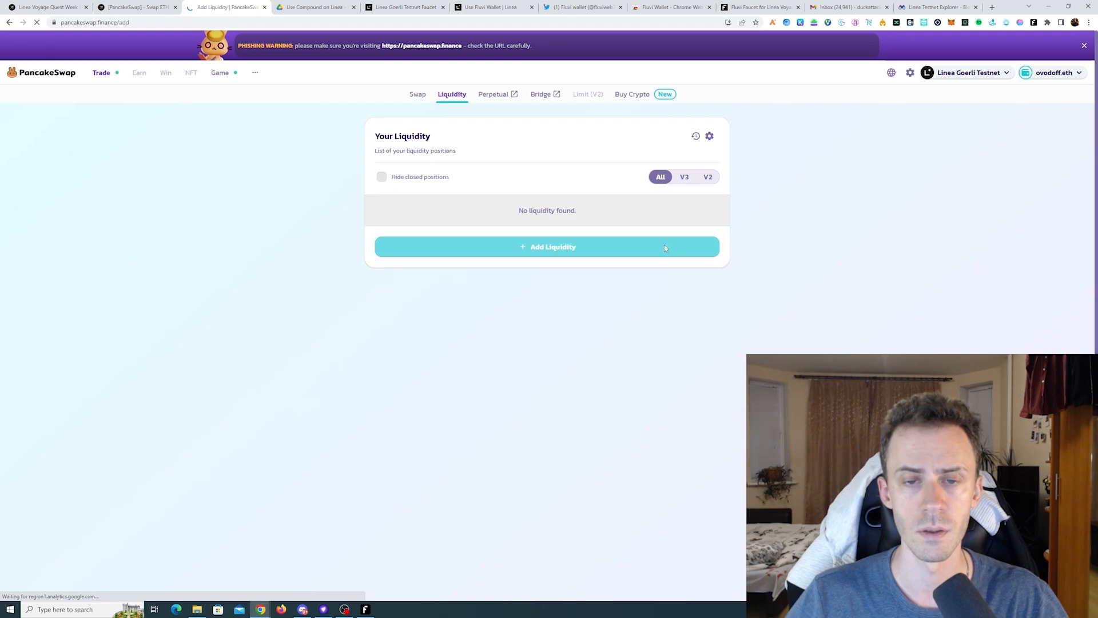
# Start a new ETH–USDC position with 10,000 USDC and approve USDC spending at aggressive gas.
pyautogui.click(547, 246)
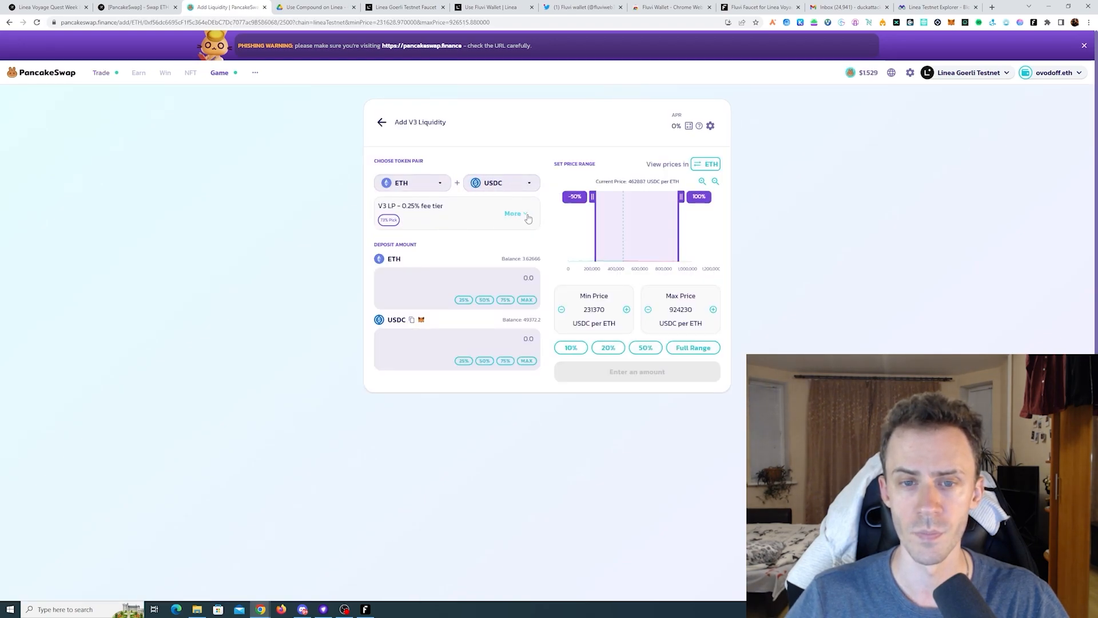
pyautogui.click(513, 213)
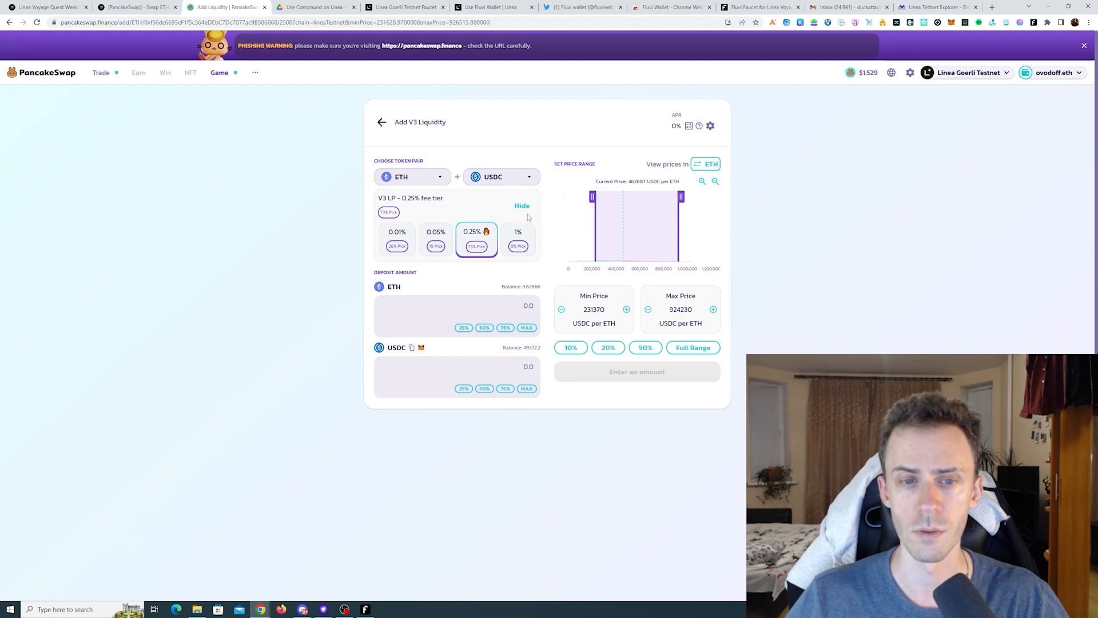
pyautogui.write('10000')
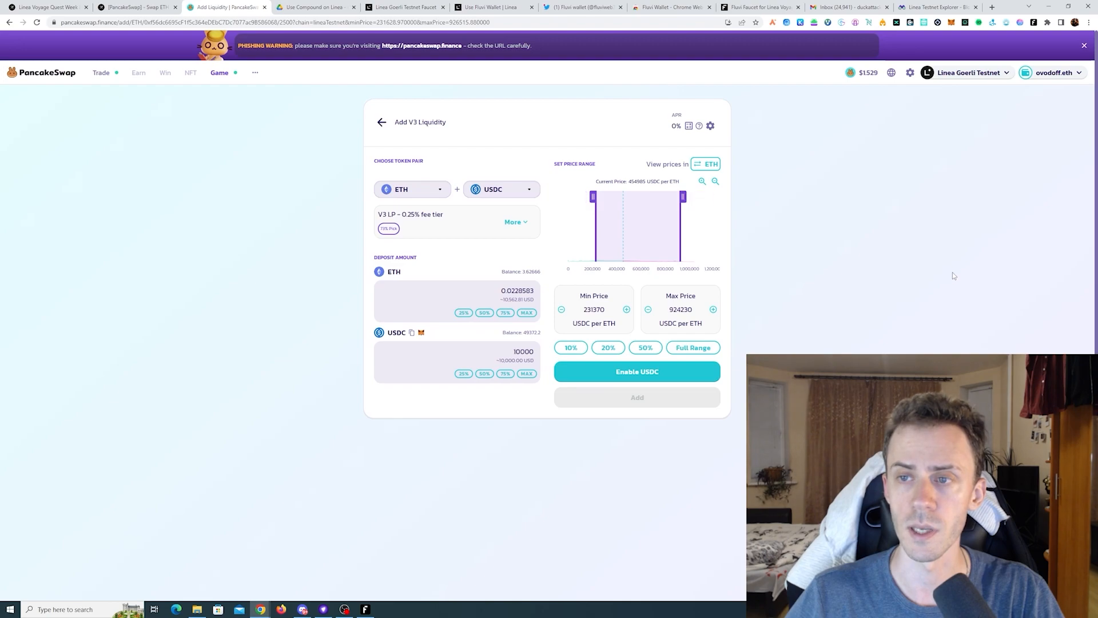
pyautogui.click(636, 371)
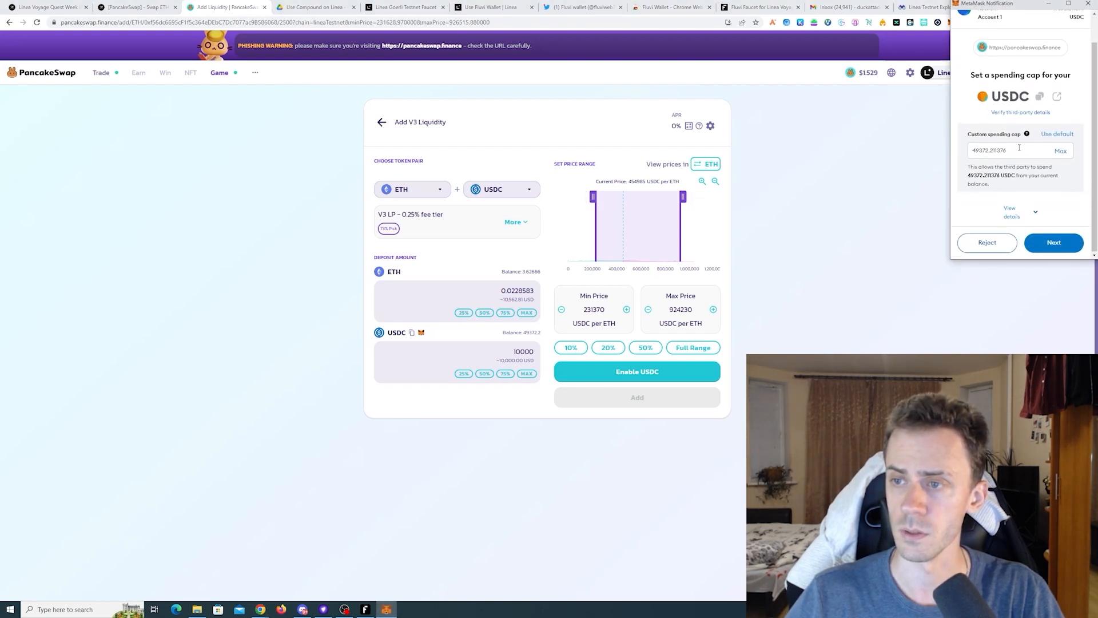
pyautogui.click(1054, 242)
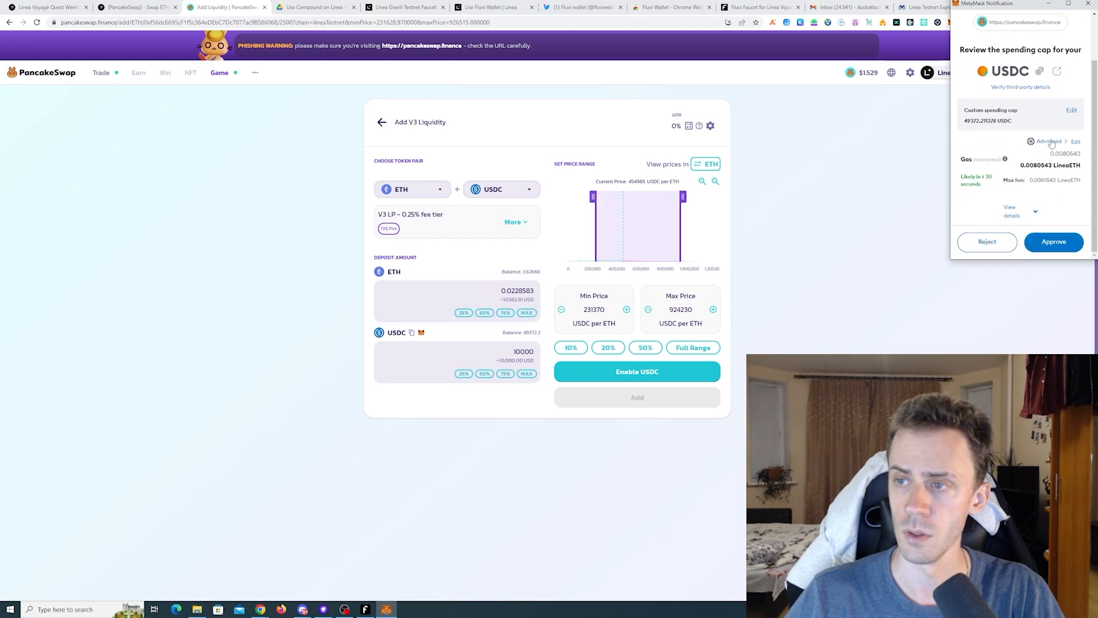
pyautogui.click(1051, 141)
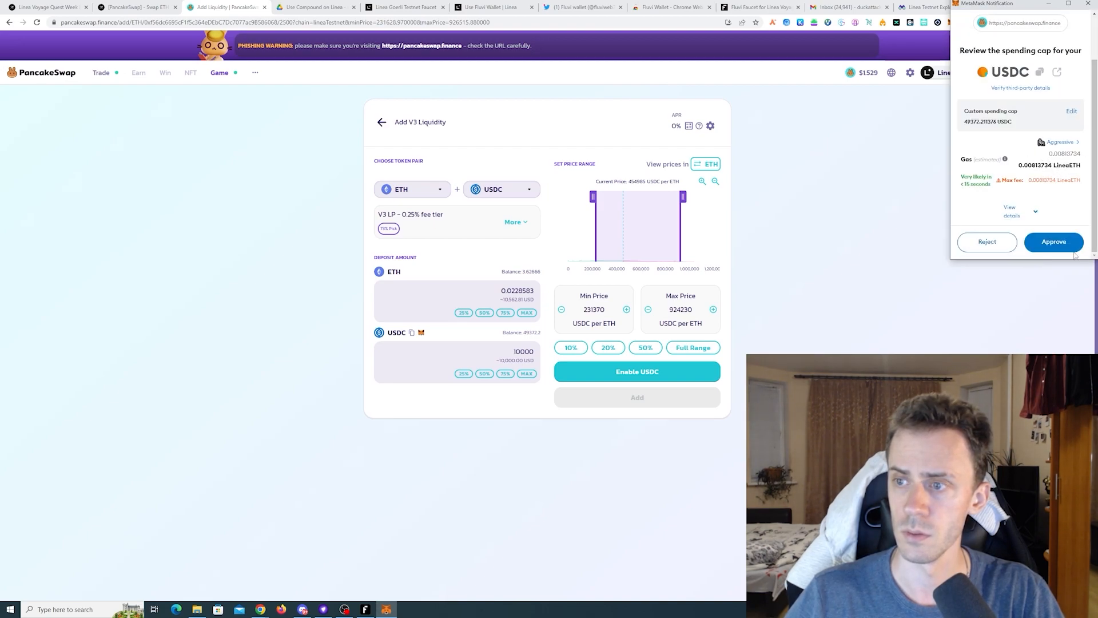
pyautogui.click(1052, 242)
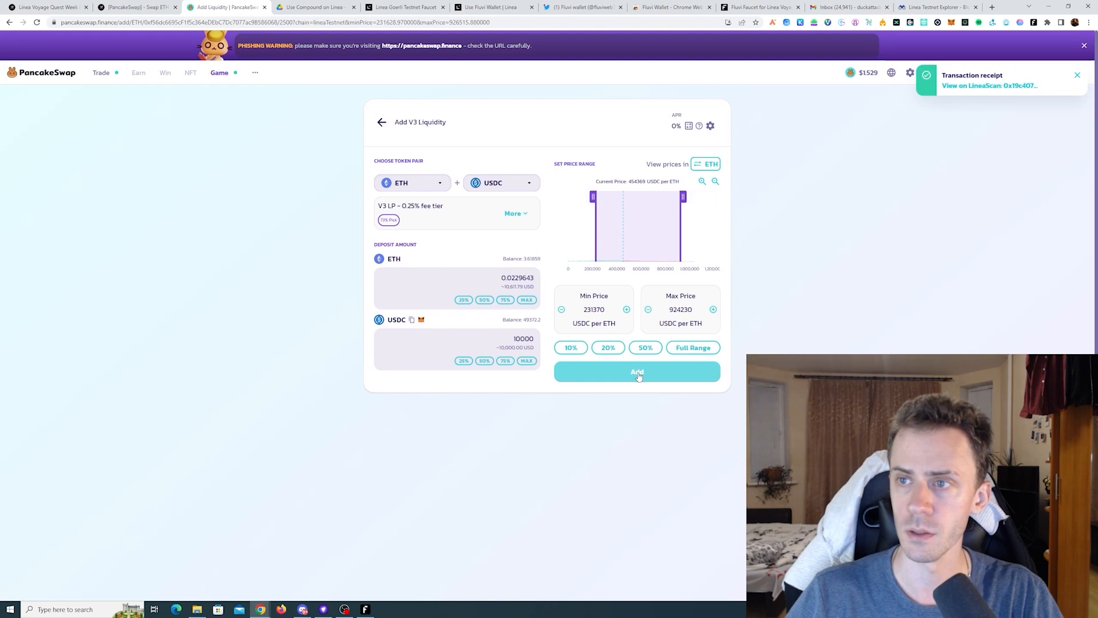
# Review and submit the ETH–USDC liquidity deposit at 0.25% fee, confirming in MetaMask.
pyautogui.click(636, 372)
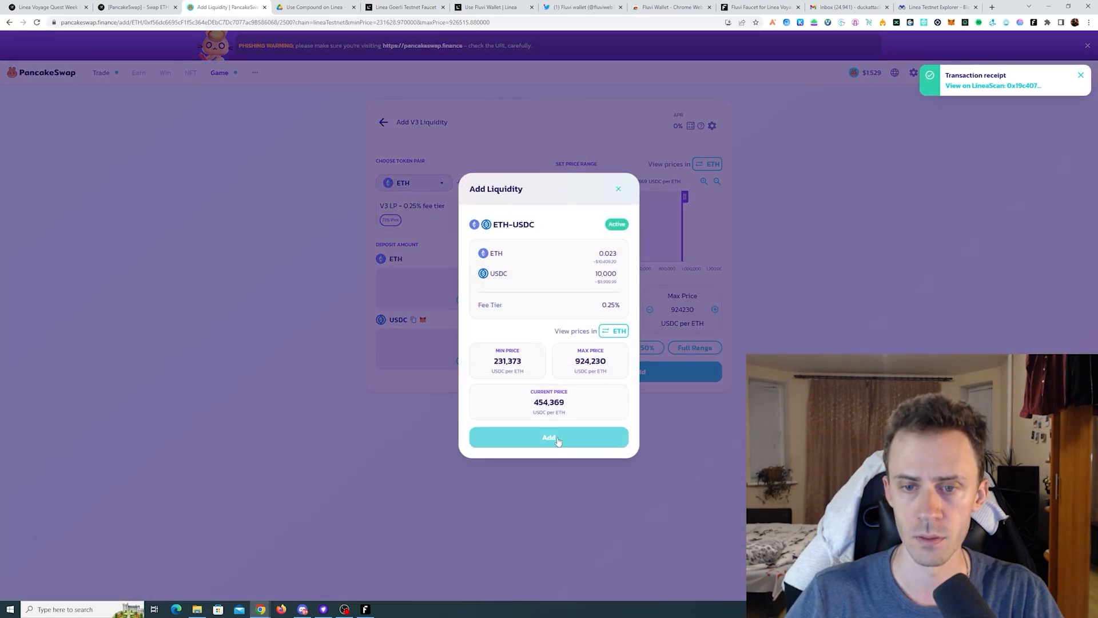
pyautogui.click(549, 437)
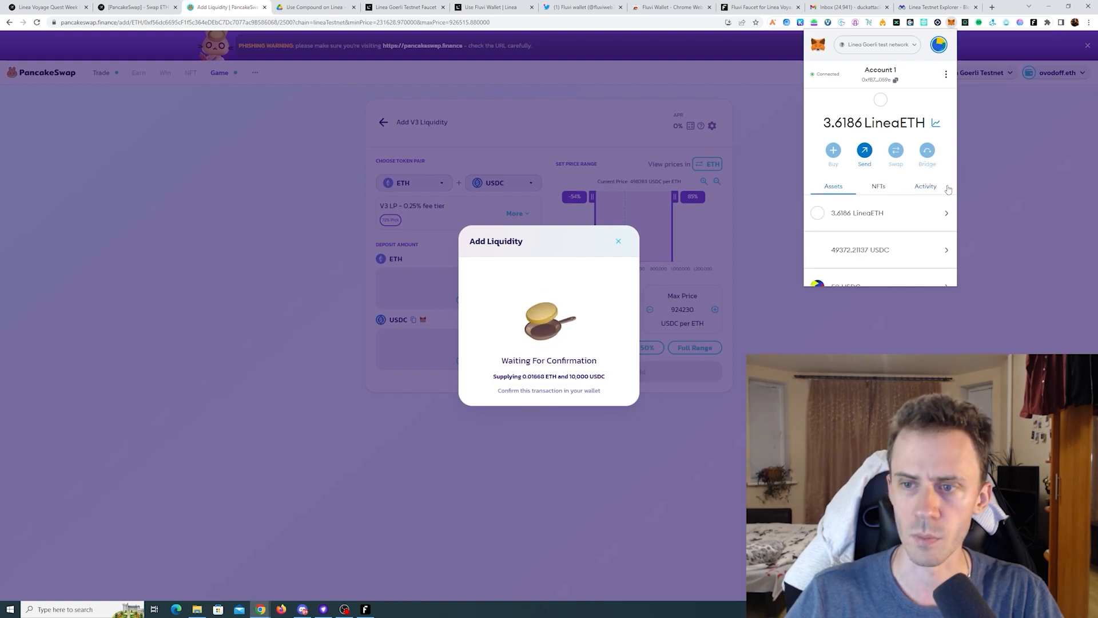
pyautogui.click(618, 241)
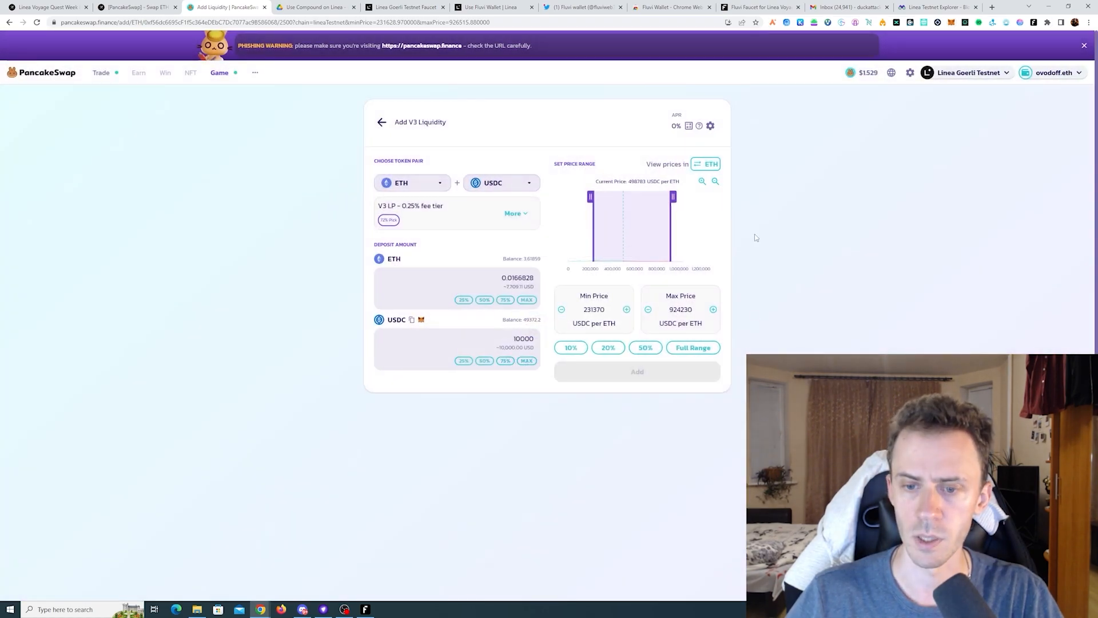
pyautogui.moveTo(731, 341)
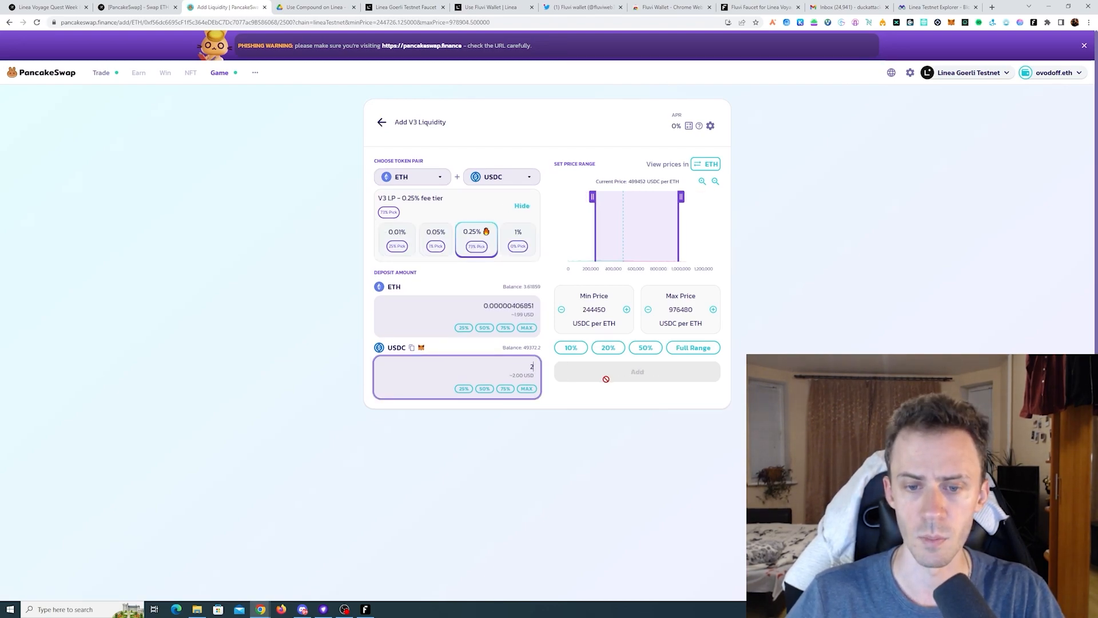
pyautogui.write('1000')
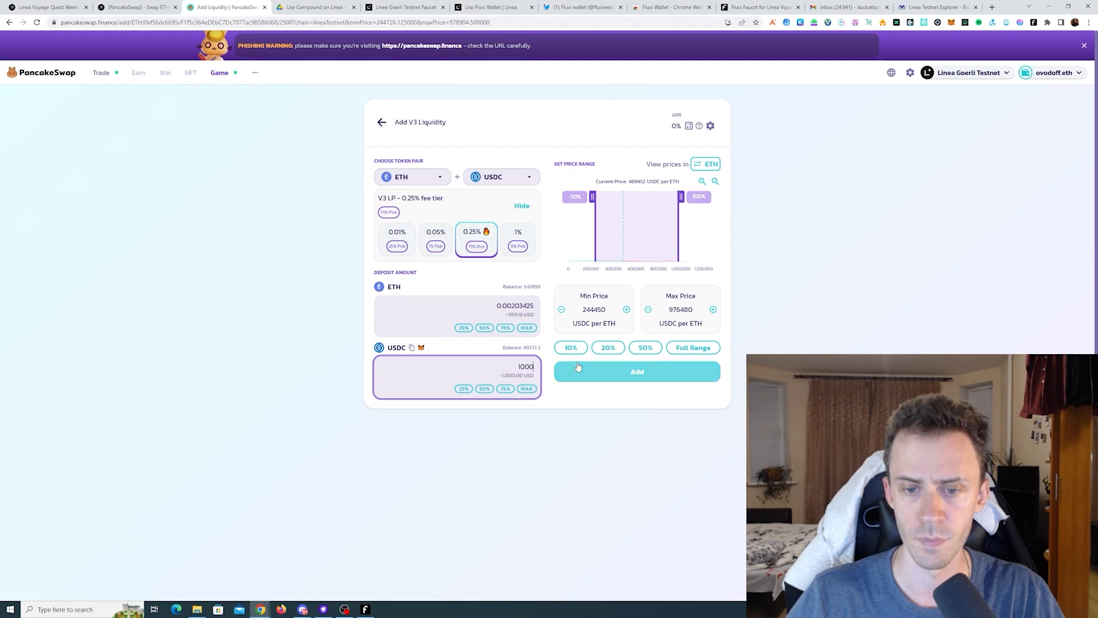
pyautogui.click(637, 371)
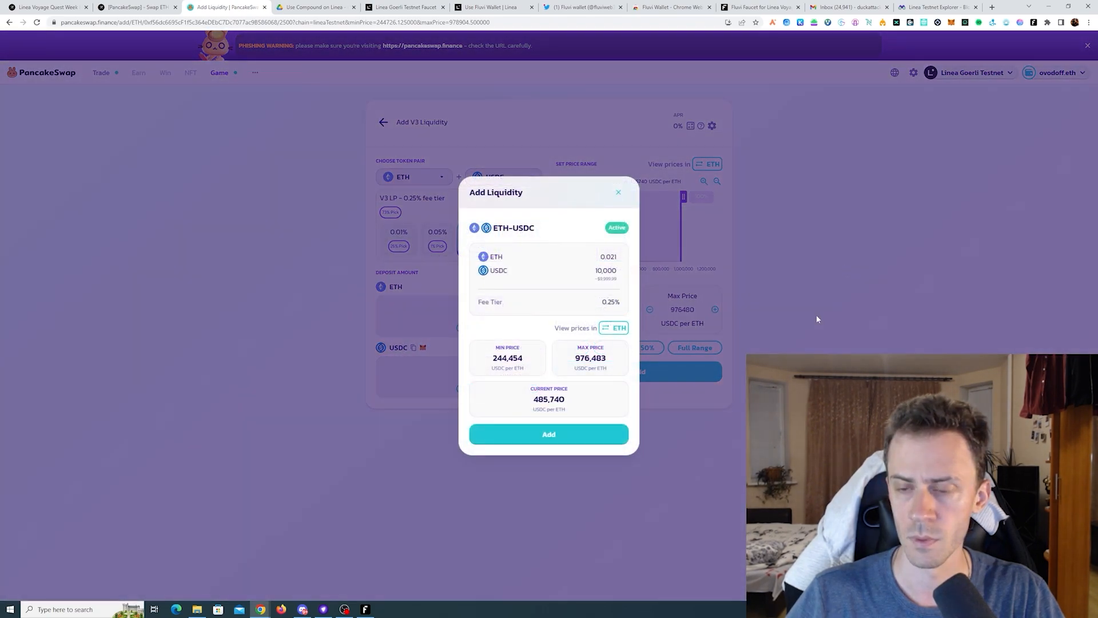
pyautogui.click(548, 433)
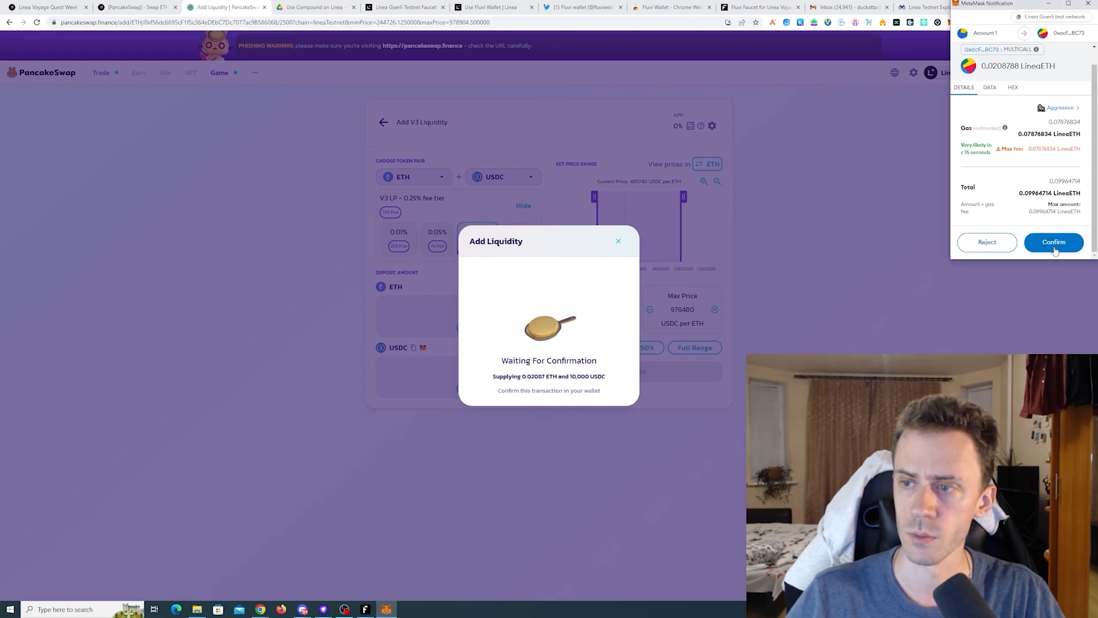
pyautogui.click(1054, 242)
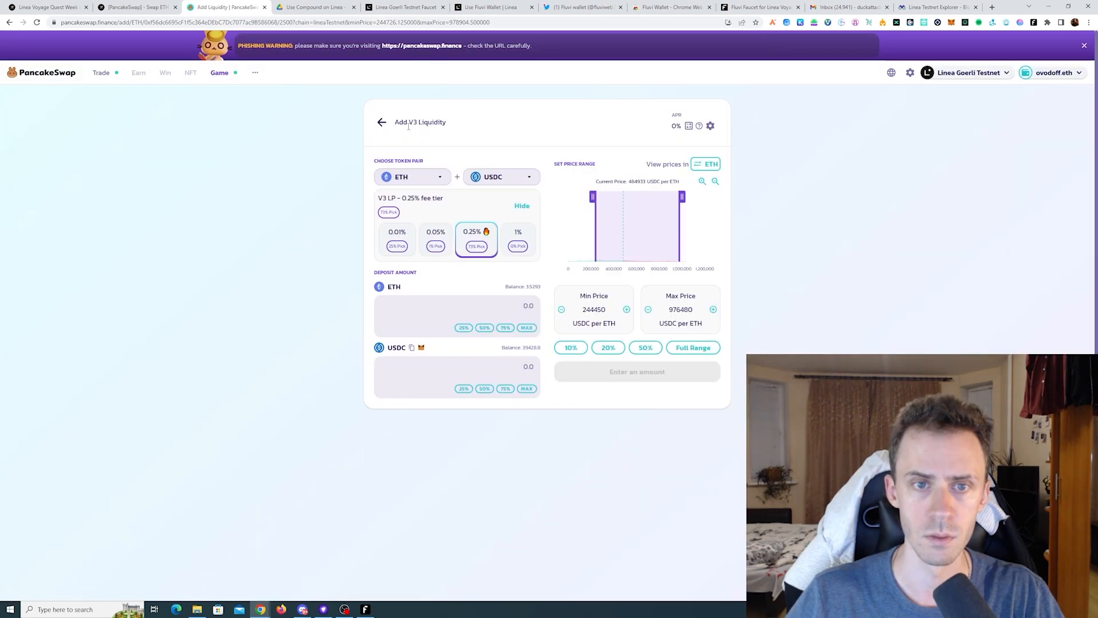
# Open the ETH–USDC position and set up removing 50% of its liquidity.
pyautogui.click(381, 122)
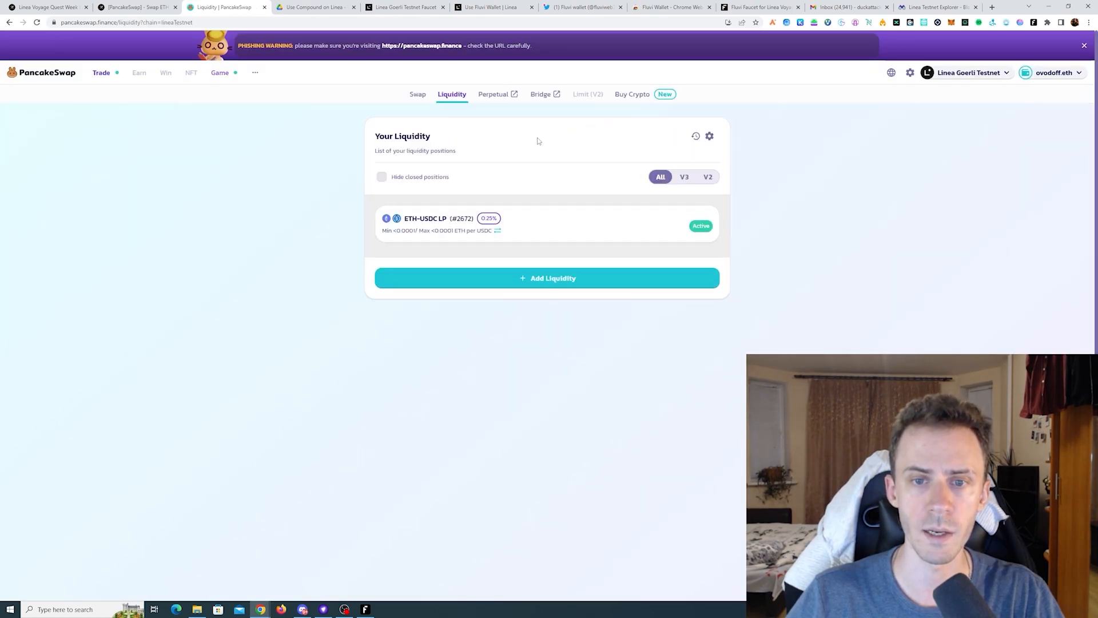
pyautogui.moveTo(466, 196)
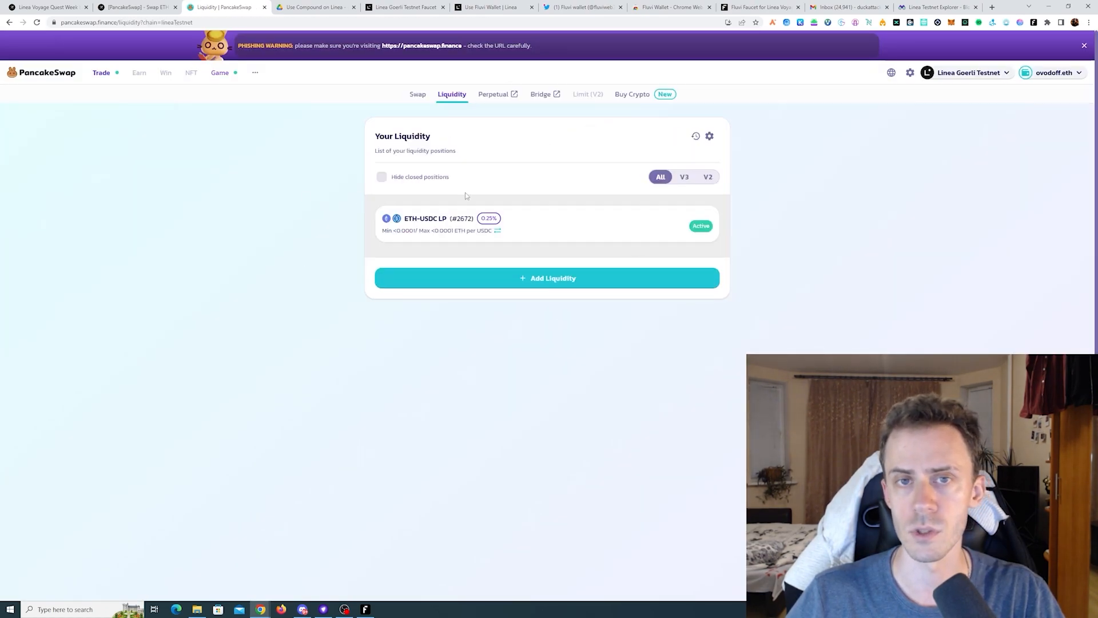
pyautogui.moveTo(534, 227)
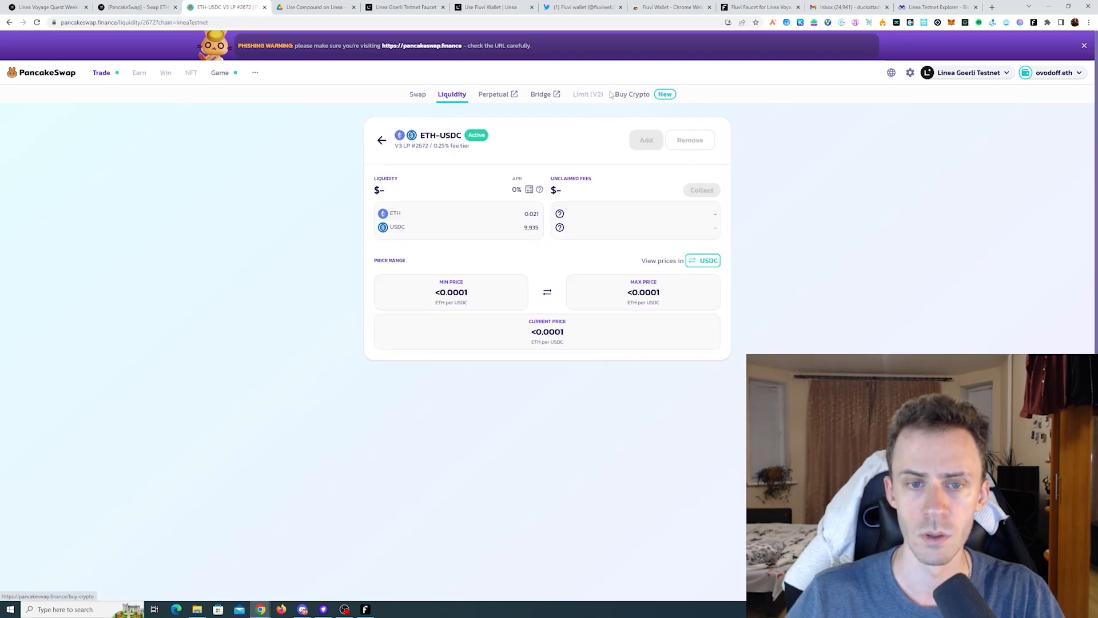
pyautogui.click(689, 140)
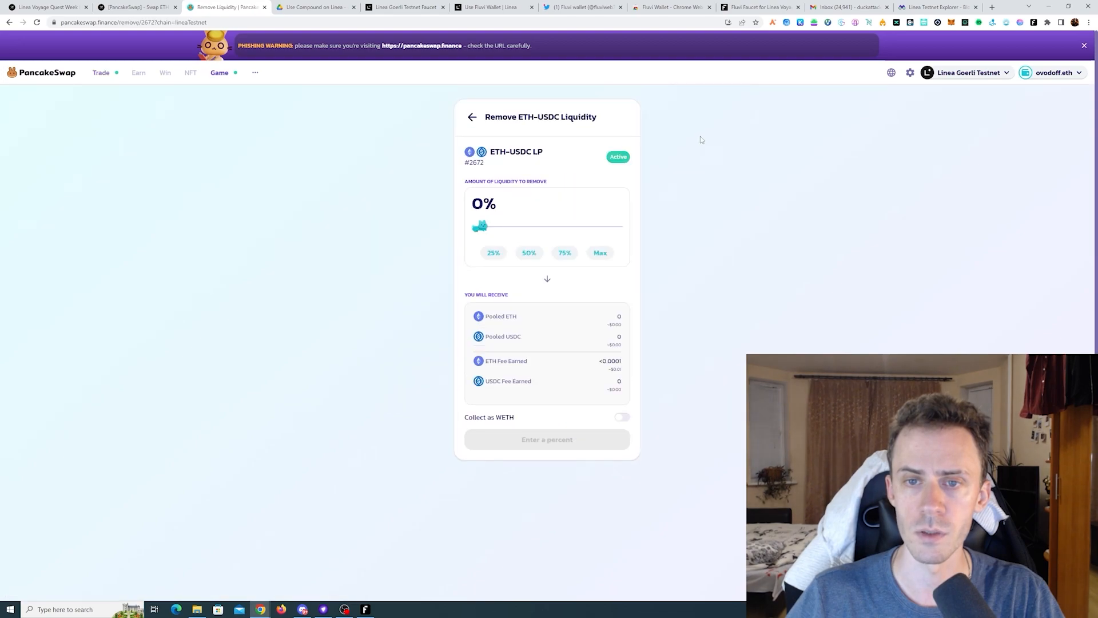
pyautogui.click(528, 253)
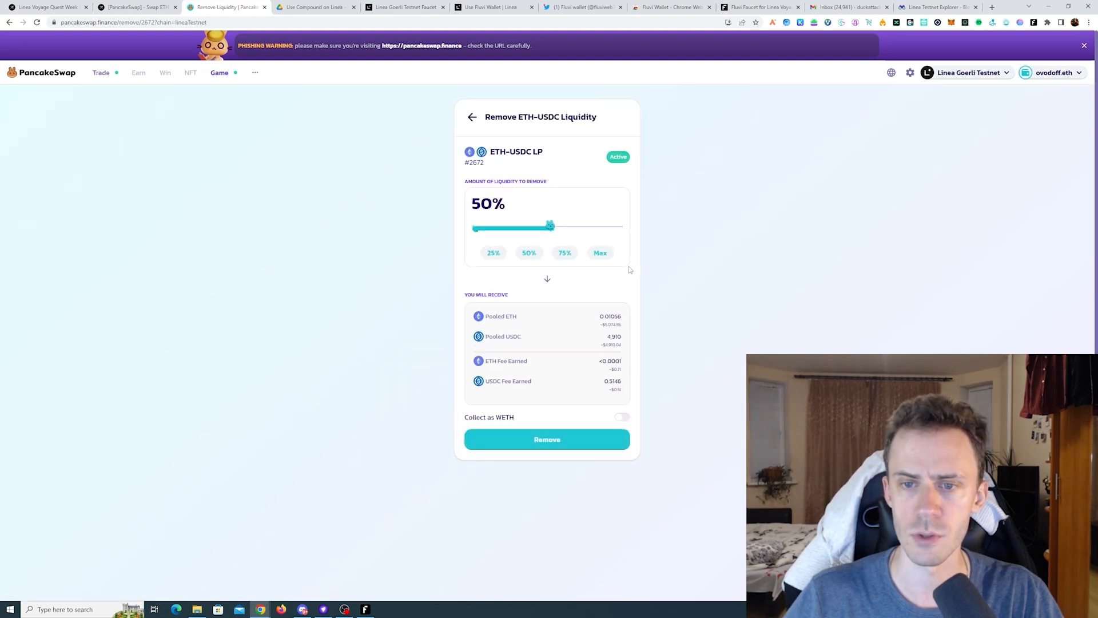
pyautogui.click(547, 439)
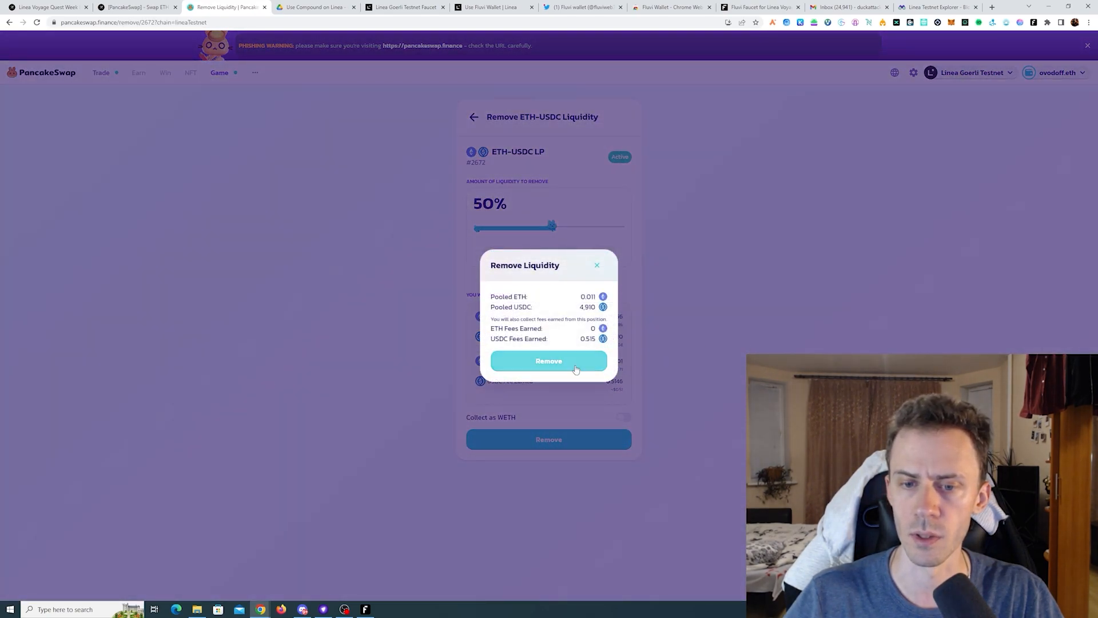
pyautogui.click(596, 264)
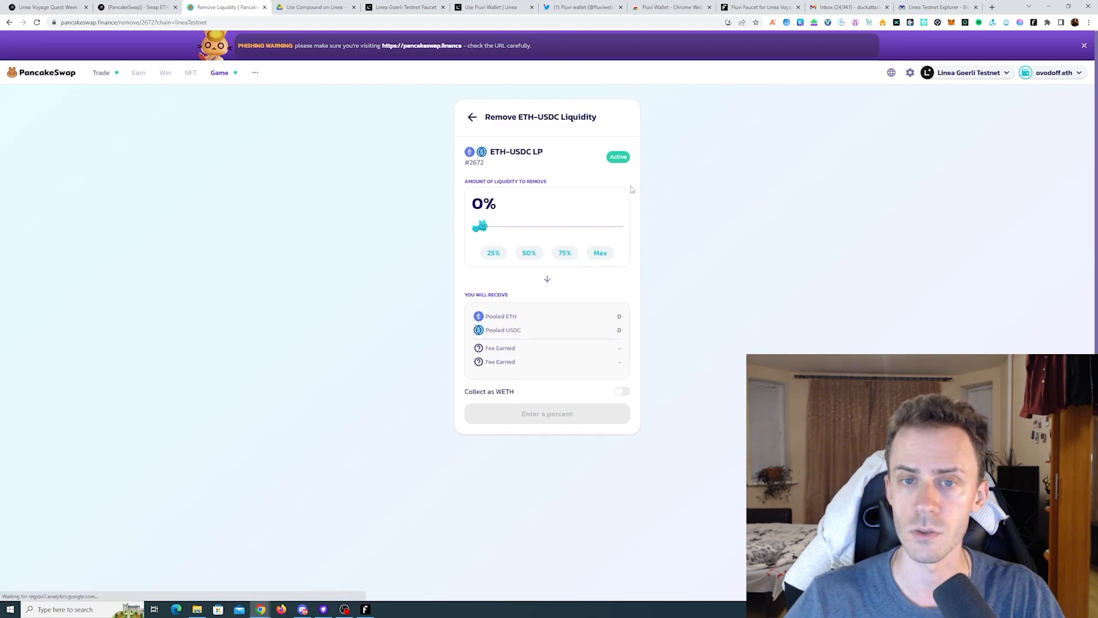
# Reselect 50%, confirm the removal in MetaMask at aggressive gas, and speed it up.
pyautogui.click(529, 253)
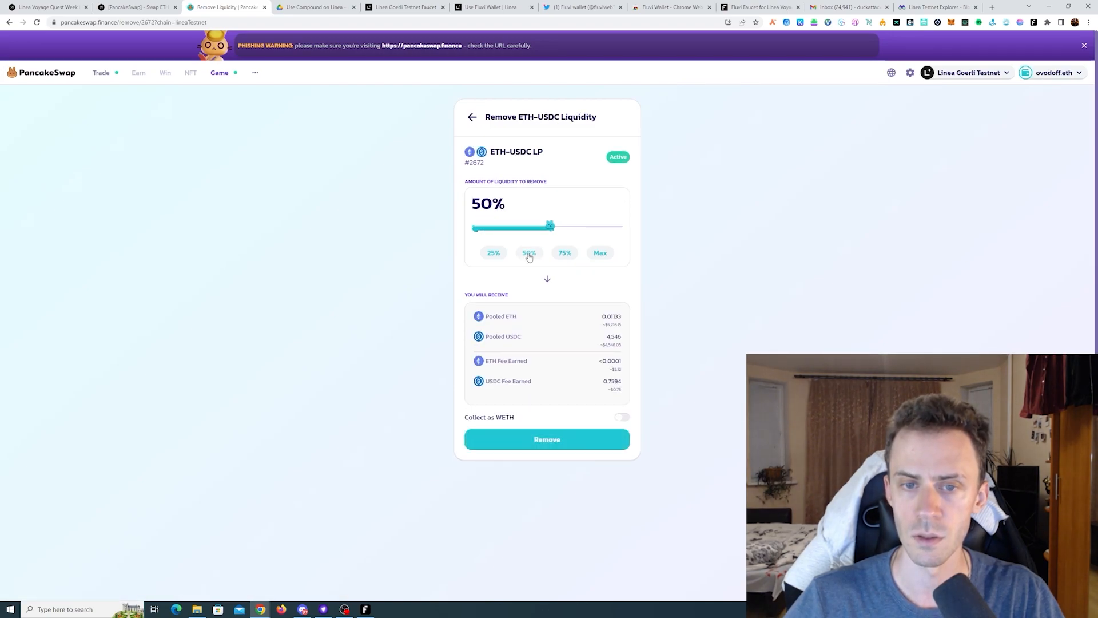
pyautogui.click(547, 440)
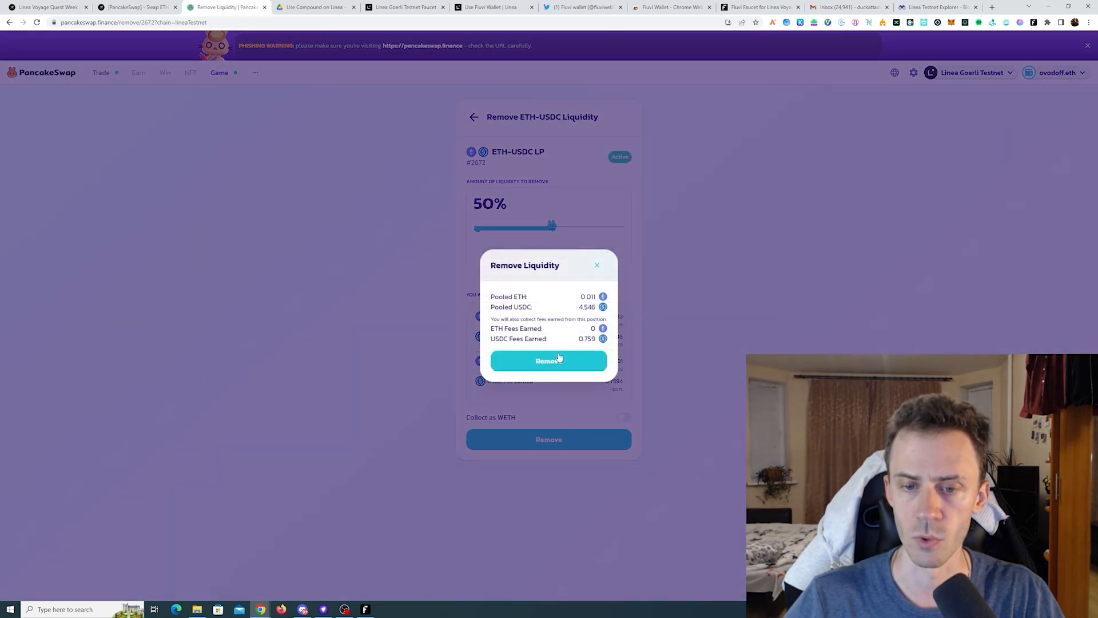
pyautogui.click(549, 360)
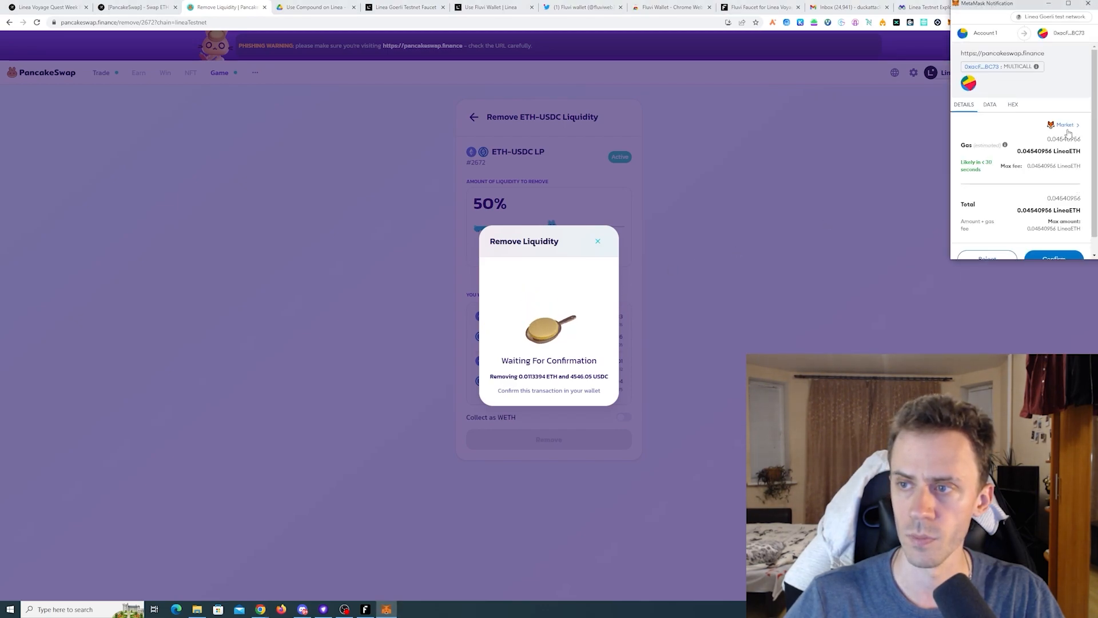
pyautogui.click(1065, 125)
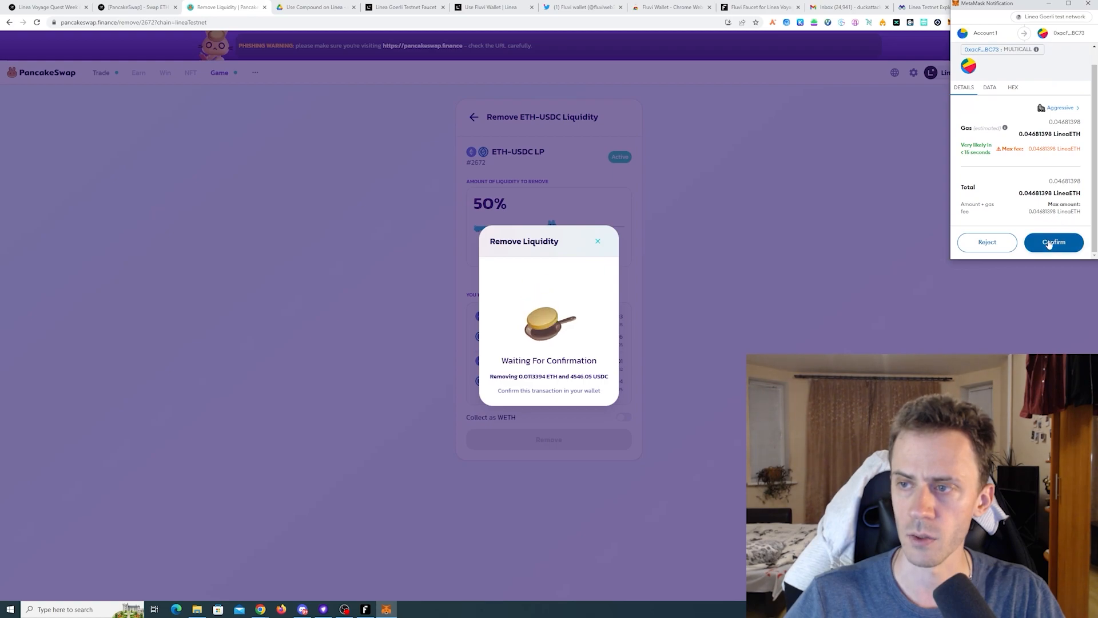
pyautogui.click(1054, 242)
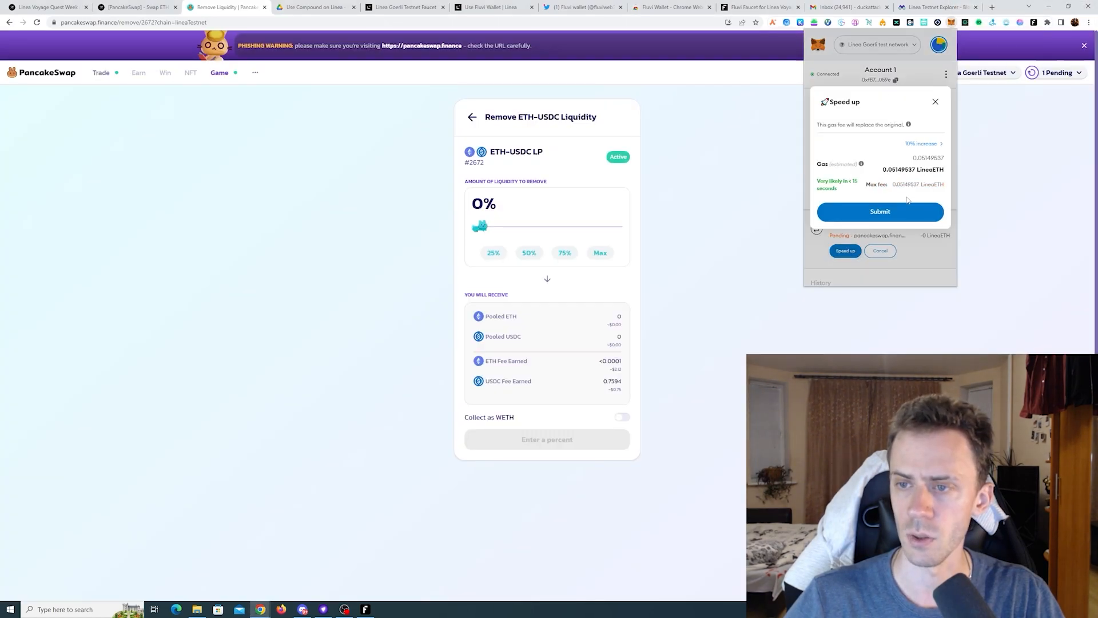
pyautogui.click(935, 102)
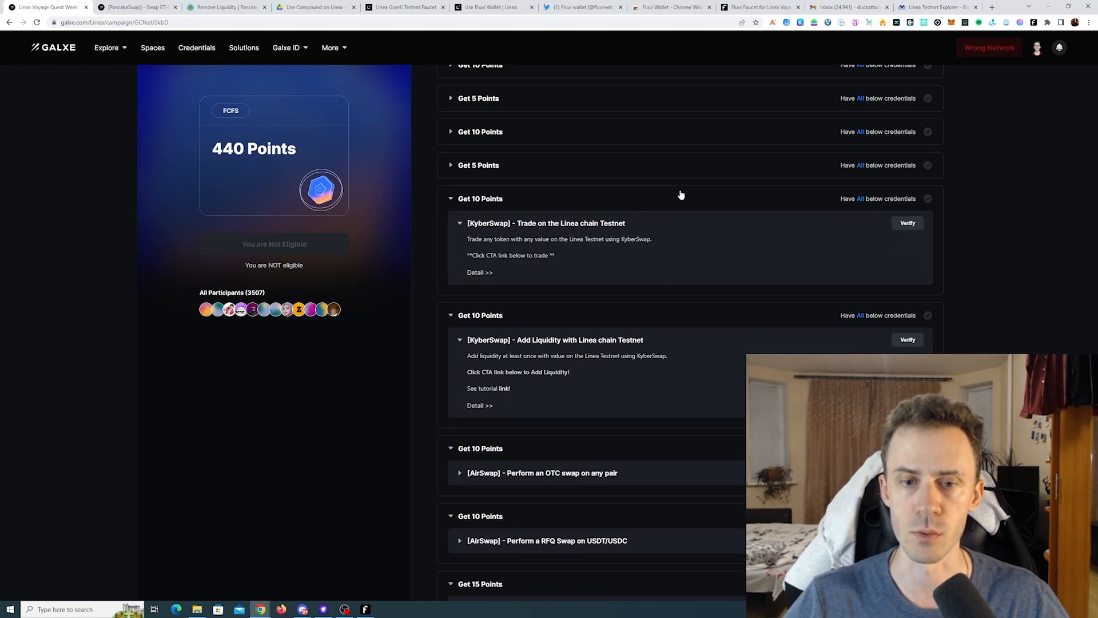
# Scroll to the KyberSwap 'Trade on the Linea chain Testnet' task and open its link in a new tab.
pyautogui.scroll(-3)
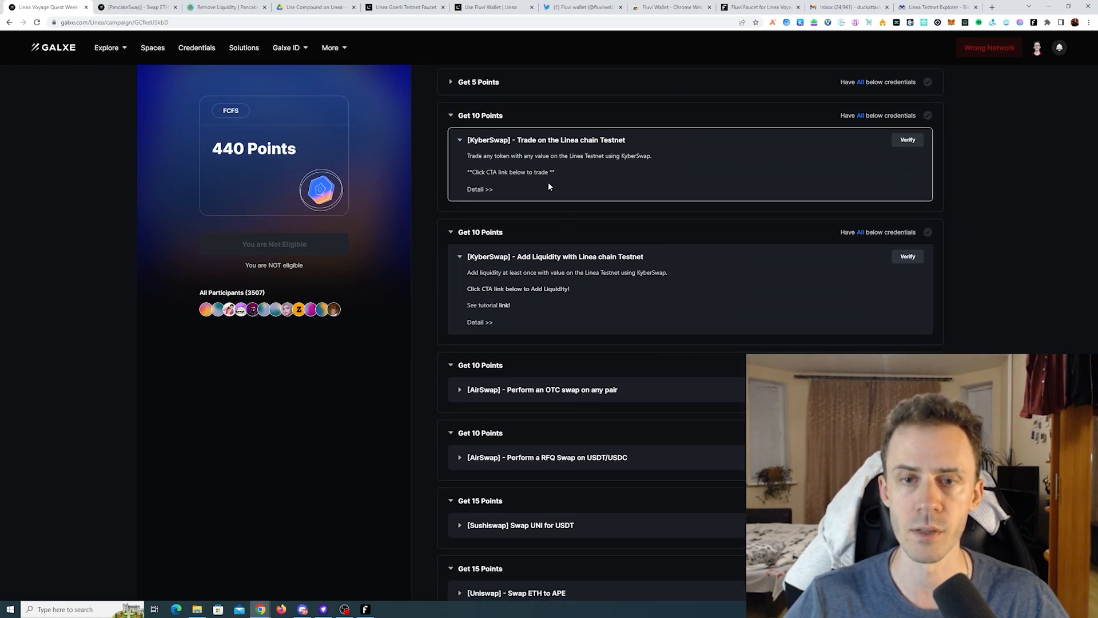
pyautogui.moveTo(524, 171)
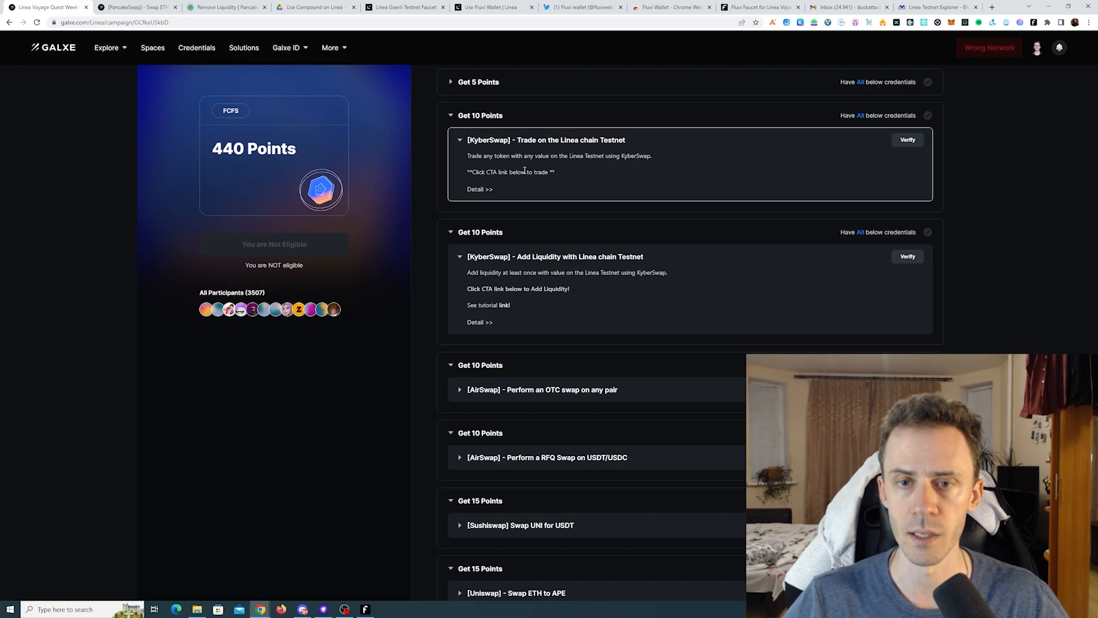
pyautogui.moveTo(701, 191)
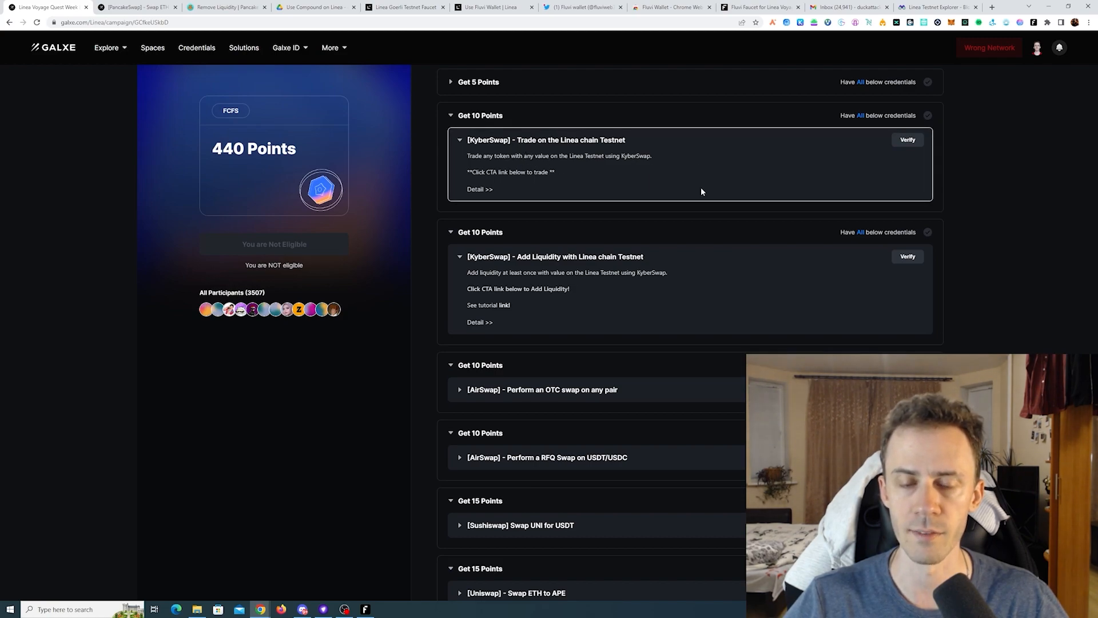
pyautogui.rightClick(480, 188)
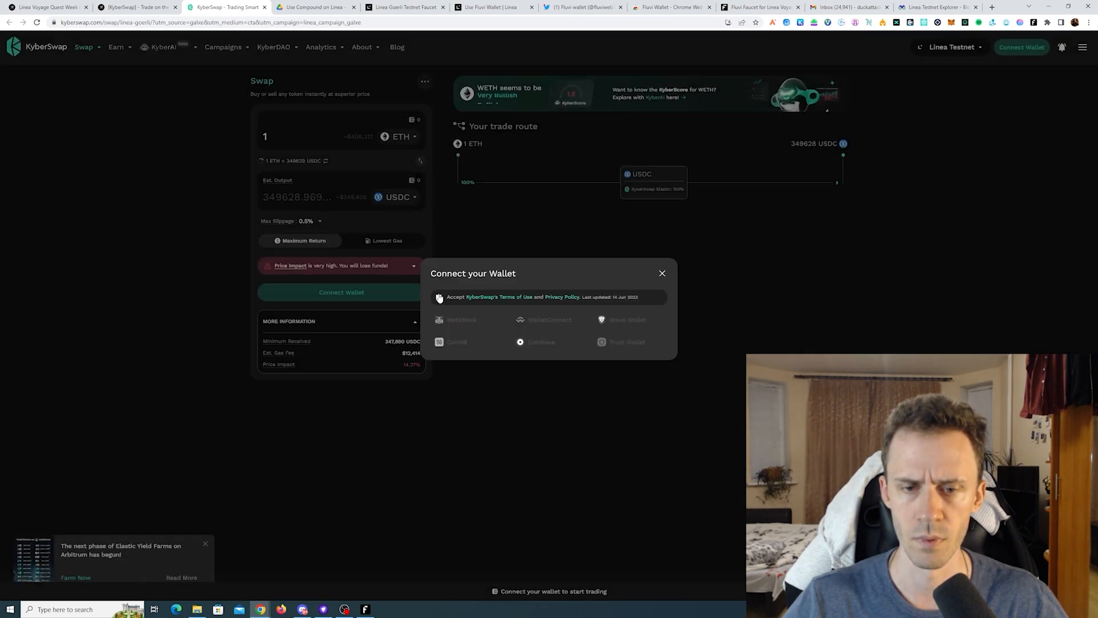
# Connect MetaMask to KyberSwap and attempt a 0.001 ETH to USDC swap, dismissing the error.
pyautogui.click(439, 320)
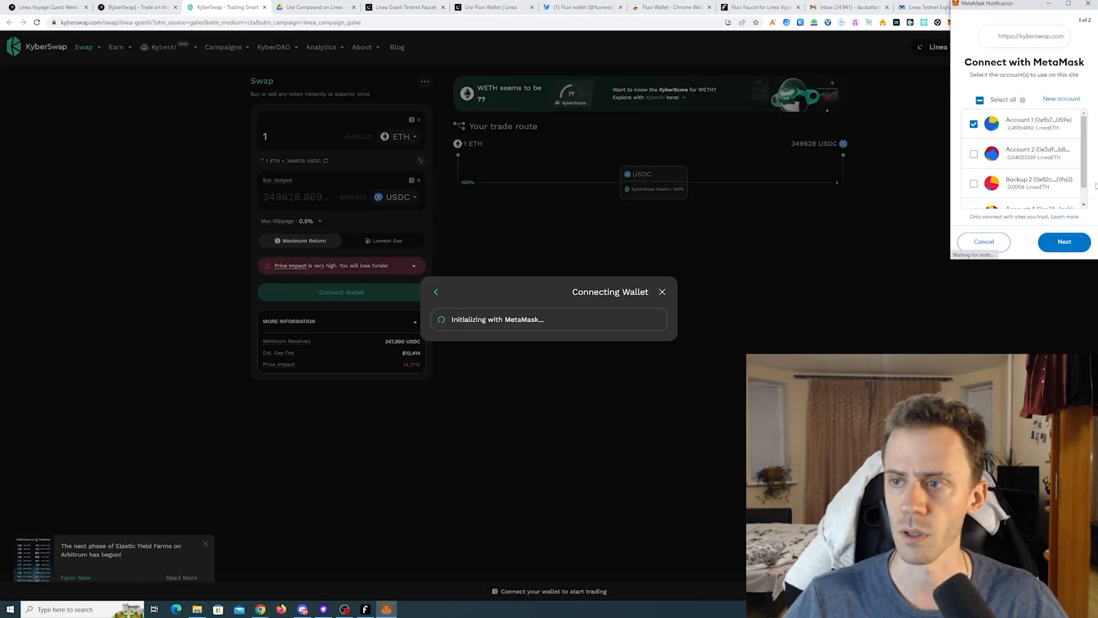
pyautogui.click(1063, 241)
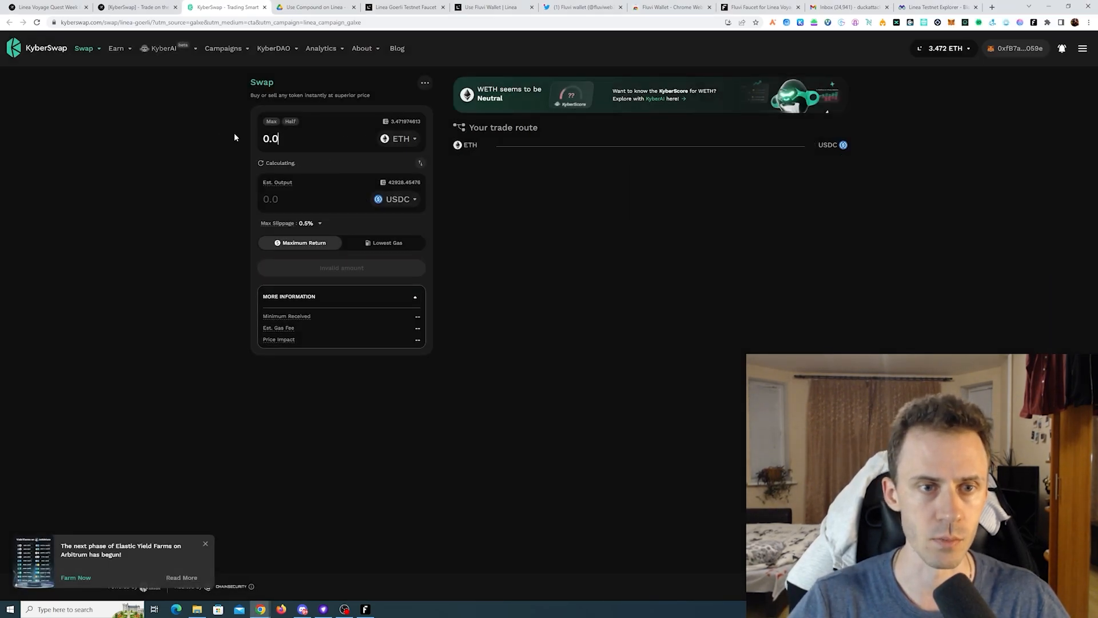
pyautogui.write('01')
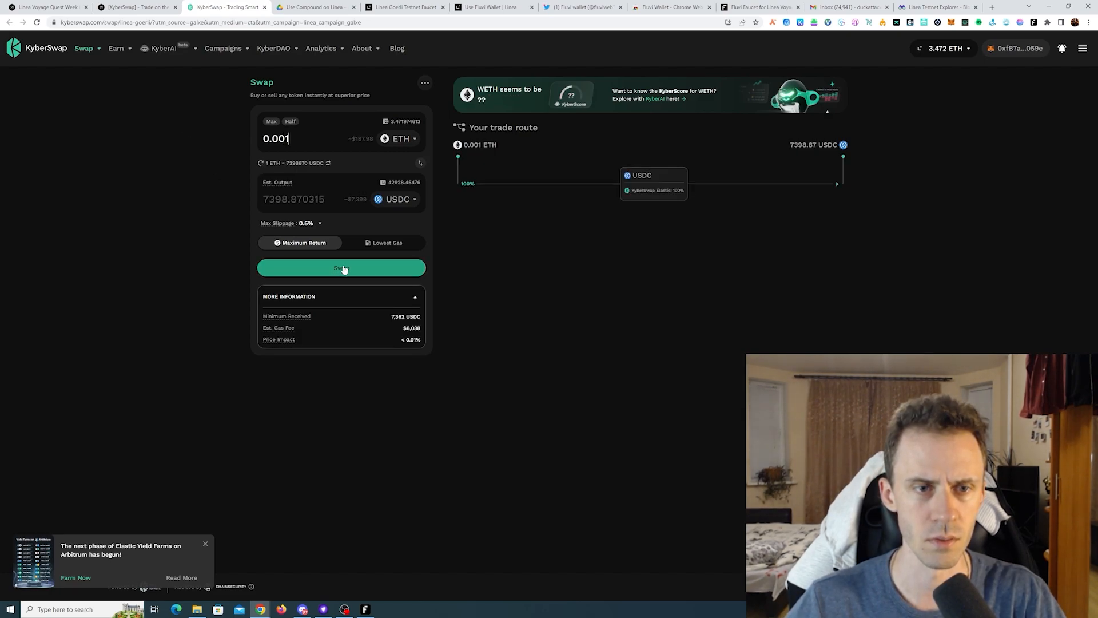
pyautogui.click(341, 267)
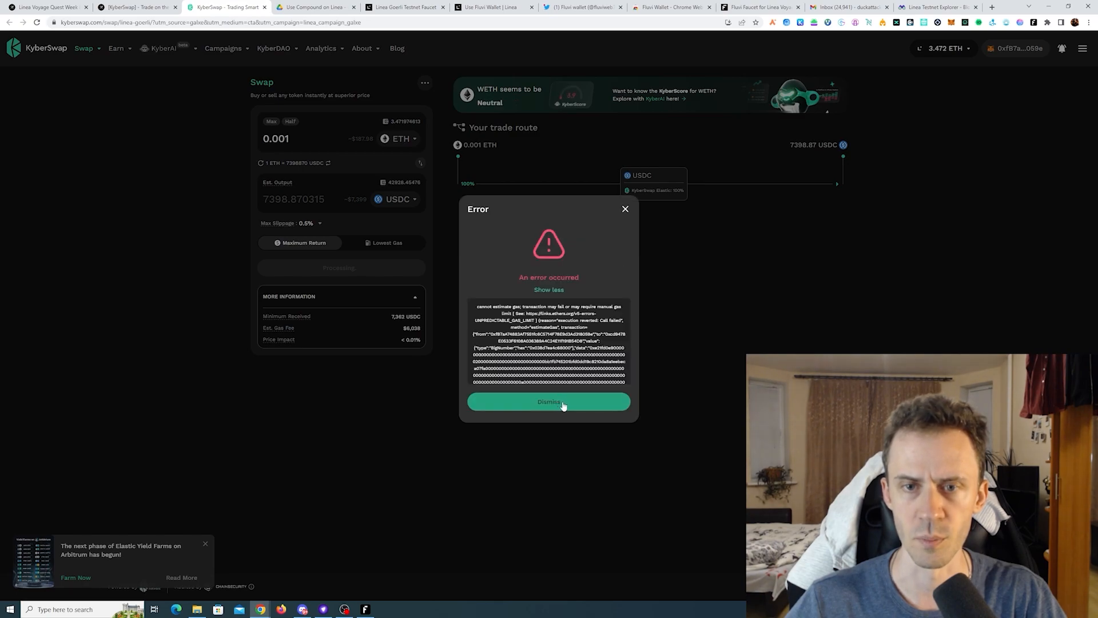
pyautogui.click(549, 402)
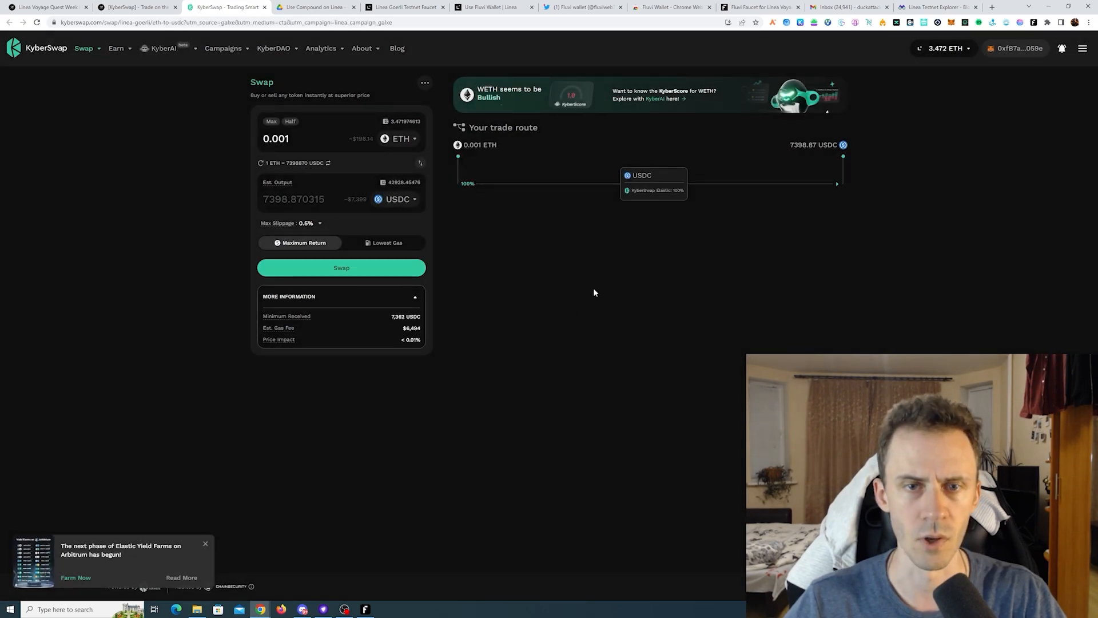
# Raise max slippage to 15% and retry the swap, which errors again.
pyautogui.click(319, 222)
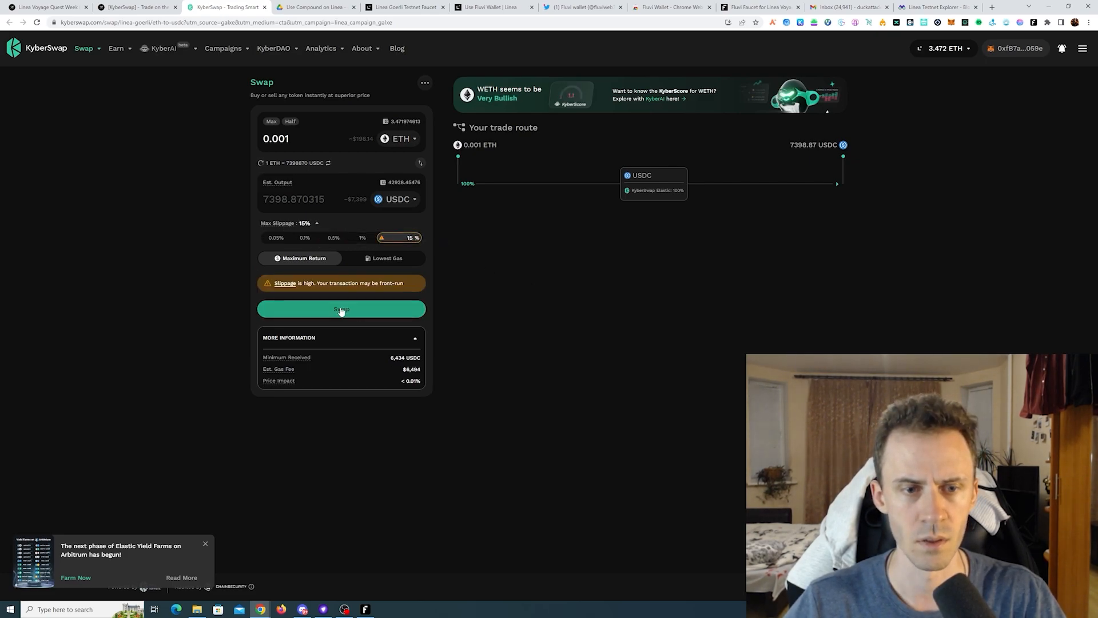
pyautogui.click(341, 309)
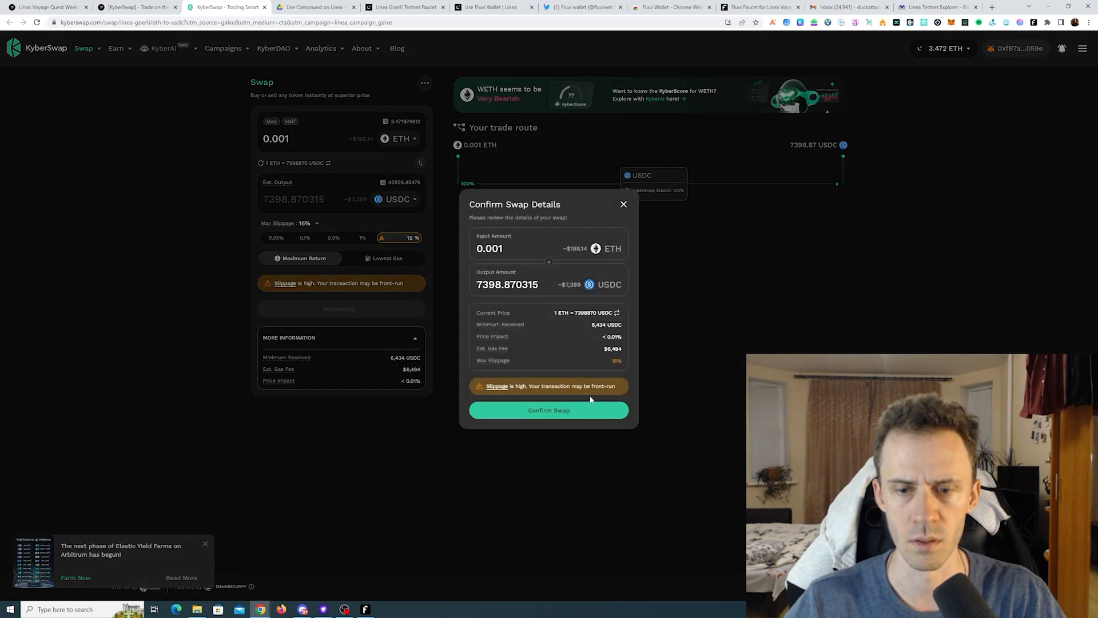
pyautogui.click(549, 410)
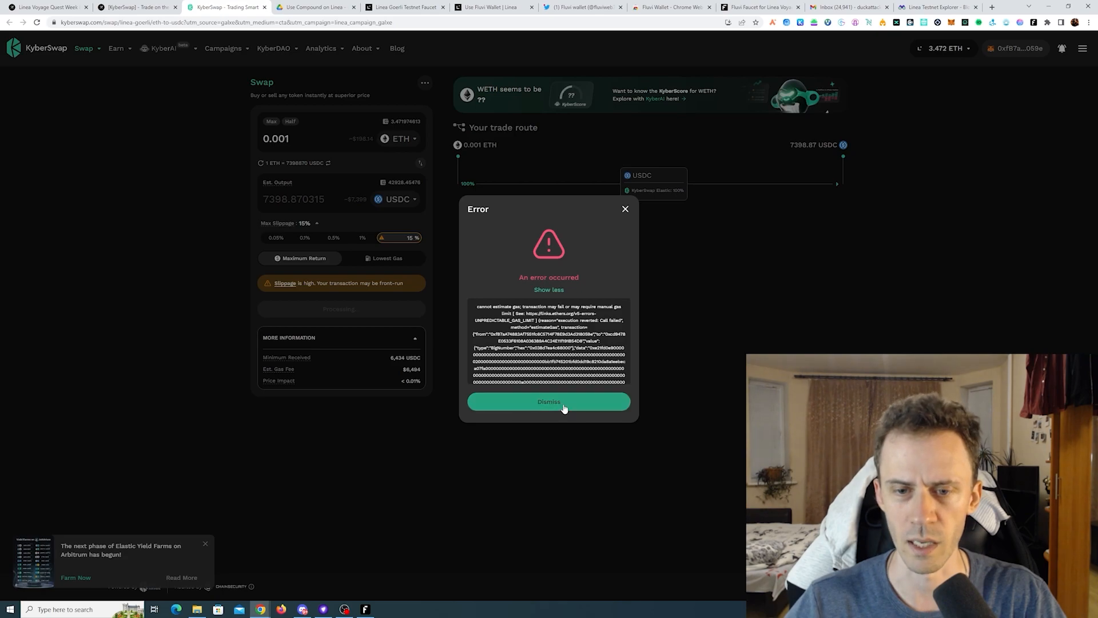
pyautogui.click(548, 402)
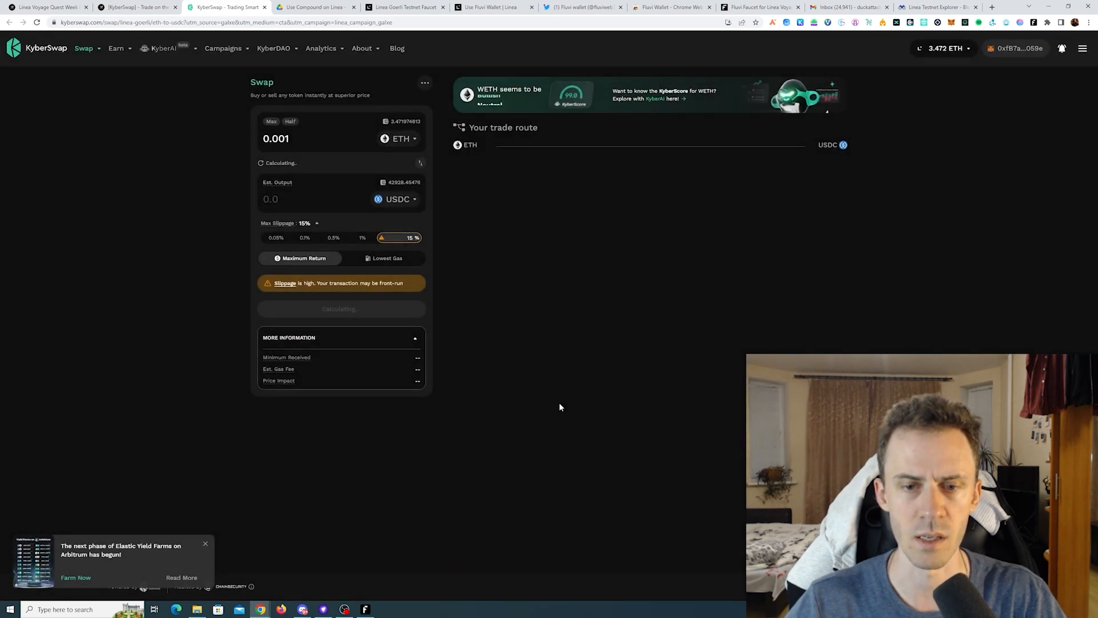
# Reverse the pair to sell USDC for ETH and expand the high price impact warning.
pyautogui.click(420, 162)
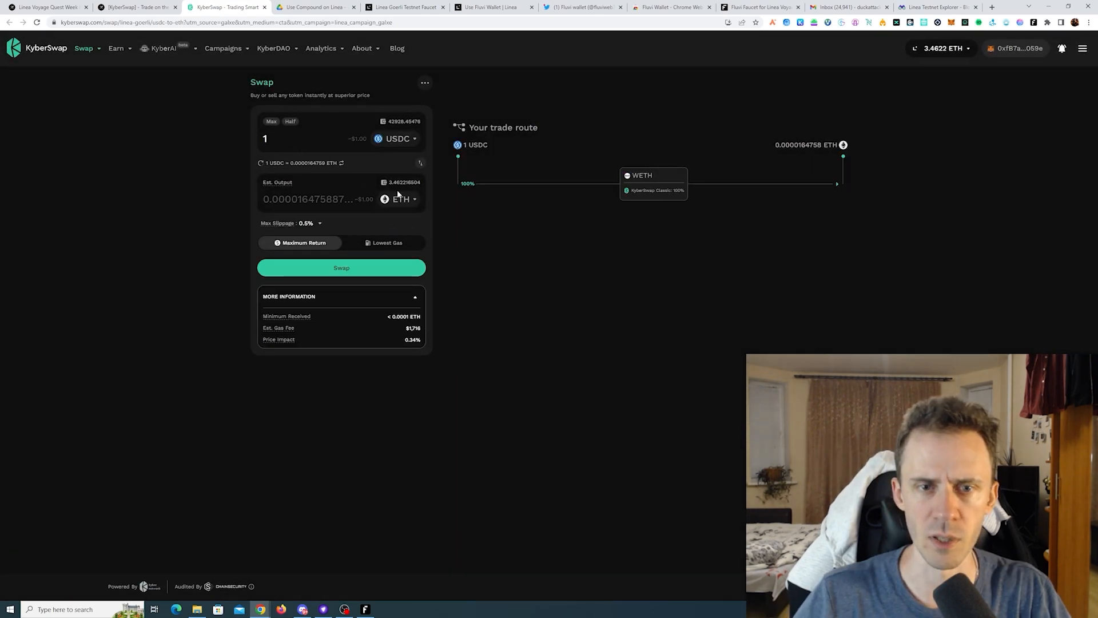
pyautogui.write('1000')
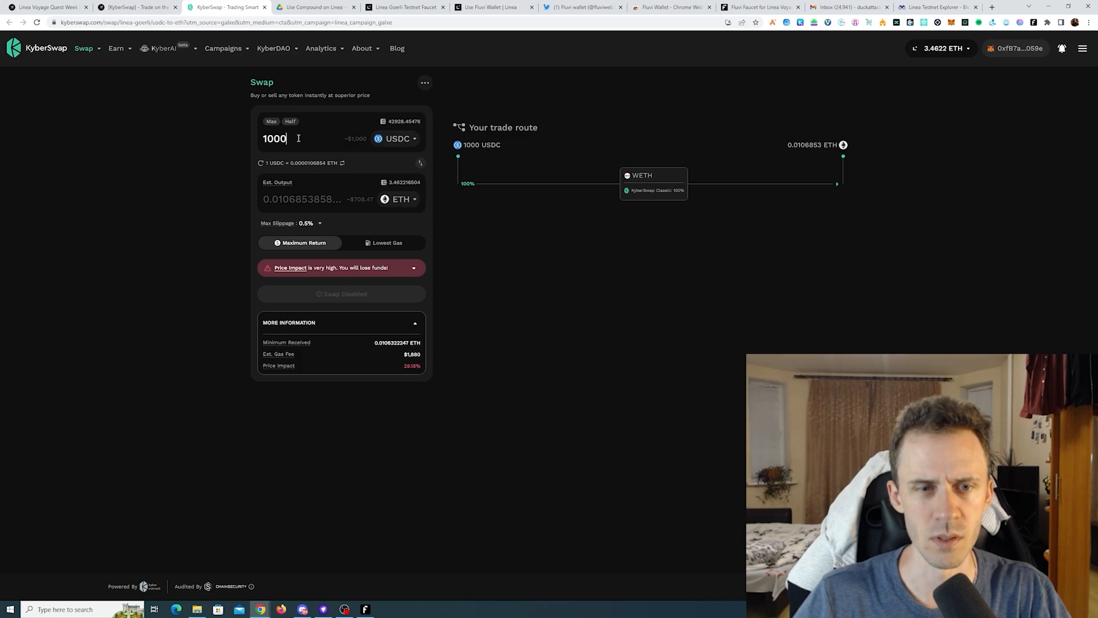
pyautogui.click(413, 268)
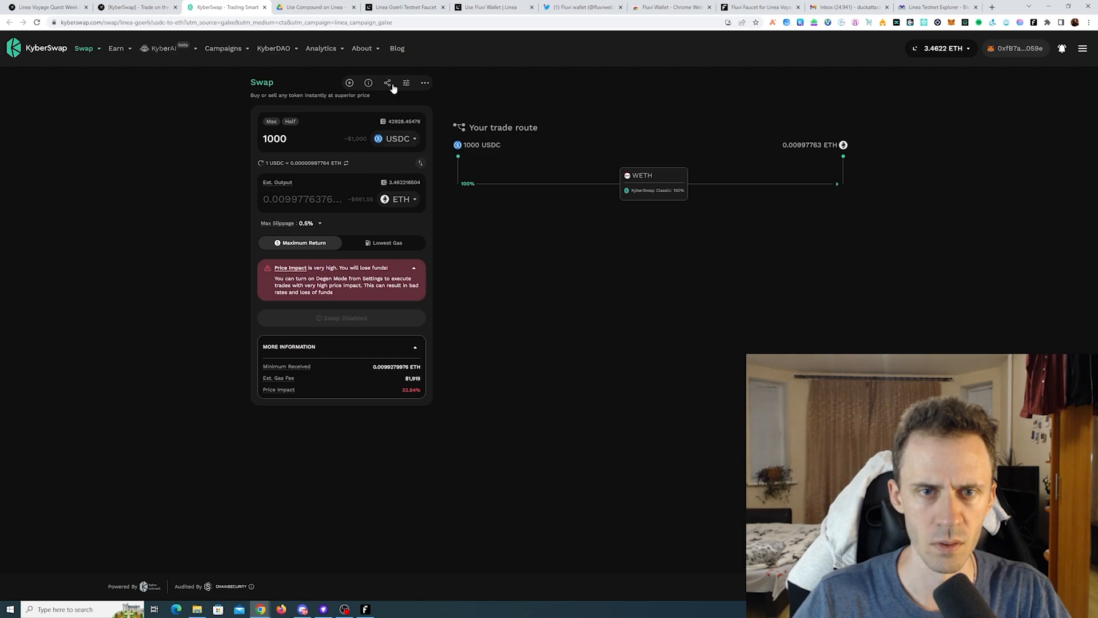
# Enable Degen Mode in swap settings by confirming with 'confirm', then return to the swap form.
pyautogui.click(406, 82)
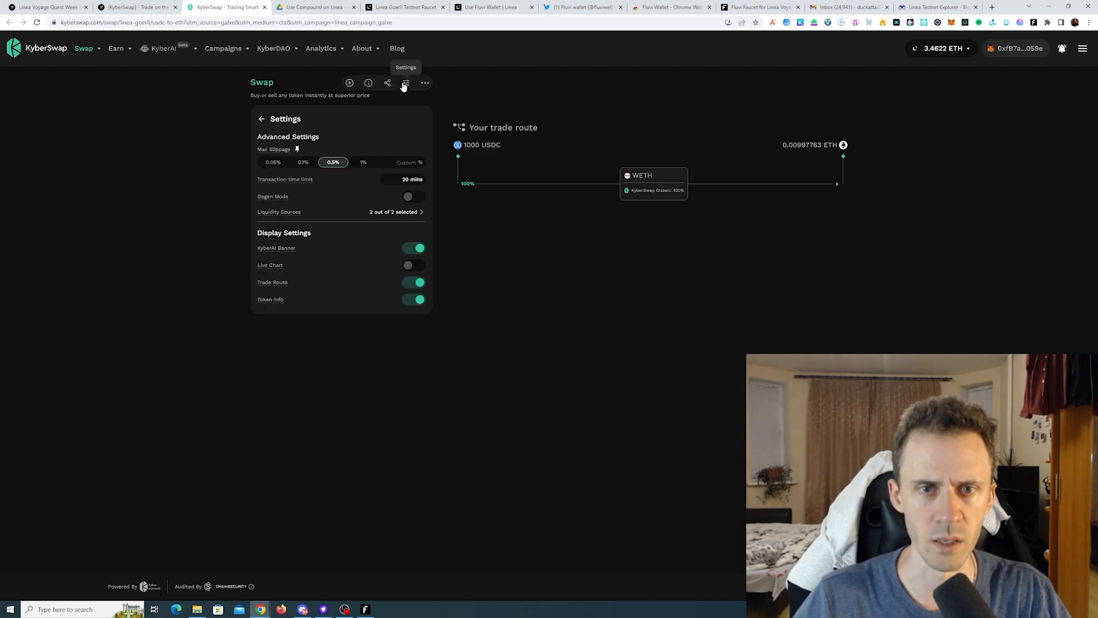
pyautogui.moveTo(433, 199)
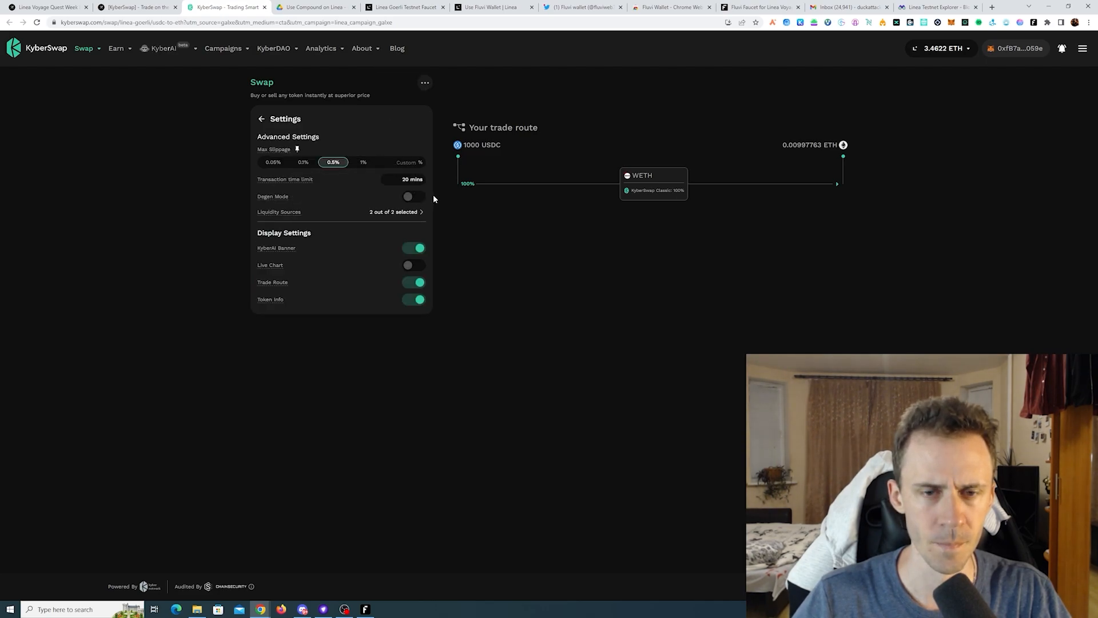
pyautogui.click(413, 196)
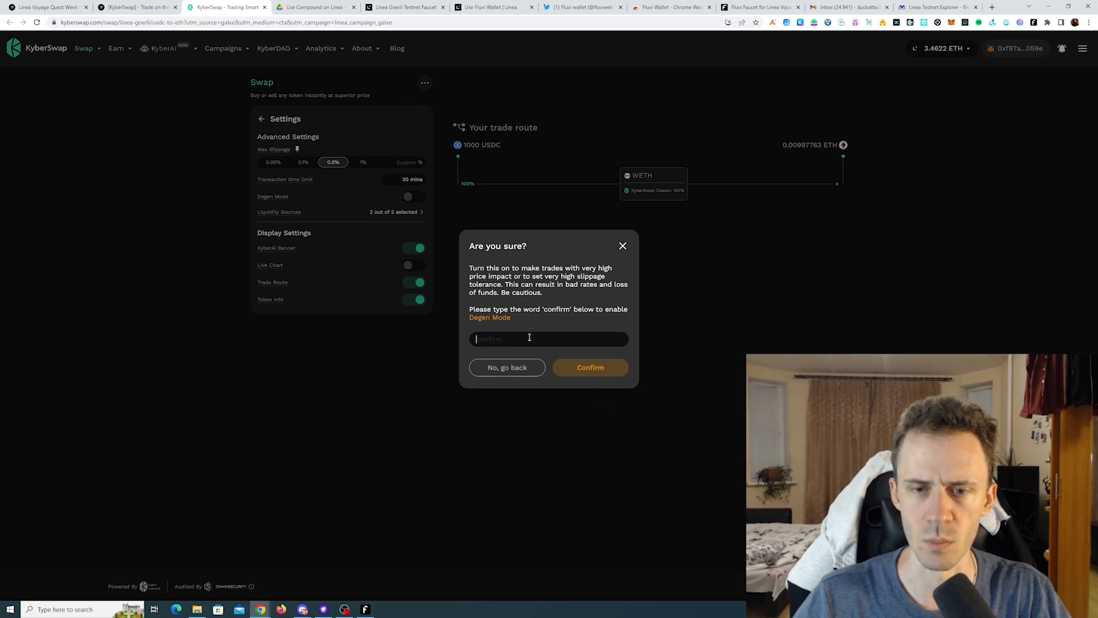
pyautogui.write('confir')
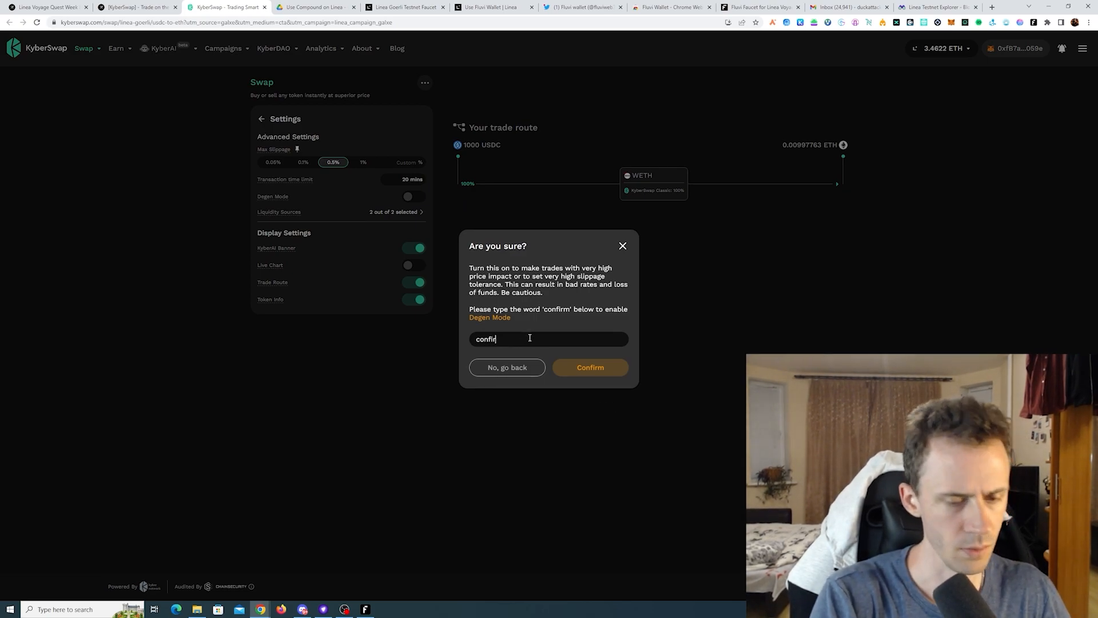
pyautogui.click(590, 367)
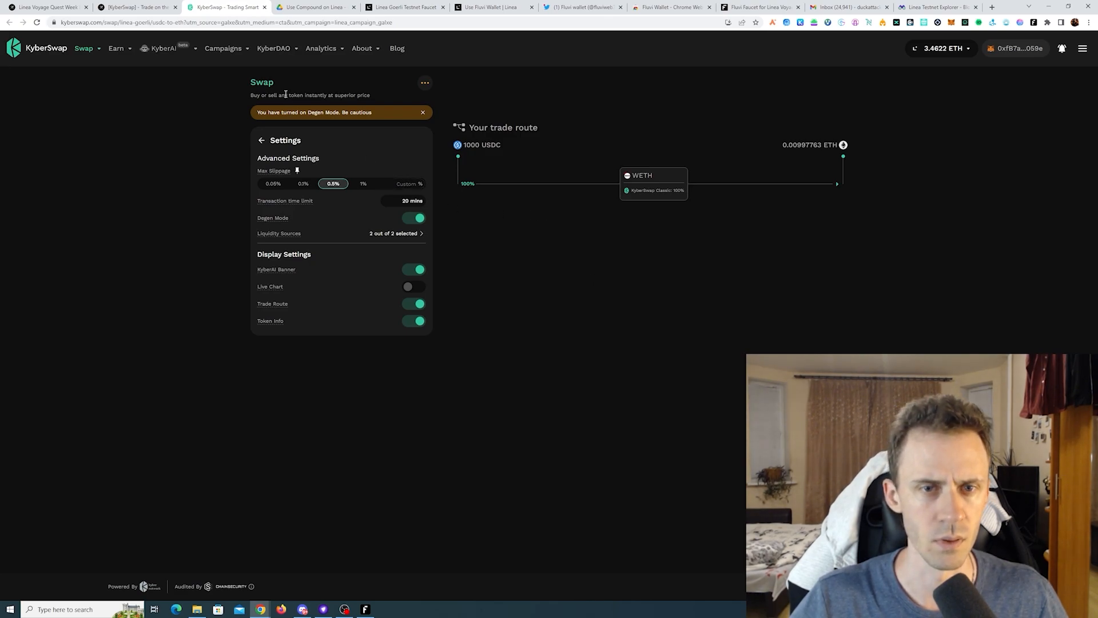
pyautogui.click(262, 141)
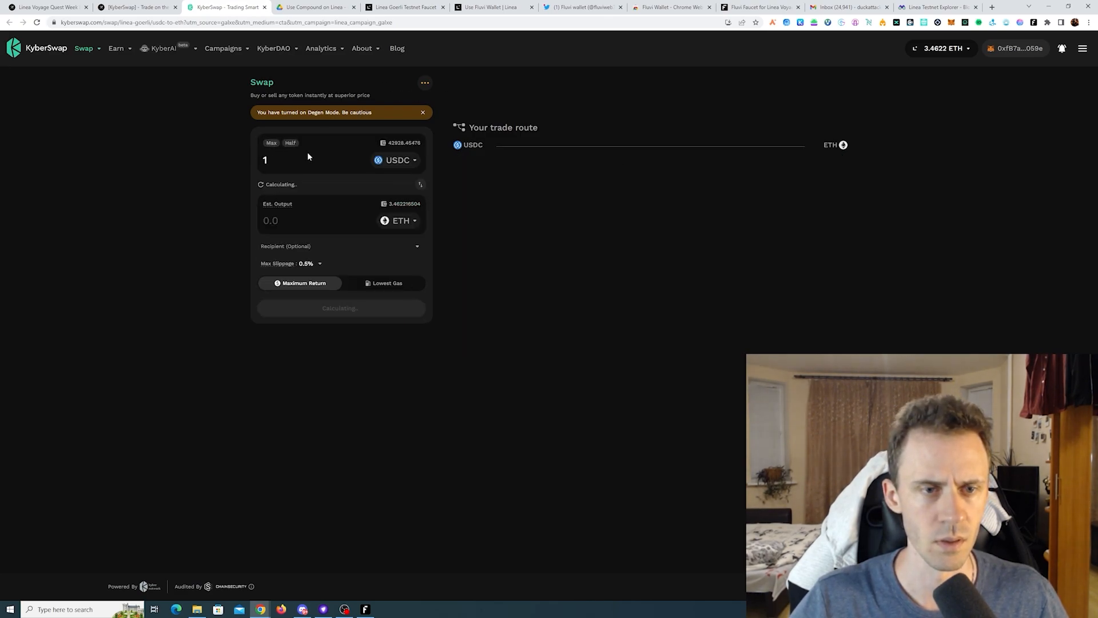
# Swap 1000 USDC for about 0.0097 ETH, approved in MetaMask, then open the liquidity pools page.
pyautogui.write('1000')
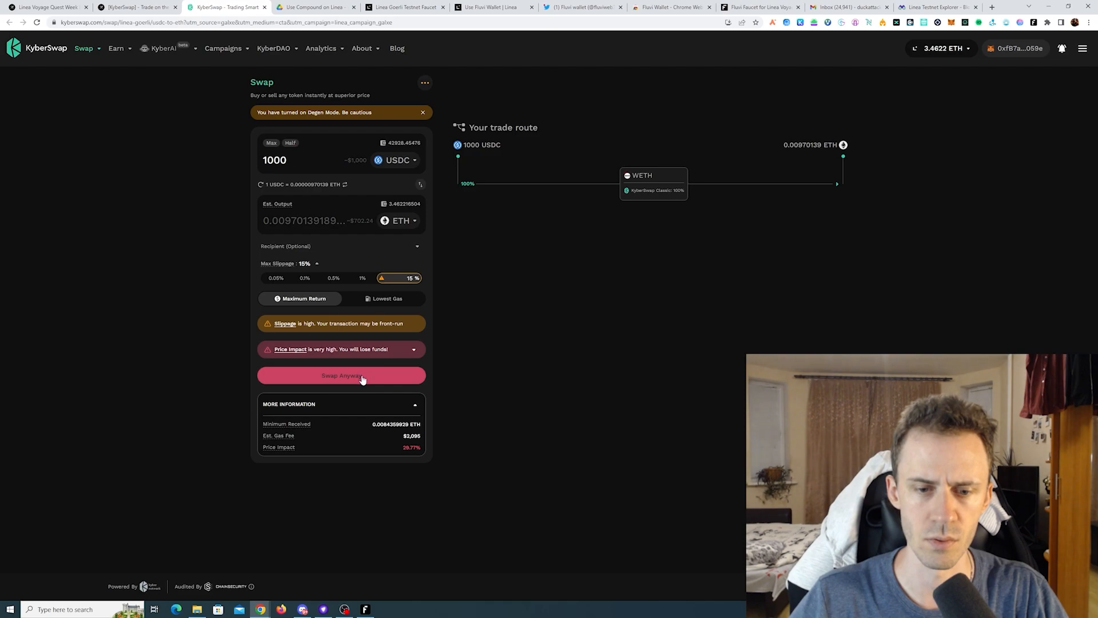
pyautogui.click(341, 376)
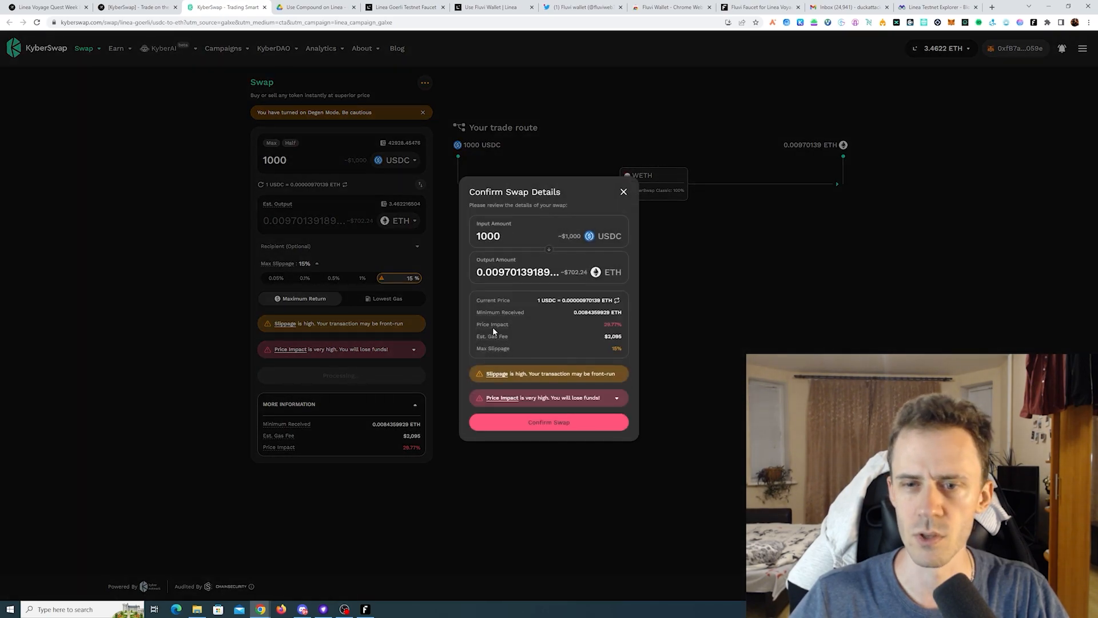
pyautogui.click(548, 421)
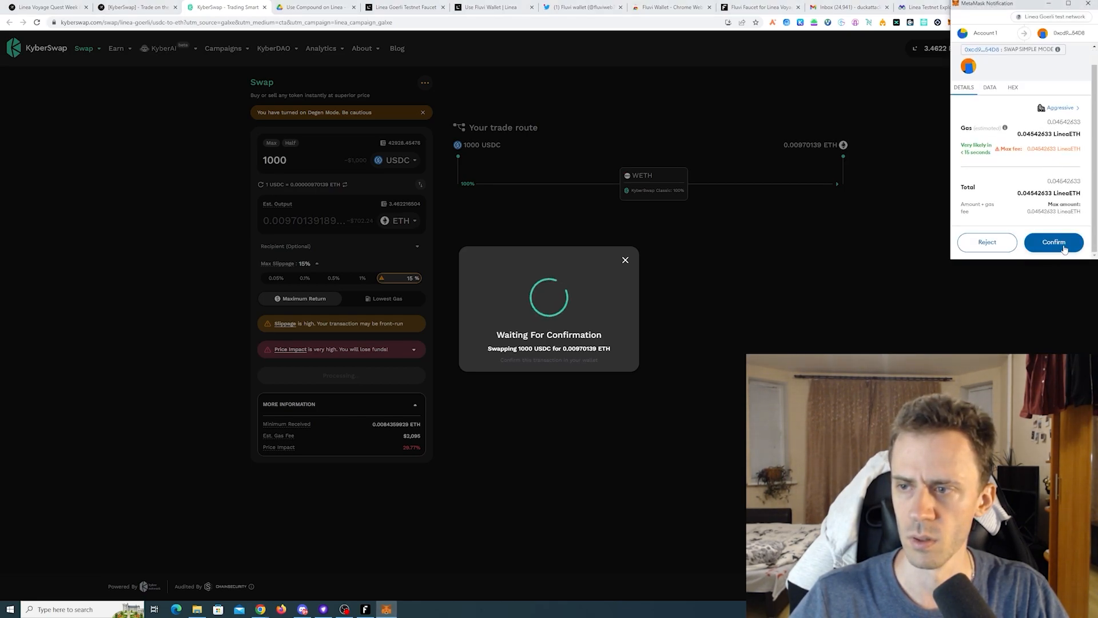
pyautogui.click(1054, 242)
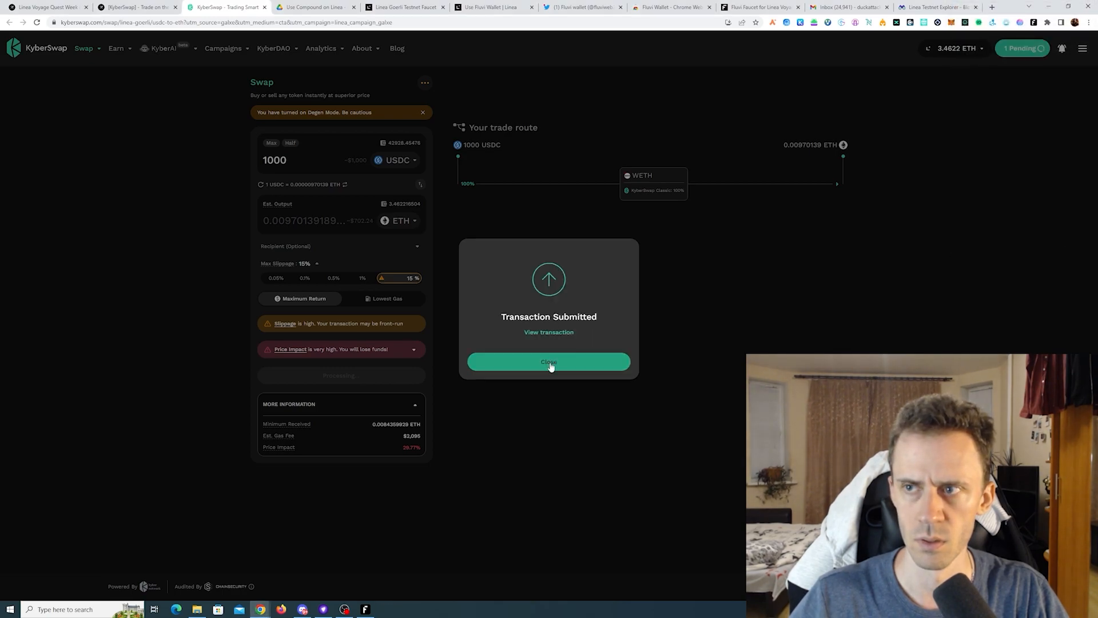
pyautogui.click(549, 361)
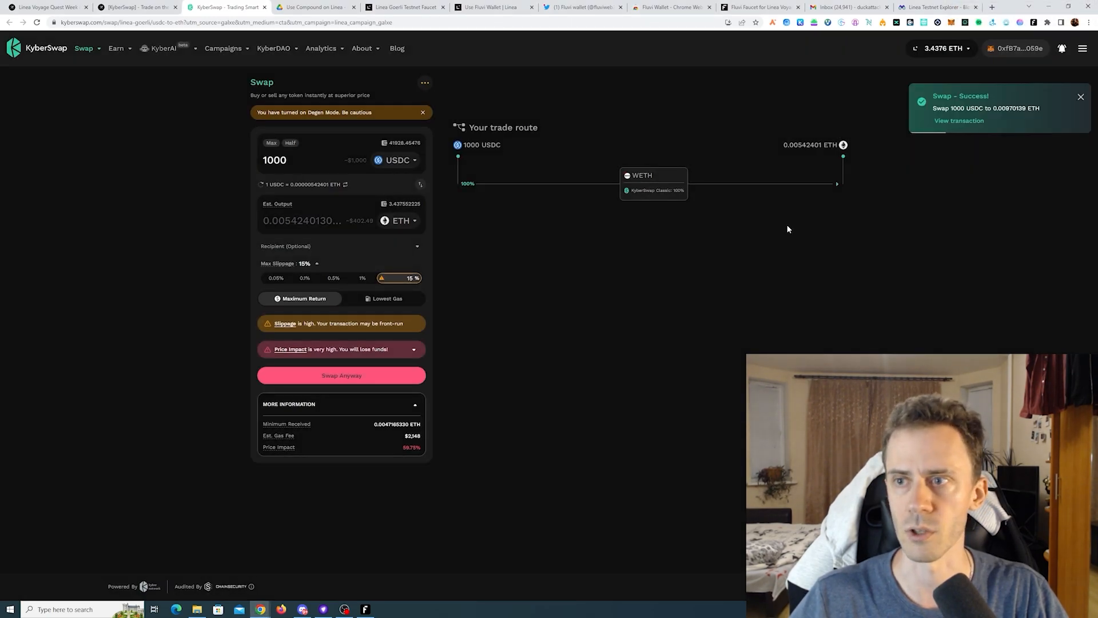
pyautogui.click(1081, 96)
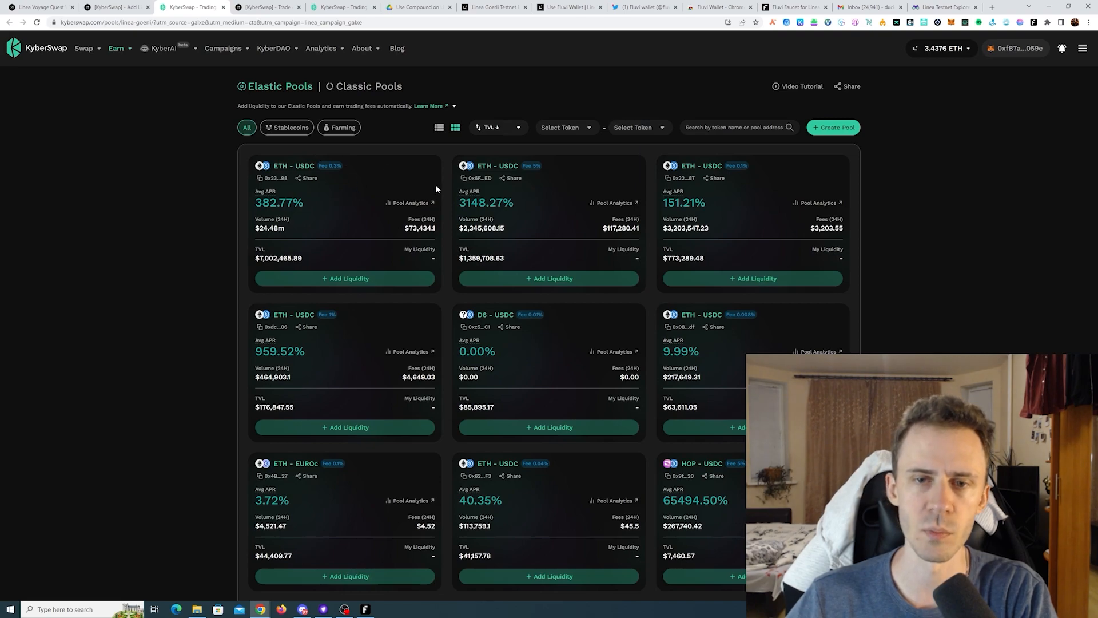
# Enter 100 USDC into the ETH–USDC 0.3% pool form, approve USDC spending, and return to Galxe.
pyautogui.click(345, 278)
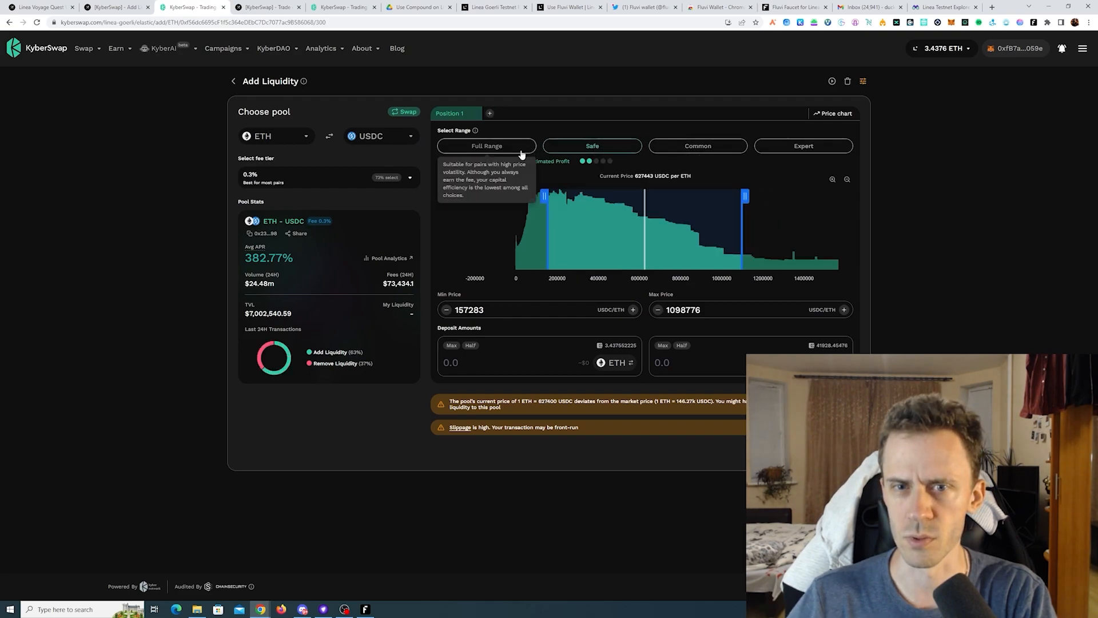
pyautogui.moveTo(420, 313)
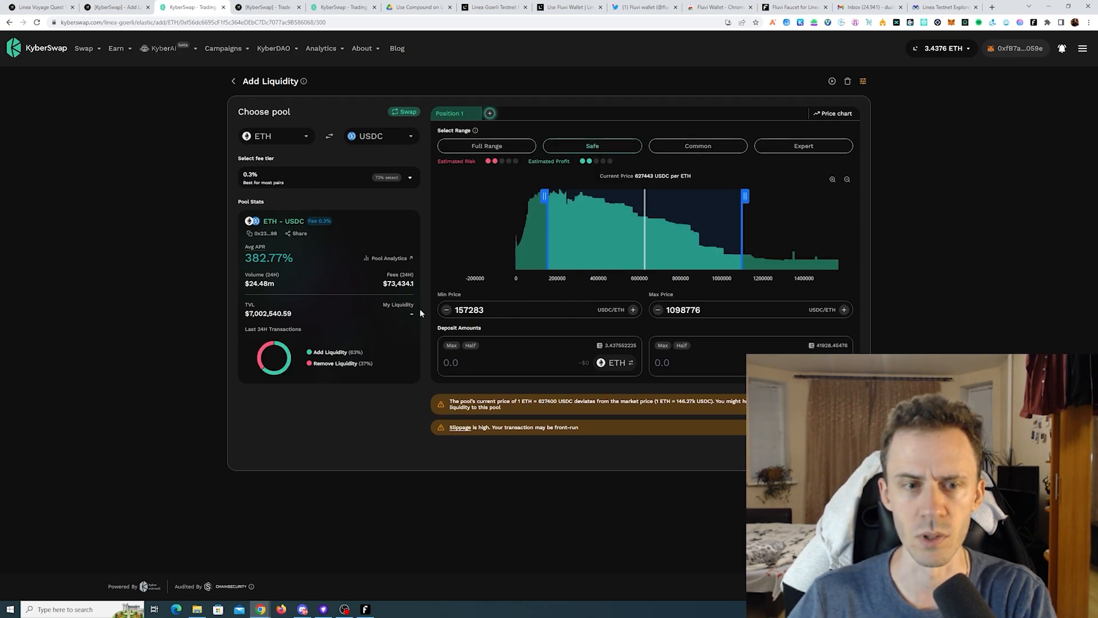
pyautogui.moveTo(524, 306)
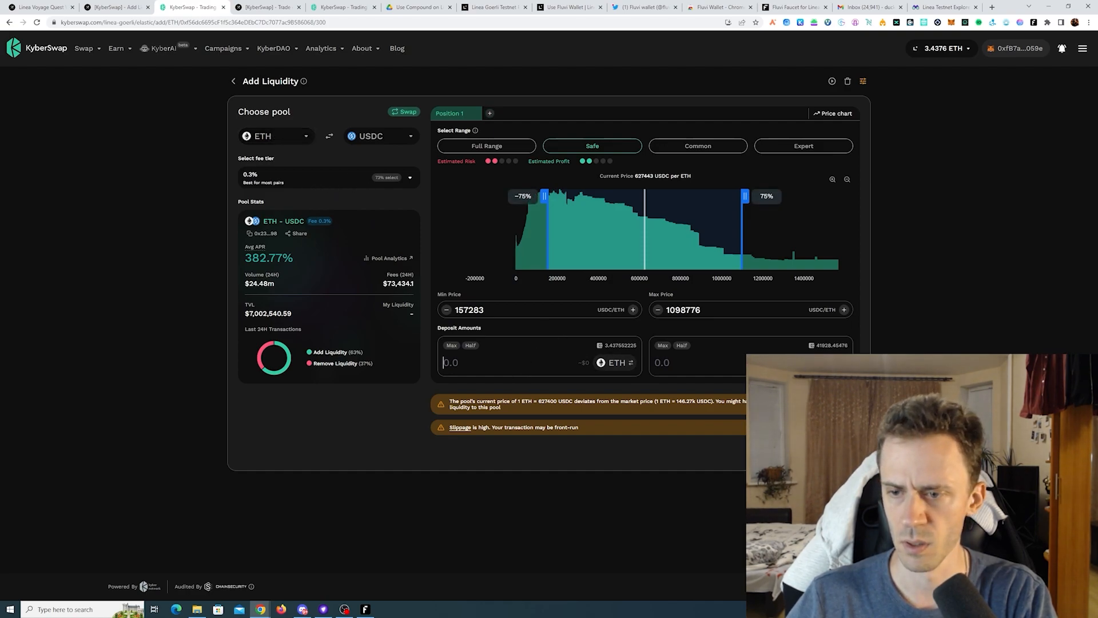
pyautogui.write('100')
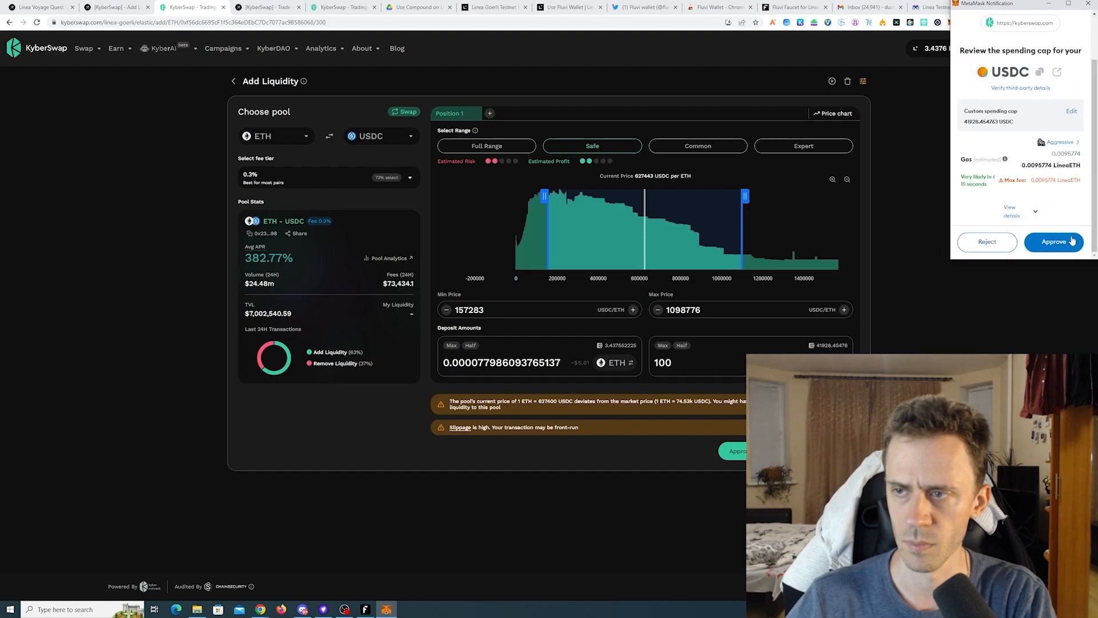
pyautogui.click(1054, 242)
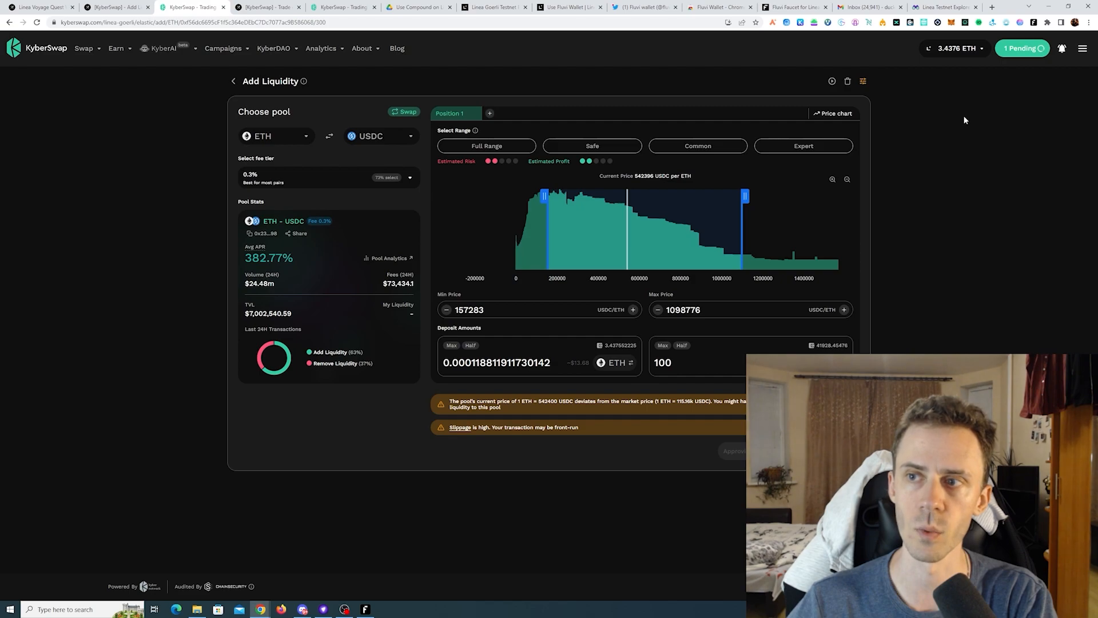
pyautogui.click(112, 7)
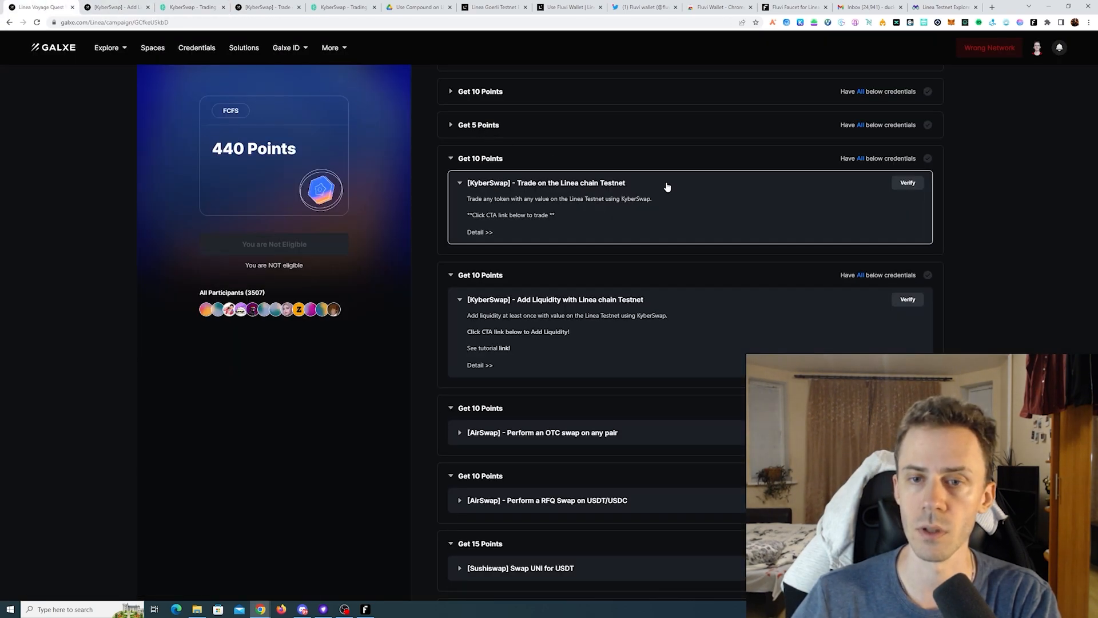
# Expand the AirSwap OTC swap and RFQ USDT/USDC swap quest rows on the campaign page.
pyautogui.scroll(-3)
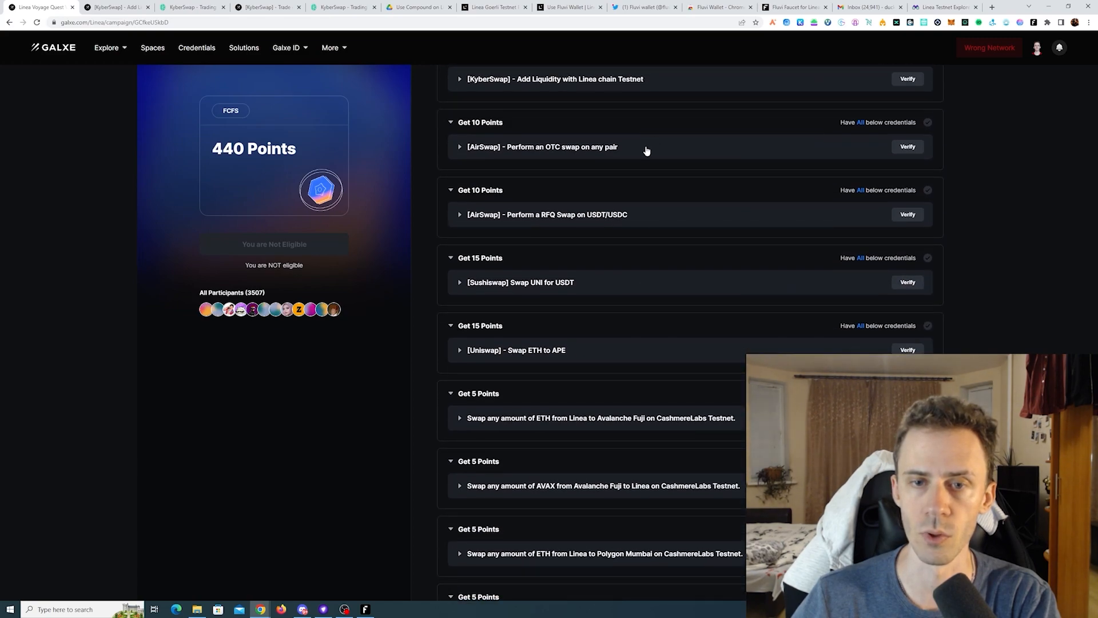
pyautogui.click(543, 146)
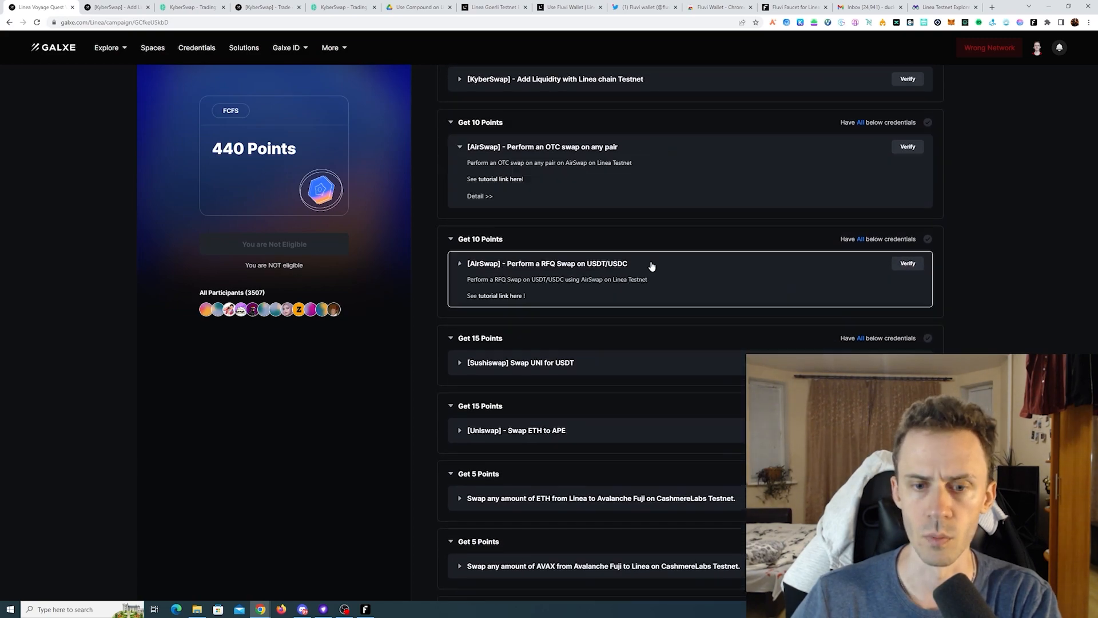
pyautogui.scroll(3)
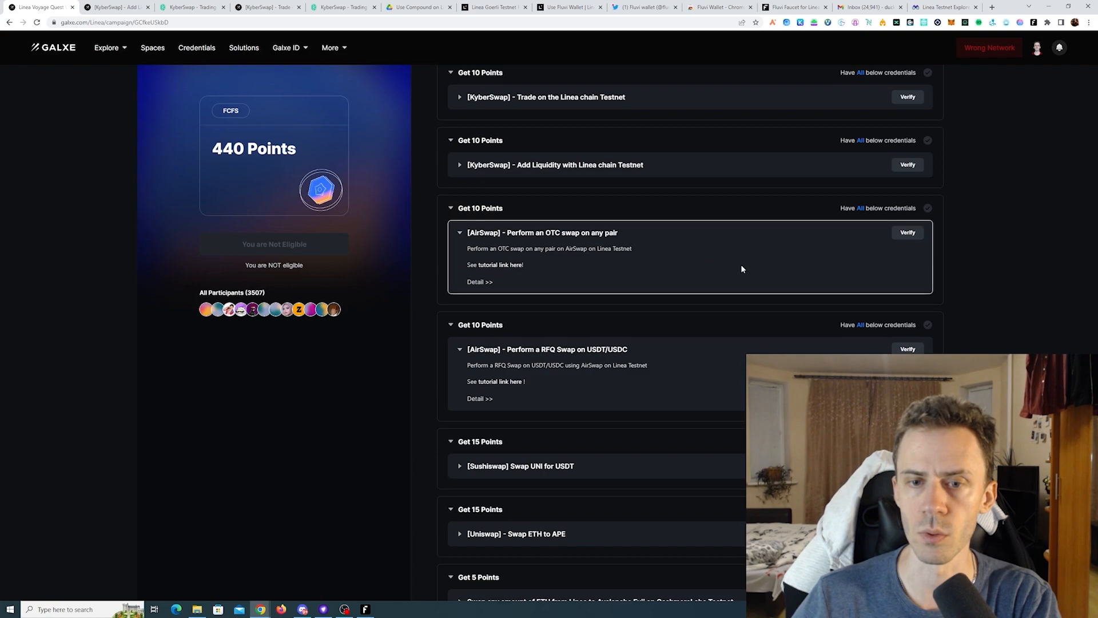
pyautogui.moveTo(526, 251)
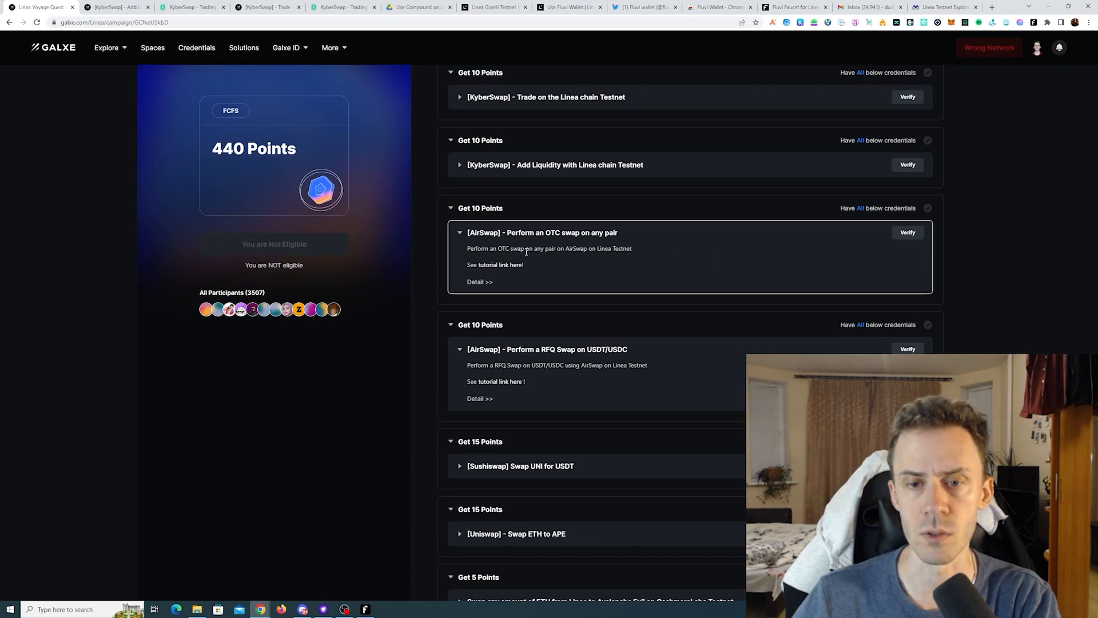
pyautogui.moveTo(543, 388)
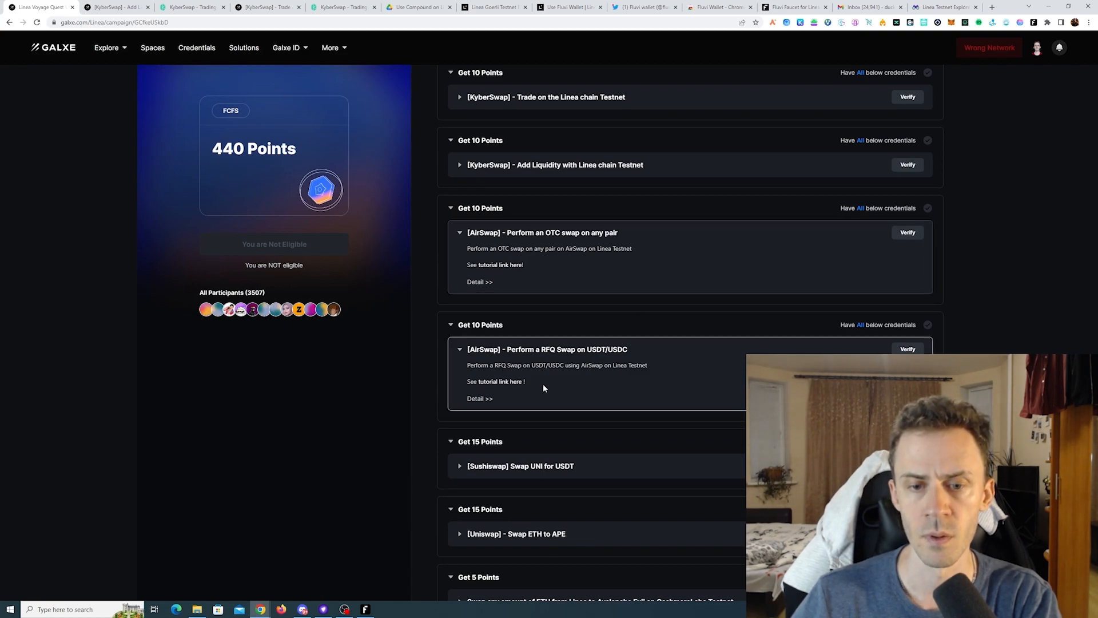
pyautogui.moveTo(494, 365)
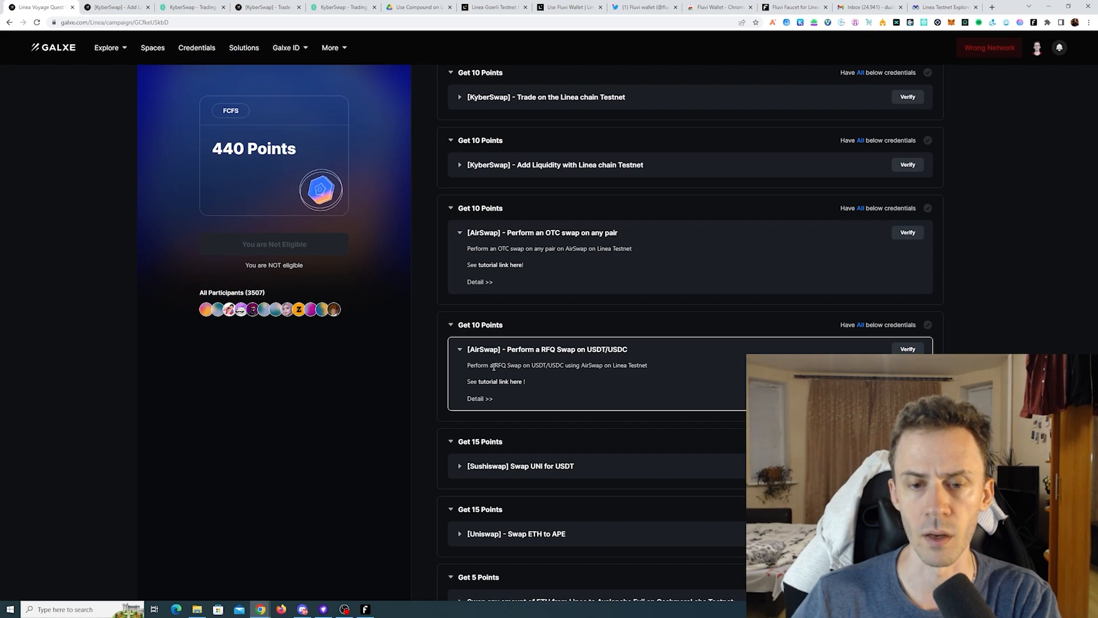
pyautogui.moveTo(647, 371)
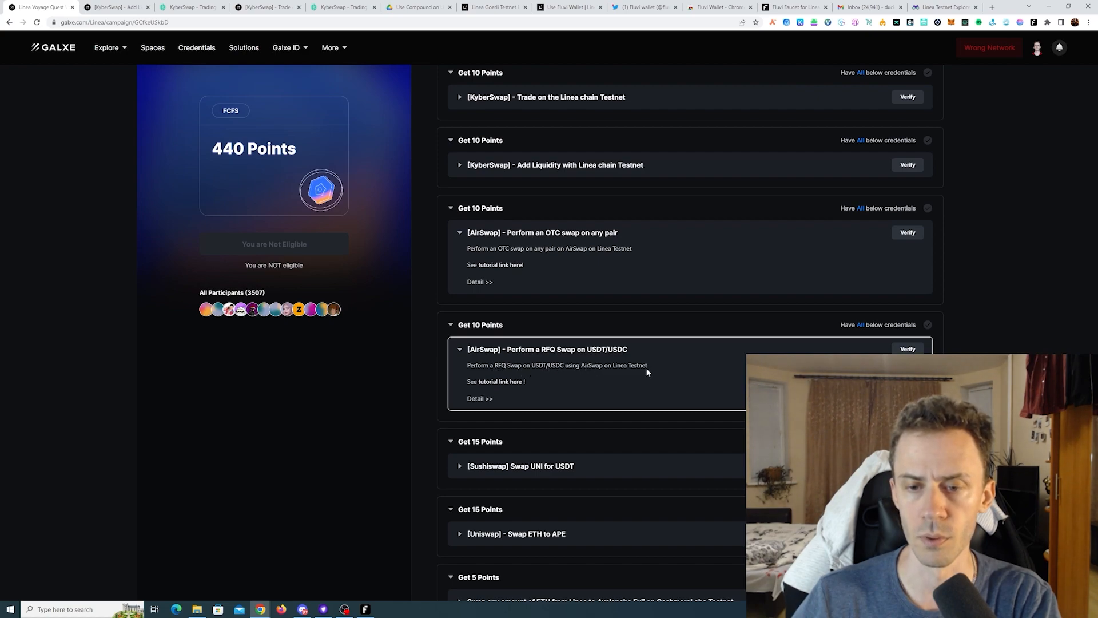
pyautogui.click(480, 282)
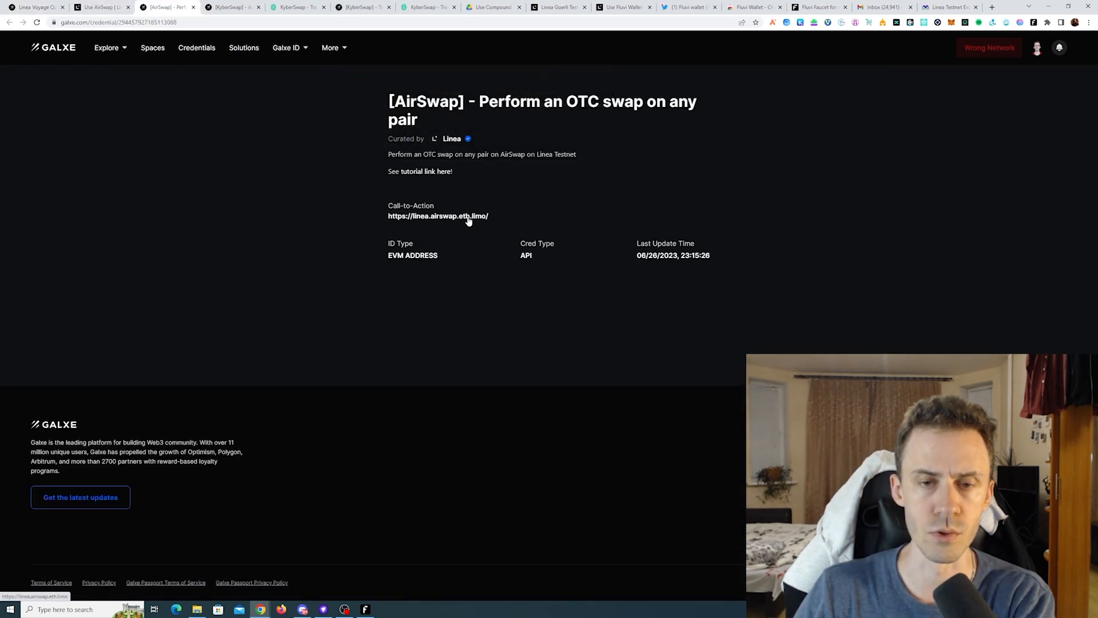
pyautogui.click(437, 216)
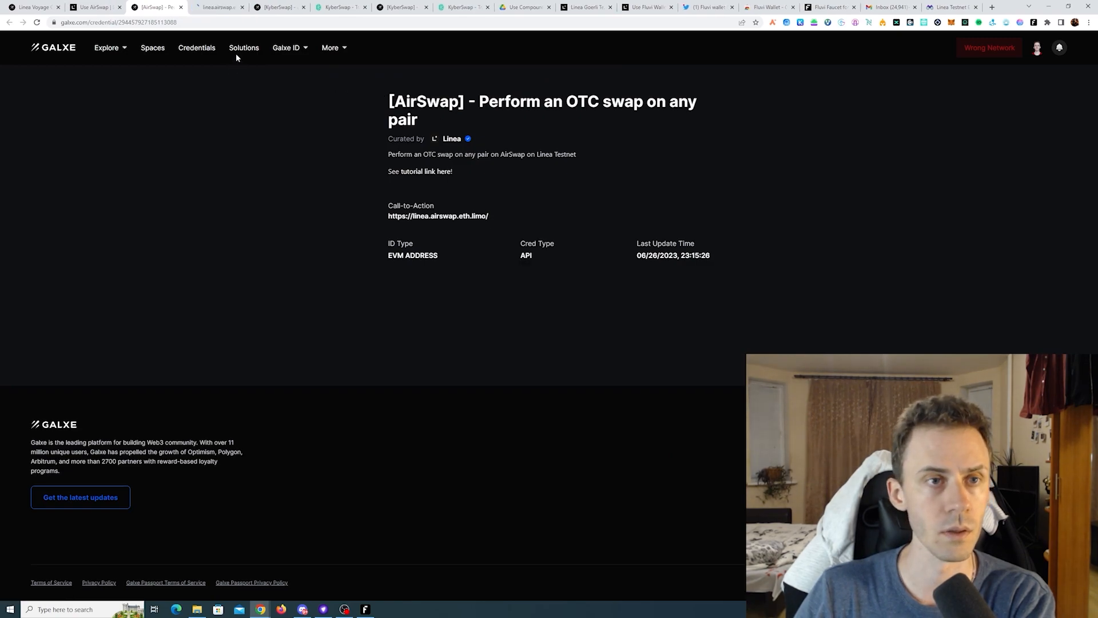
pyautogui.click(218, 7)
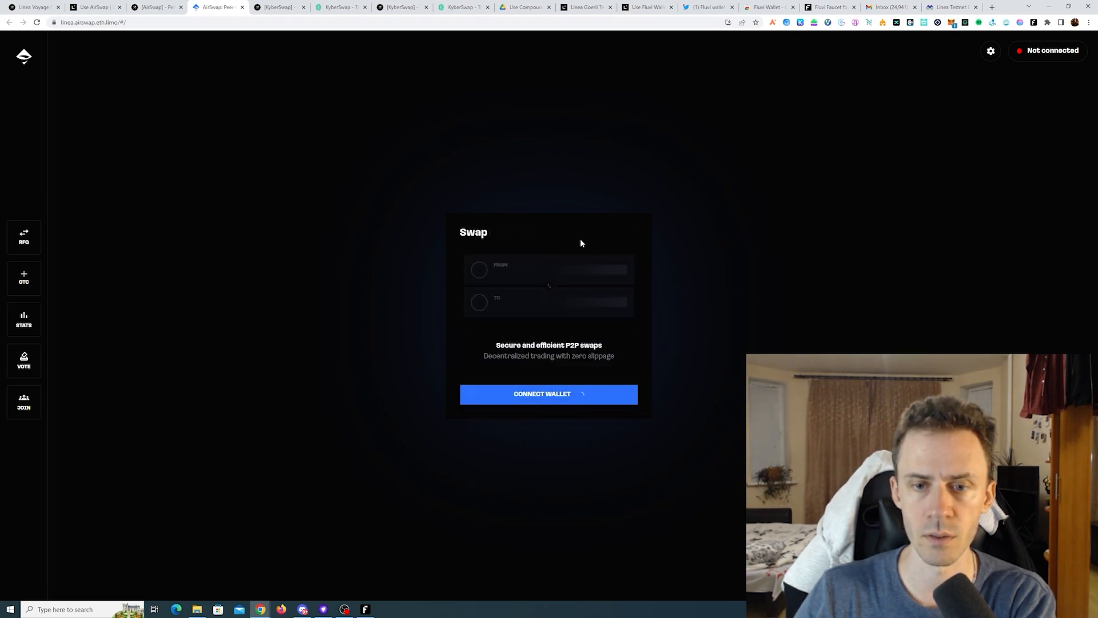
# Connect the wallet and set up an OTC order of 5 USDT for 5 USDC open to anyone.
pyautogui.click(548, 393)
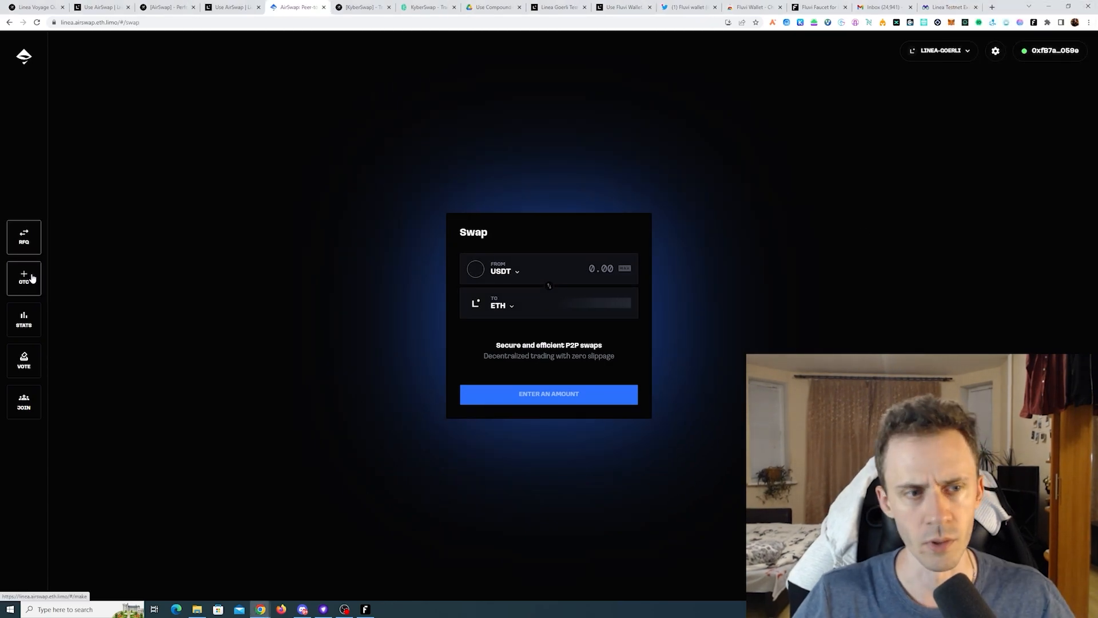
pyautogui.click(23, 277)
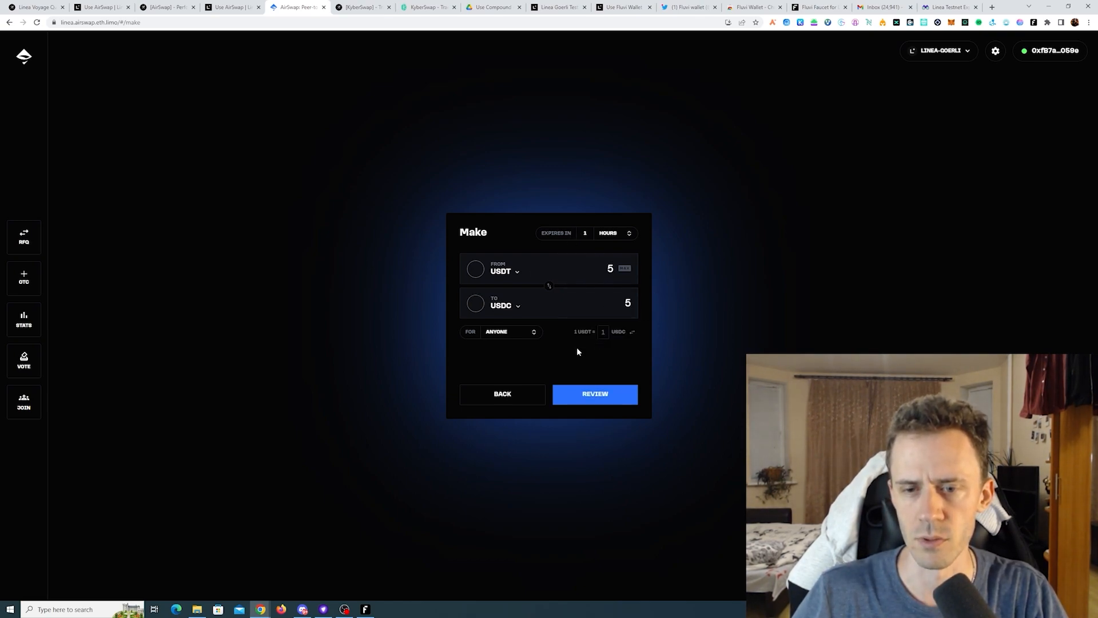
pyautogui.click(505, 331)
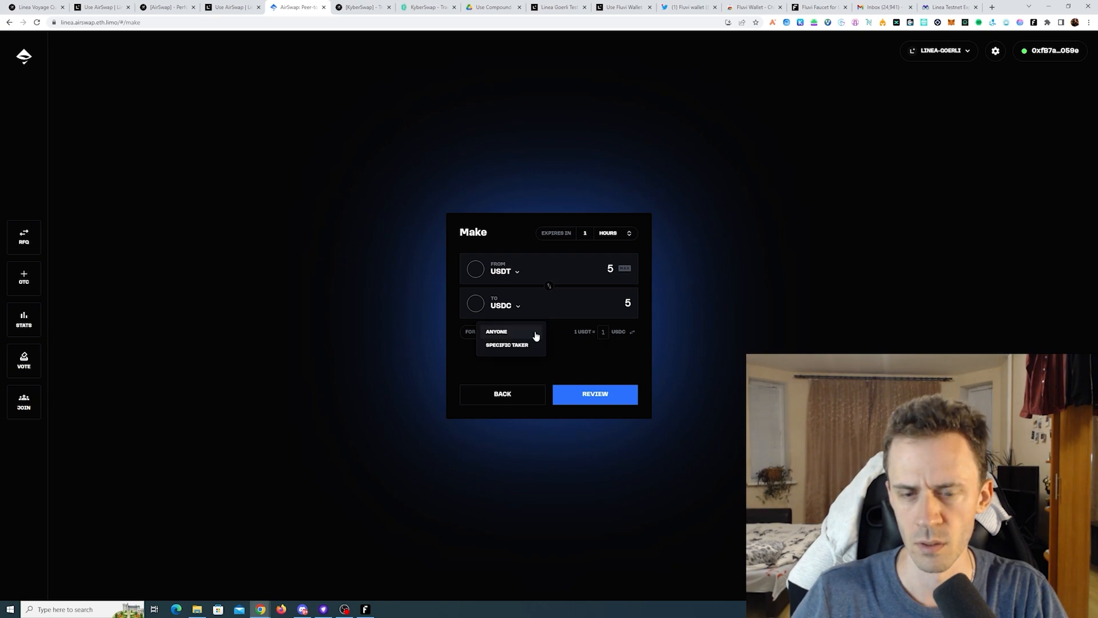
pyautogui.click(496, 330)
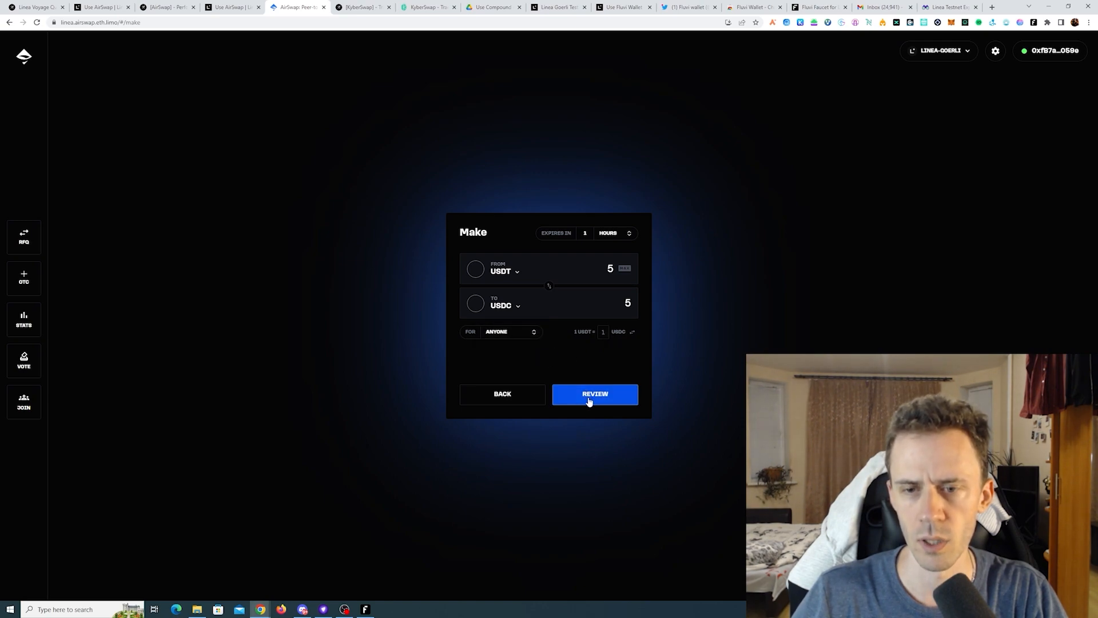
pyautogui.click(594, 394)
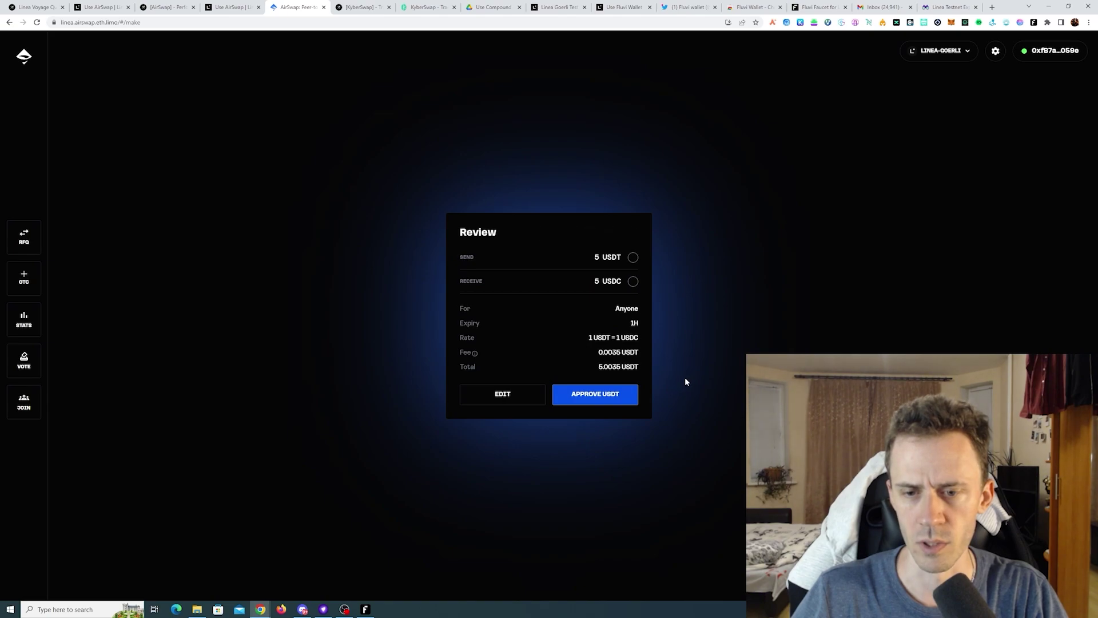
pyautogui.moveTo(595, 394)
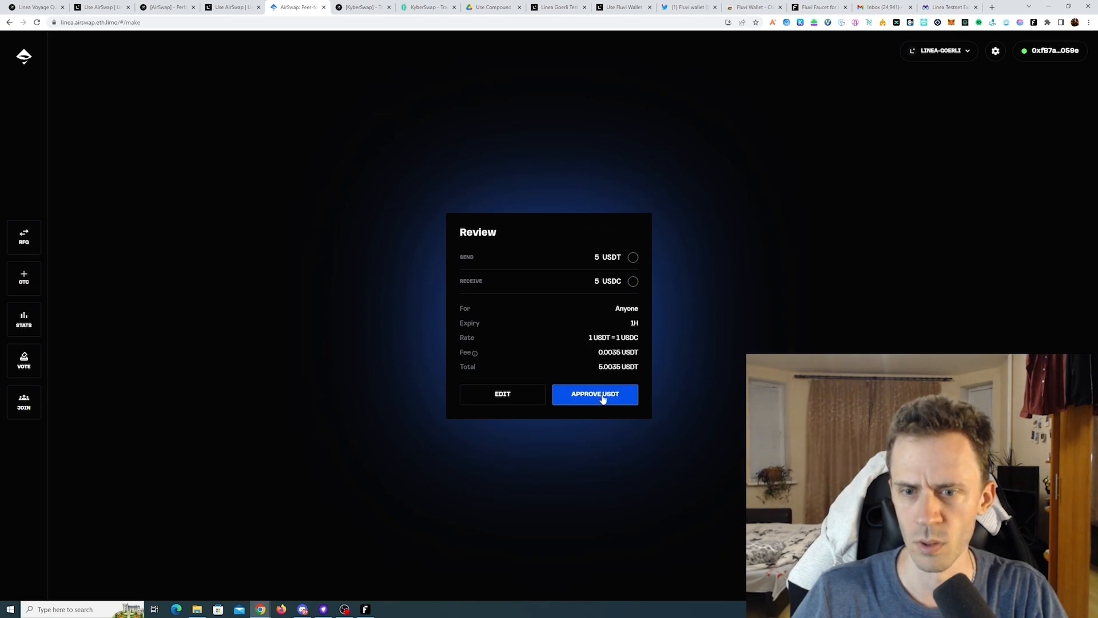
# Approve USDT spending in MetaMask and sign the order to create it.
pyautogui.click(595, 393)
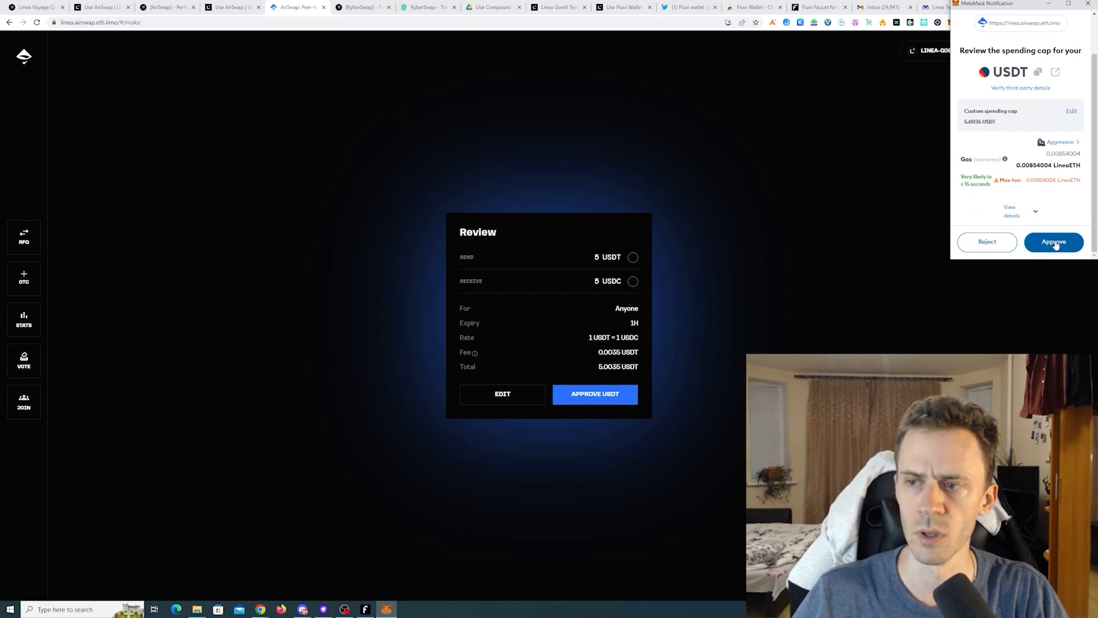
pyautogui.click(1054, 242)
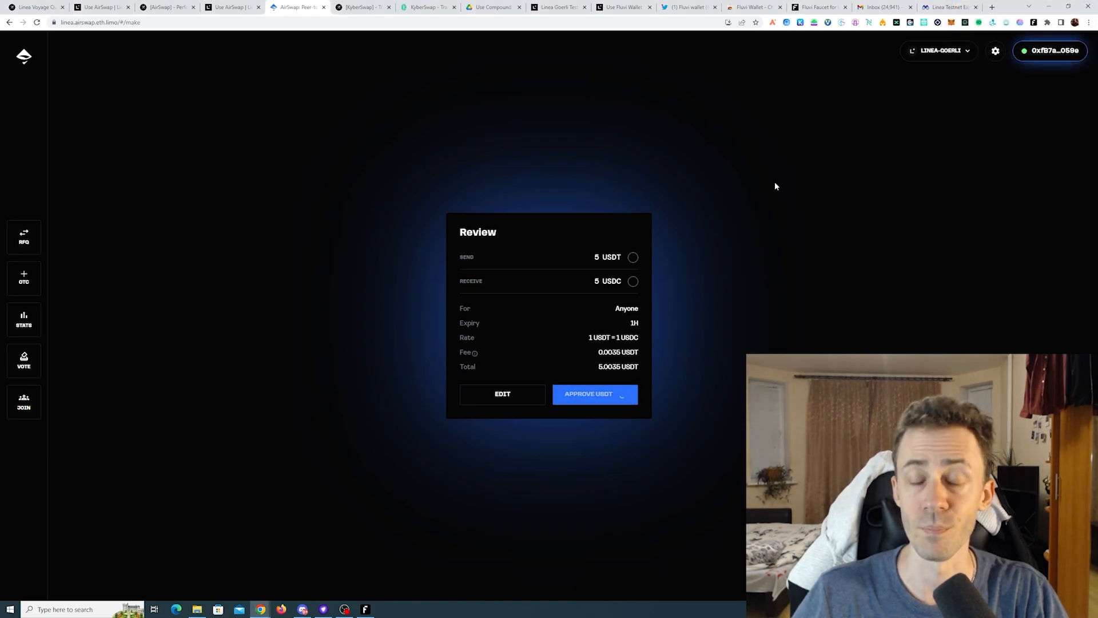
pyautogui.moveTo(707, 87)
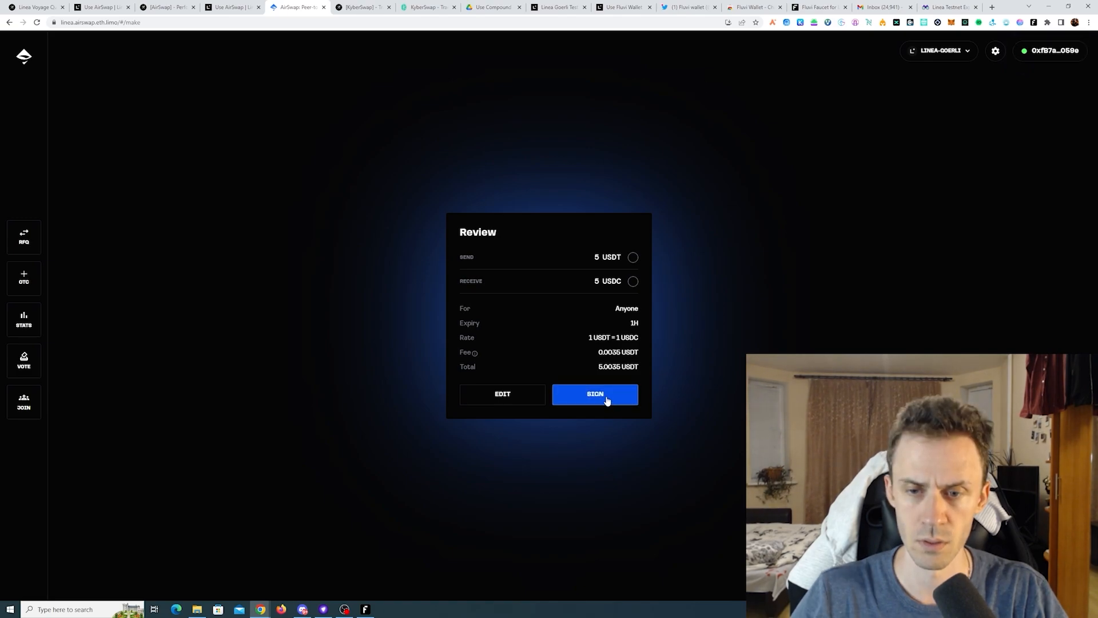
pyautogui.click(595, 394)
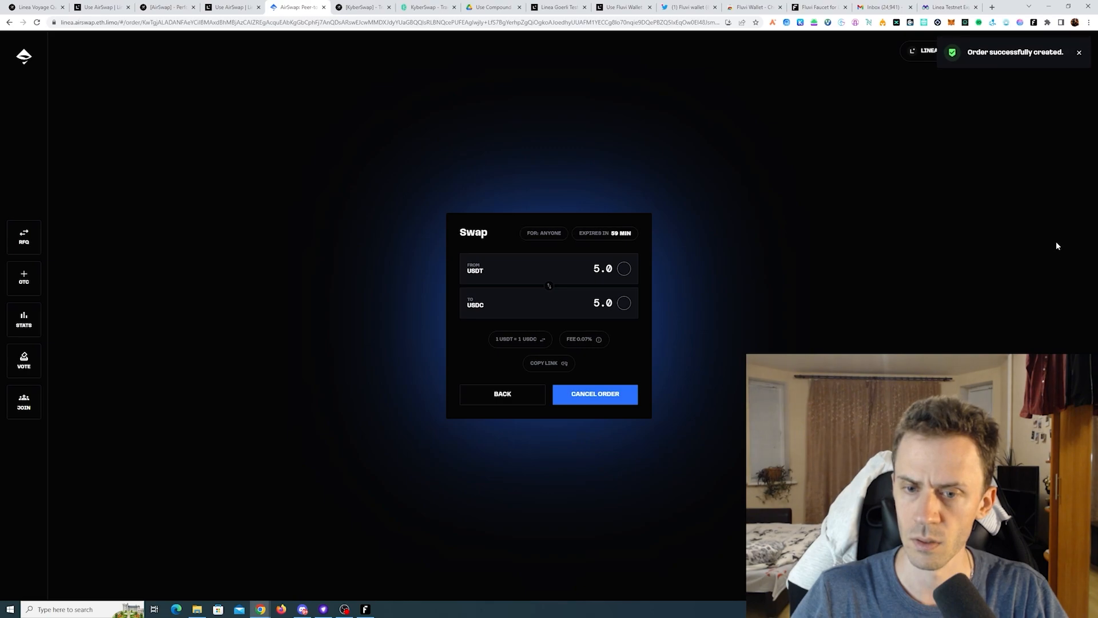
pyautogui.moveTo(988, 50)
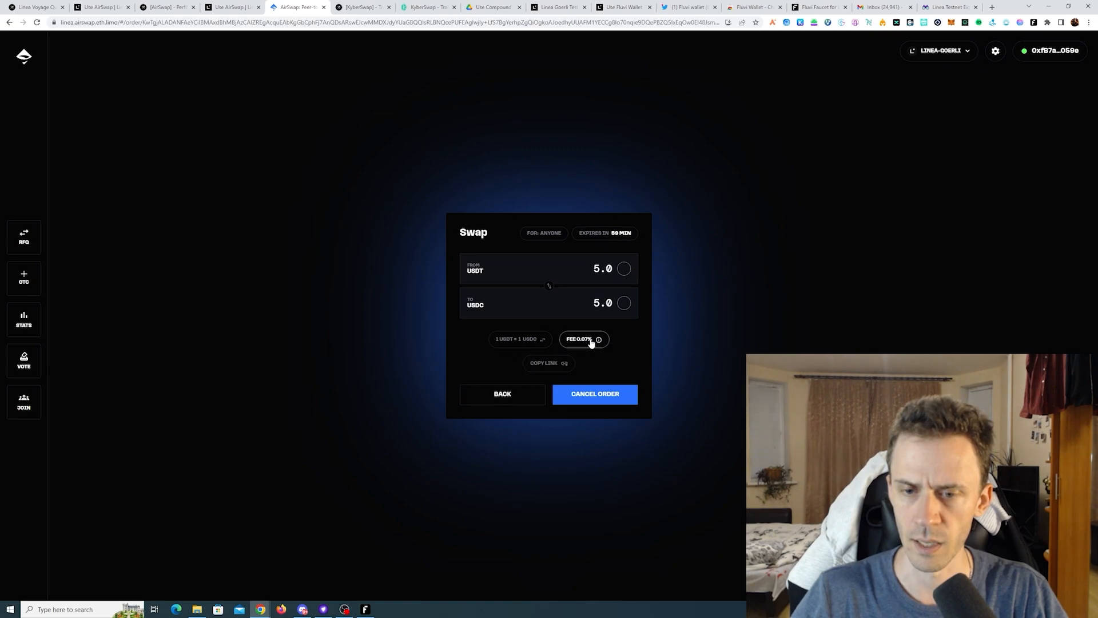
pyautogui.moveTo(587, 368)
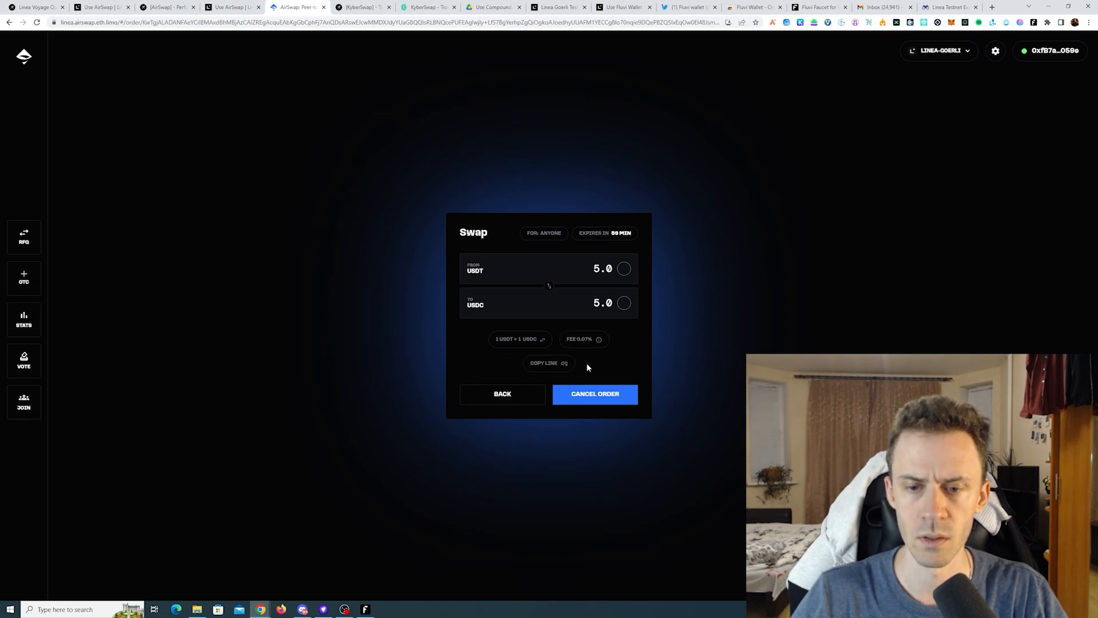
# Paste the order link into Discord's AirSwap #linea-otc channel.
pyautogui.click(303, 609)
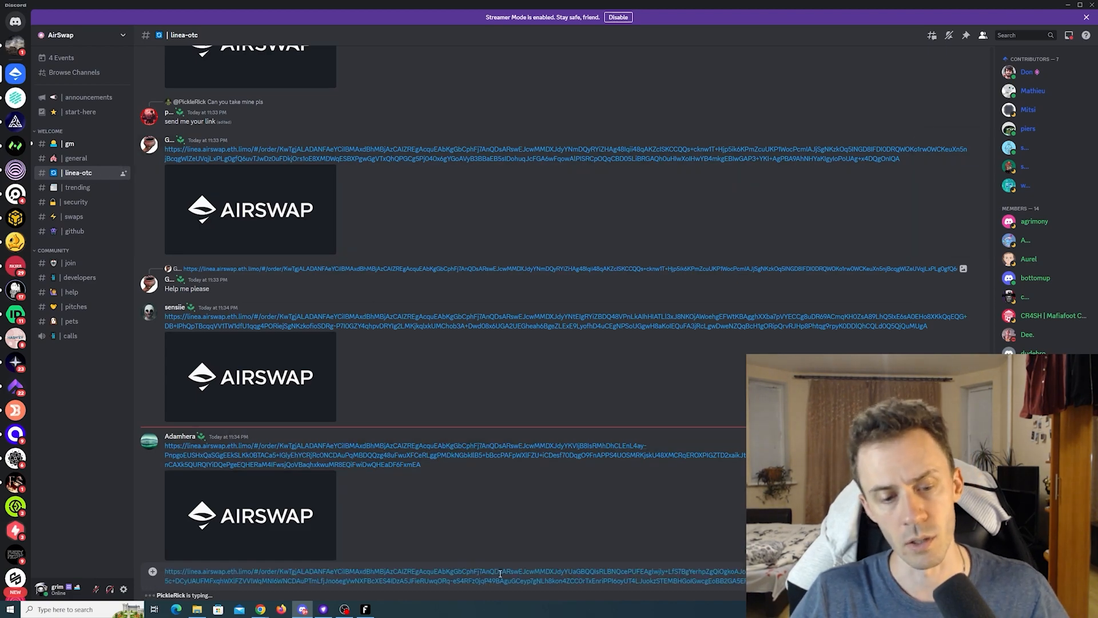
pyautogui.scroll(-3)
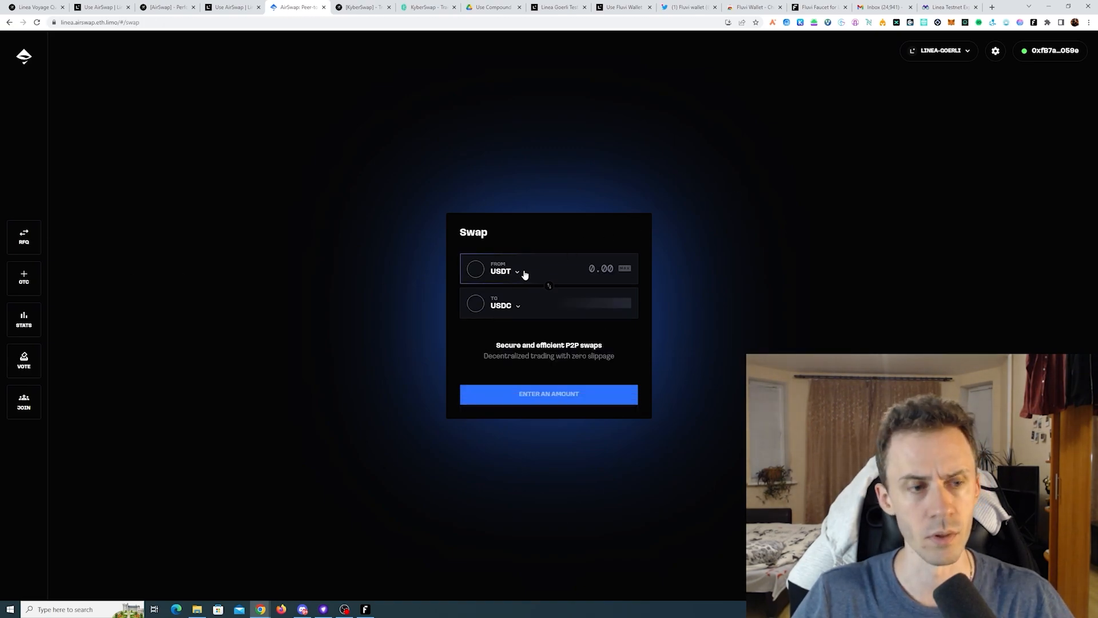
# Reverse the pair and get a quote for swapping 5 USDC for USDT.
pyautogui.click(503, 306)
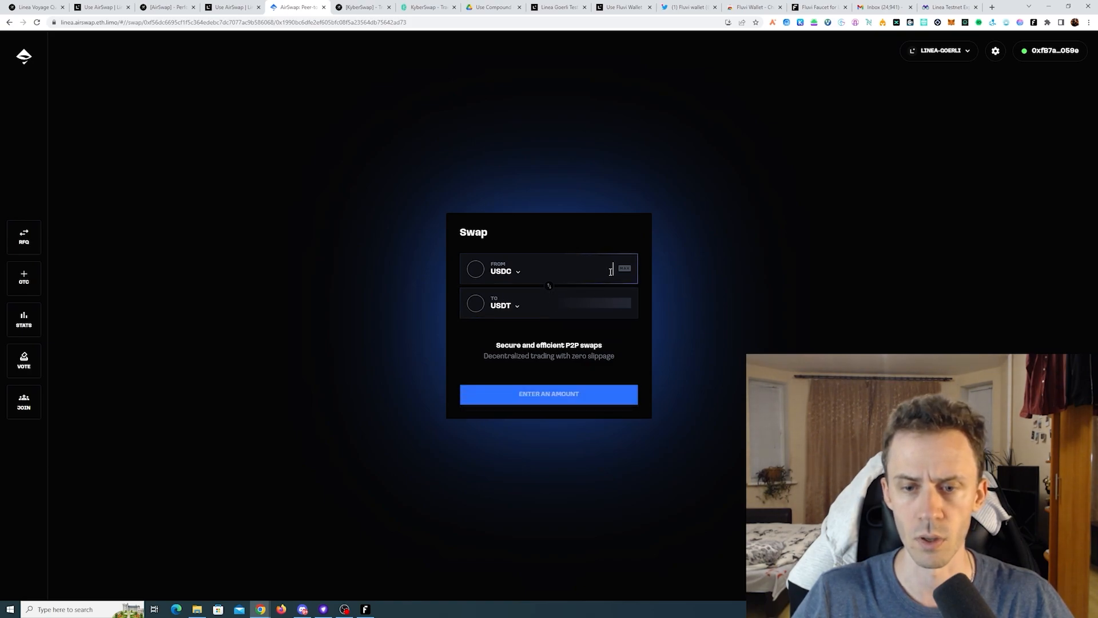
pyautogui.write('5')
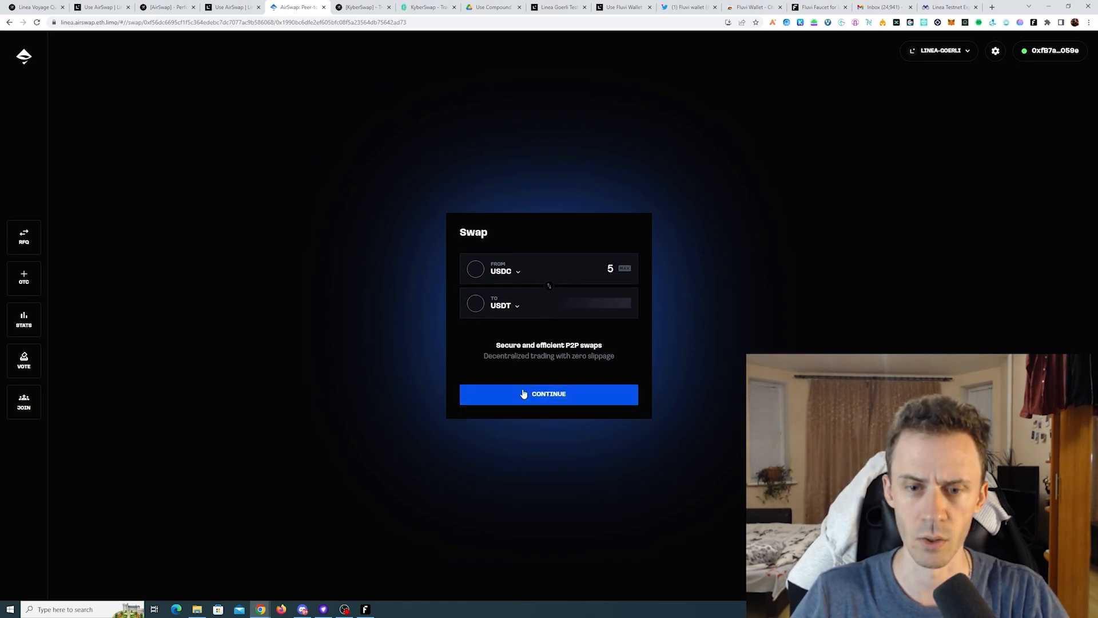
pyautogui.click(549, 394)
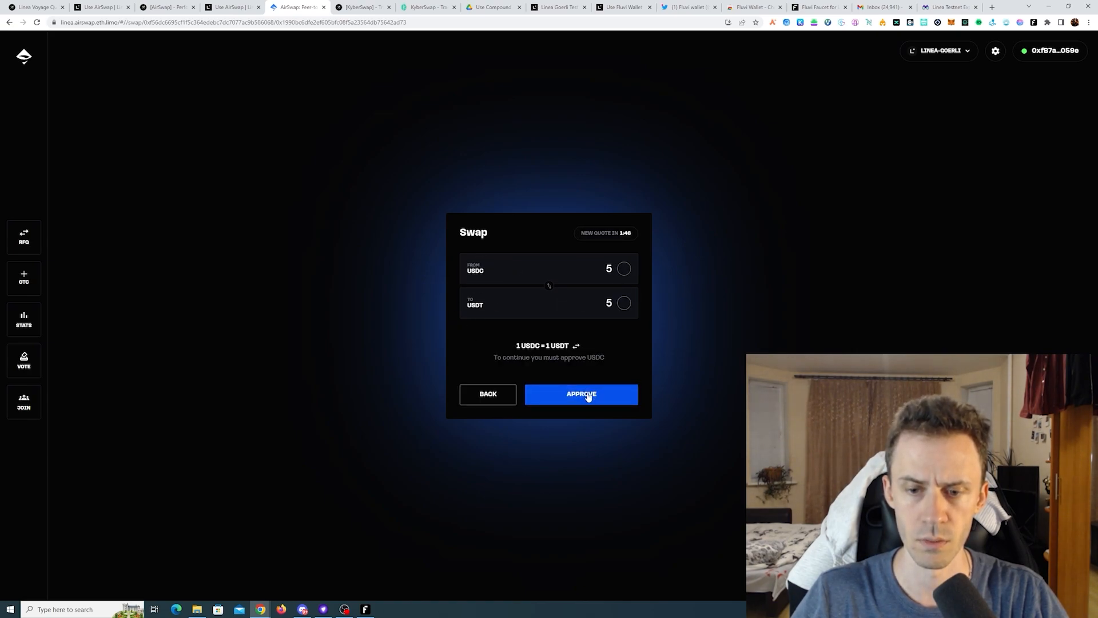
# Approve AirSwap to spend USDC with a spending cap of 5 and a faster gas fee.
pyautogui.click(580, 394)
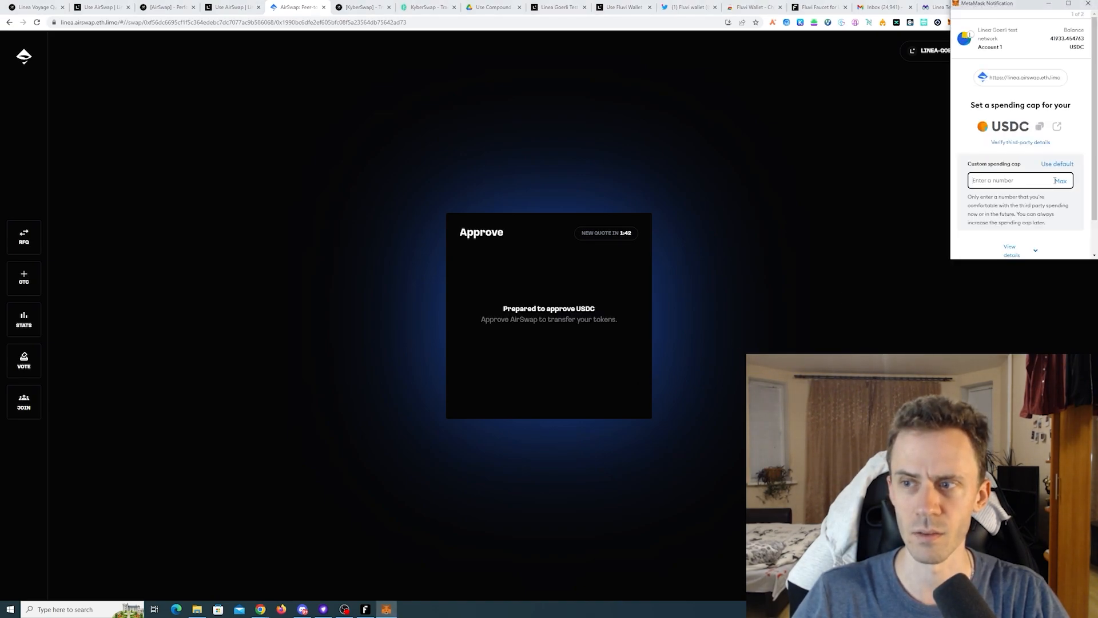
pyautogui.write('5')
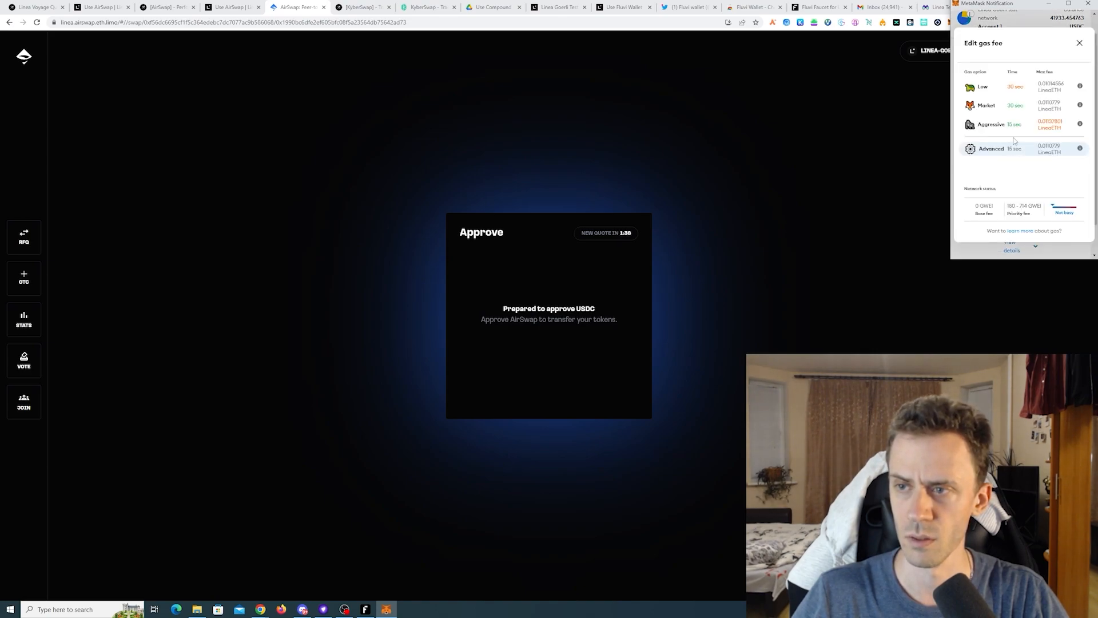
pyautogui.click(1079, 43)
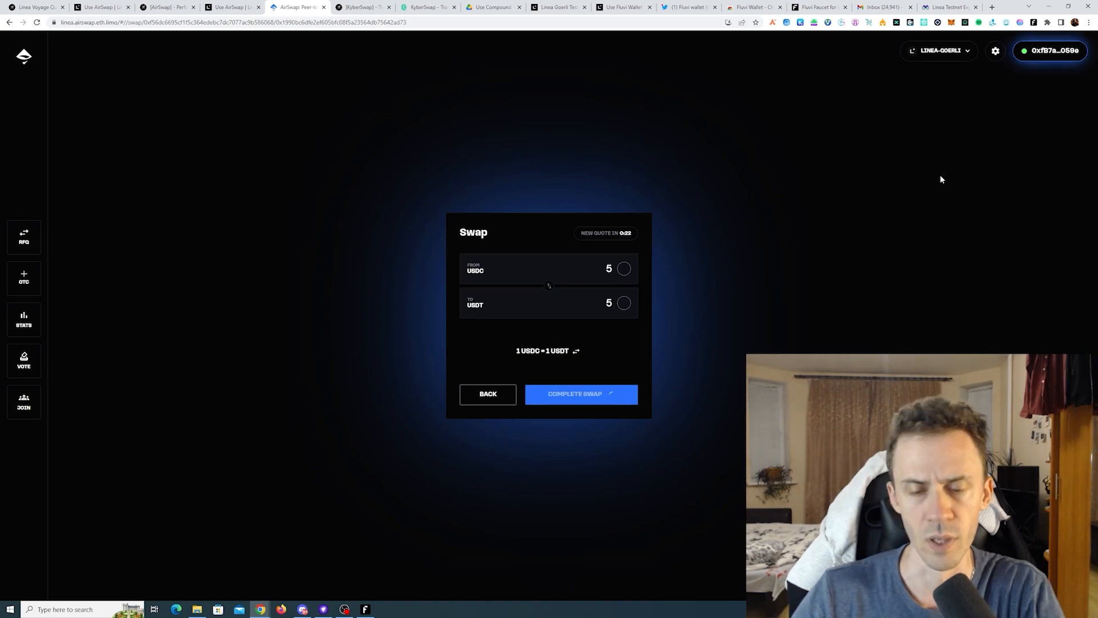
pyautogui.moveTo(722, 294)
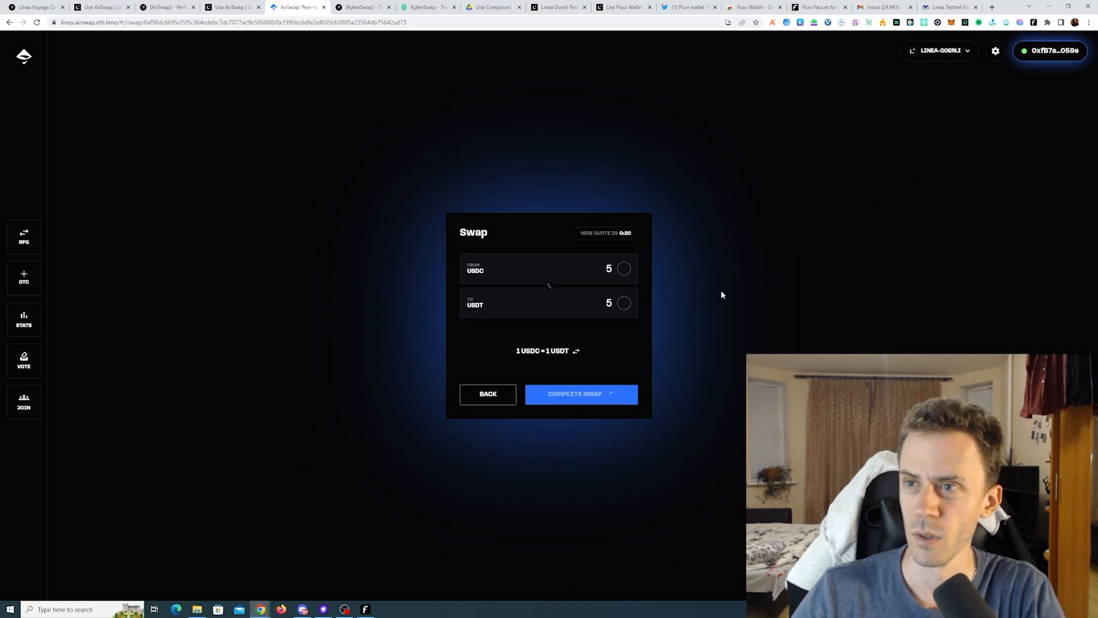
pyautogui.click(581, 393)
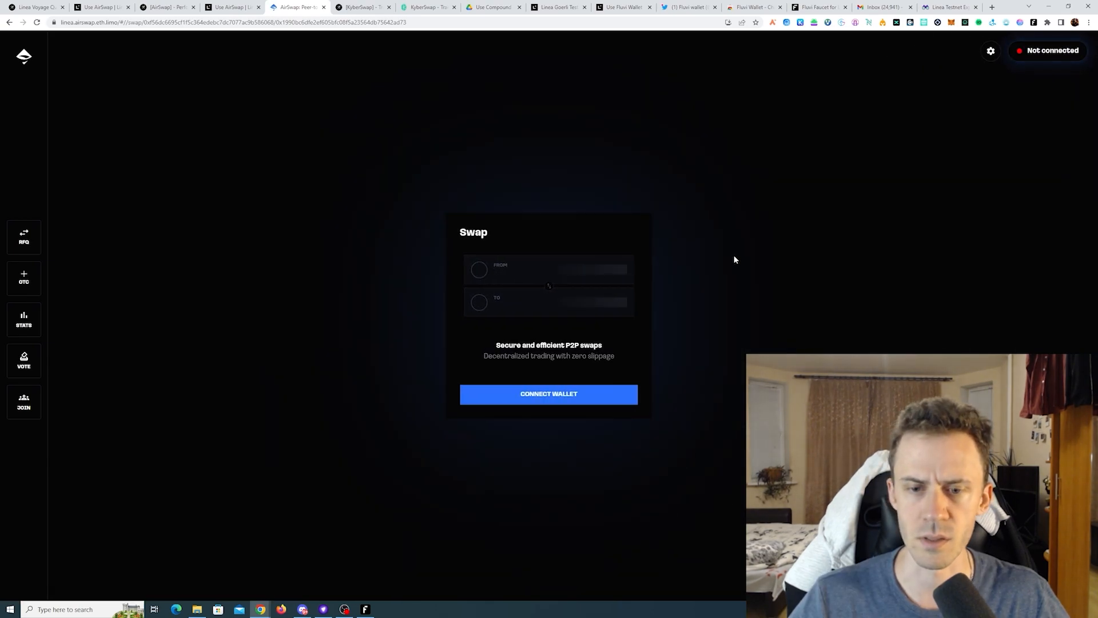
# Reconnect MetaMask to AirSwap, enter 5 USDC, and confirm the swap for 5 USDT in MetaMask.
pyautogui.click(549, 394)
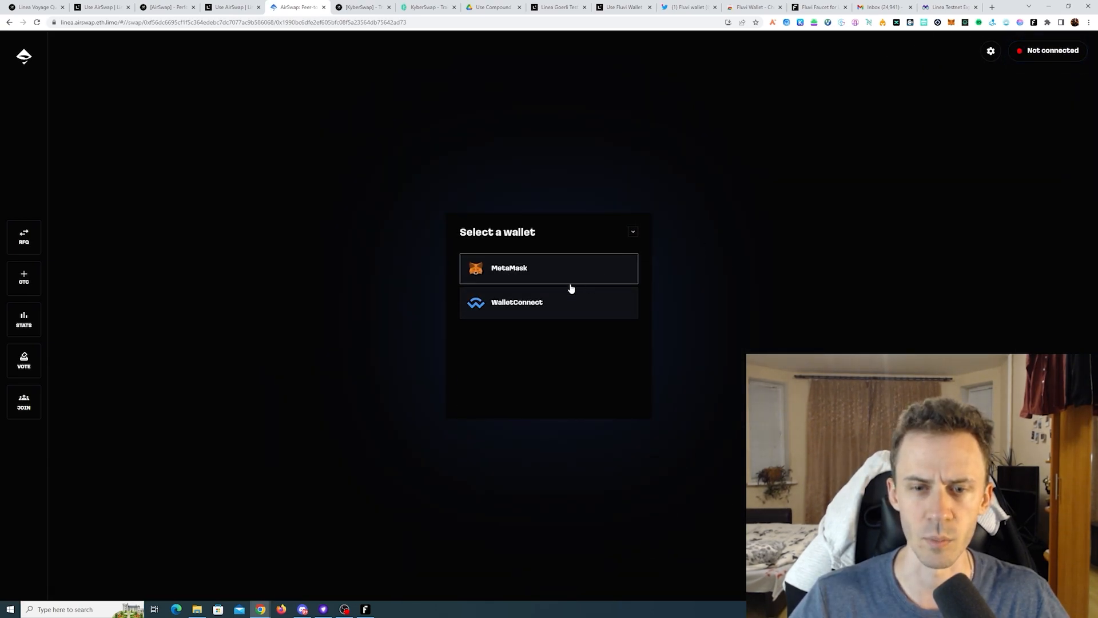
pyautogui.click(549, 268)
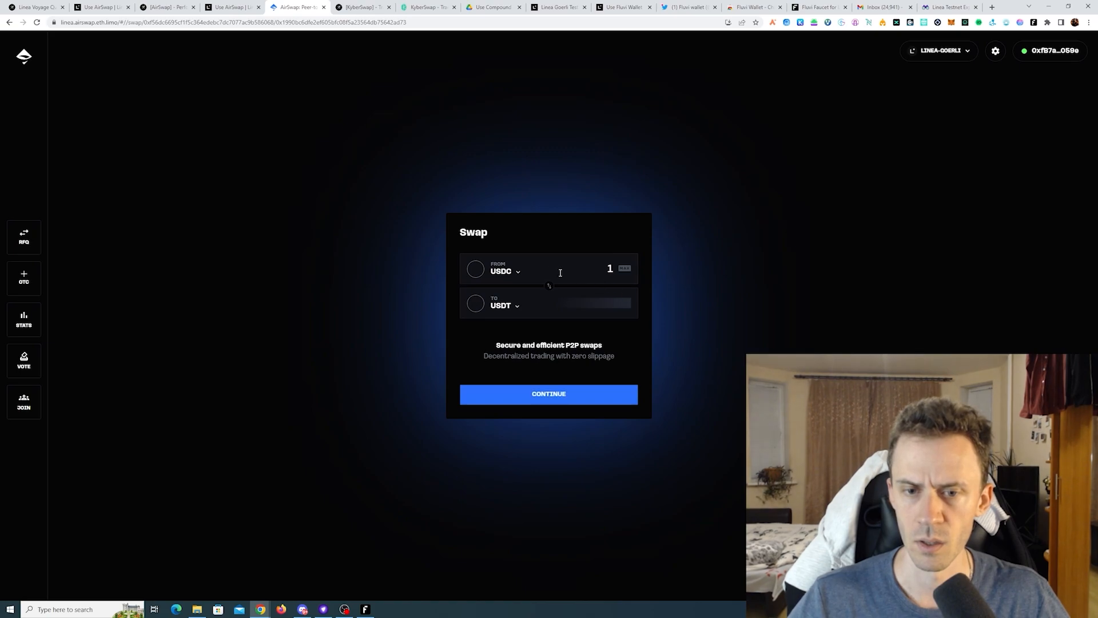
pyautogui.write('5')
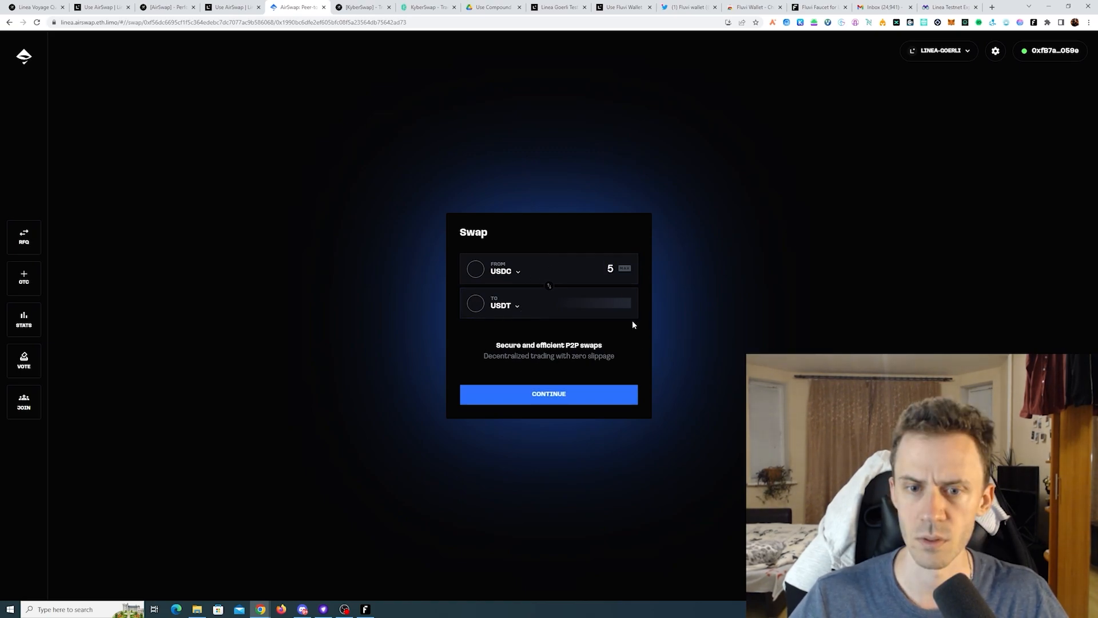
pyautogui.click(548, 394)
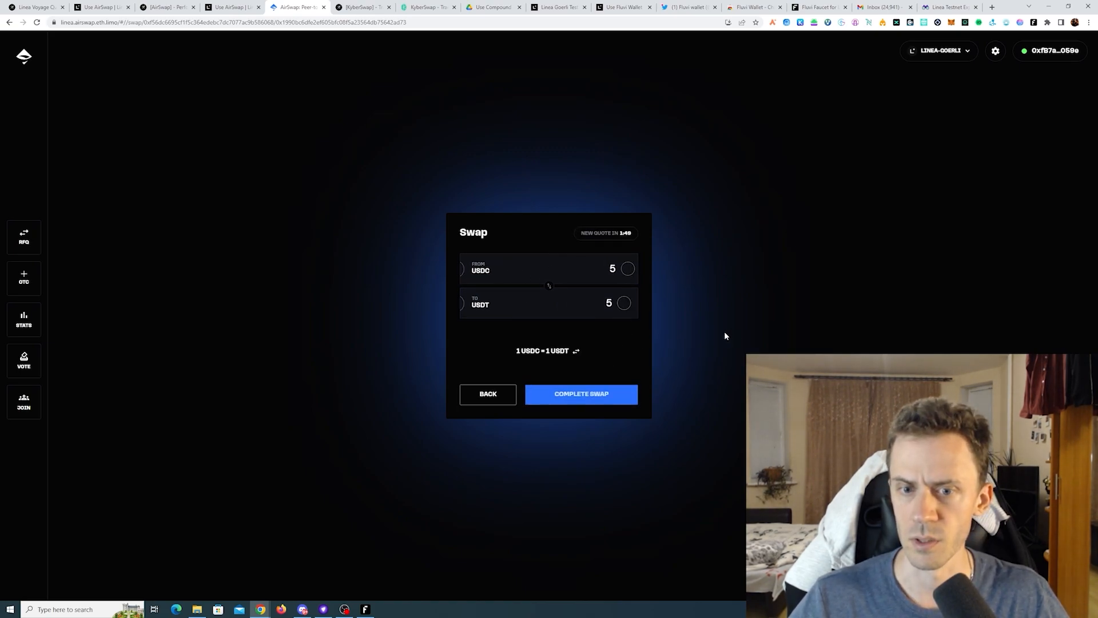
pyautogui.moveTo(581, 394)
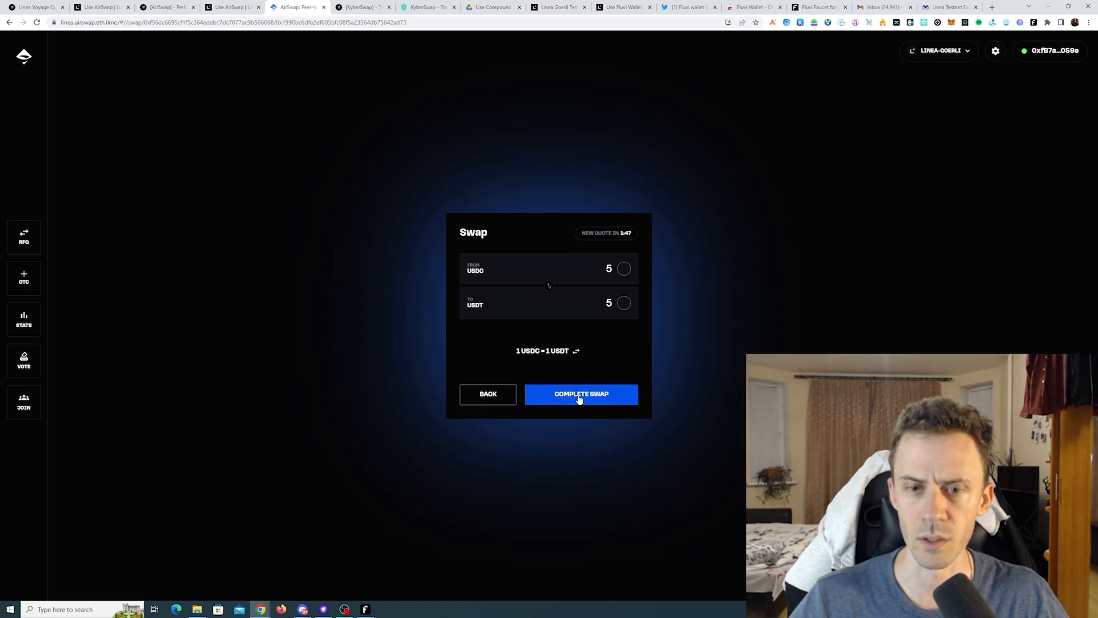
pyautogui.click(580, 393)
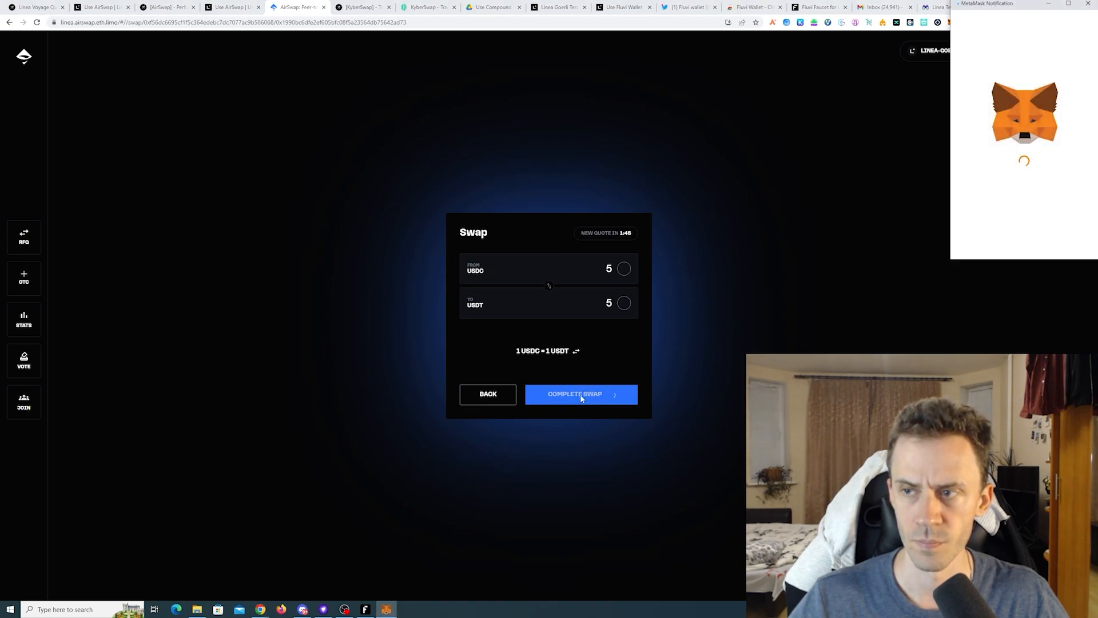
pyautogui.click(581, 393)
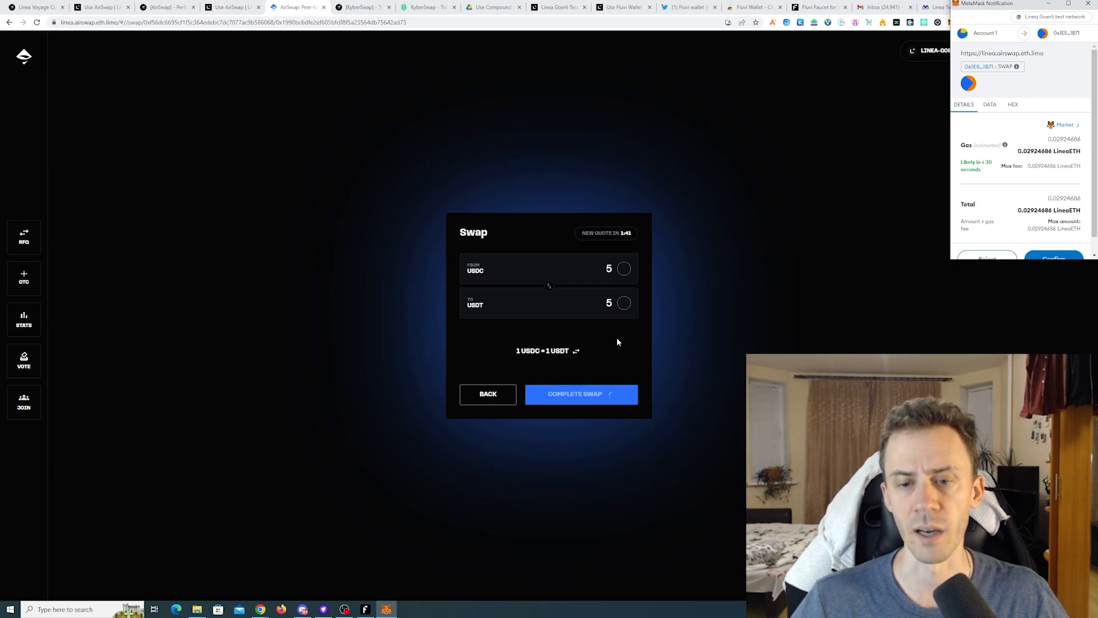
pyautogui.moveTo(590, 354)
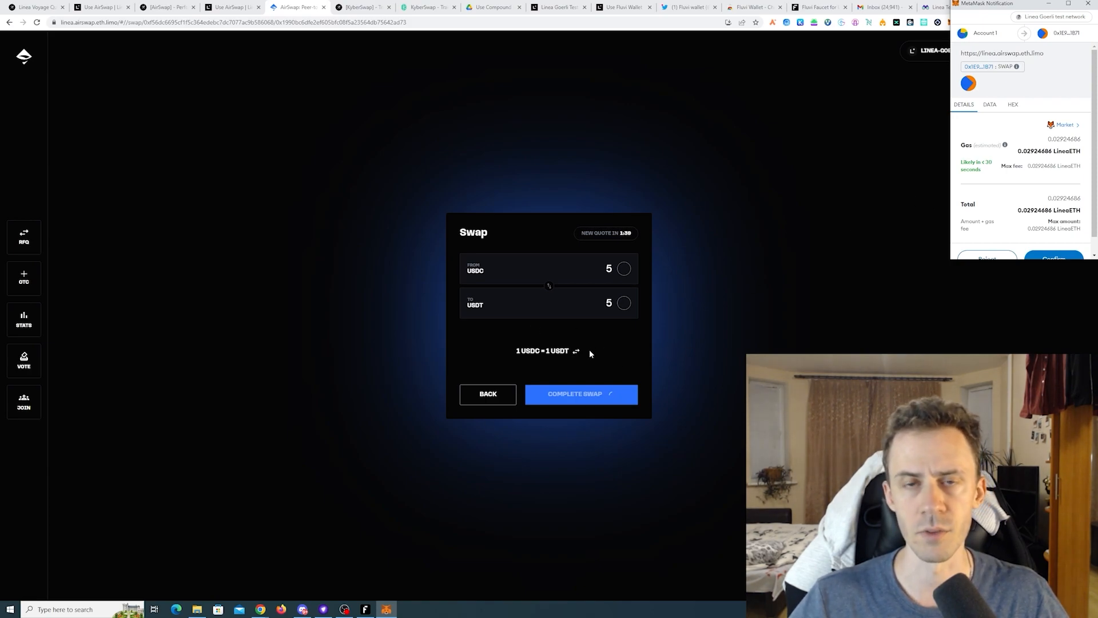
pyautogui.moveTo(617, 356)
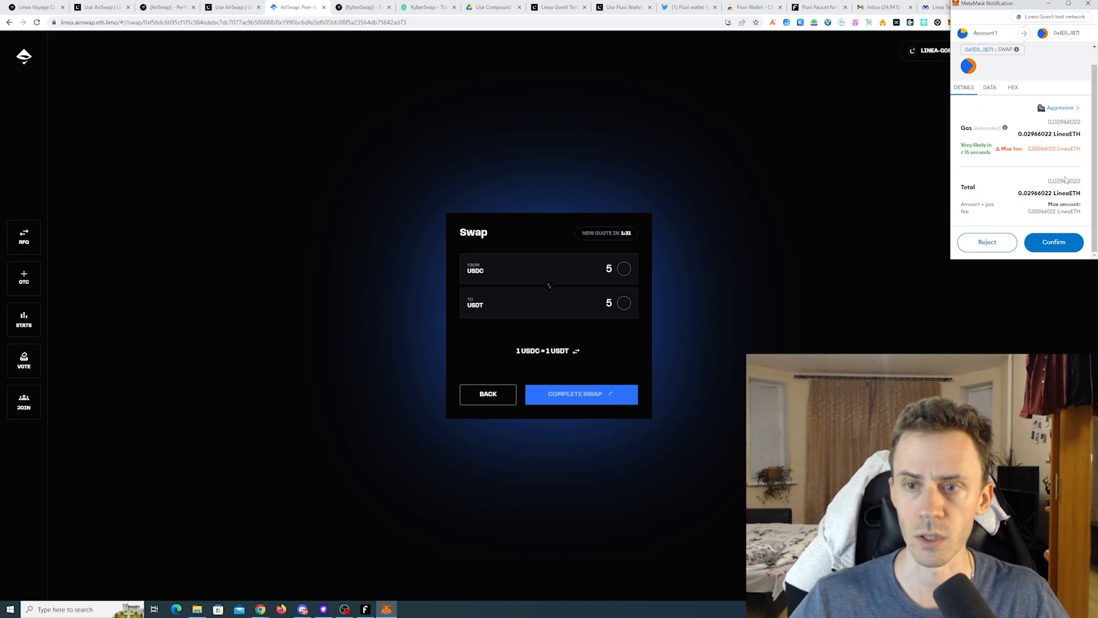
pyautogui.click(1054, 242)
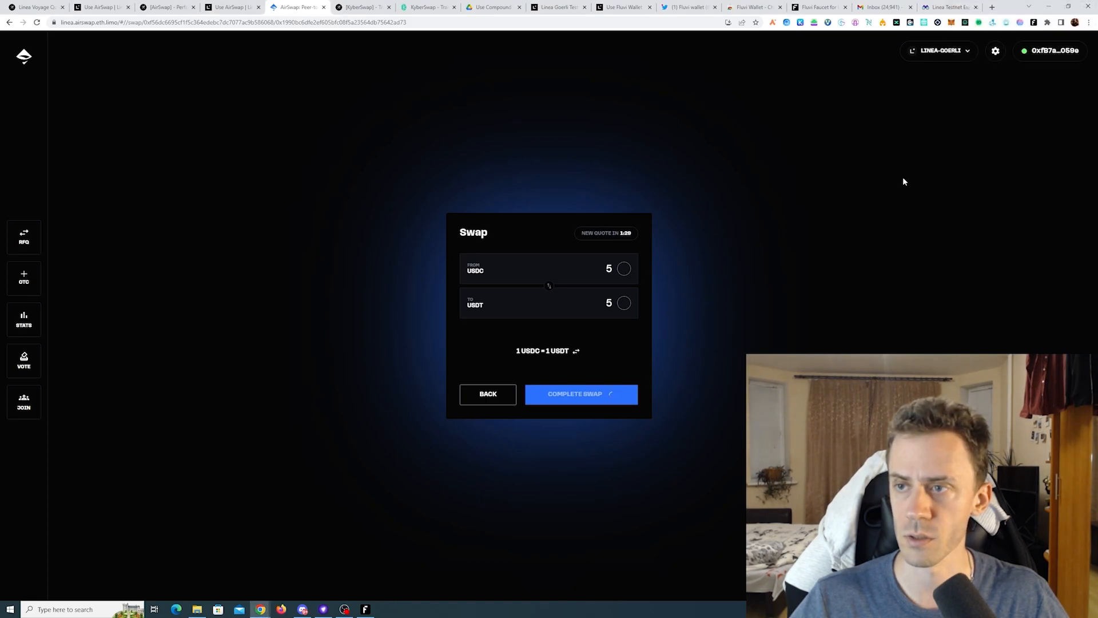
pyautogui.click(581, 394)
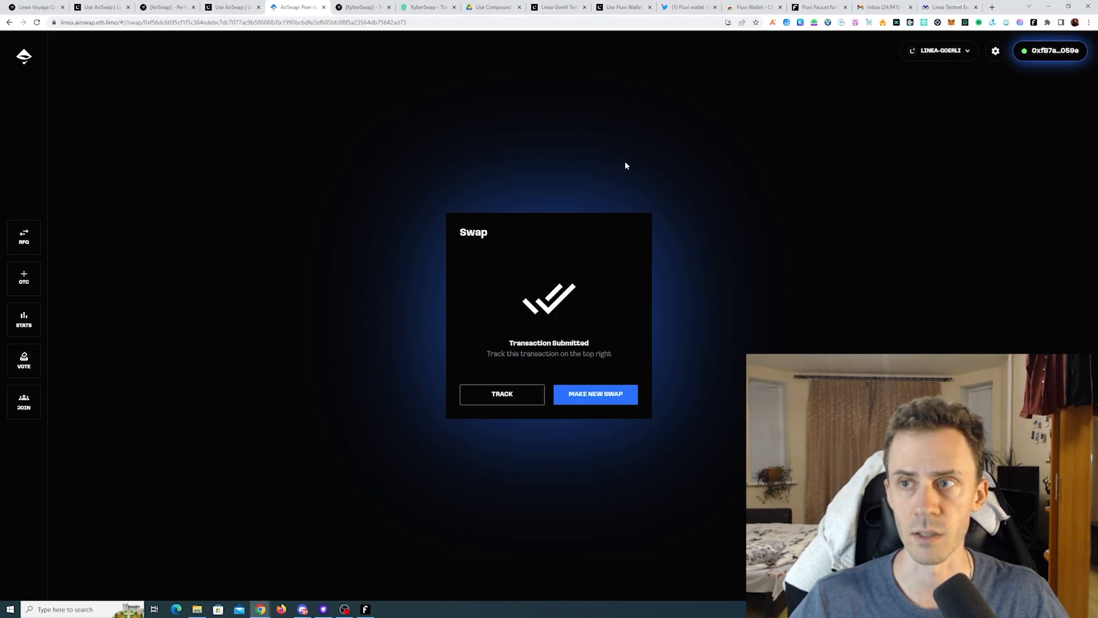
pyautogui.moveTo(610, 170)
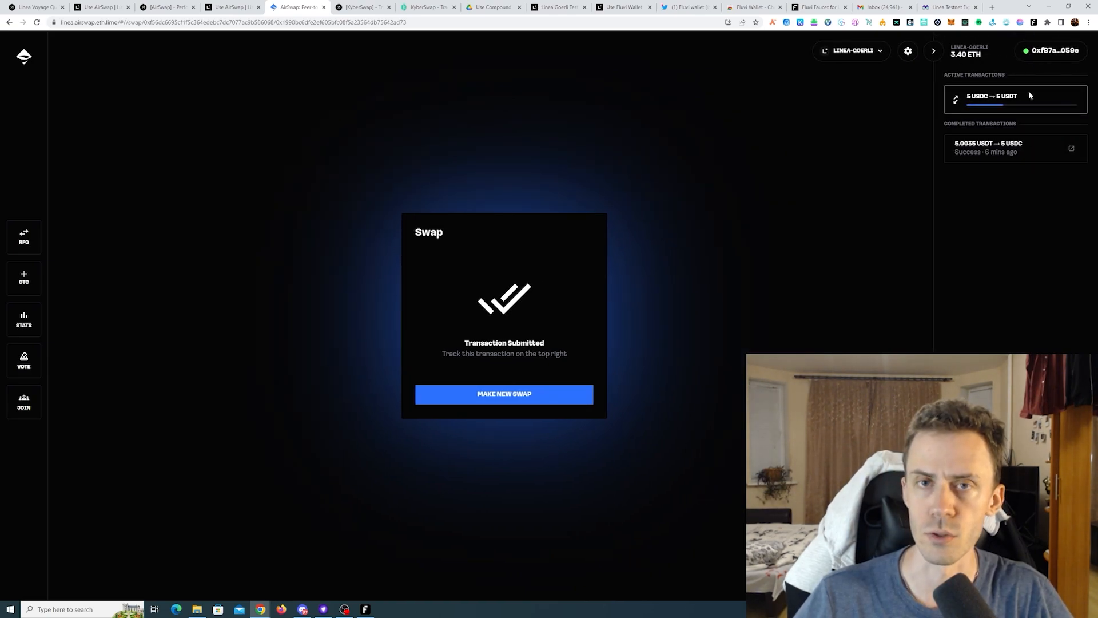
pyautogui.moveTo(925, 202)
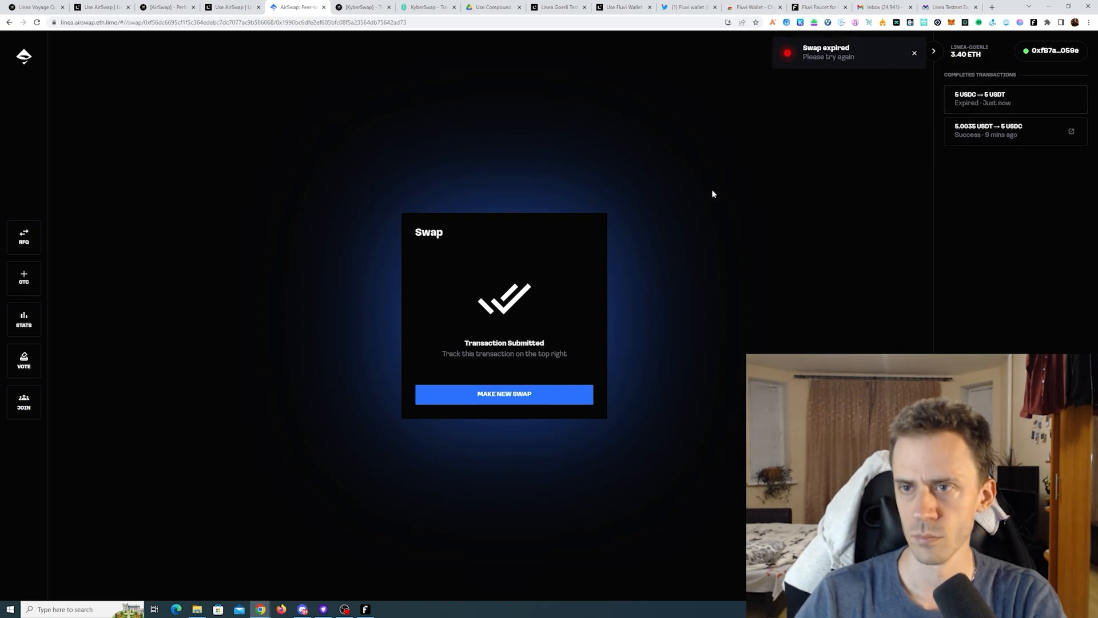
# Close the 'Swap expired, please try again' notice for the 5 USDC swap.
pyautogui.click(914, 53)
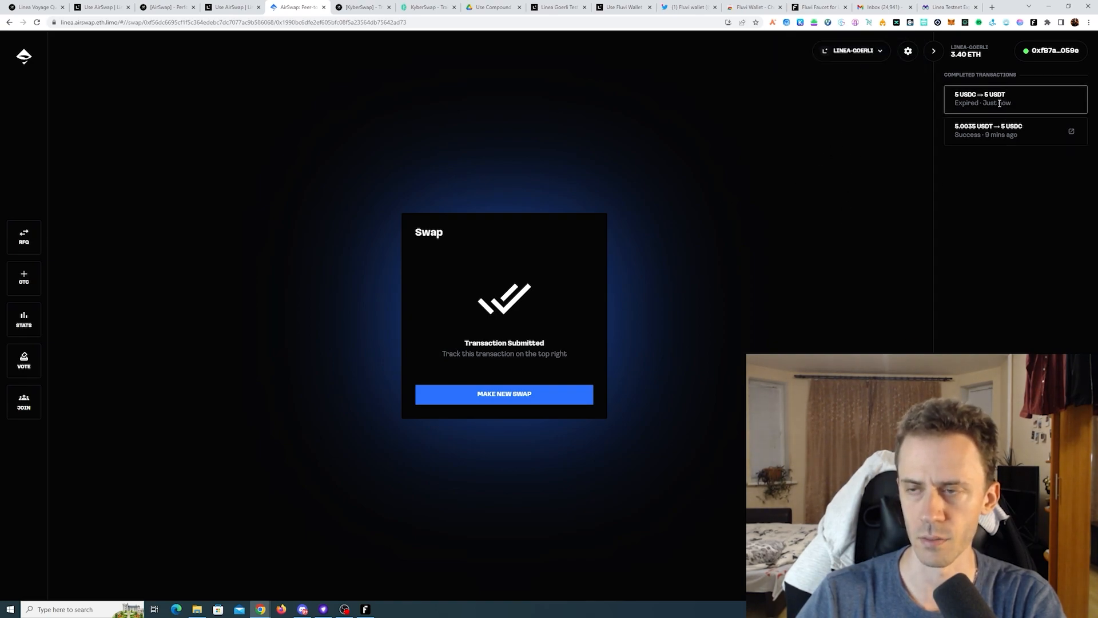
# Submit the 10 USDC to 10 USDT swap and approve it in MetaMask.
pyautogui.click(504, 394)
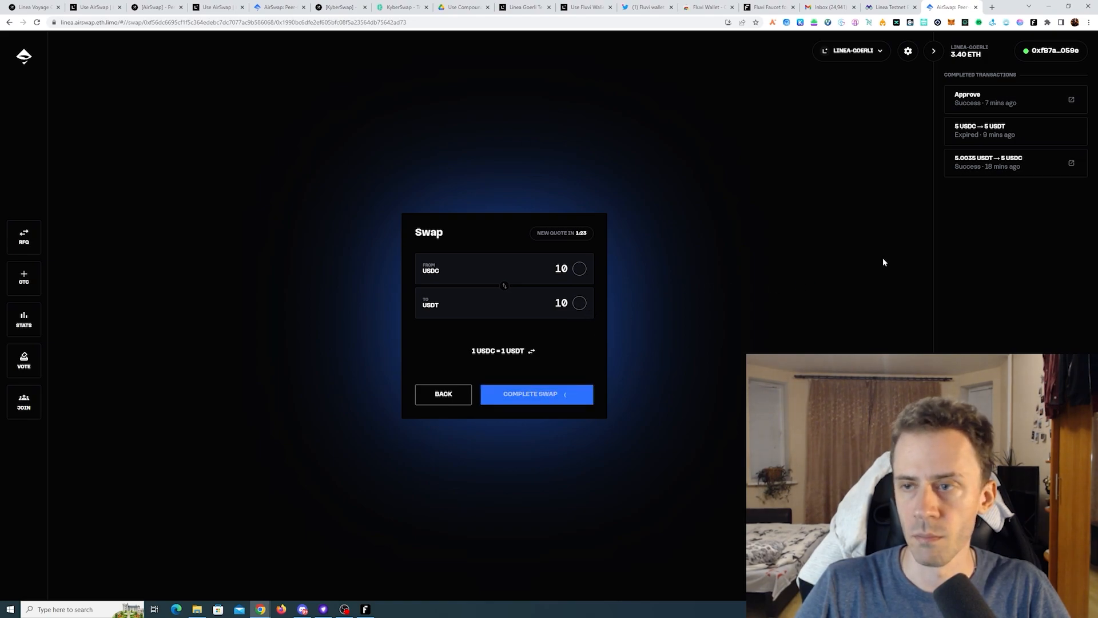
pyautogui.click(536, 393)
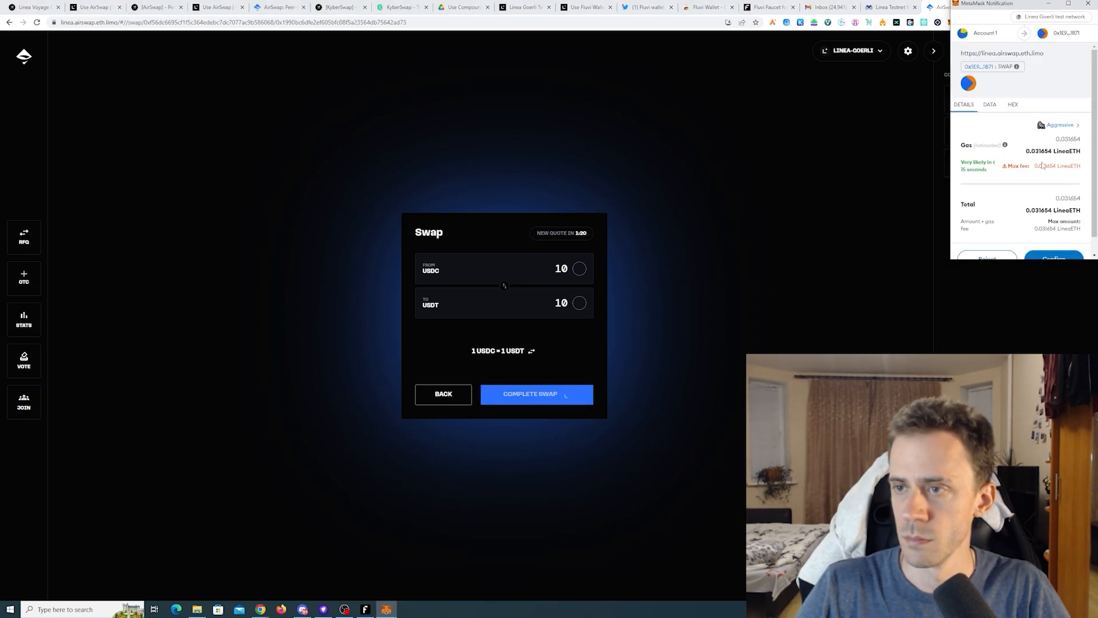
pyautogui.click(1054, 258)
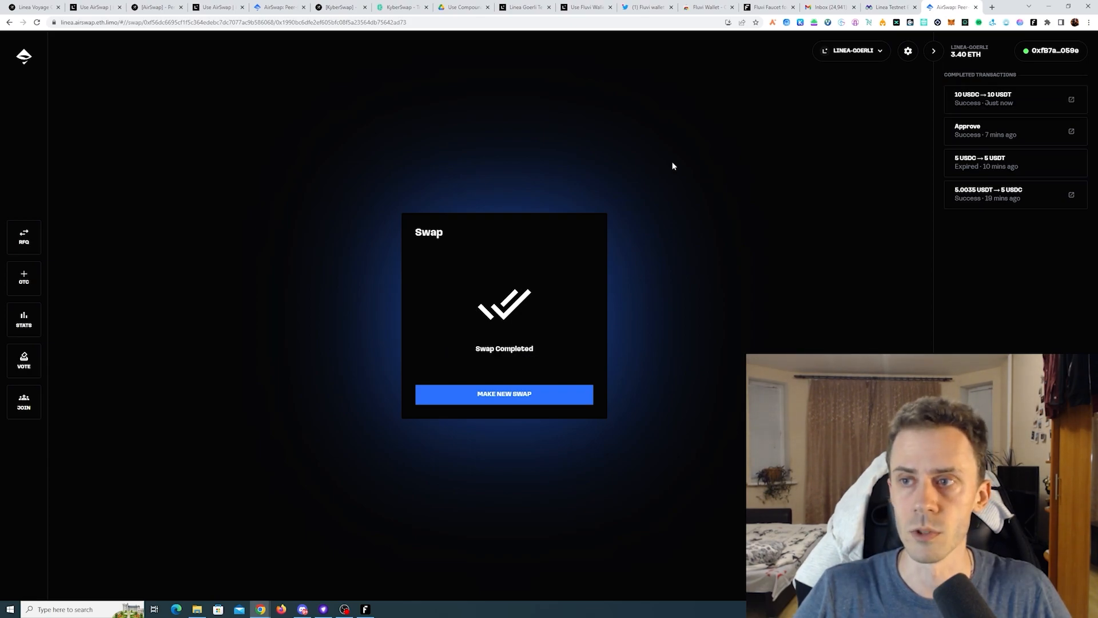
pyautogui.moveTo(420, 132)
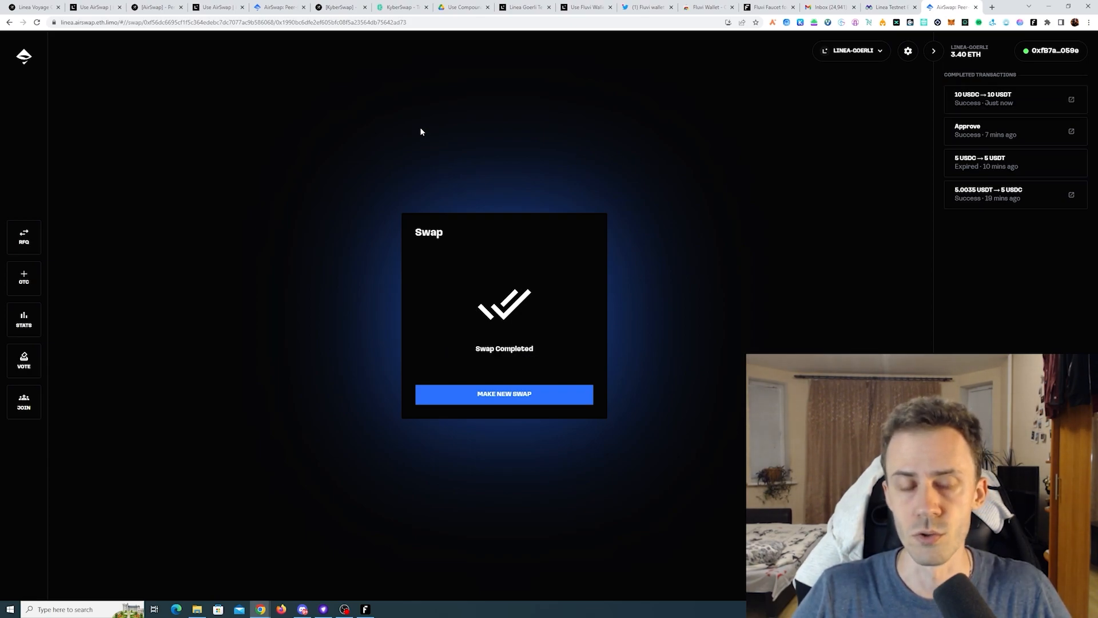
pyautogui.moveTo(644, 370)
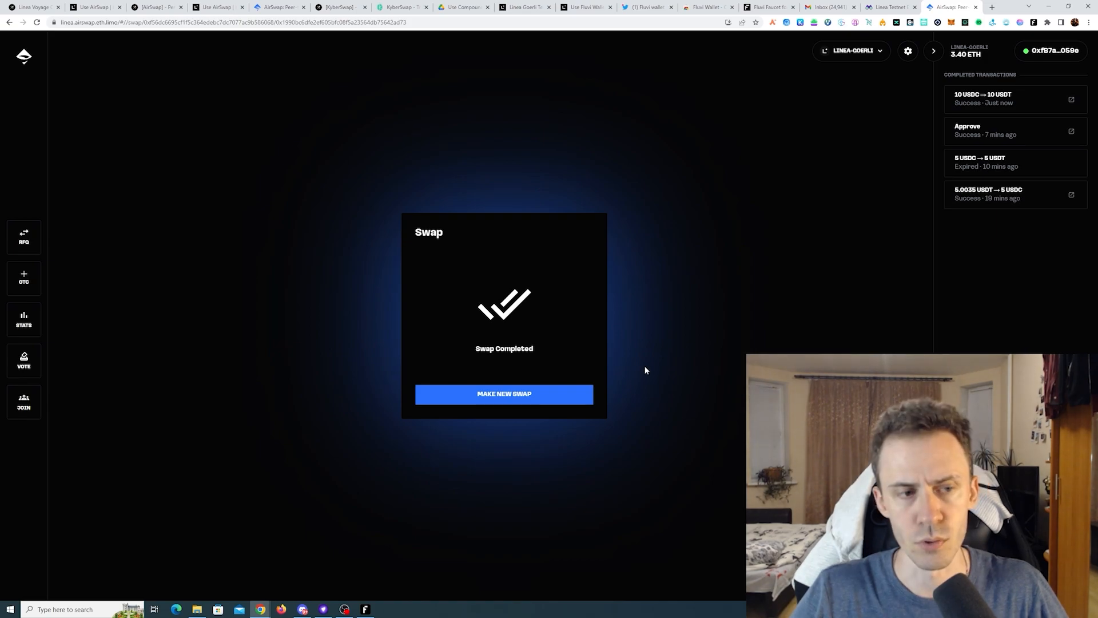
pyautogui.moveTo(312, 290)
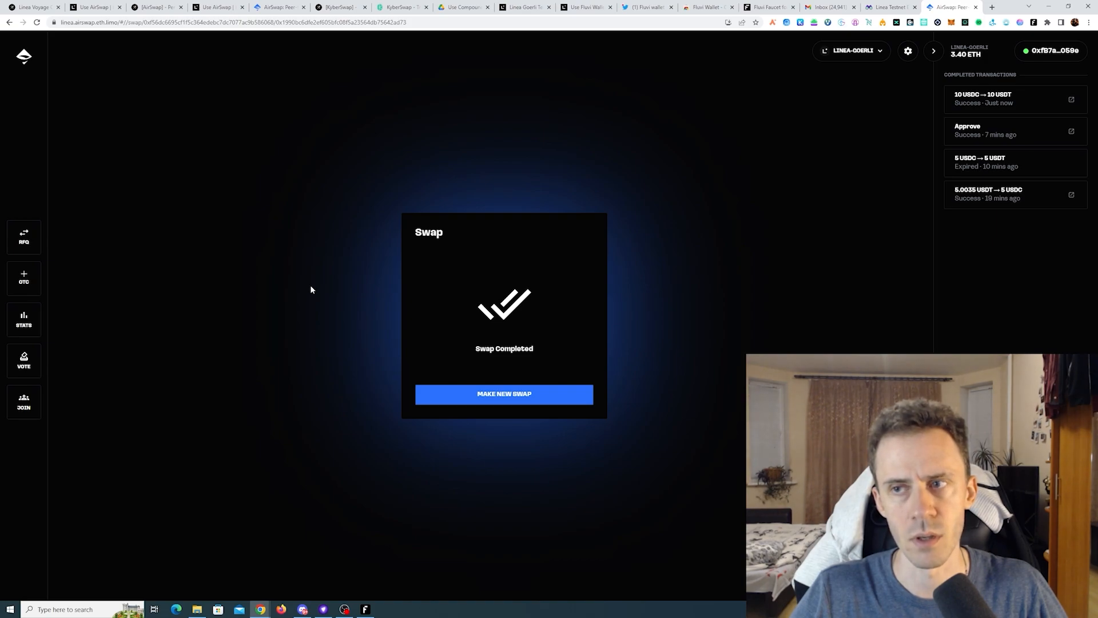
pyautogui.moveTo(336, 422)
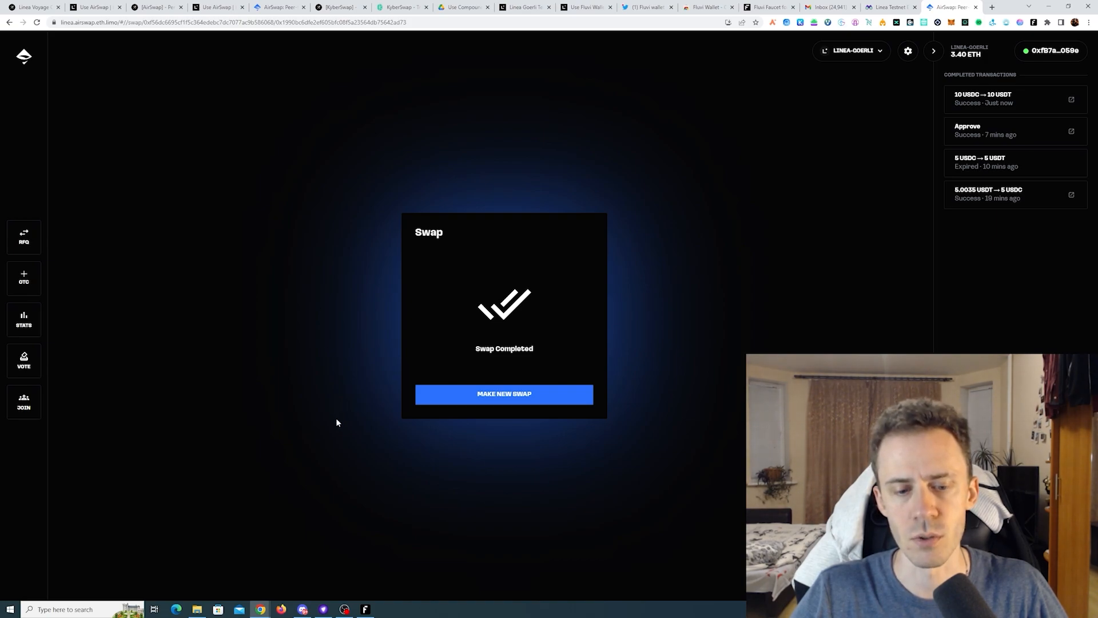
pyautogui.moveTo(323, 563)
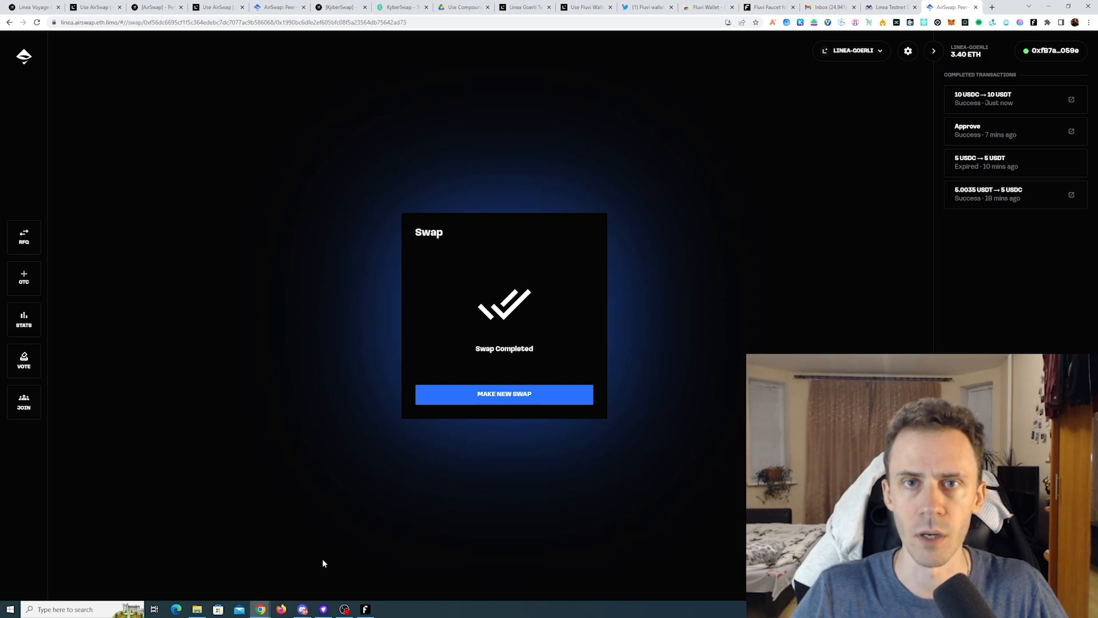
# Open OTC My orders to see the 5 USDT to 5 USDC order marked Taken.
pyautogui.click(22, 277)
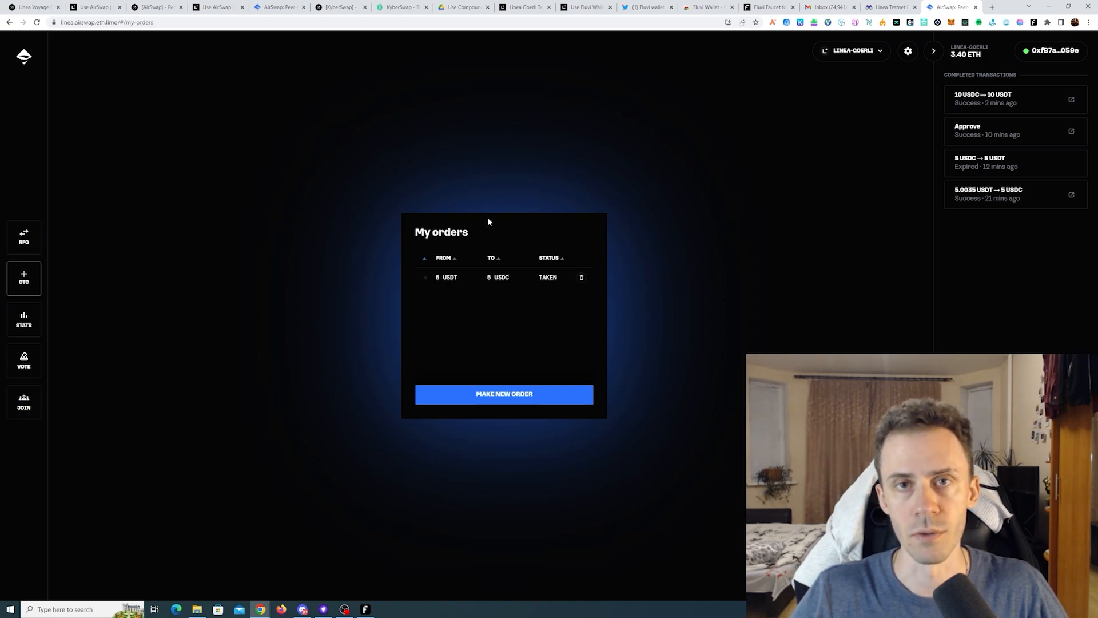
pyautogui.moveTo(49, 276)
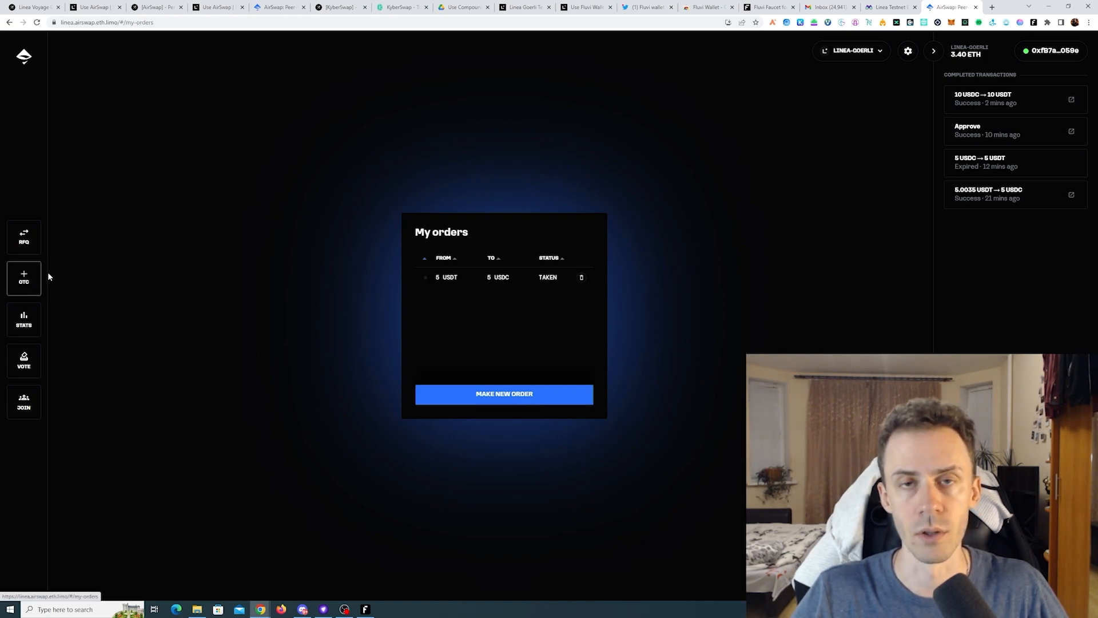
pyautogui.moveTo(641, 287)
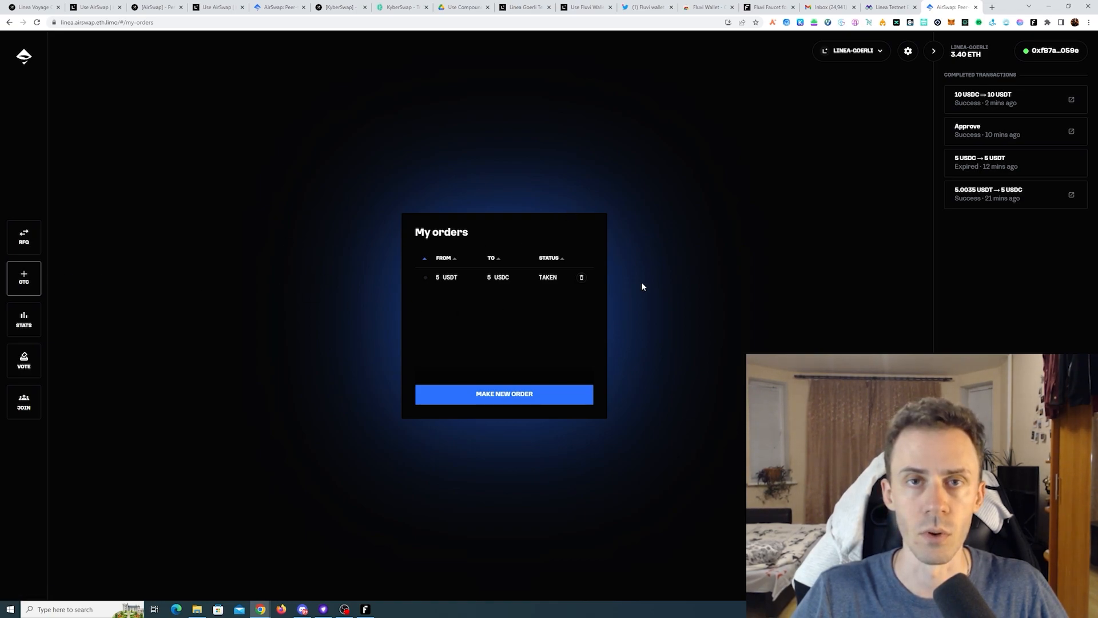
pyautogui.moveTo(588, 229)
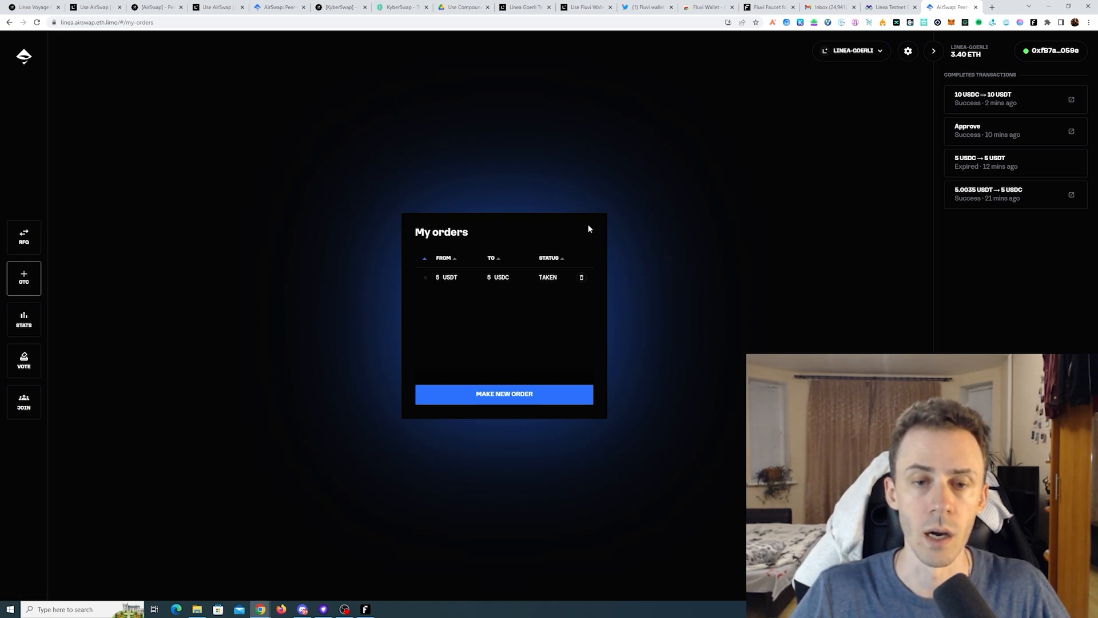
pyautogui.moveTo(344, 248)
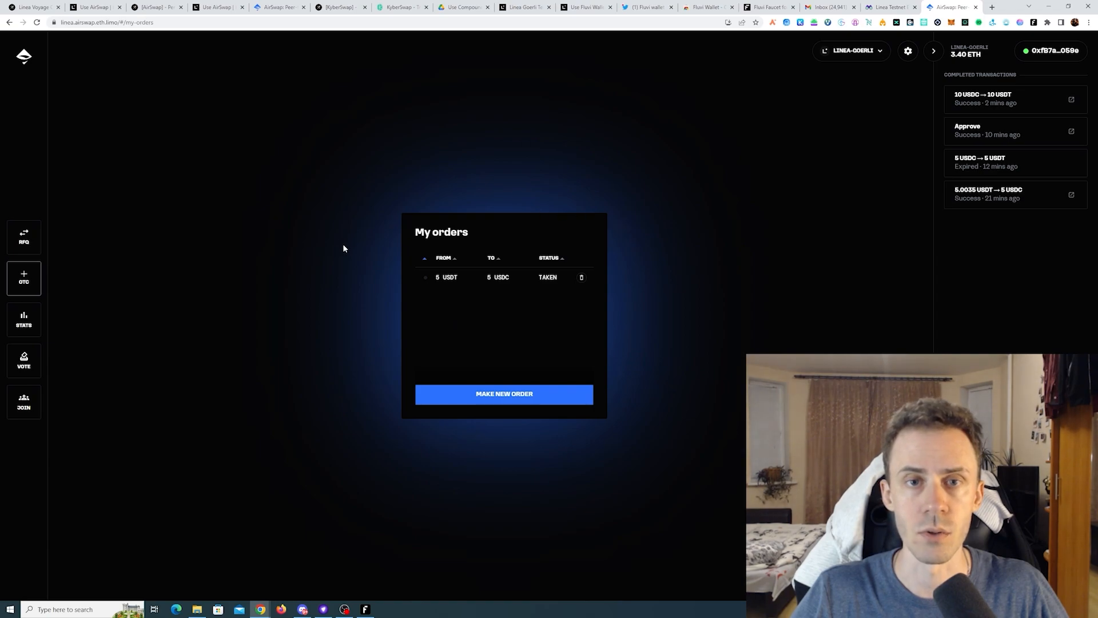
pyautogui.moveTo(419, 290)
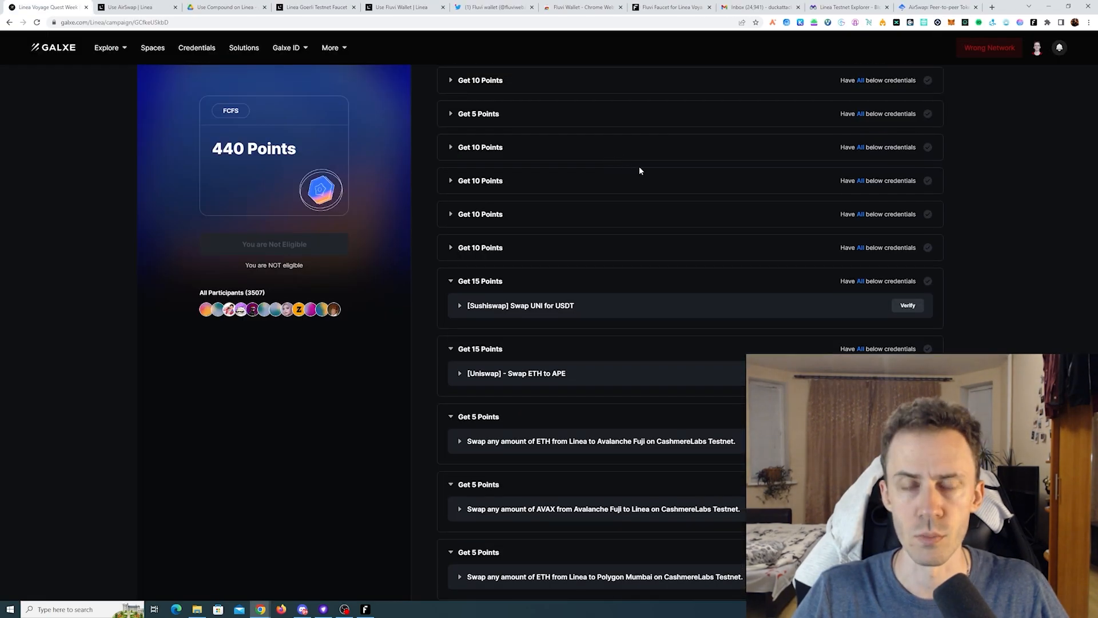
# Open the Sushiswap 'Swap UNI for USDT' quest details and follow its link to SushiSwap.
pyautogui.scroll(-3)
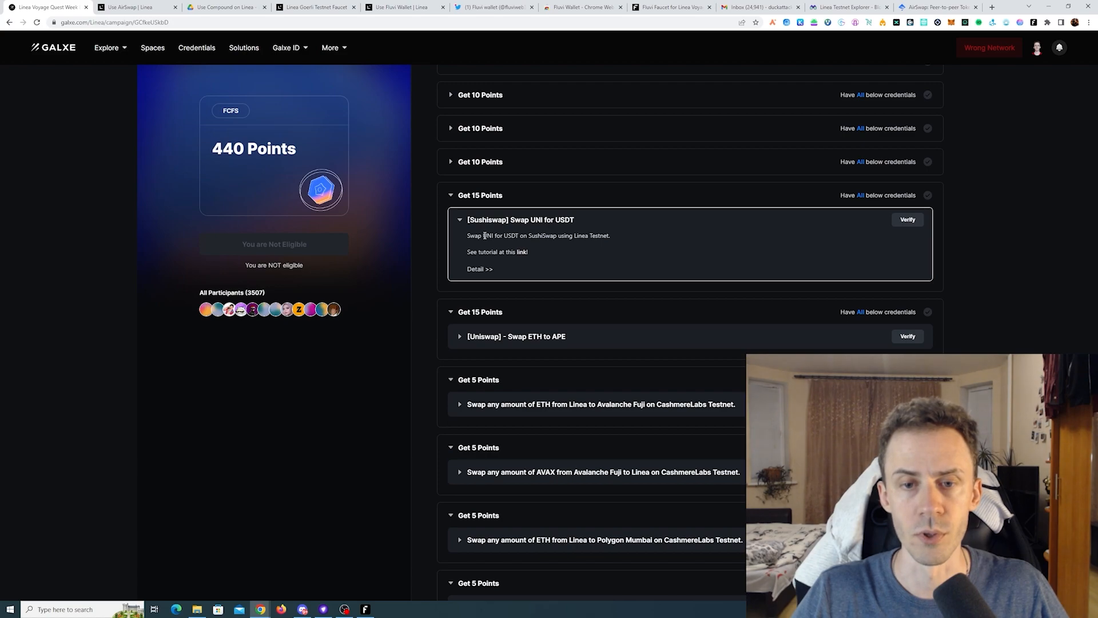
pyautogui.moveTo(621, 241)
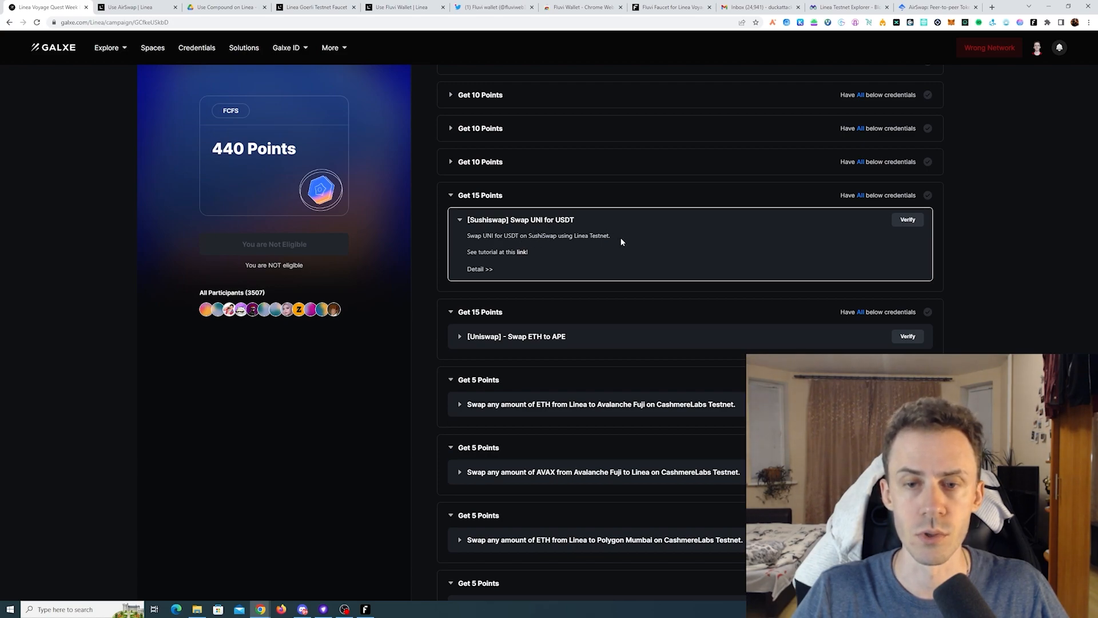
pyautogui.click(480, 269)
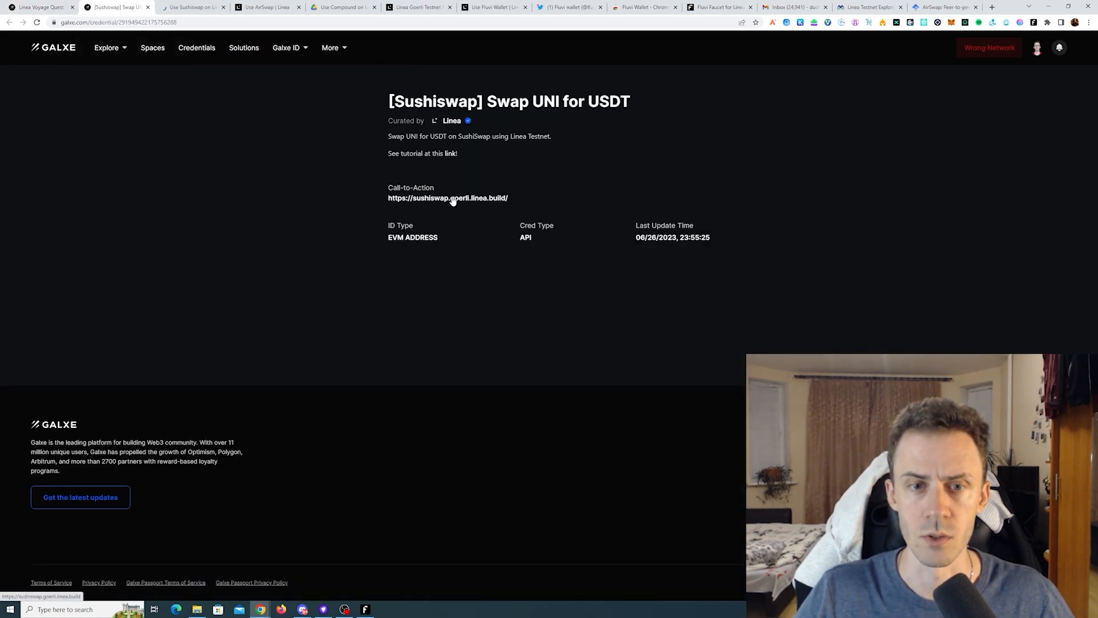
pyautogui.click(447, 197)
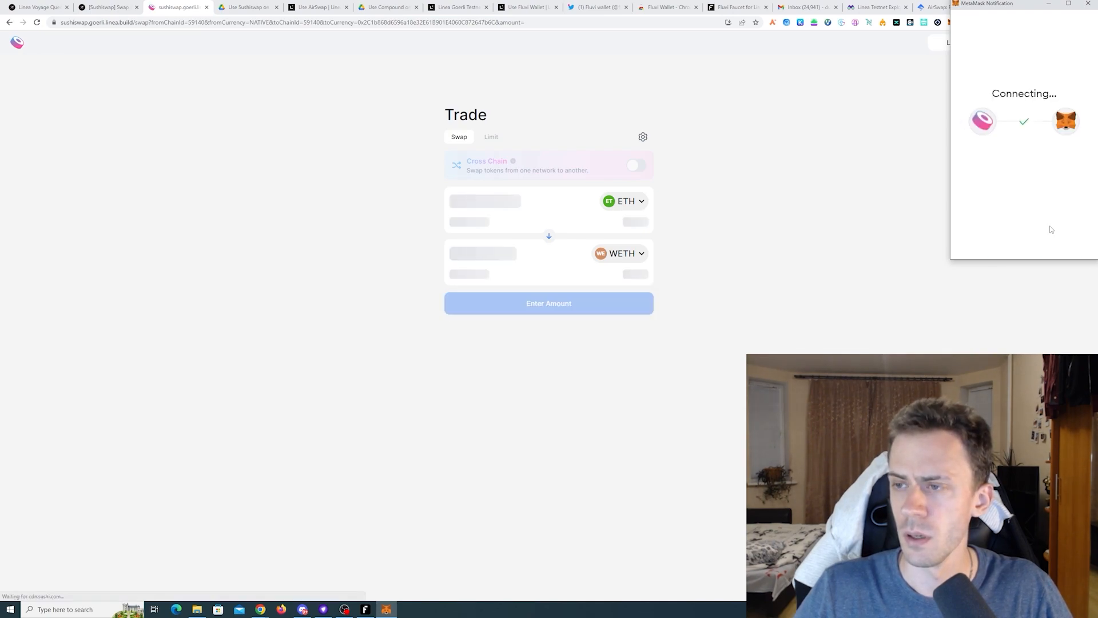
# Set the SushiSwap trade to sell UNI and receive USDT, checking the Galxe quest list.
pyautogui.click(622, 201)
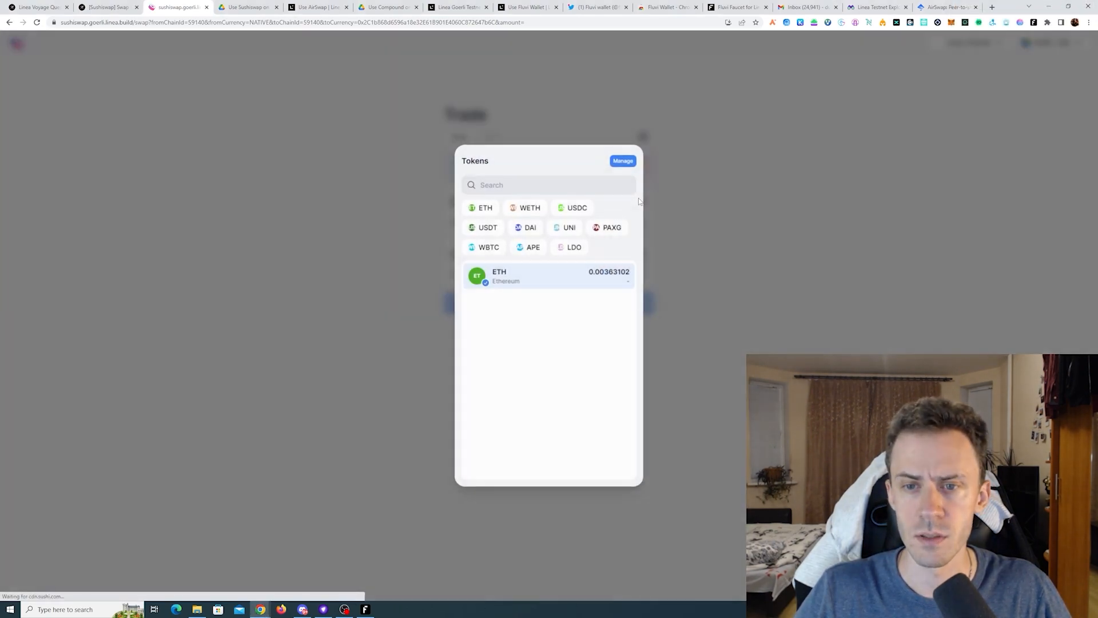
pyautogui.click(569, 227)
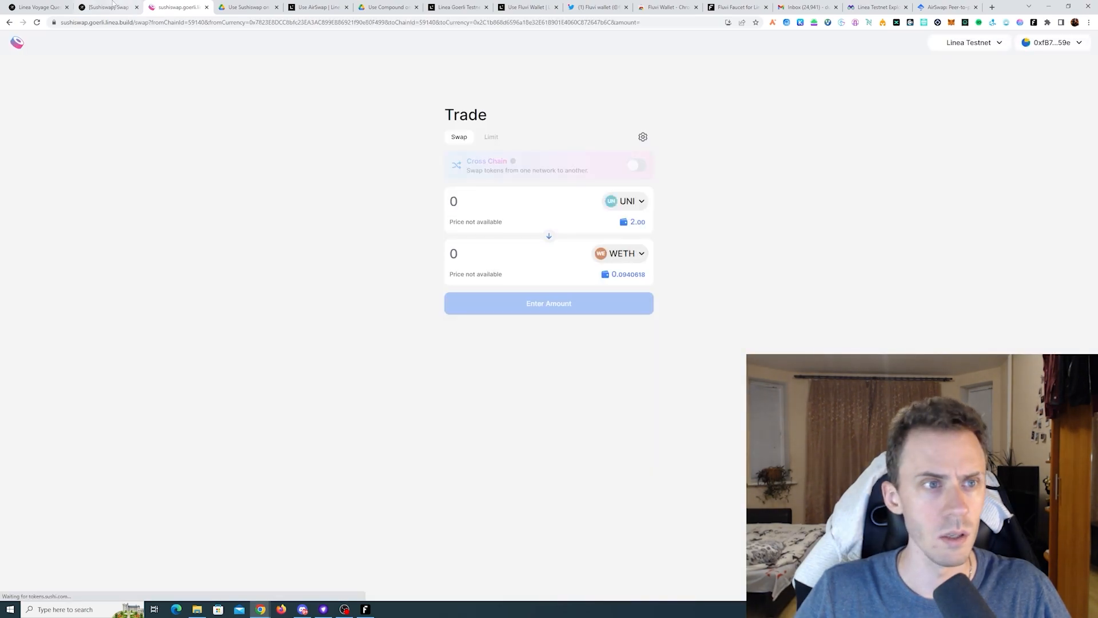
pyautogui.click(39, 7)
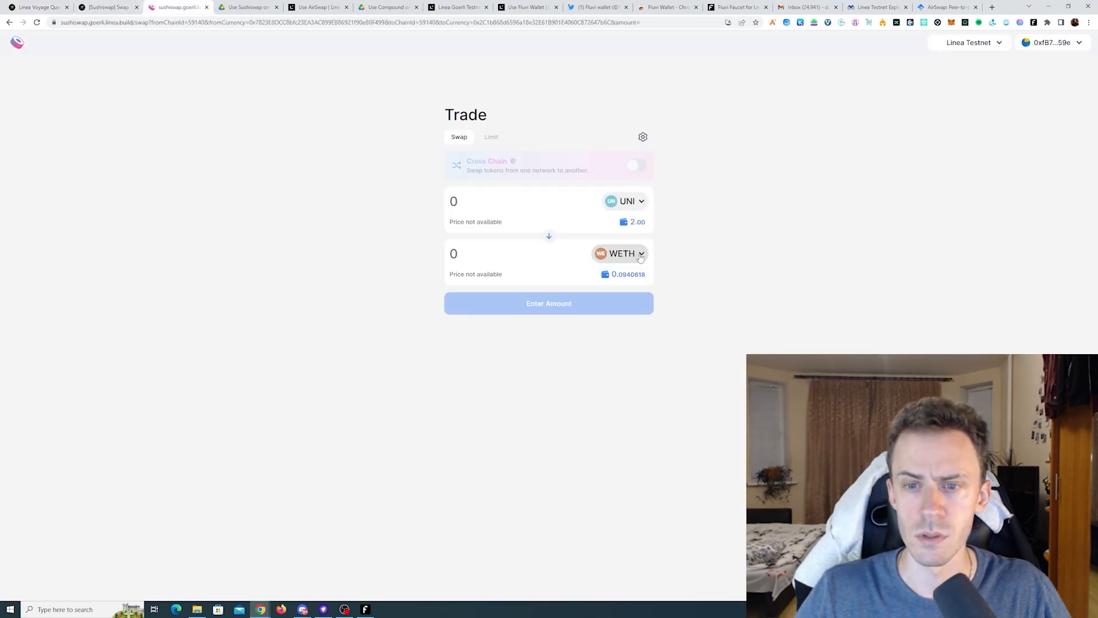
pyautogui.click(621, 254)
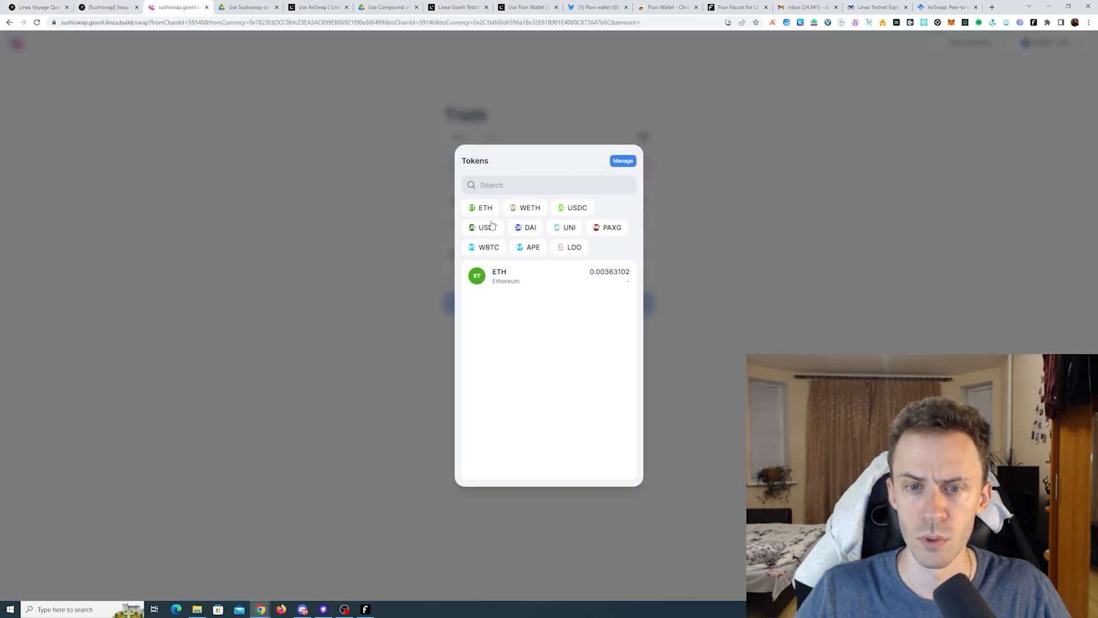
pyautogui.click(570, 228)
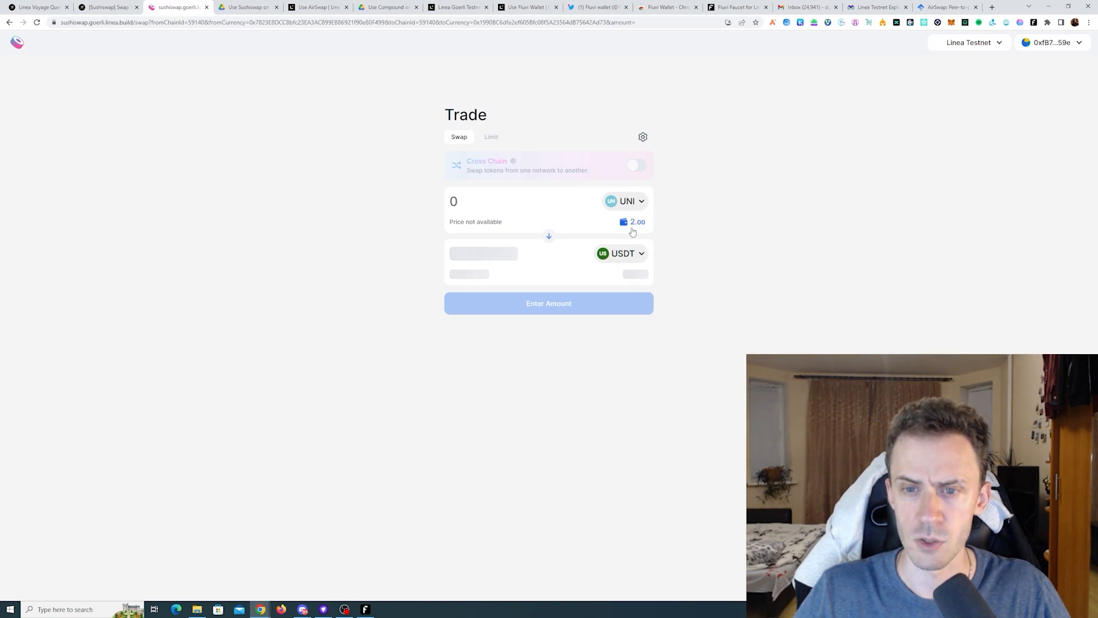
pyautogui.click(39, 7)
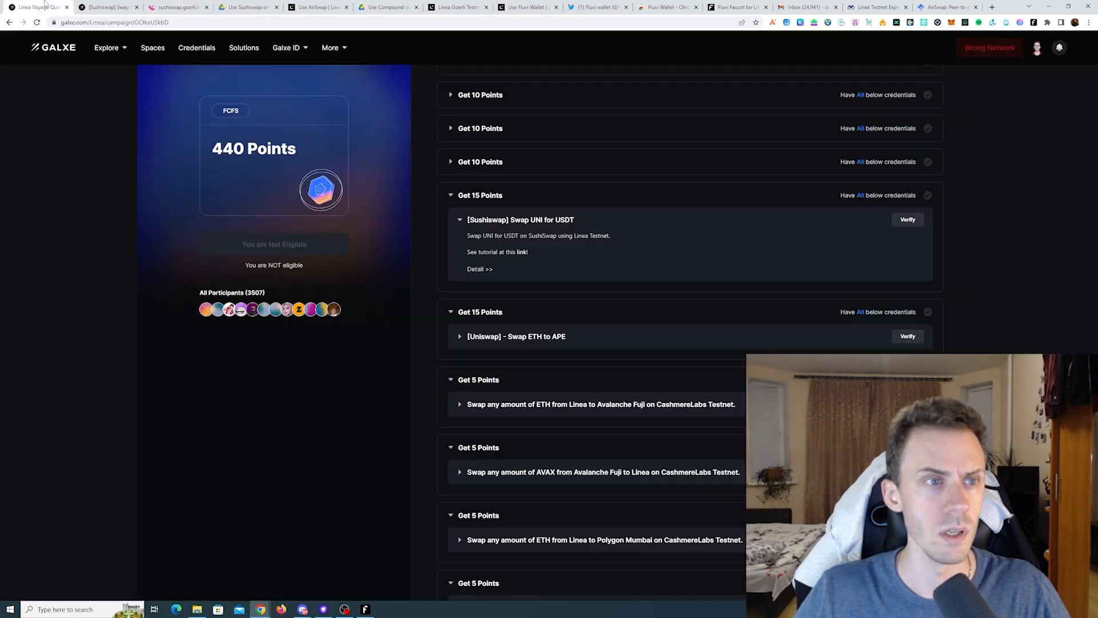
pyautogui.click(175, 7)
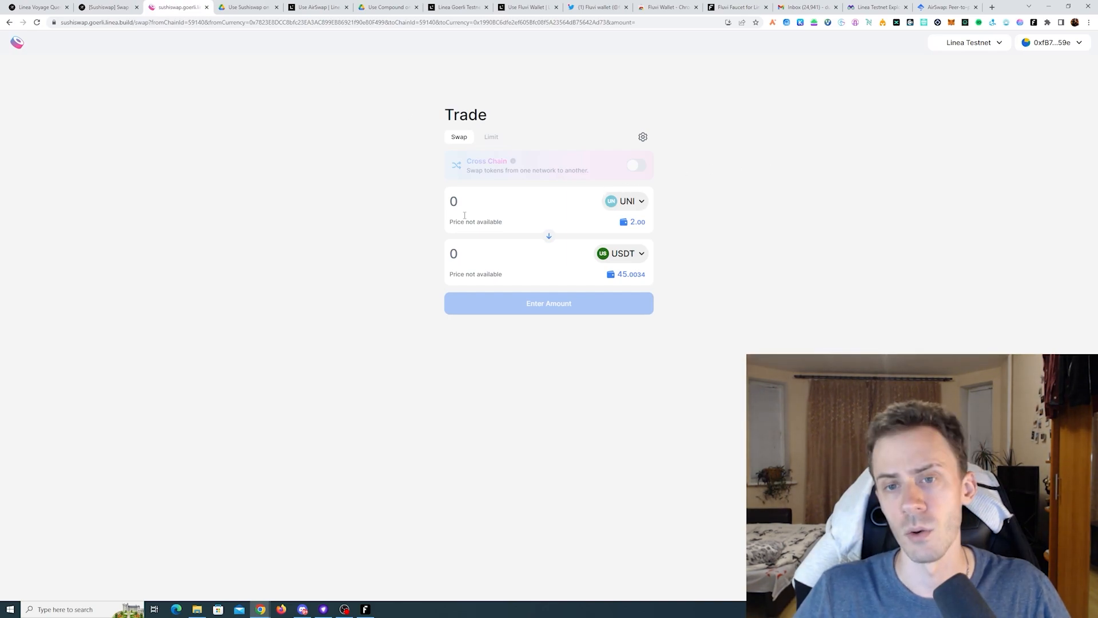
pyautogui.moveTo(722, 192)
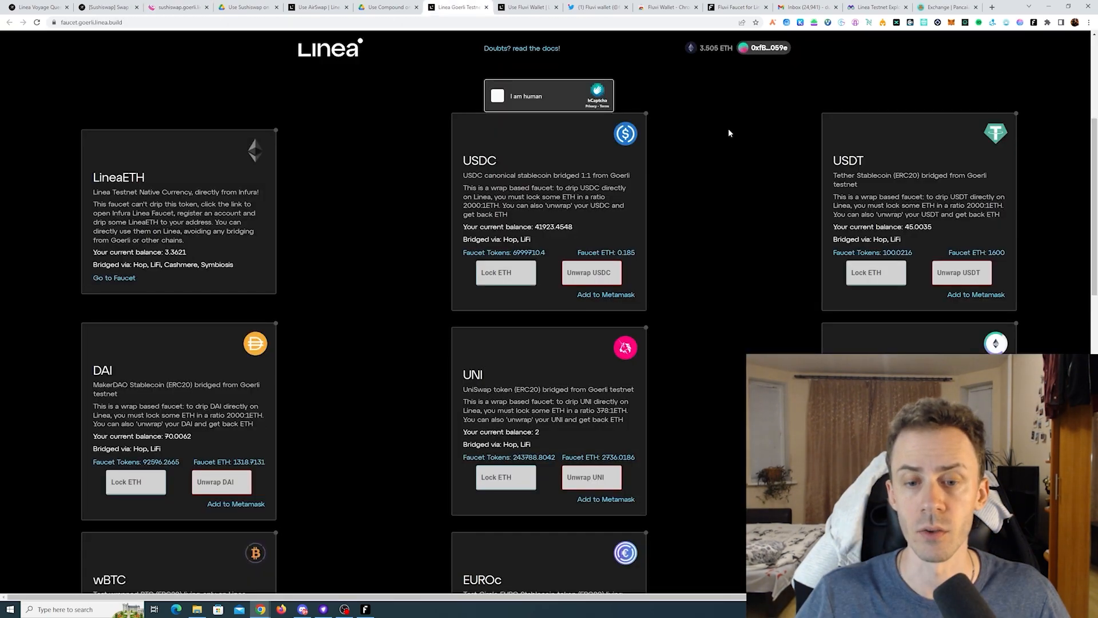
pyautogui.moveTo(705, 287)
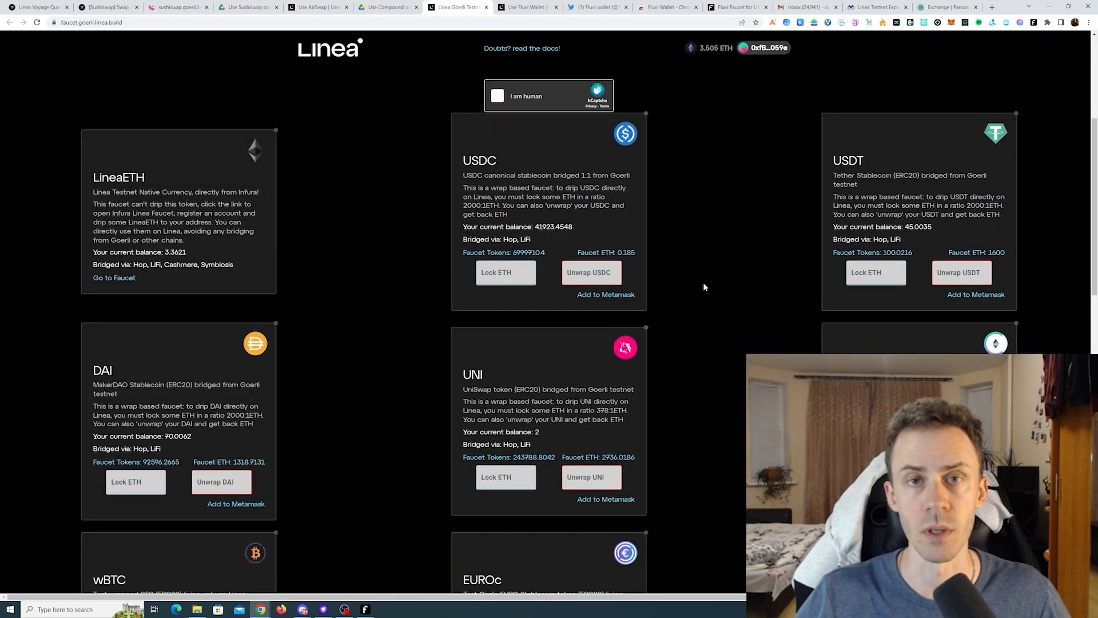
pyautogui.moveTo(387, 191)
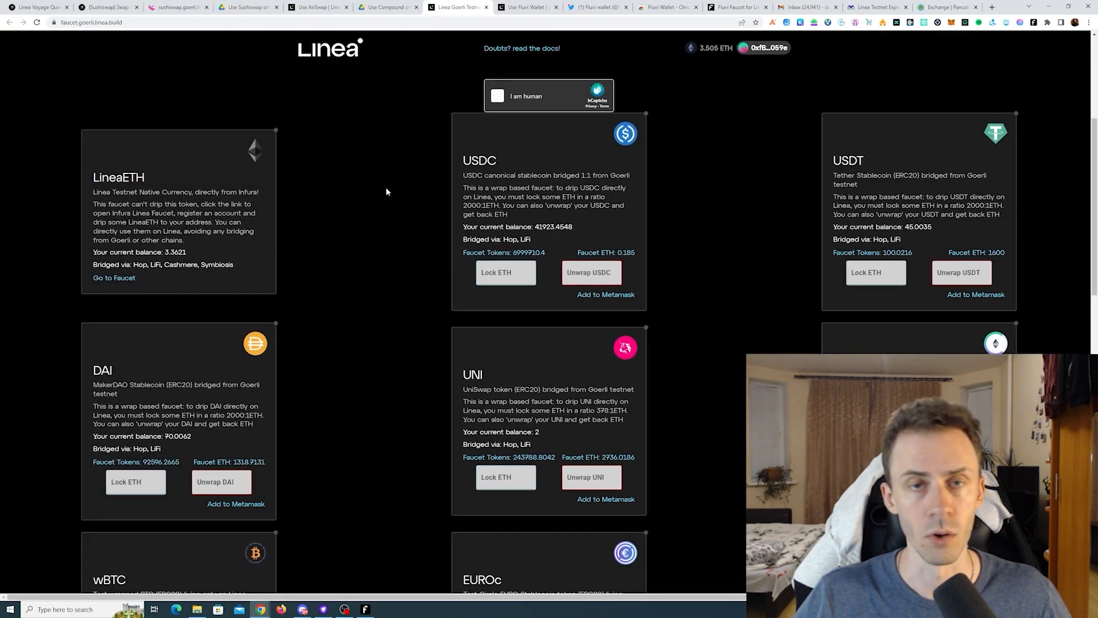
pyautogui.moveTo(325, 100)
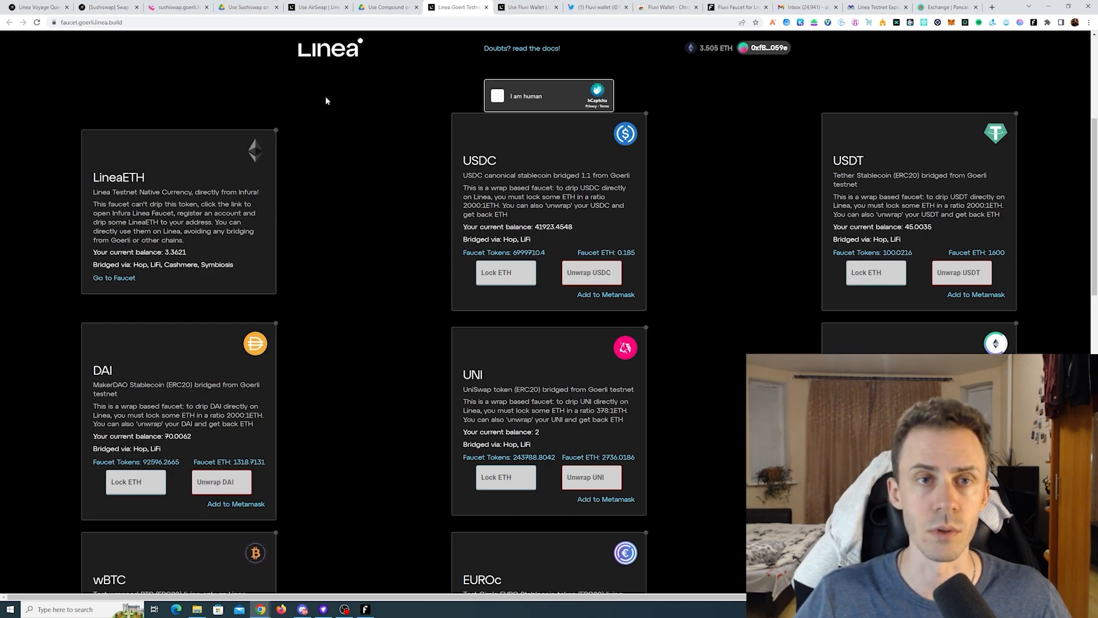
# Return to SushiSwap after checking the 2 UNI balance on the Linea faucet page.
pyautogui.click(177, 7)
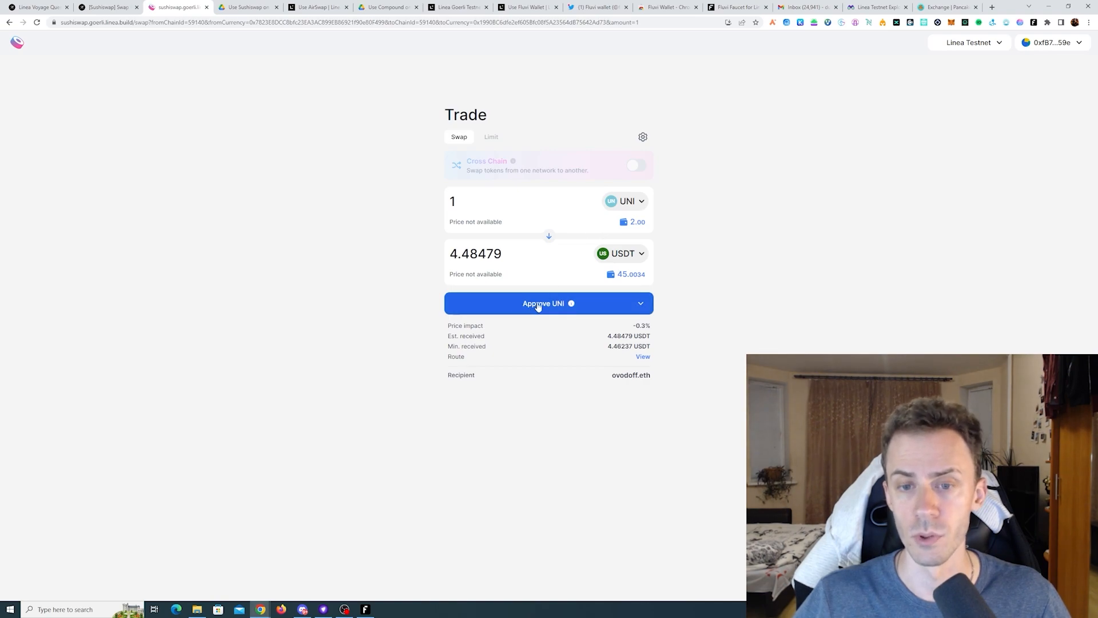
# Approve a 1 UNI spending cap for SushiSwap in MetaMask.
pyautogui.click(549, 303)
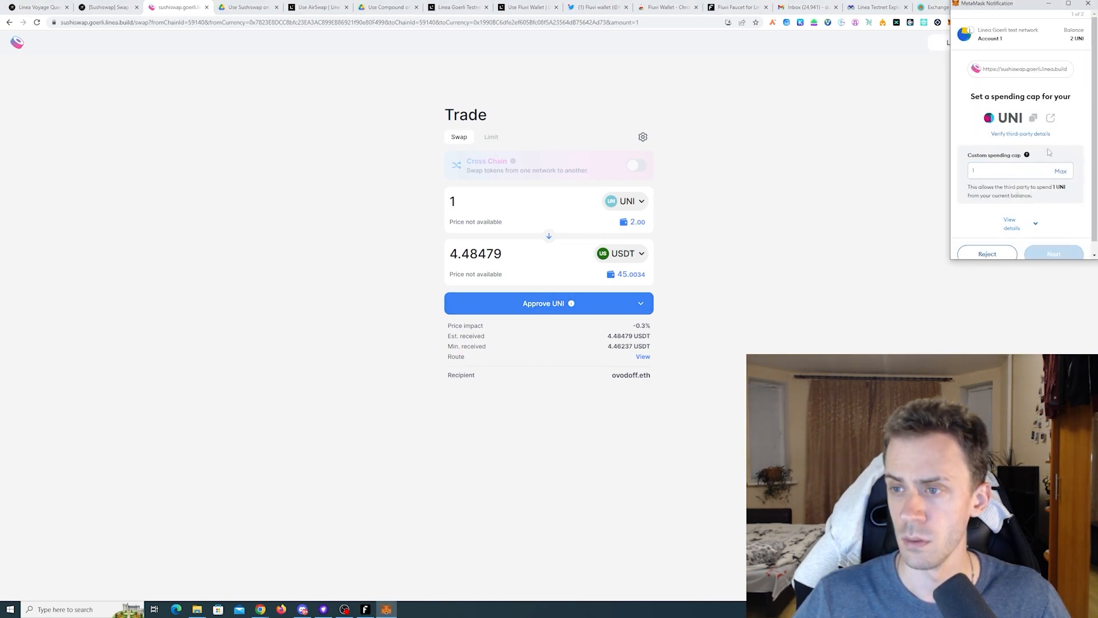
pyautogui.click(1053, 253)
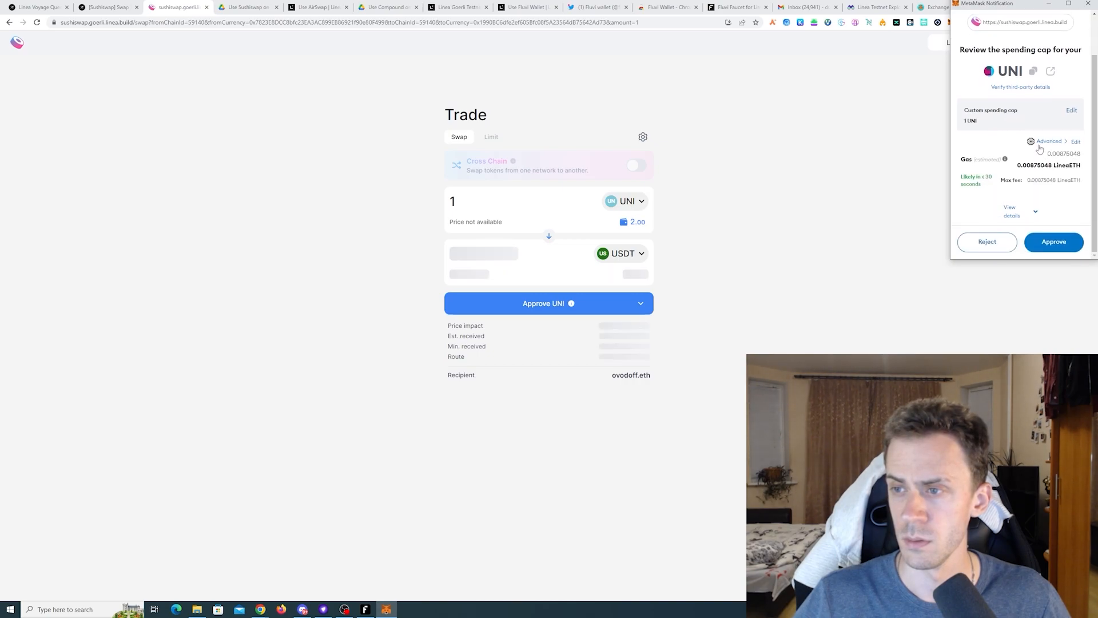
pyautogui.click(1054, 242)
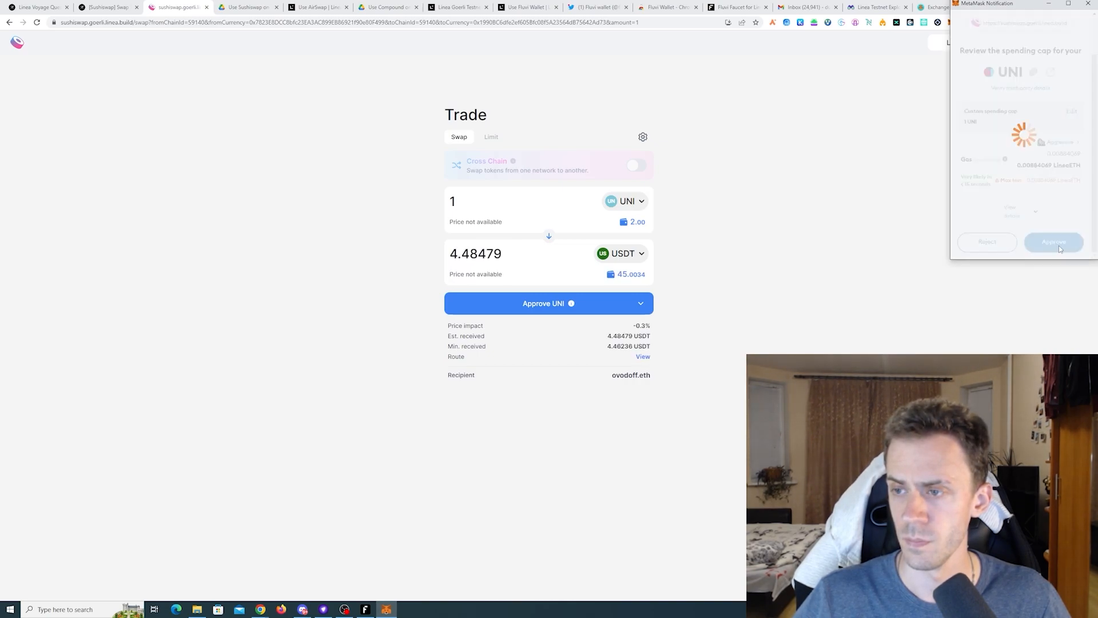
pyautogui.click(1053, 241)
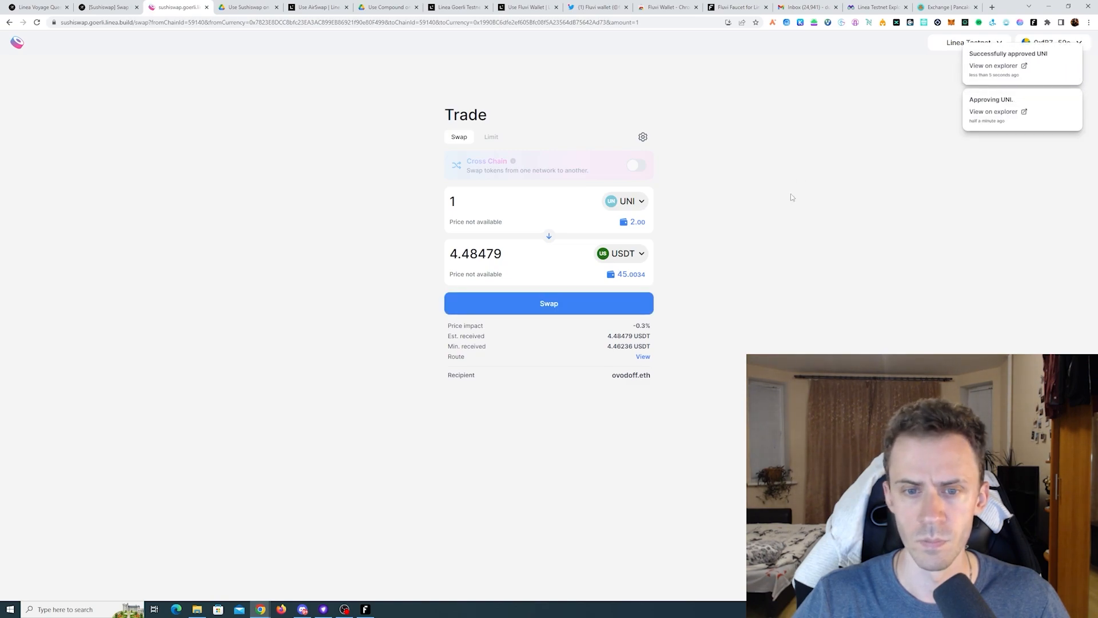
# Swap 1 UNI for about 4.48 USDT and dismiss the confirmation message.
pyautogui.click(549, 303)
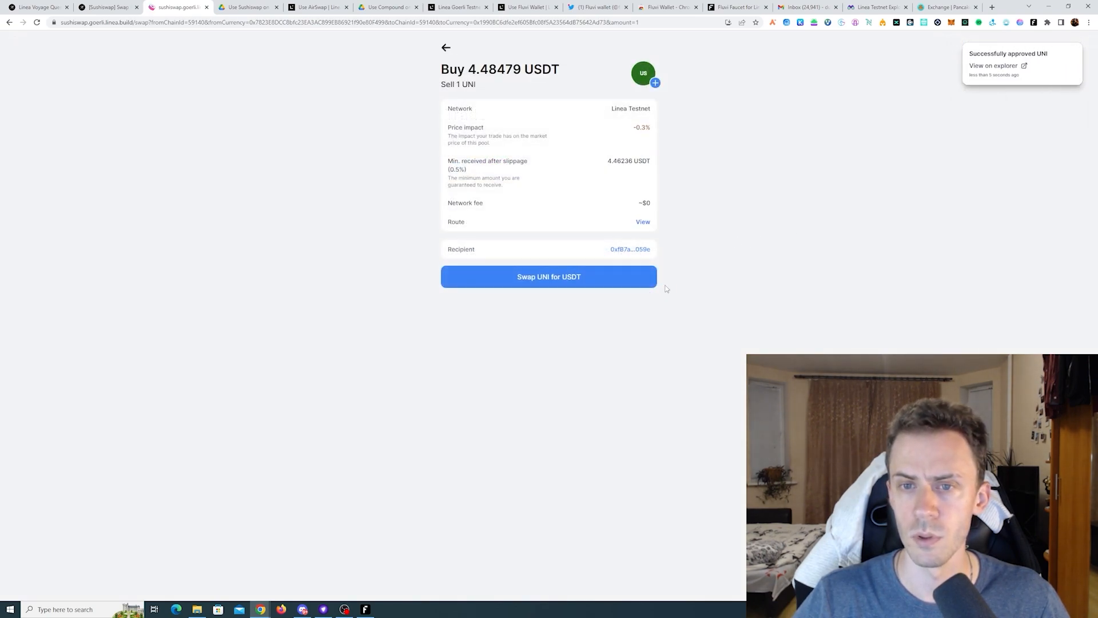
pyautogui.click(548, 276)
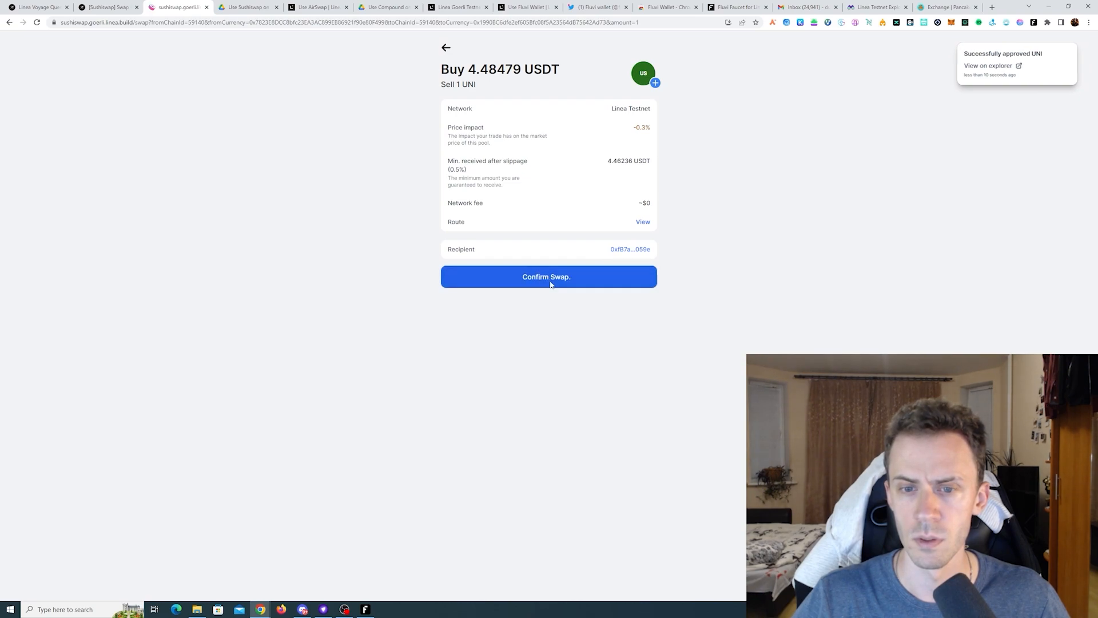
pyautogui.click(547, 276)
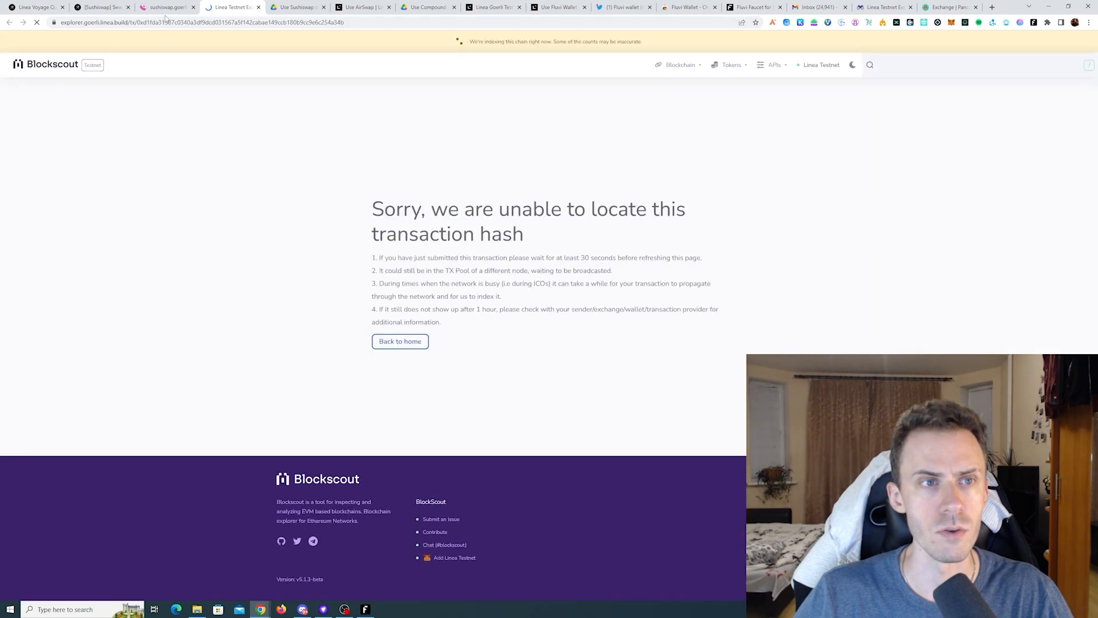
pyautogui.click(165, 7)
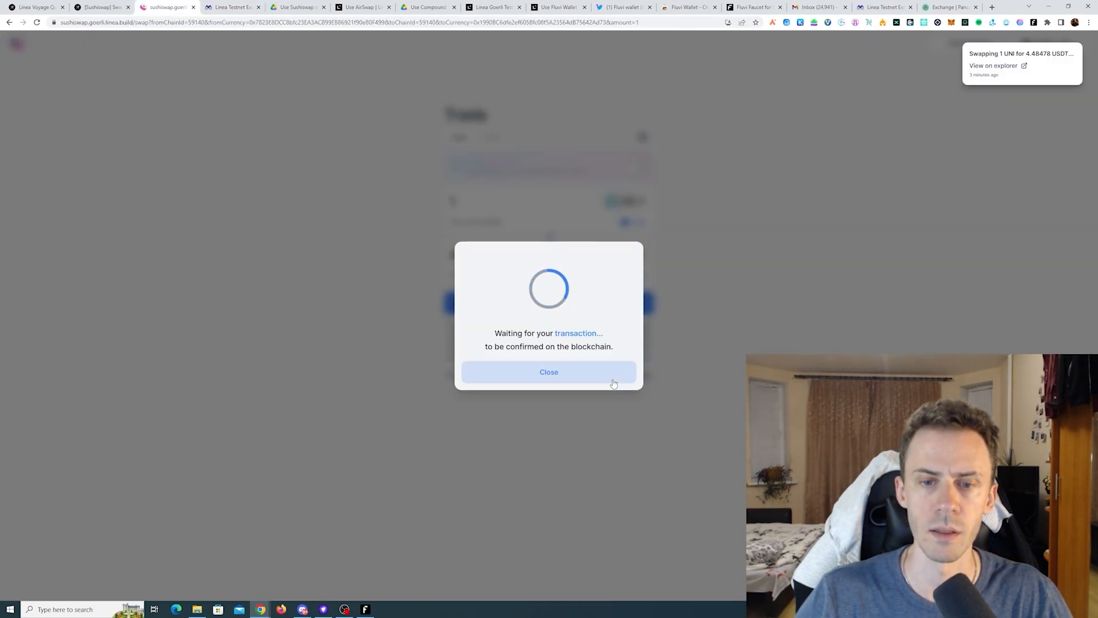
pyautogui.click(548, 372)
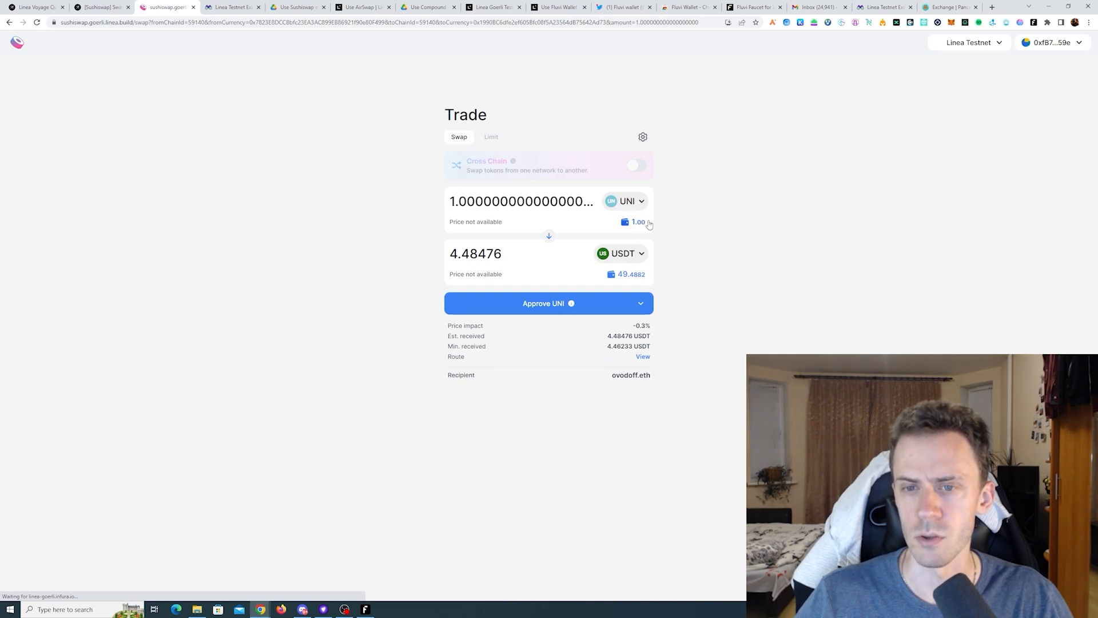
pyautogui.moveTo(620, 287)
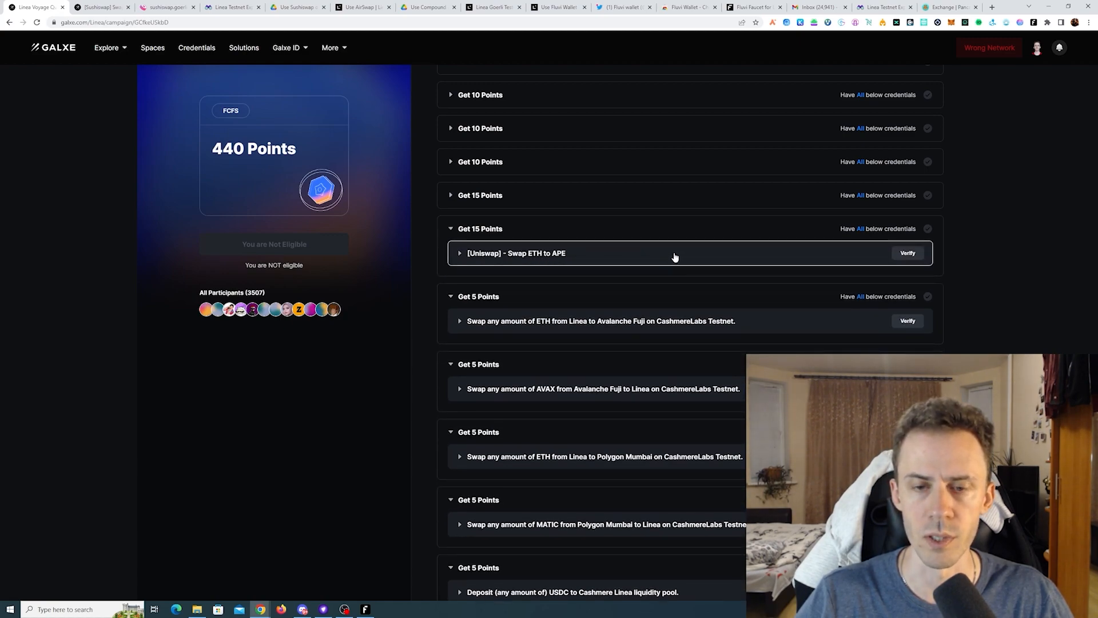
pyautogui.moveTo(865, 259)
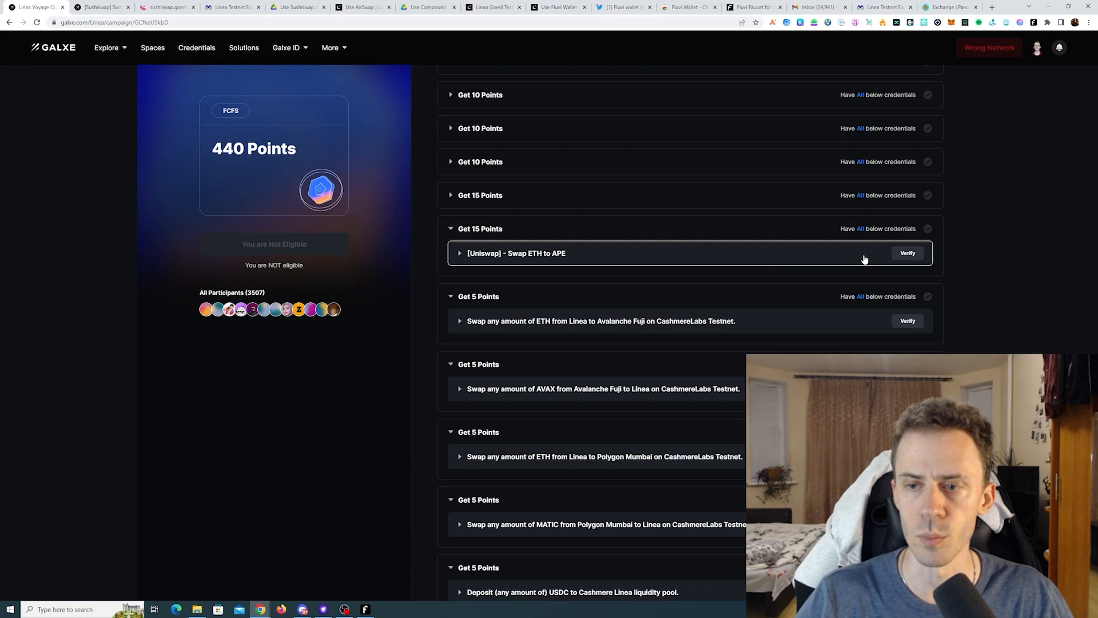
# Follow the [Uniswap] Swap ETH to APE quest link to Uniswap's Linea Goerli swap page.
pyautogui.click(518, 253)
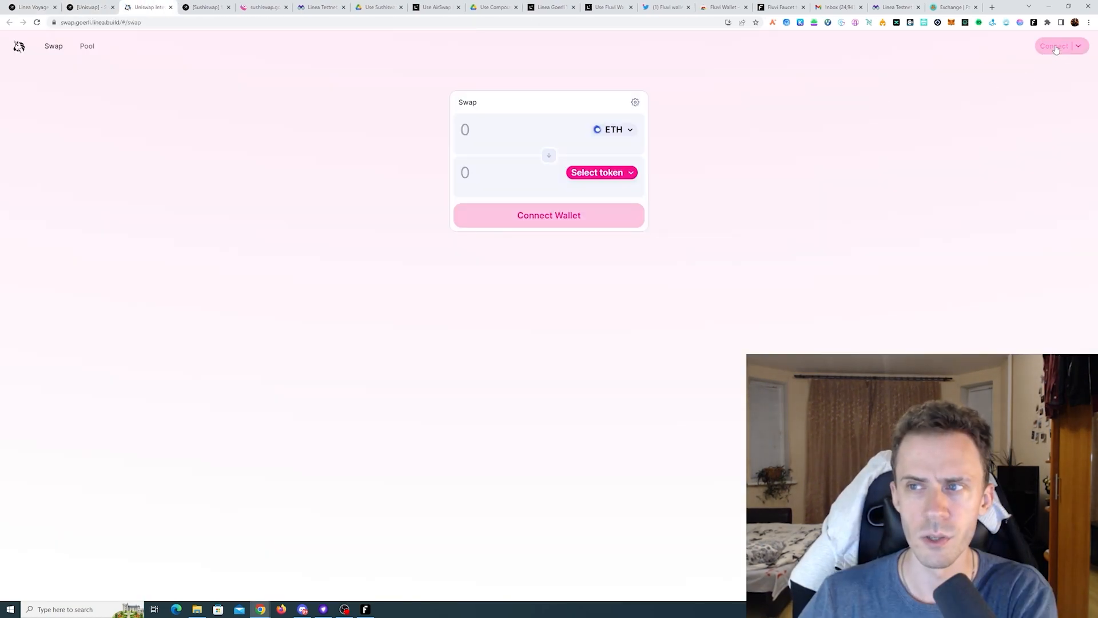
# Connect the wallet to Uniswap and set up a 0.001 ETH to APE swap.
pyautogui.click(1054, 46)
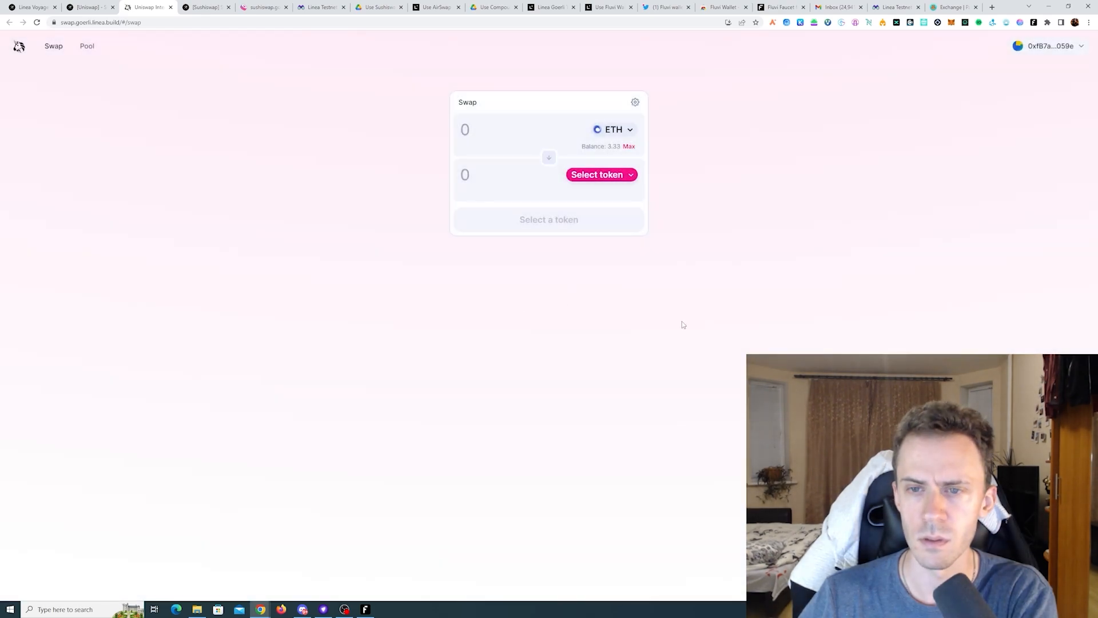
pyautogui.click(596, 174)
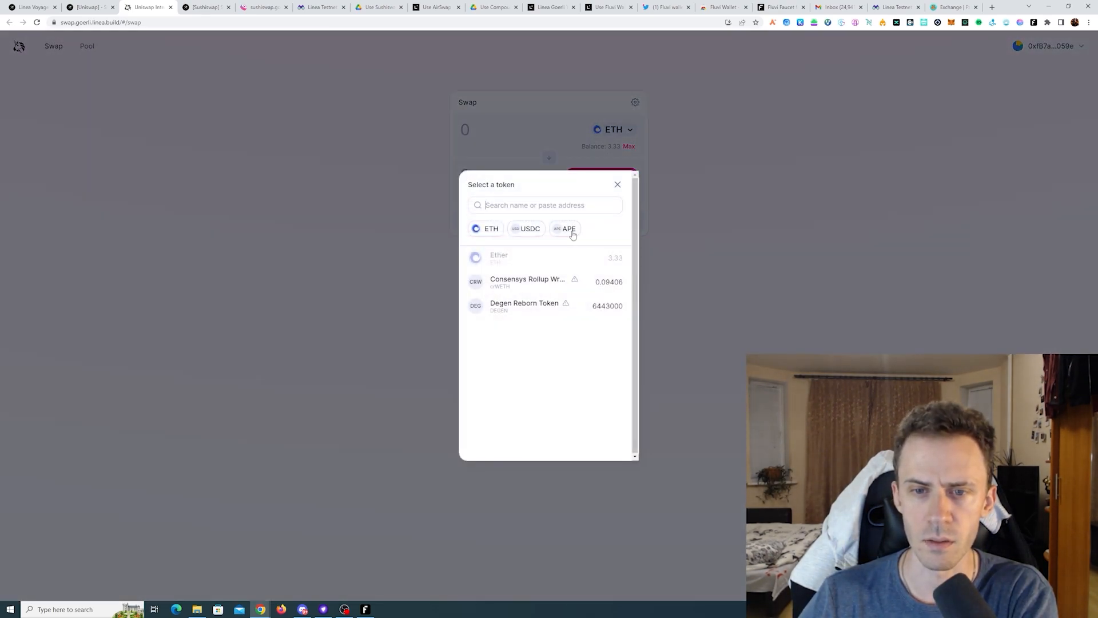
pyautogui.click(568, 228)
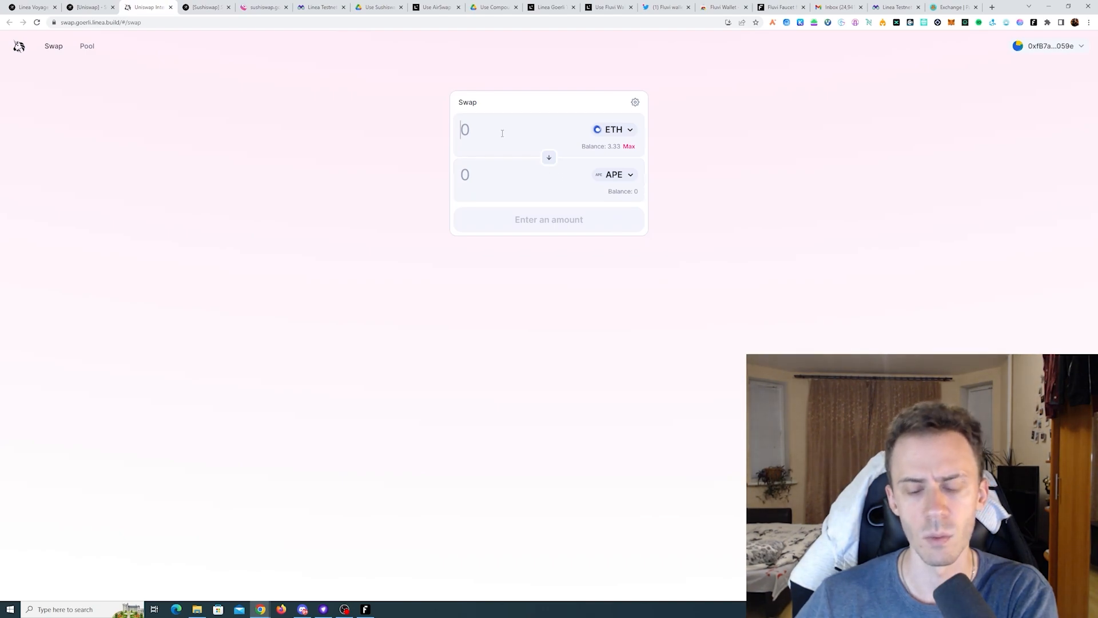
pyautogui.write('.001')
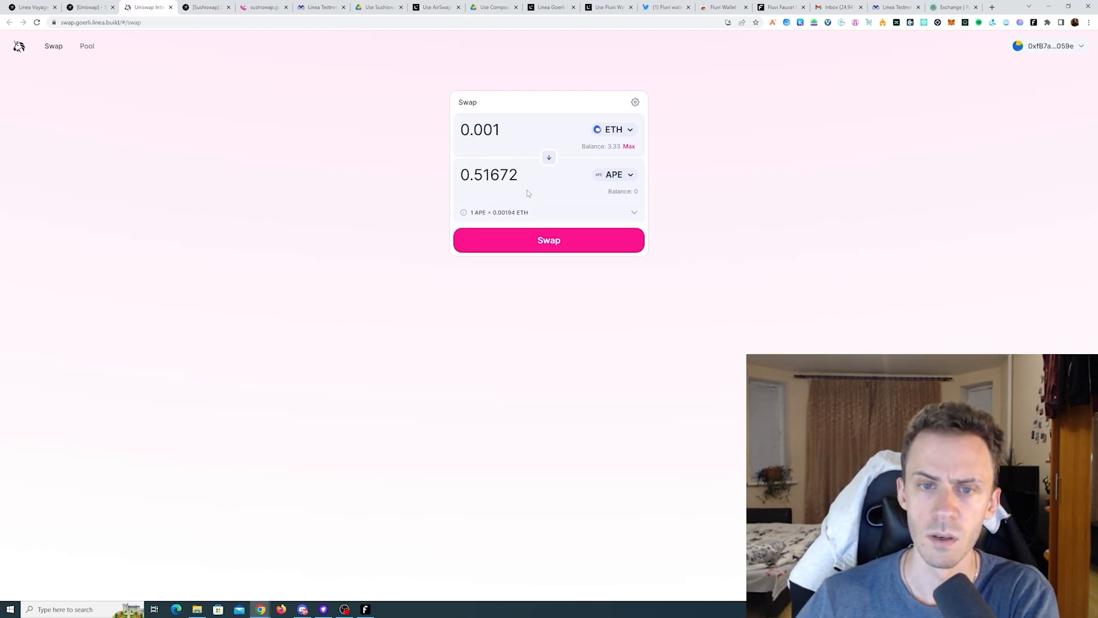
# Confirm the 0.001 ETH to about 0.517 APE swap in MetaMask.
pyautogui.click(548, 240)
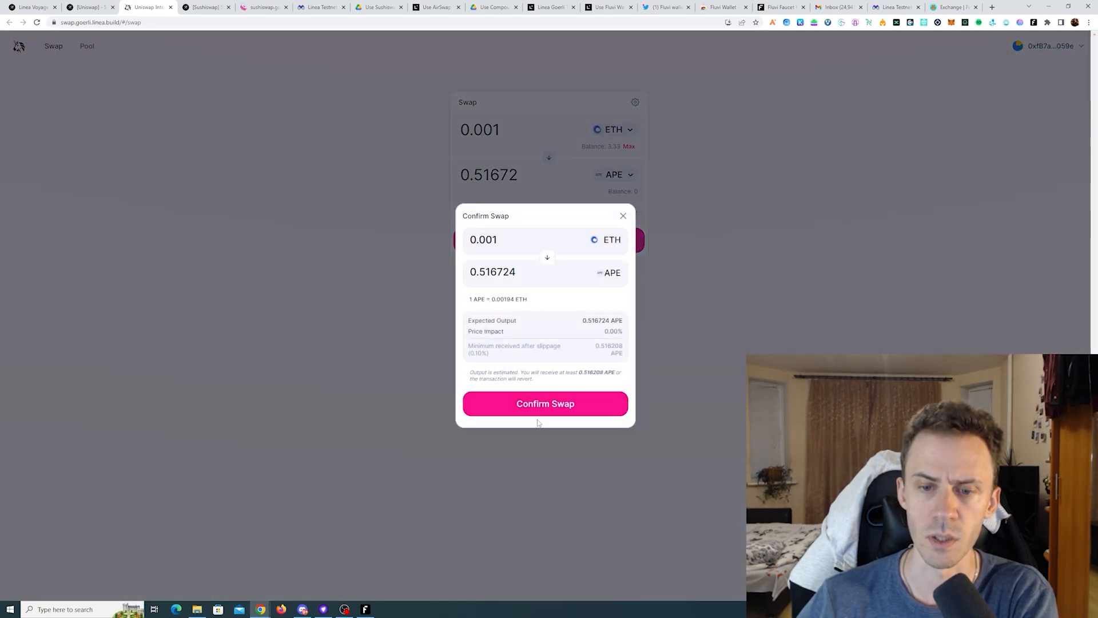
pyautogui.click(545, 403)
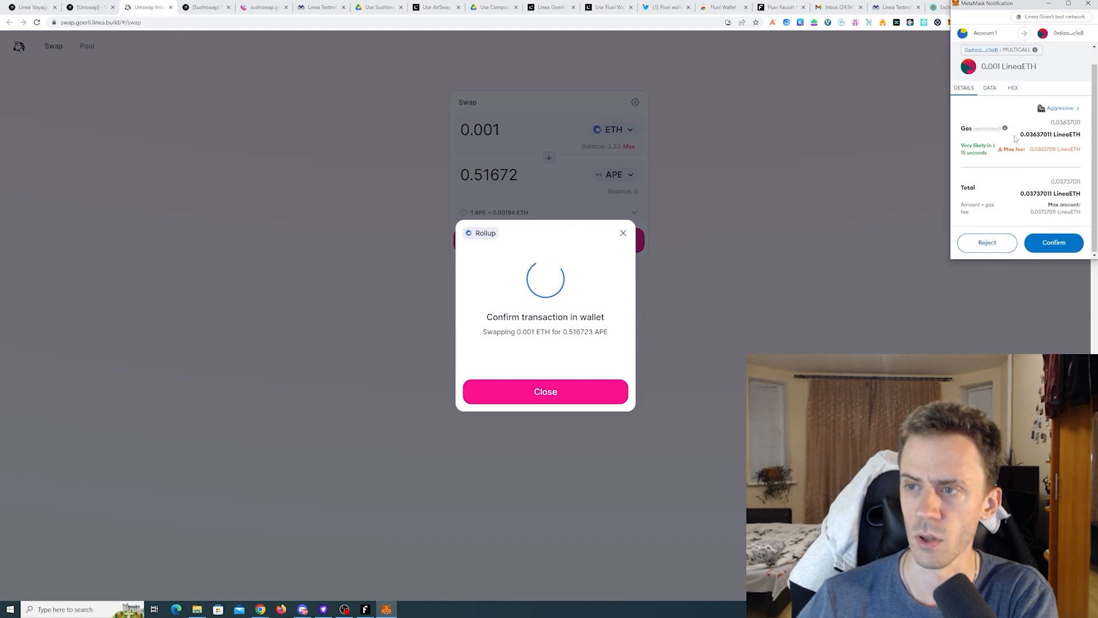
pyautogui.click(1054, 242)
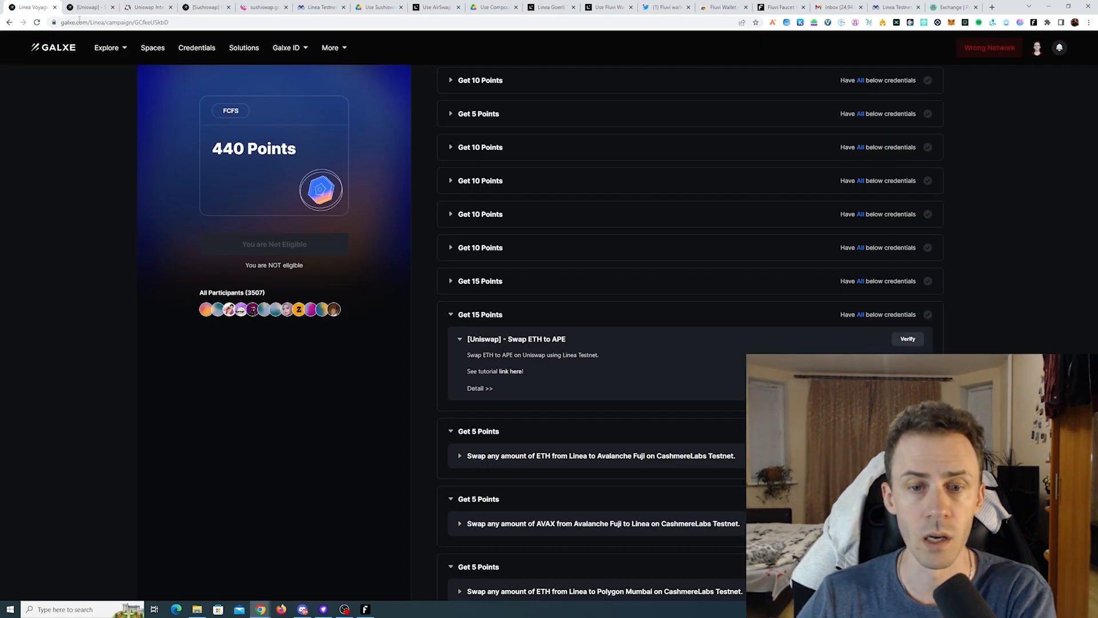
pyautogui.scroll(-3)
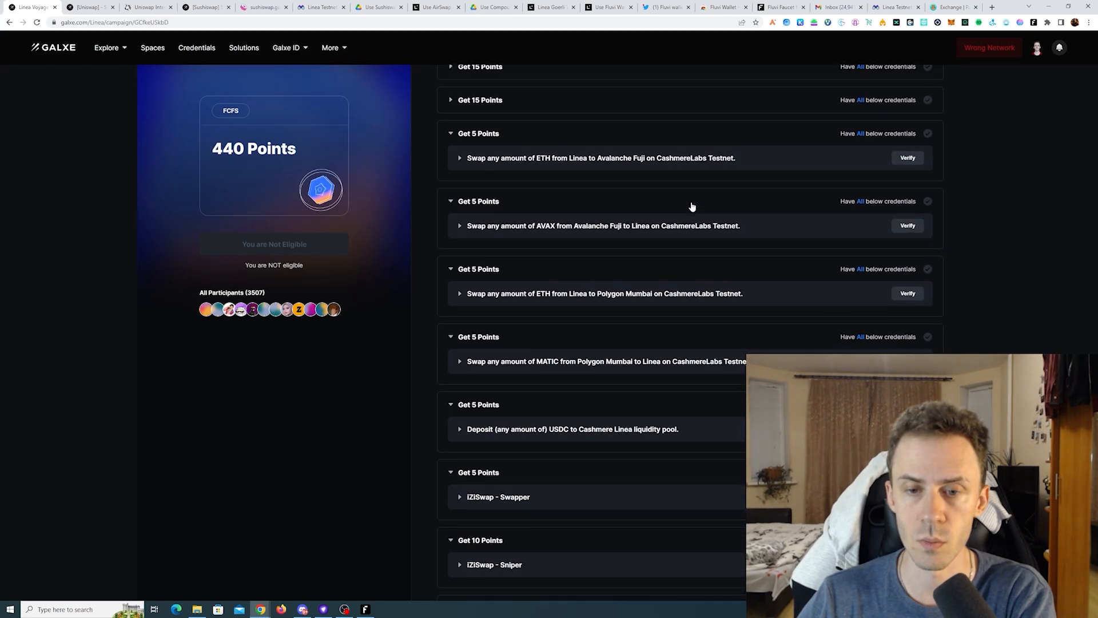